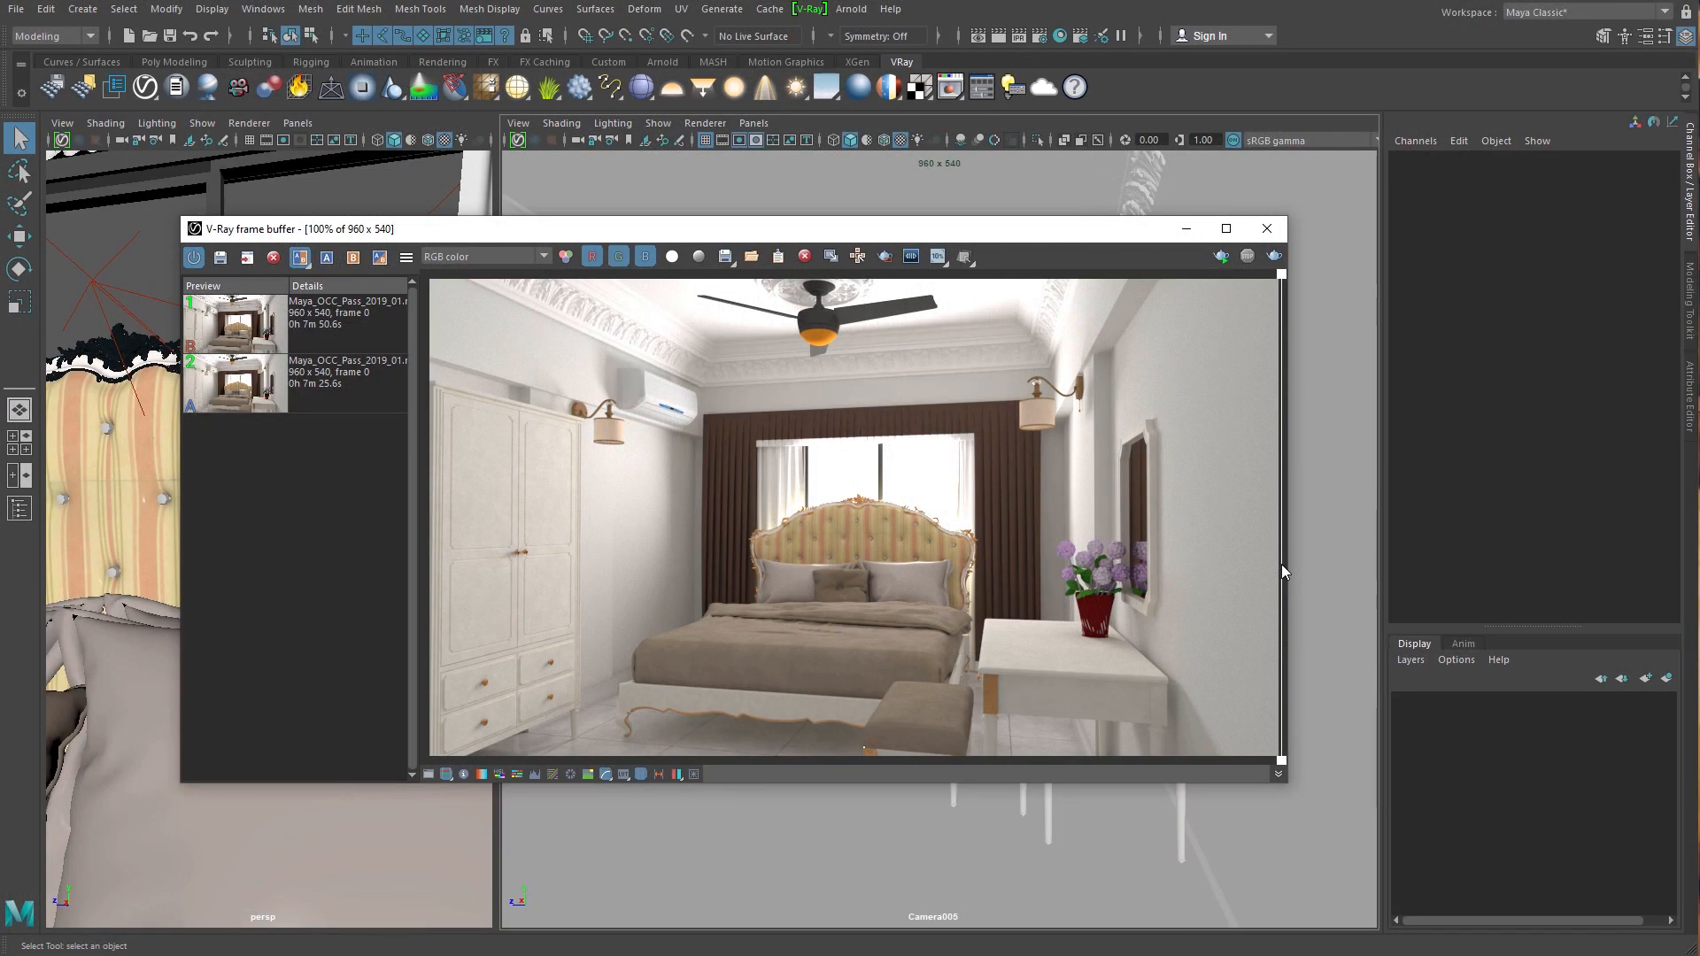
{"action": "mouse_move", "coordinate": [1092, 465]}
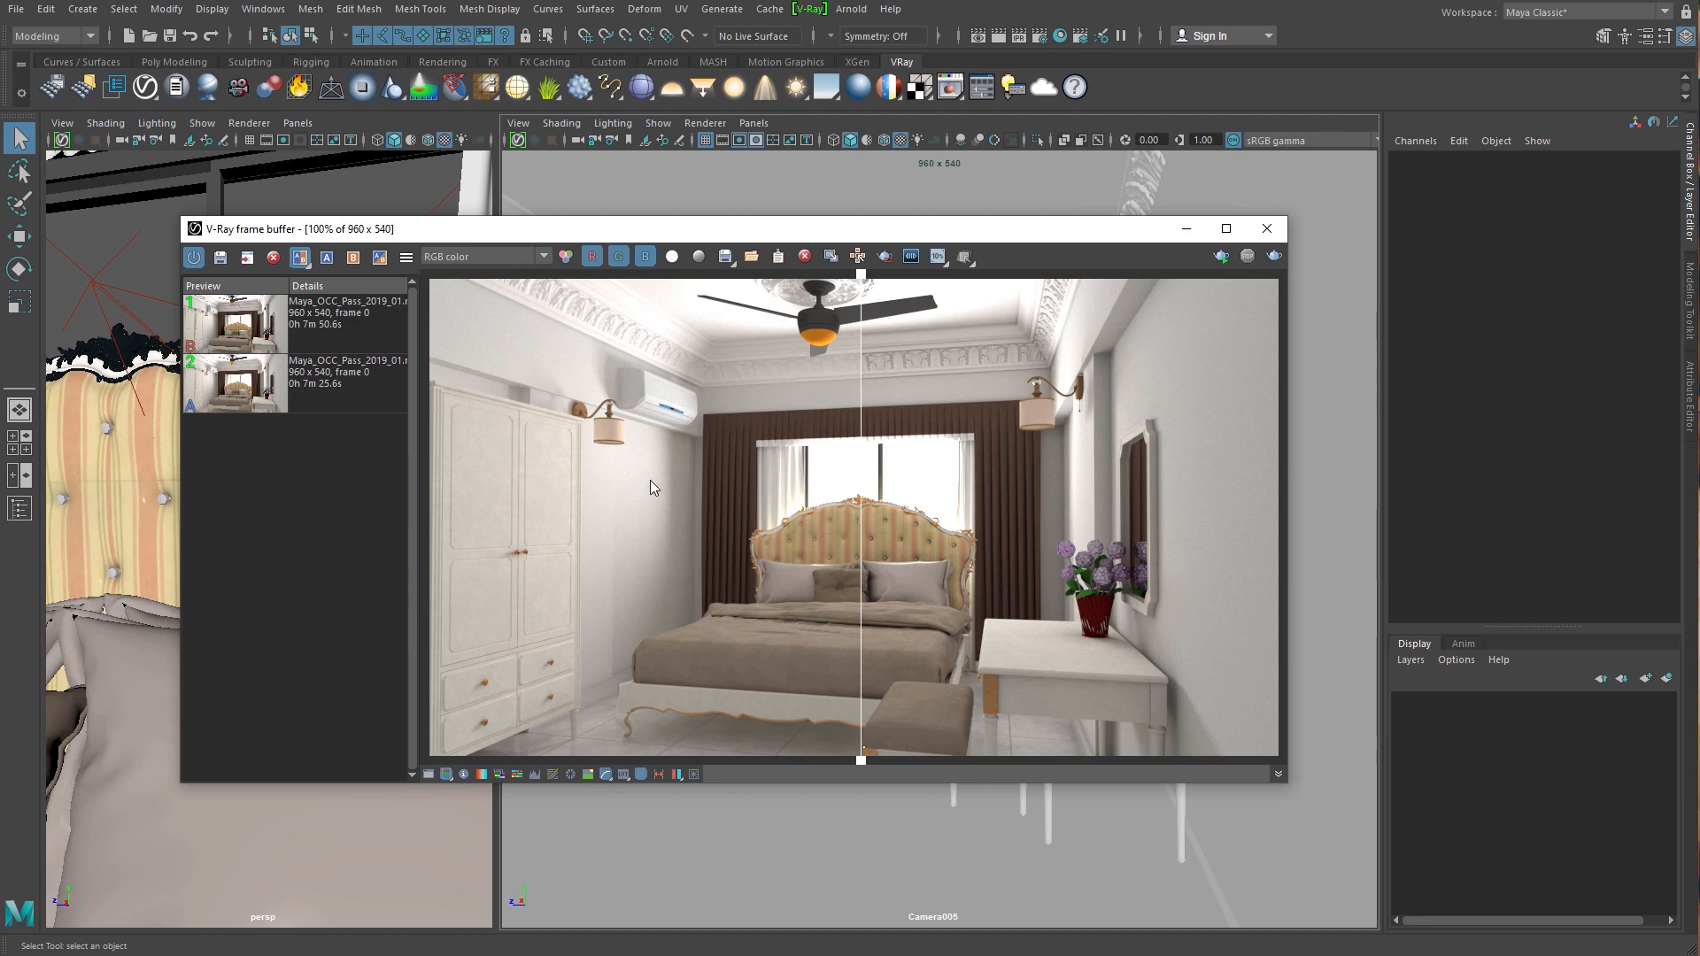
{"action": "mouse_move", "coordinate": [1101, 625]}
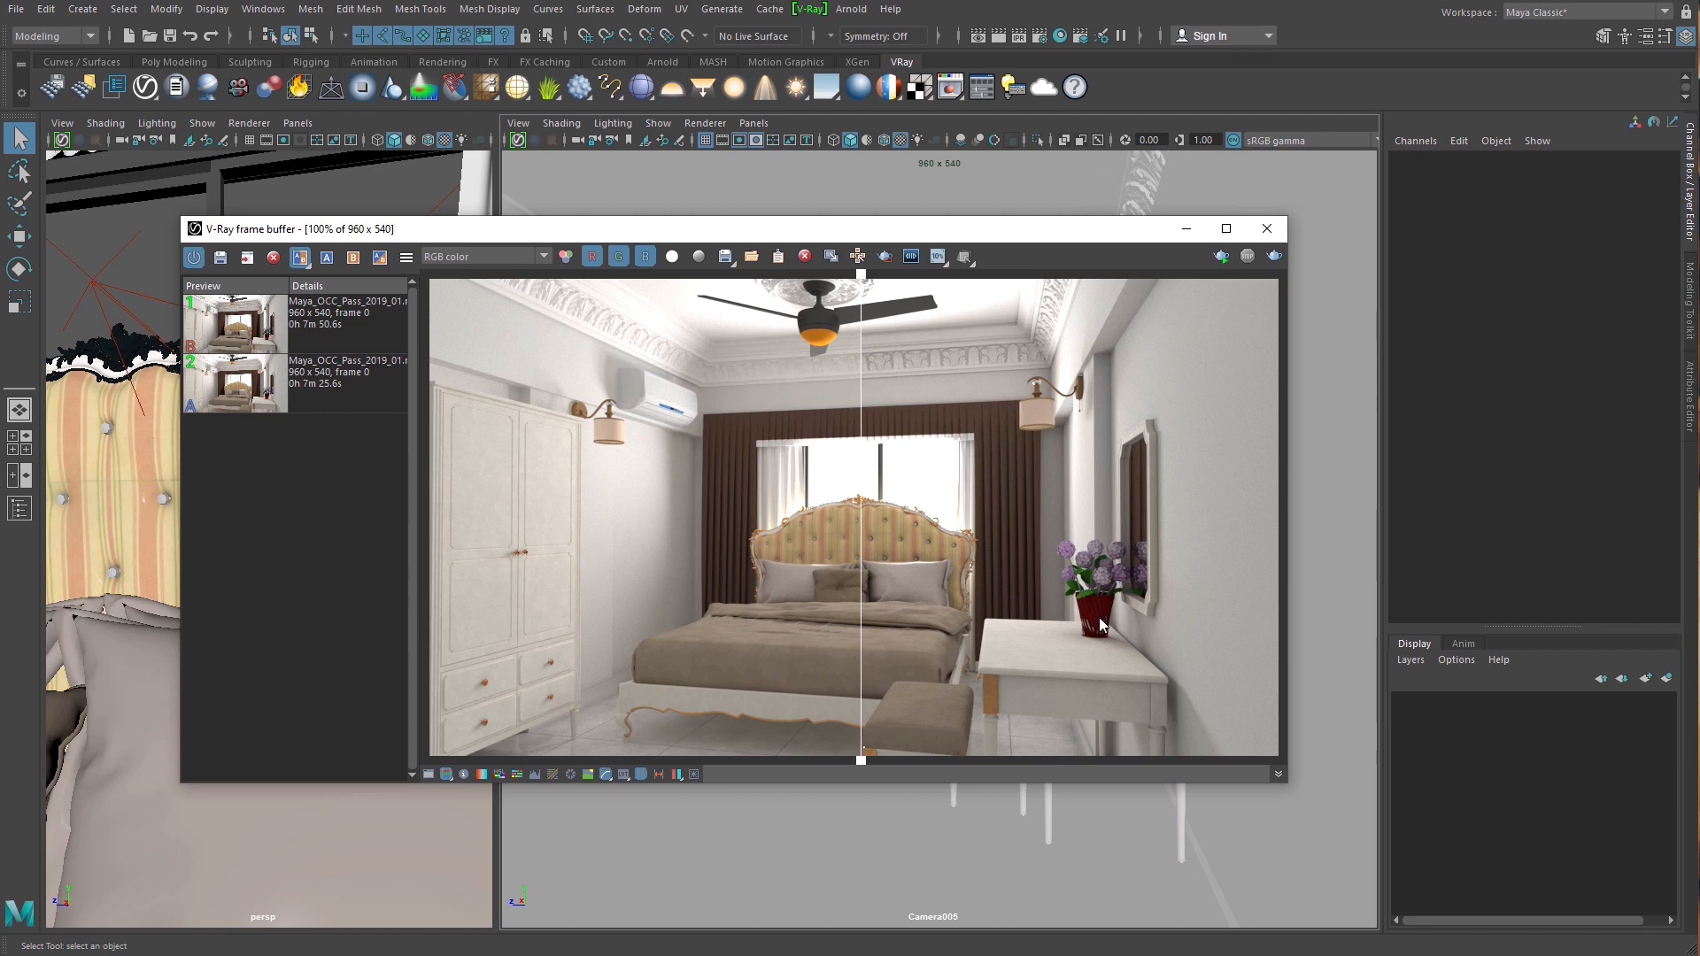
{"action": "mouse_move", "coordinate": [964, 387]}
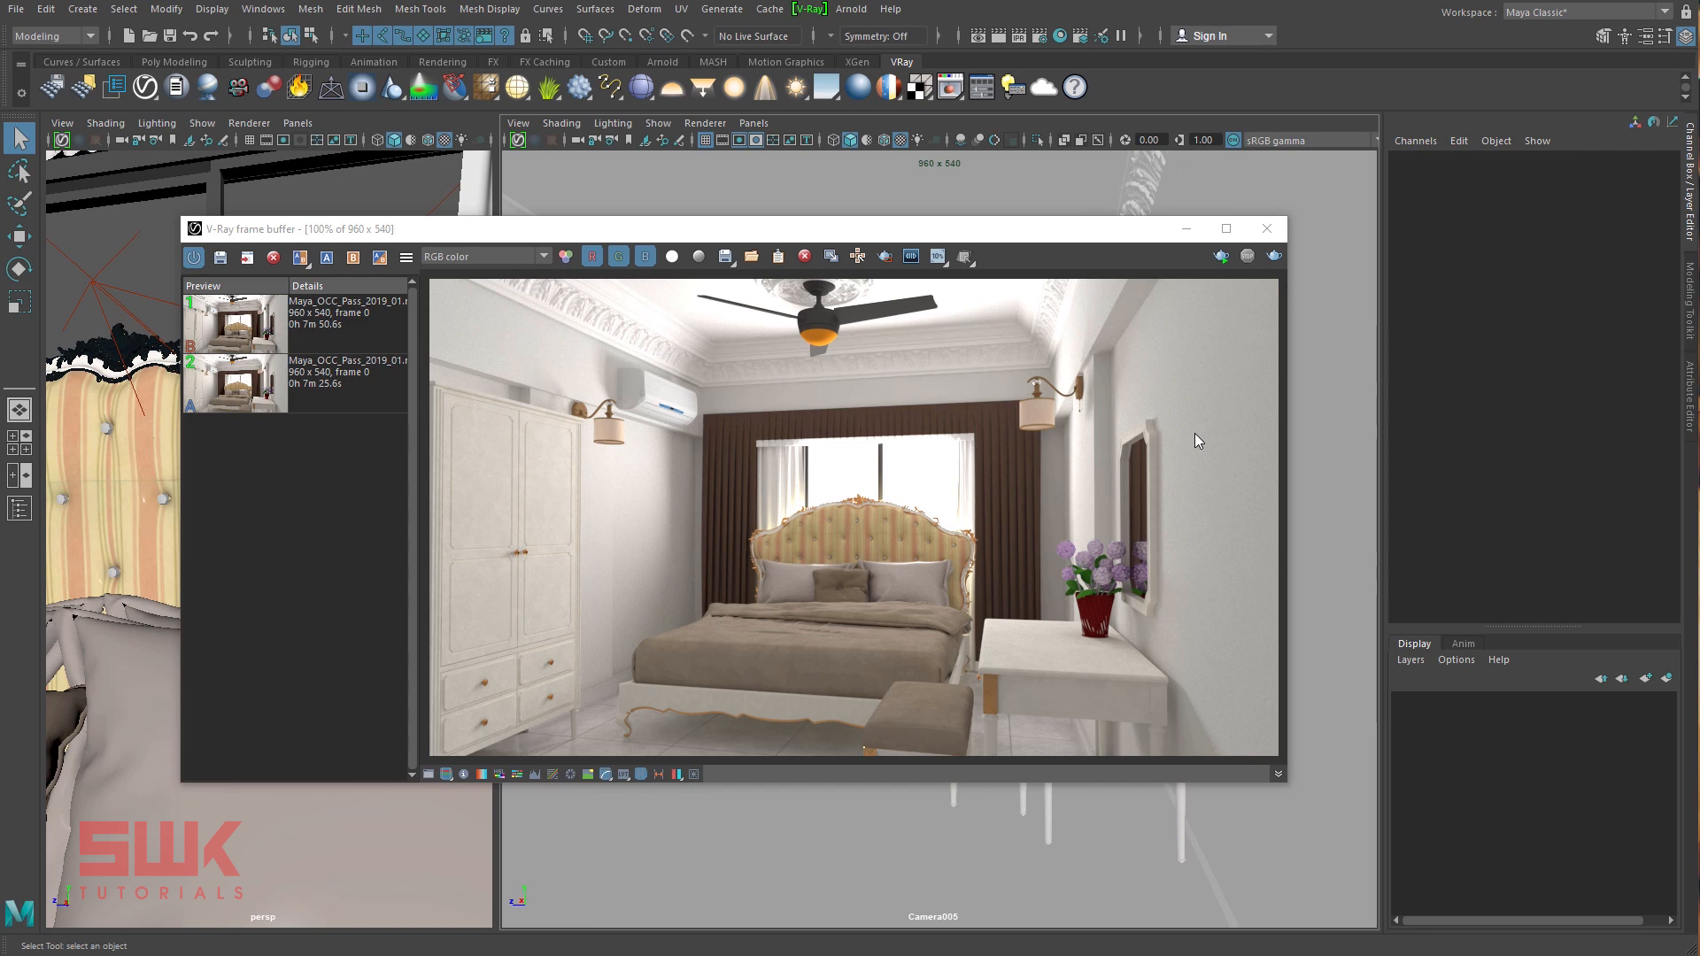
- Render the bedroom dark with global illumination left off
{"action": "left_click", "coordinate": [1226, 229]}
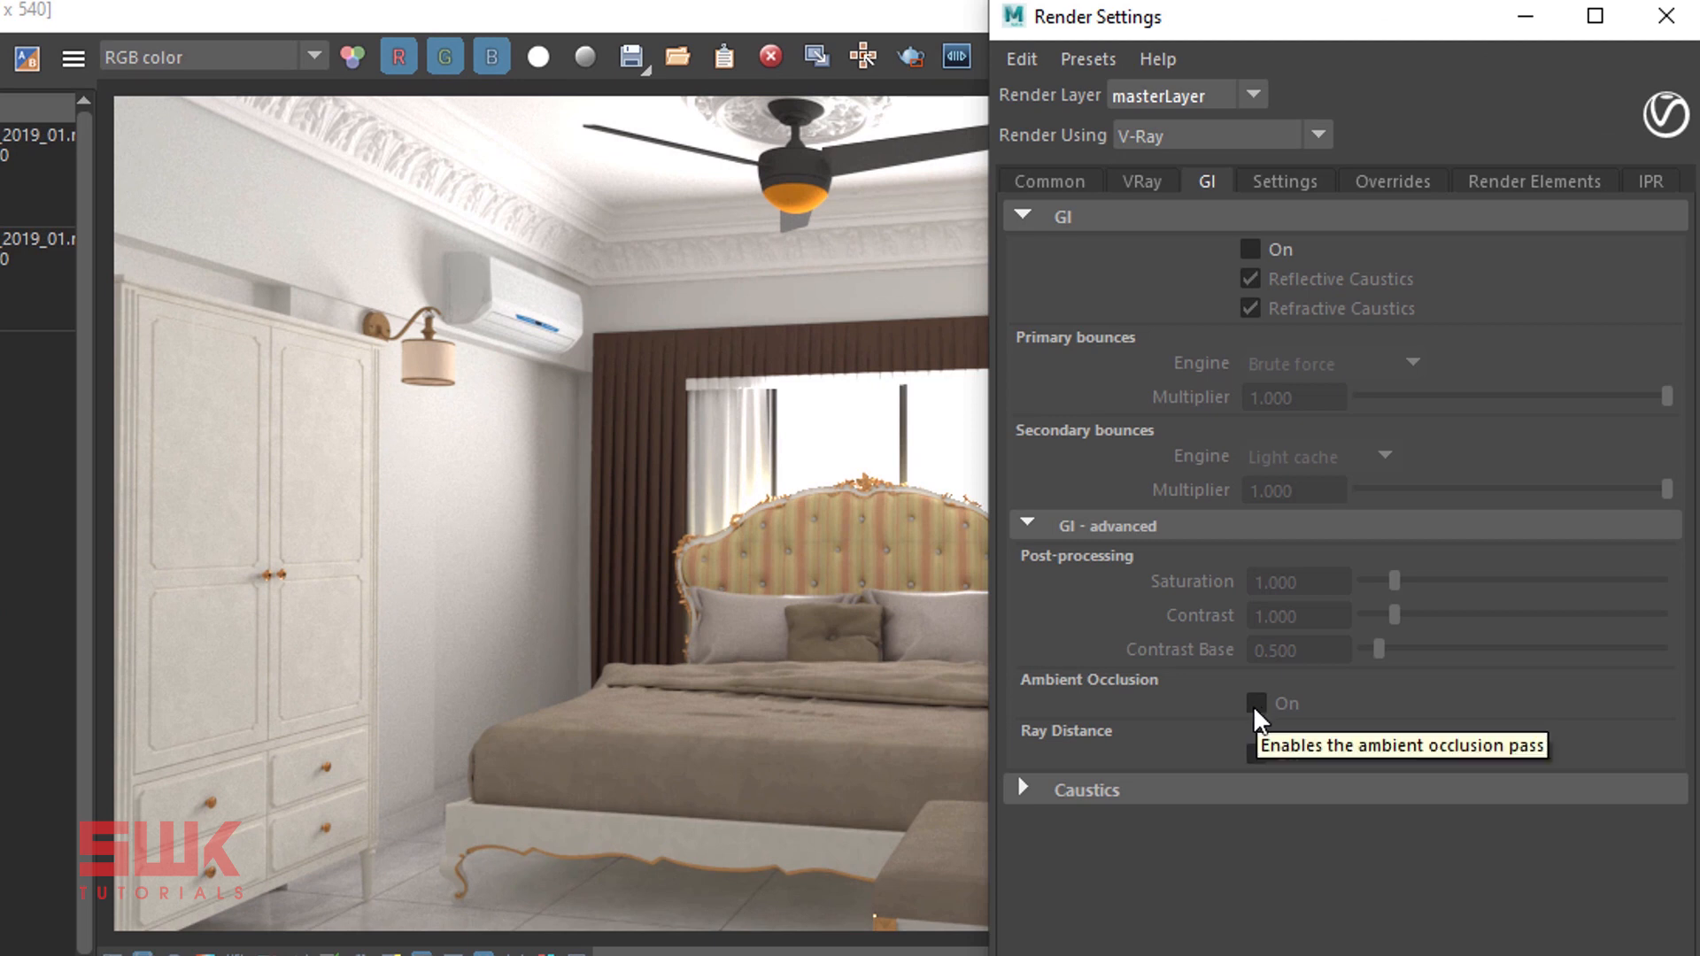
{"action": "left_click", "coordinate": [1534, 180]}
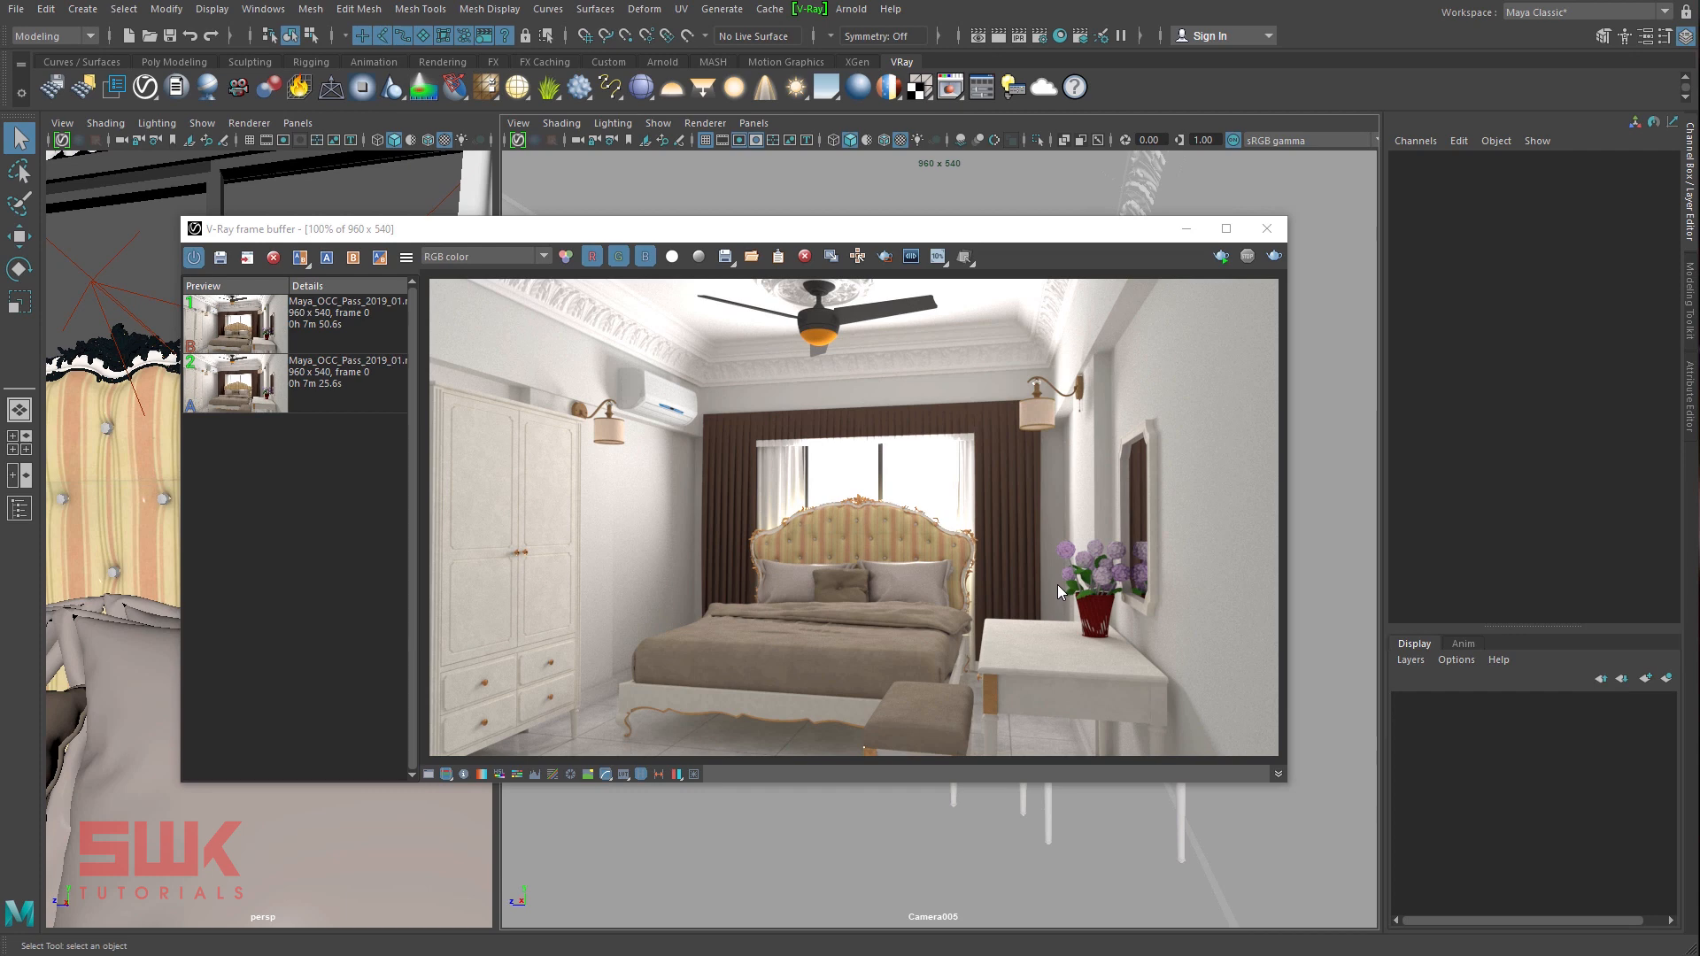
{"action": "mouse_move", "coordinate": [1278, 264]}
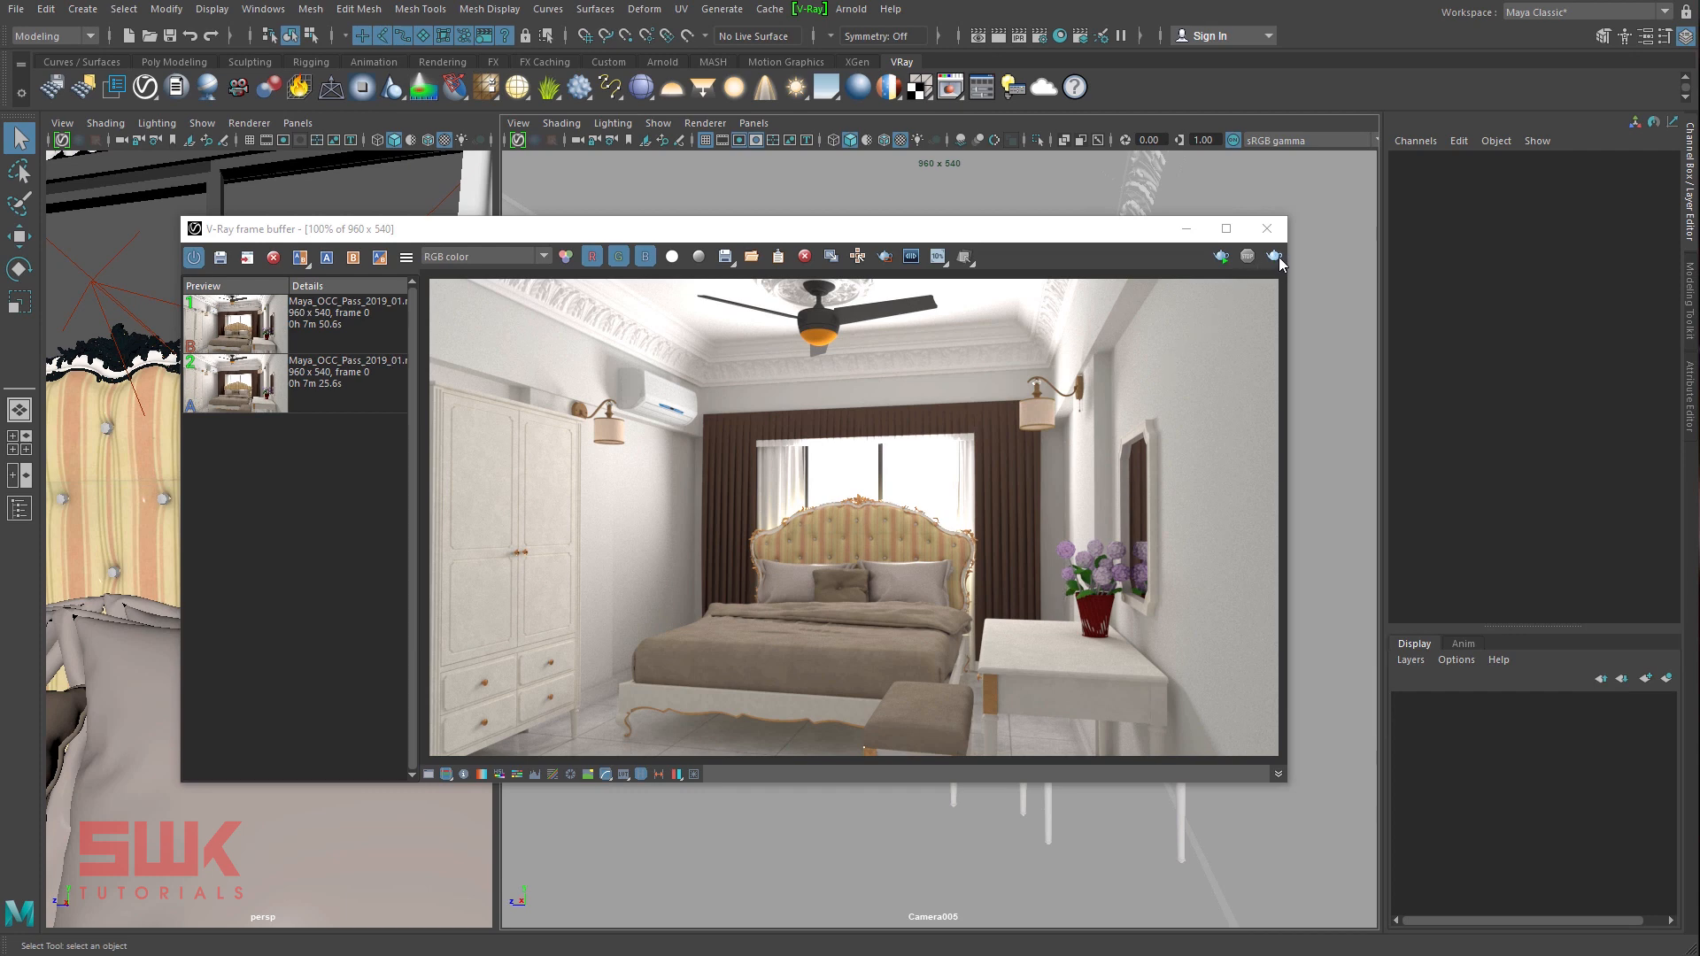
{"action": "left_click", "coordinate": [1275, 256]}
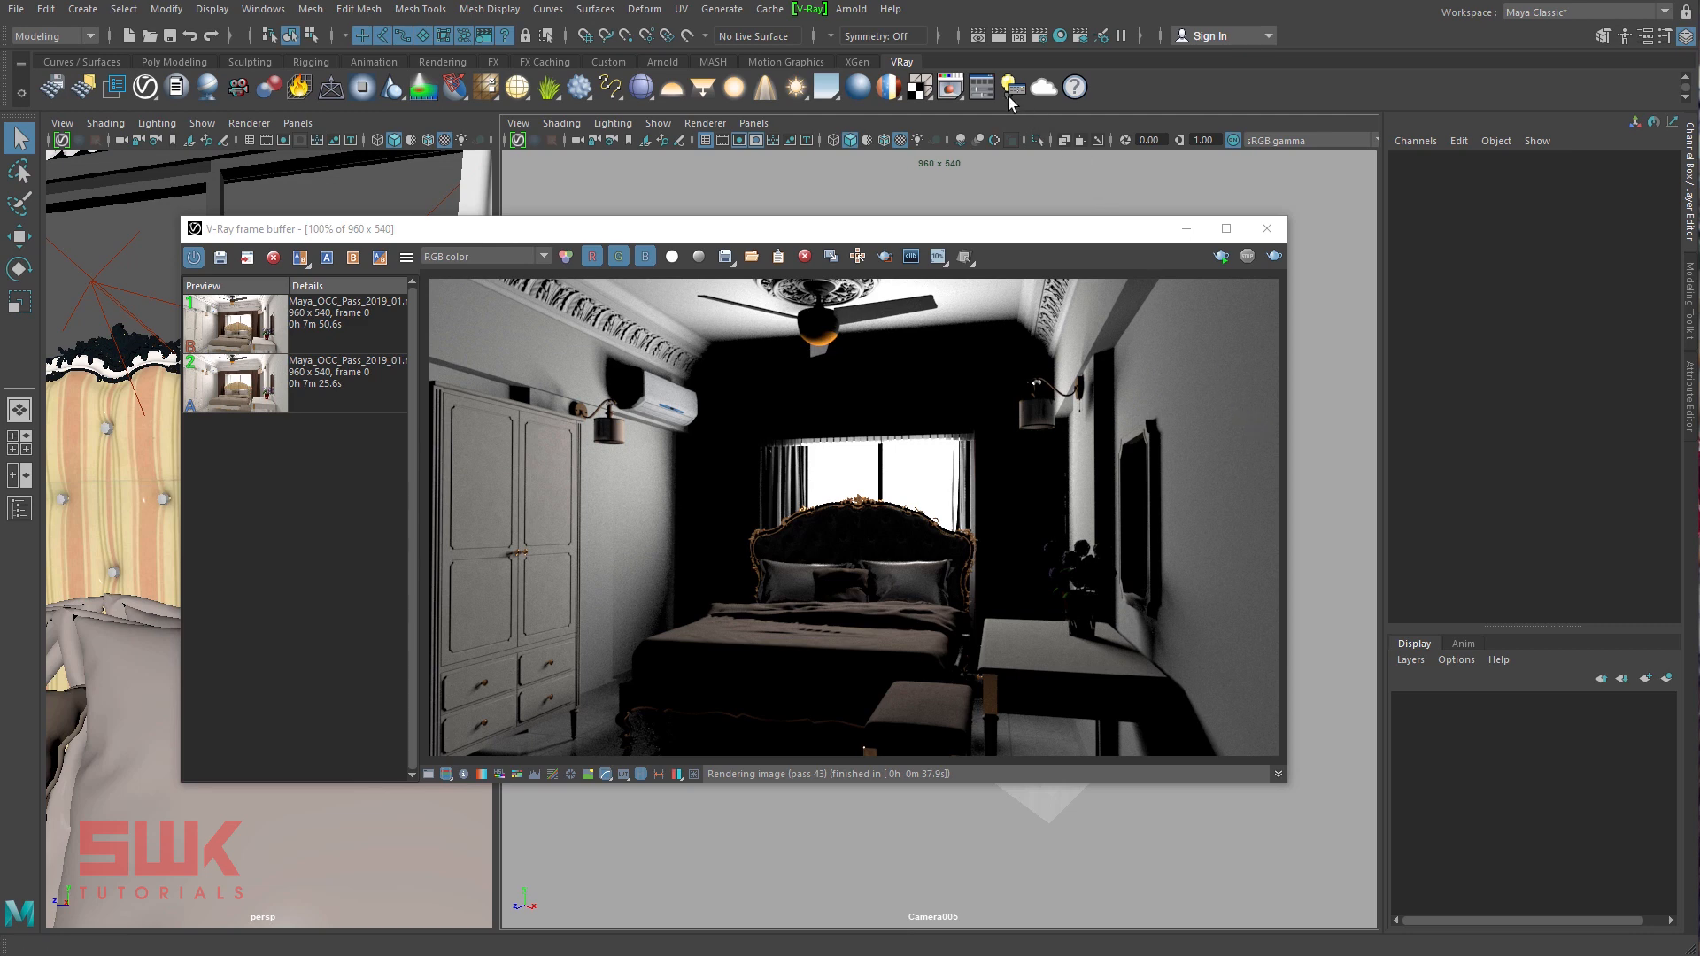
- Set V-Ray quick settings to the ArchViz Interior preset at medium GI quality
{"action": "left_click", "coordinate": [981, 87]}
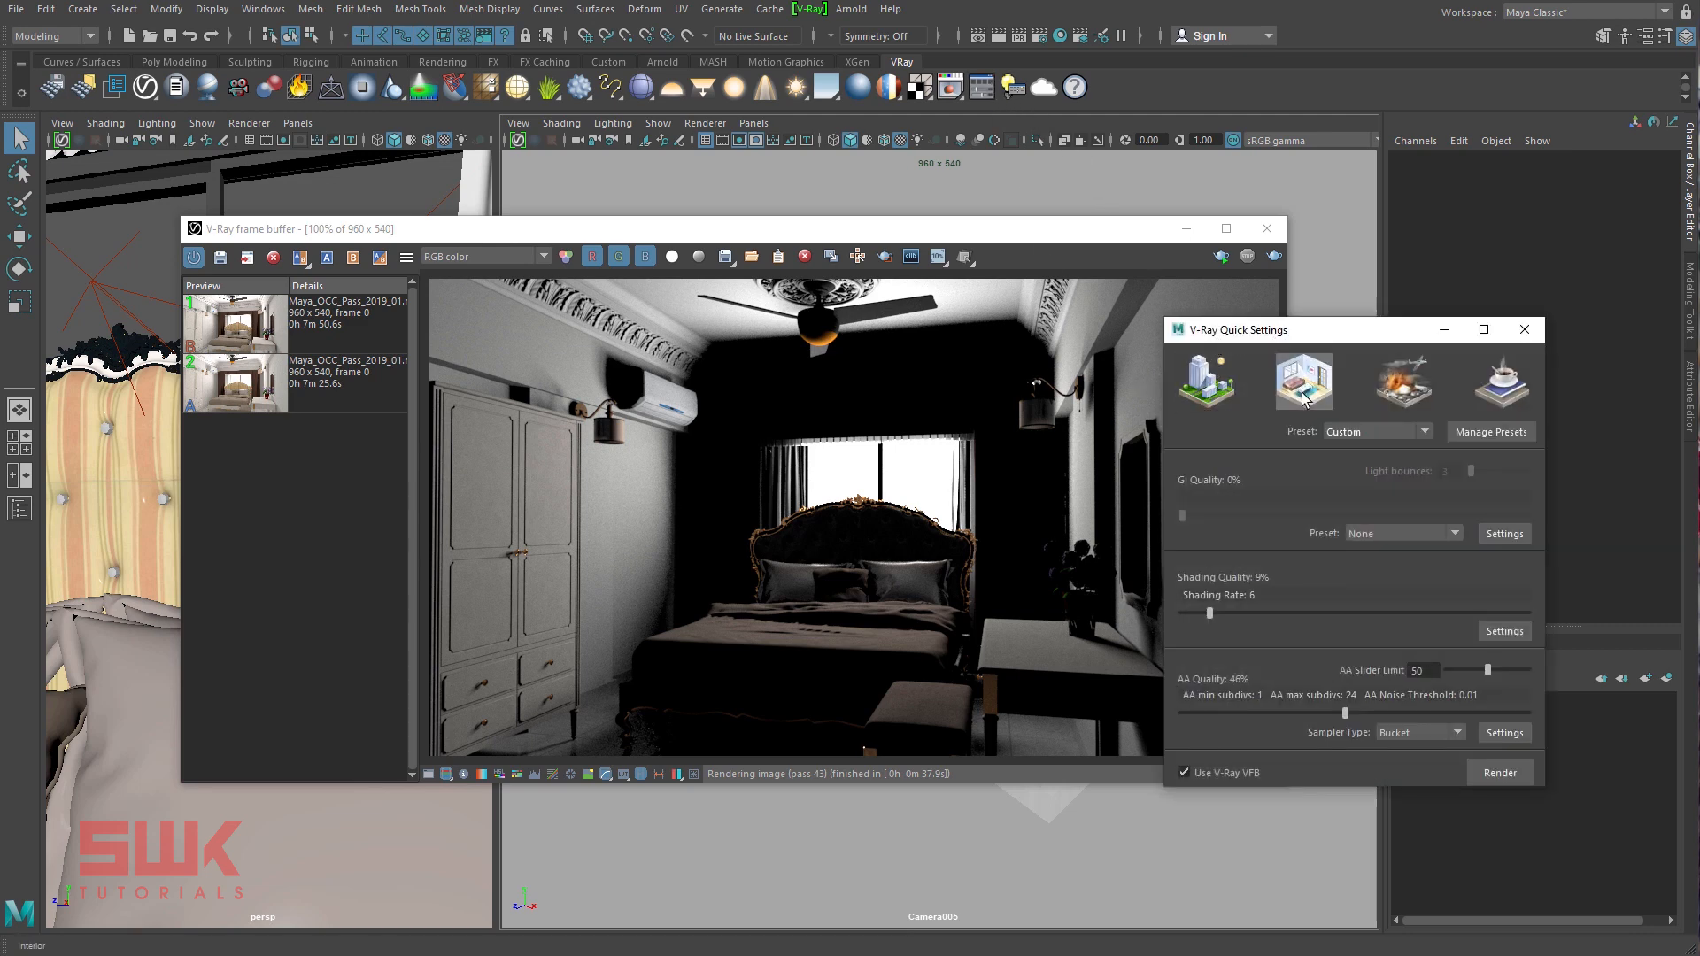
{"action": "left_click", "coordinate": [1303, 382]}
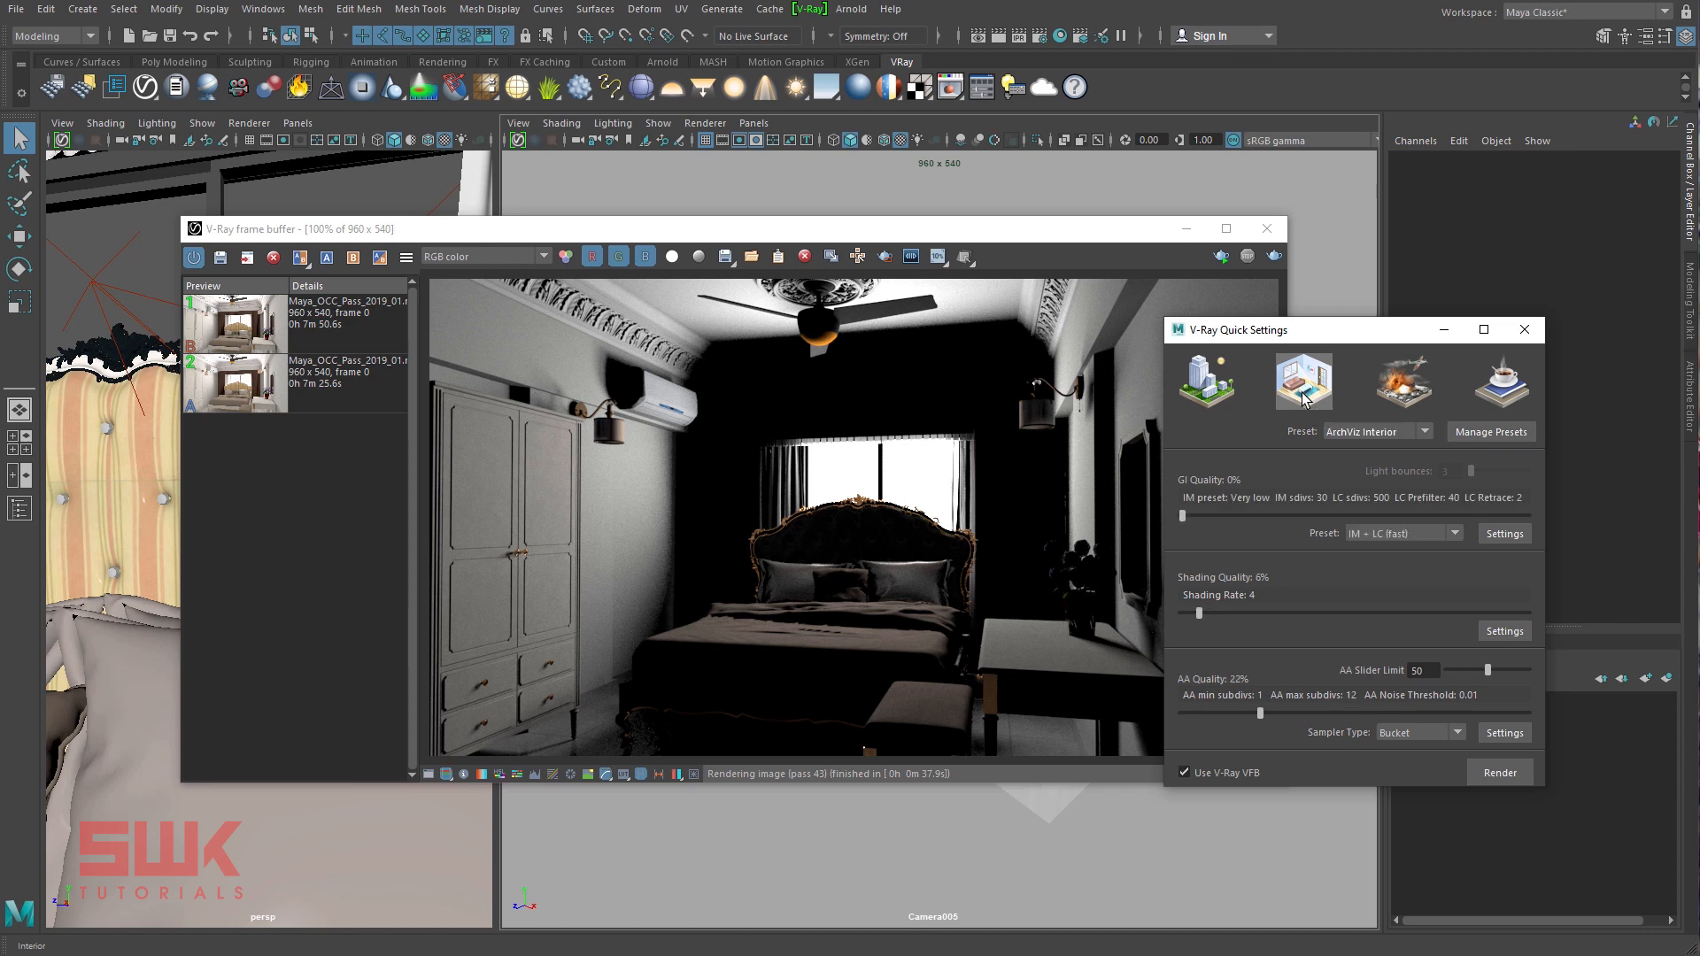
{"action": "mouse_move", "coordinate": [1500, 413]}
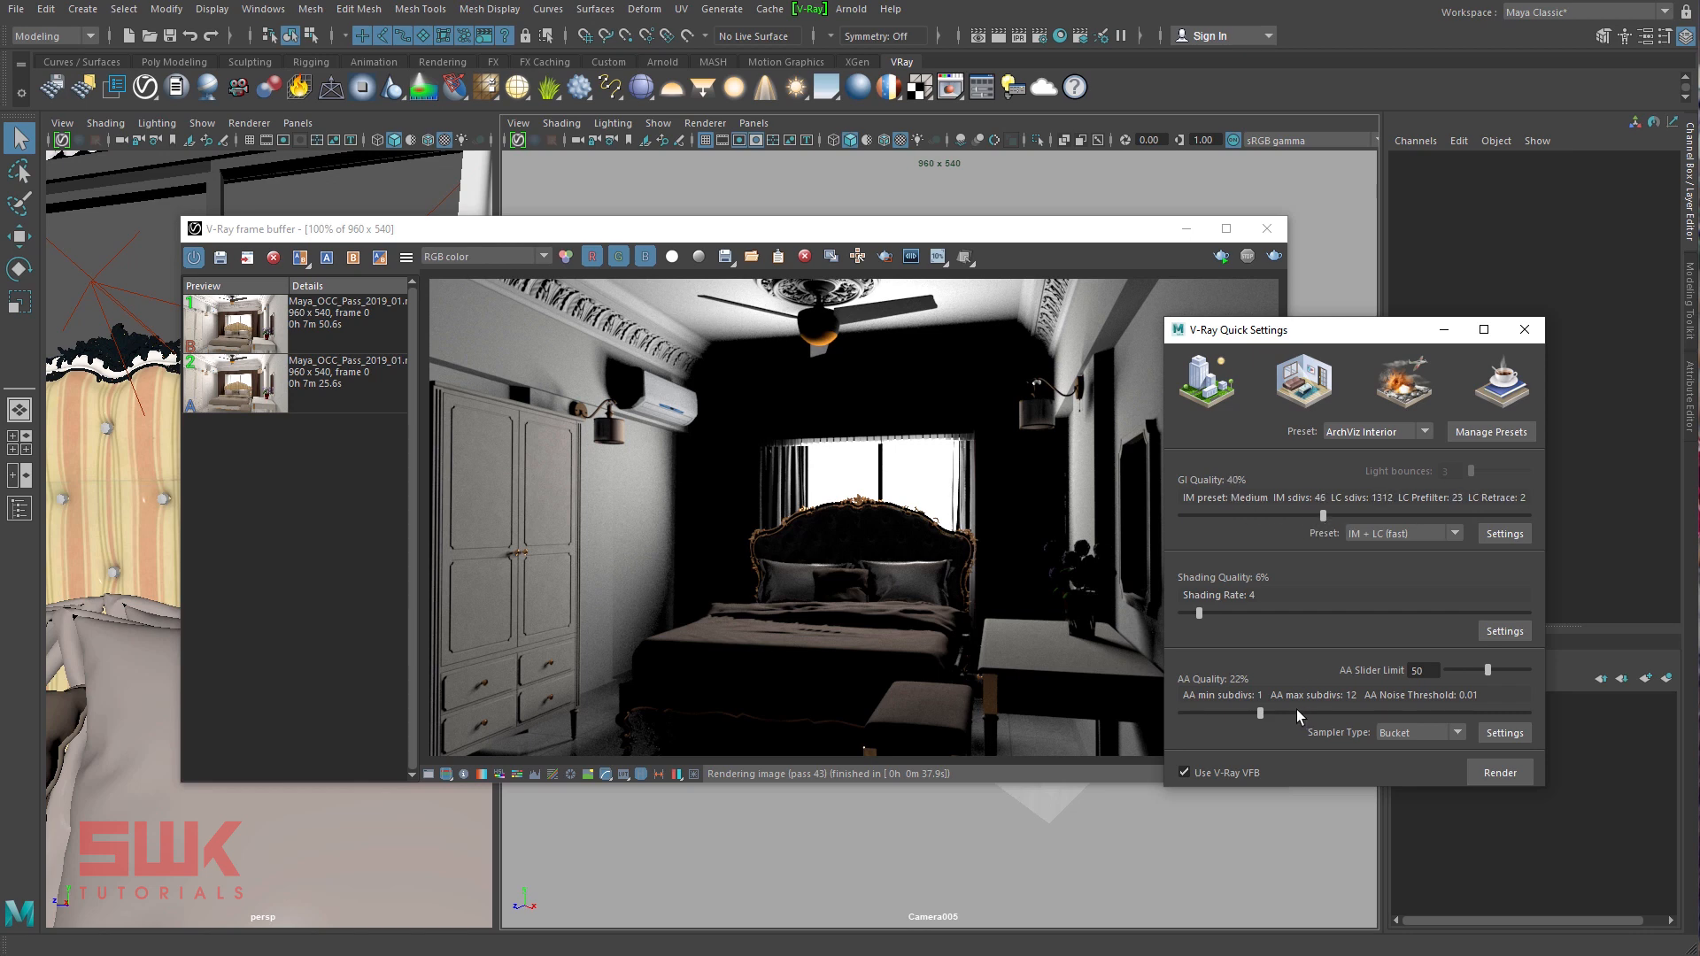
{"action": "mouse_move", "coordinate": [1523, 329]}
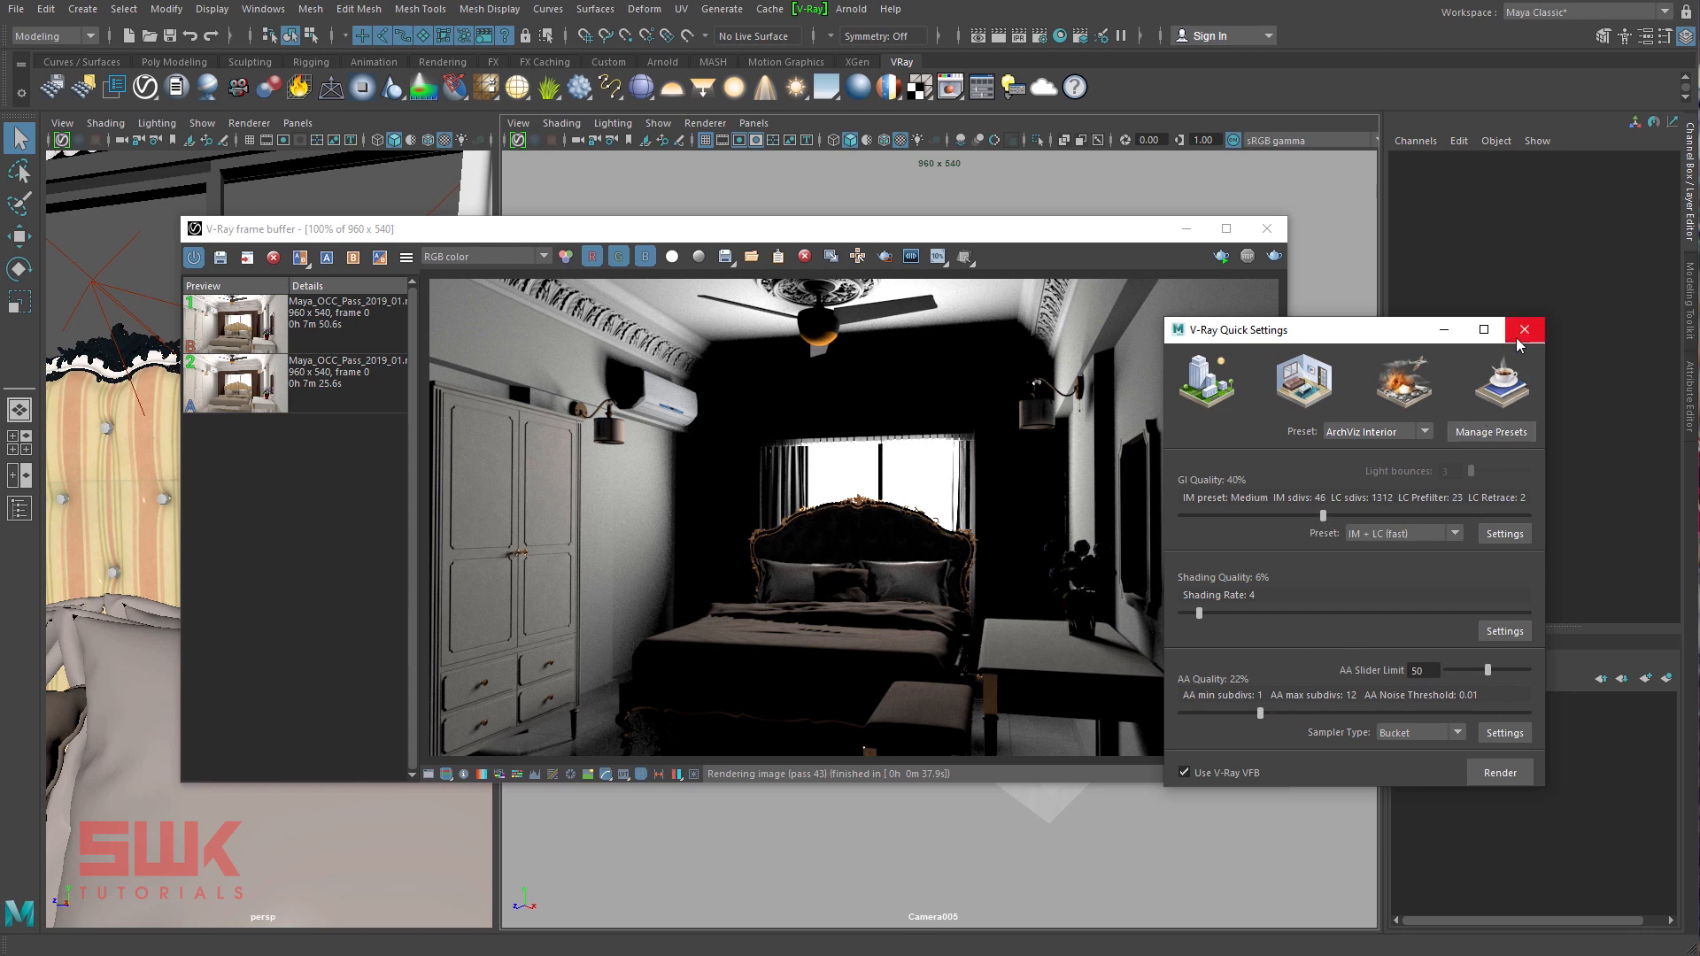
- Render the bright bedroom with the preset and enable the ambient occlusion pass in GI settings
{"action": "left_click", "coordinate": [1525, 329]}
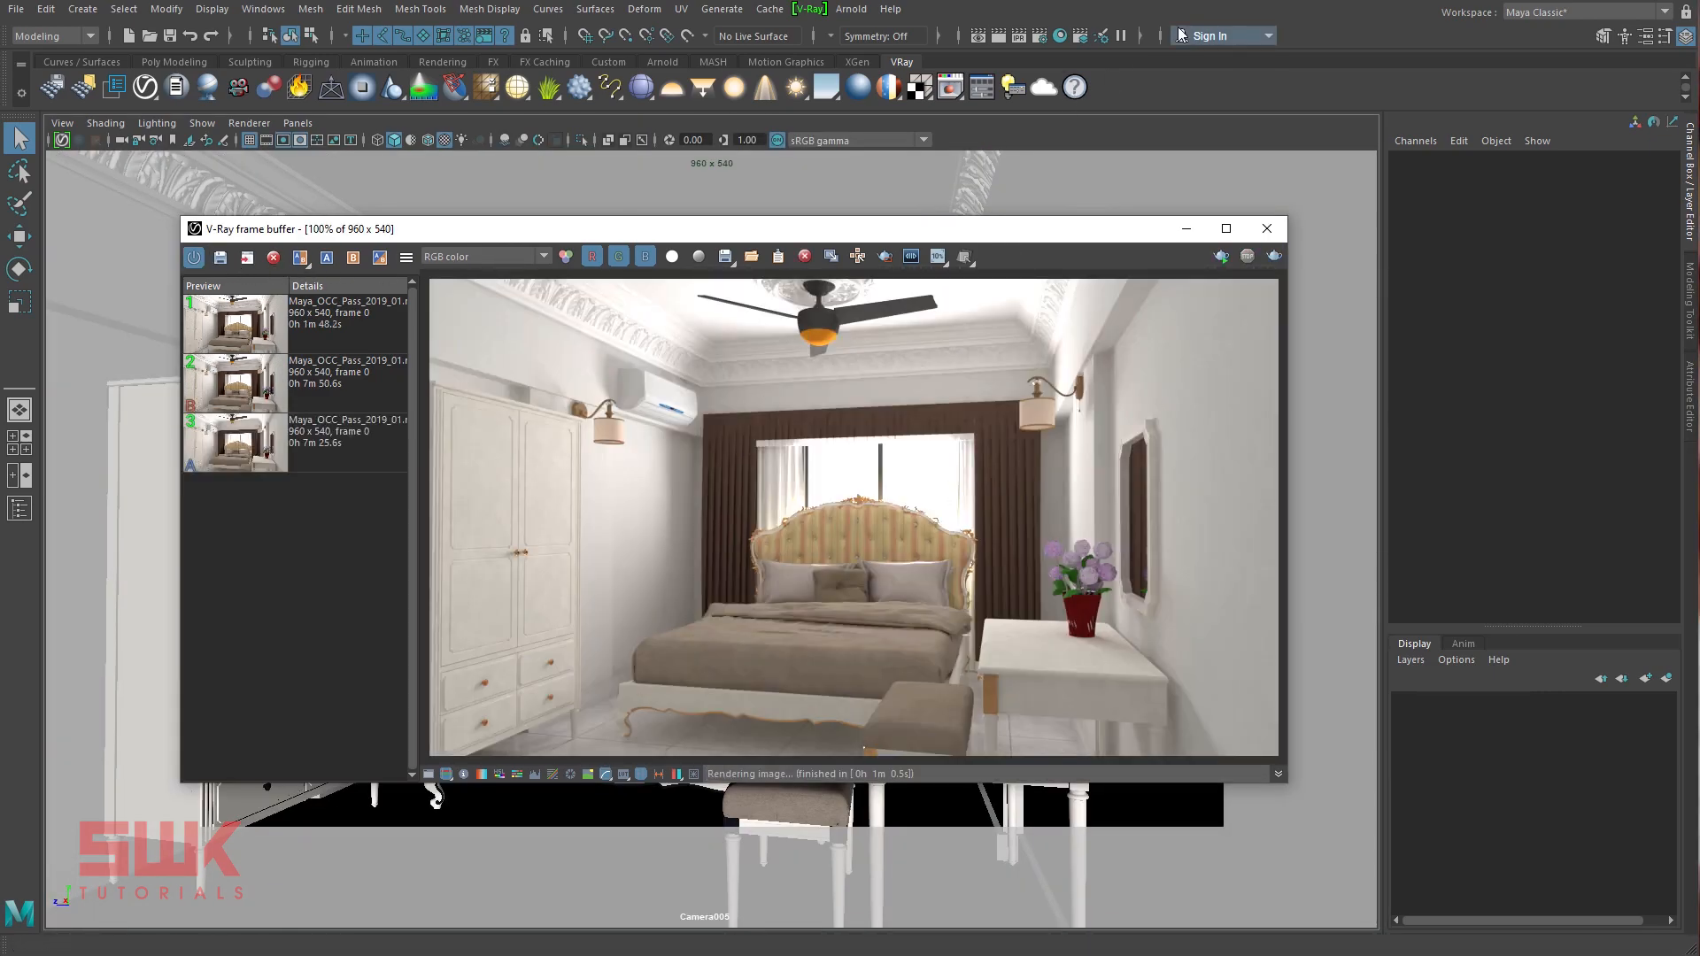
{"action": "left_click", "coordinate": [1041, 35]}
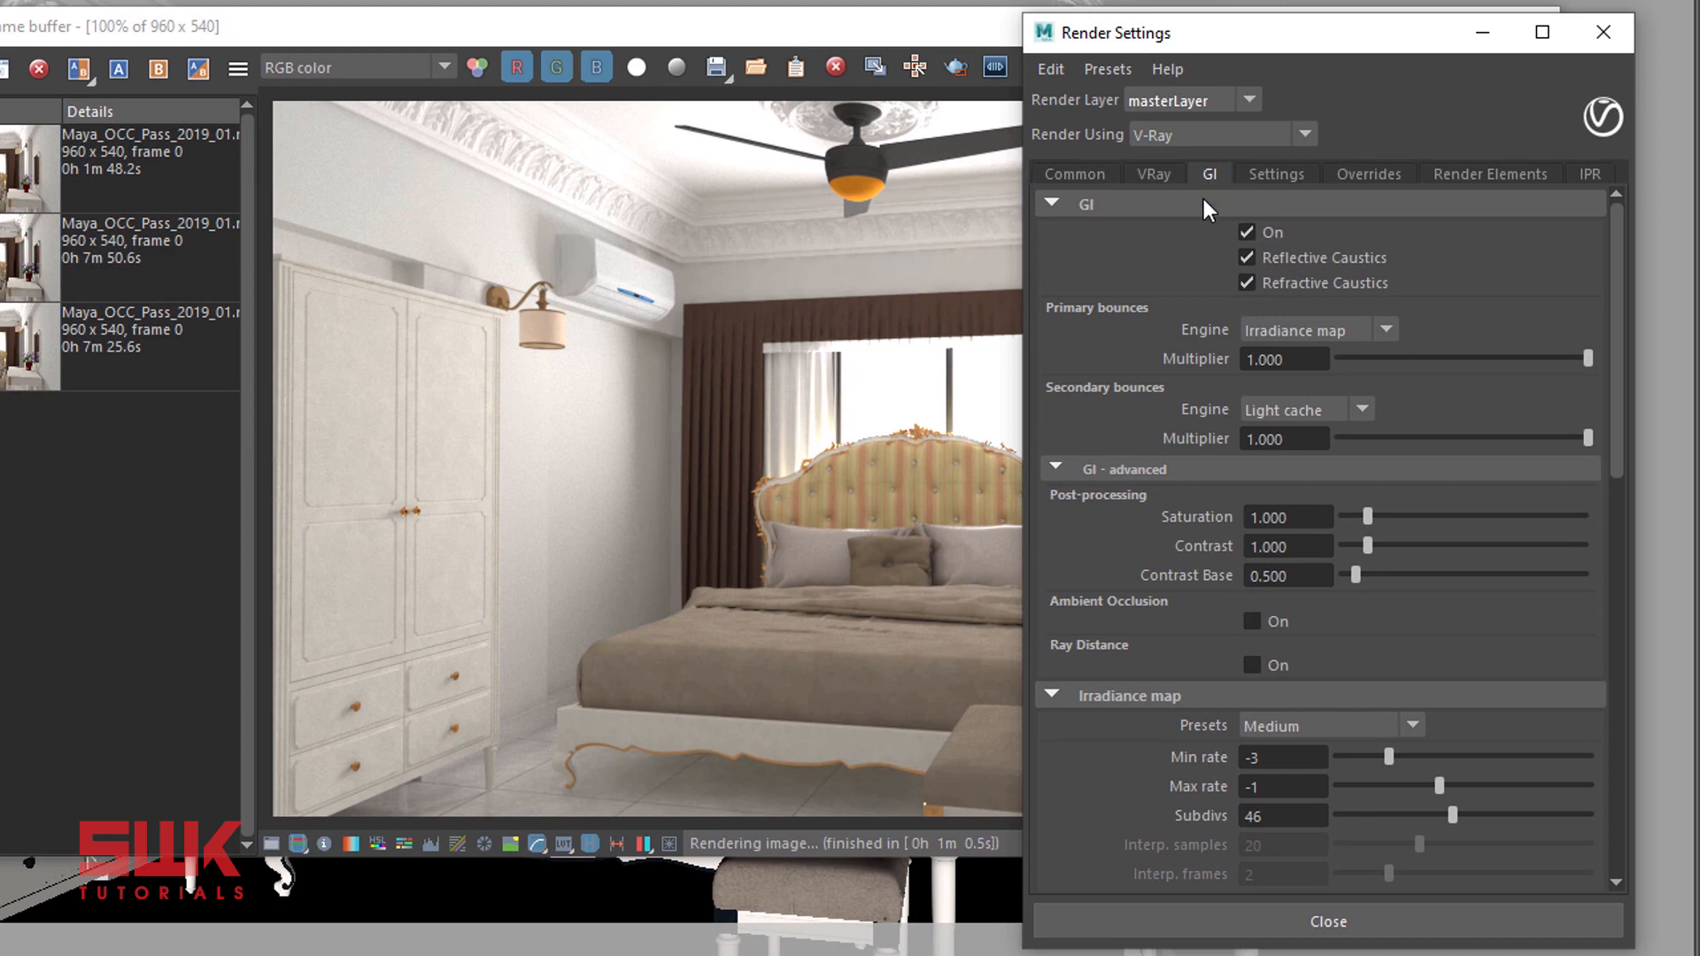
{"action": "mouse_move", "coordinate": [1181, 295]}
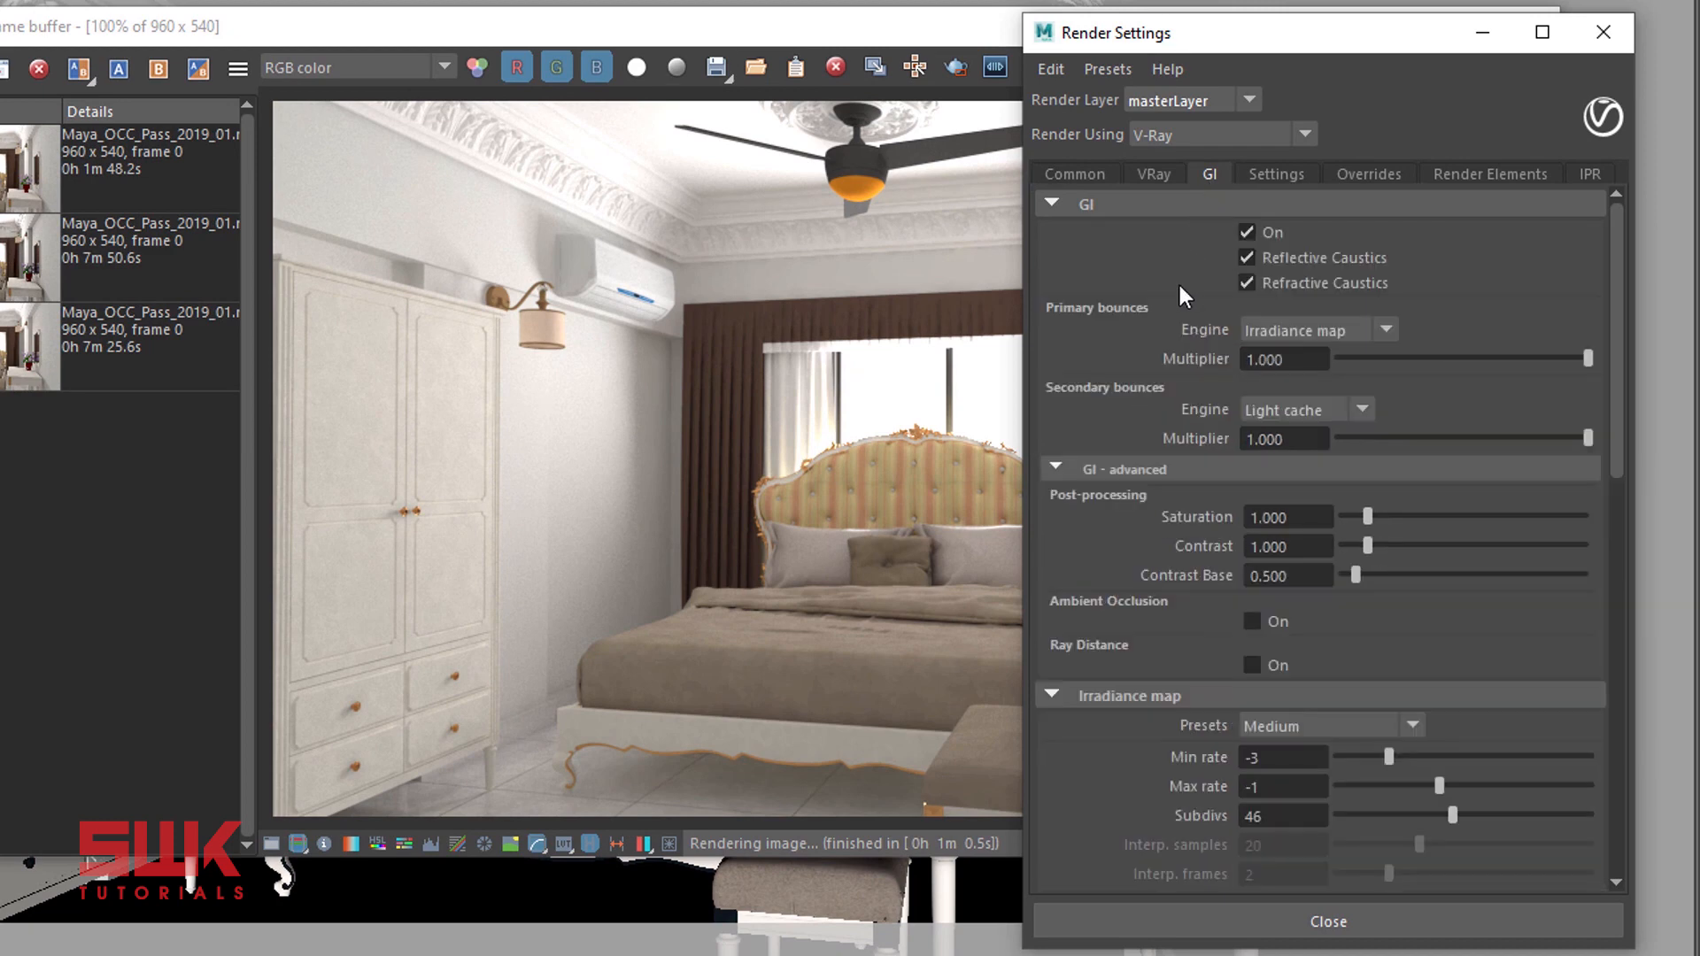
{"action": "mouse_move", "coordinate": [1132, 489]}
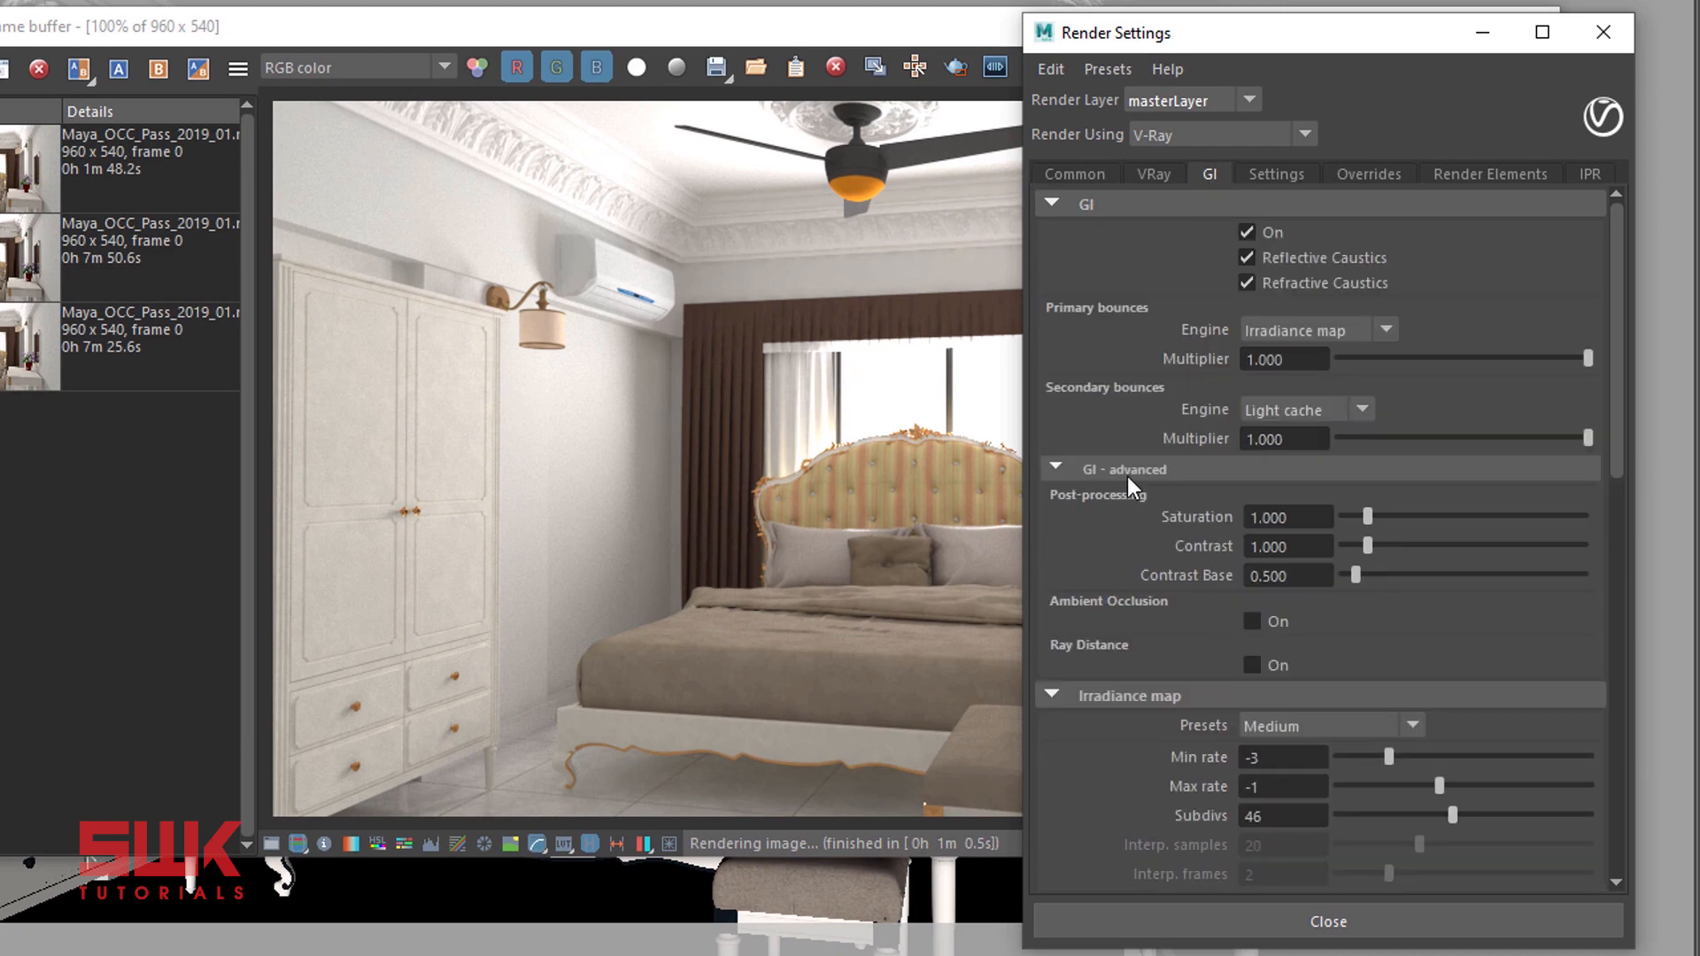
{"action": "mouse_move", "coordinate": [1250, 621]}
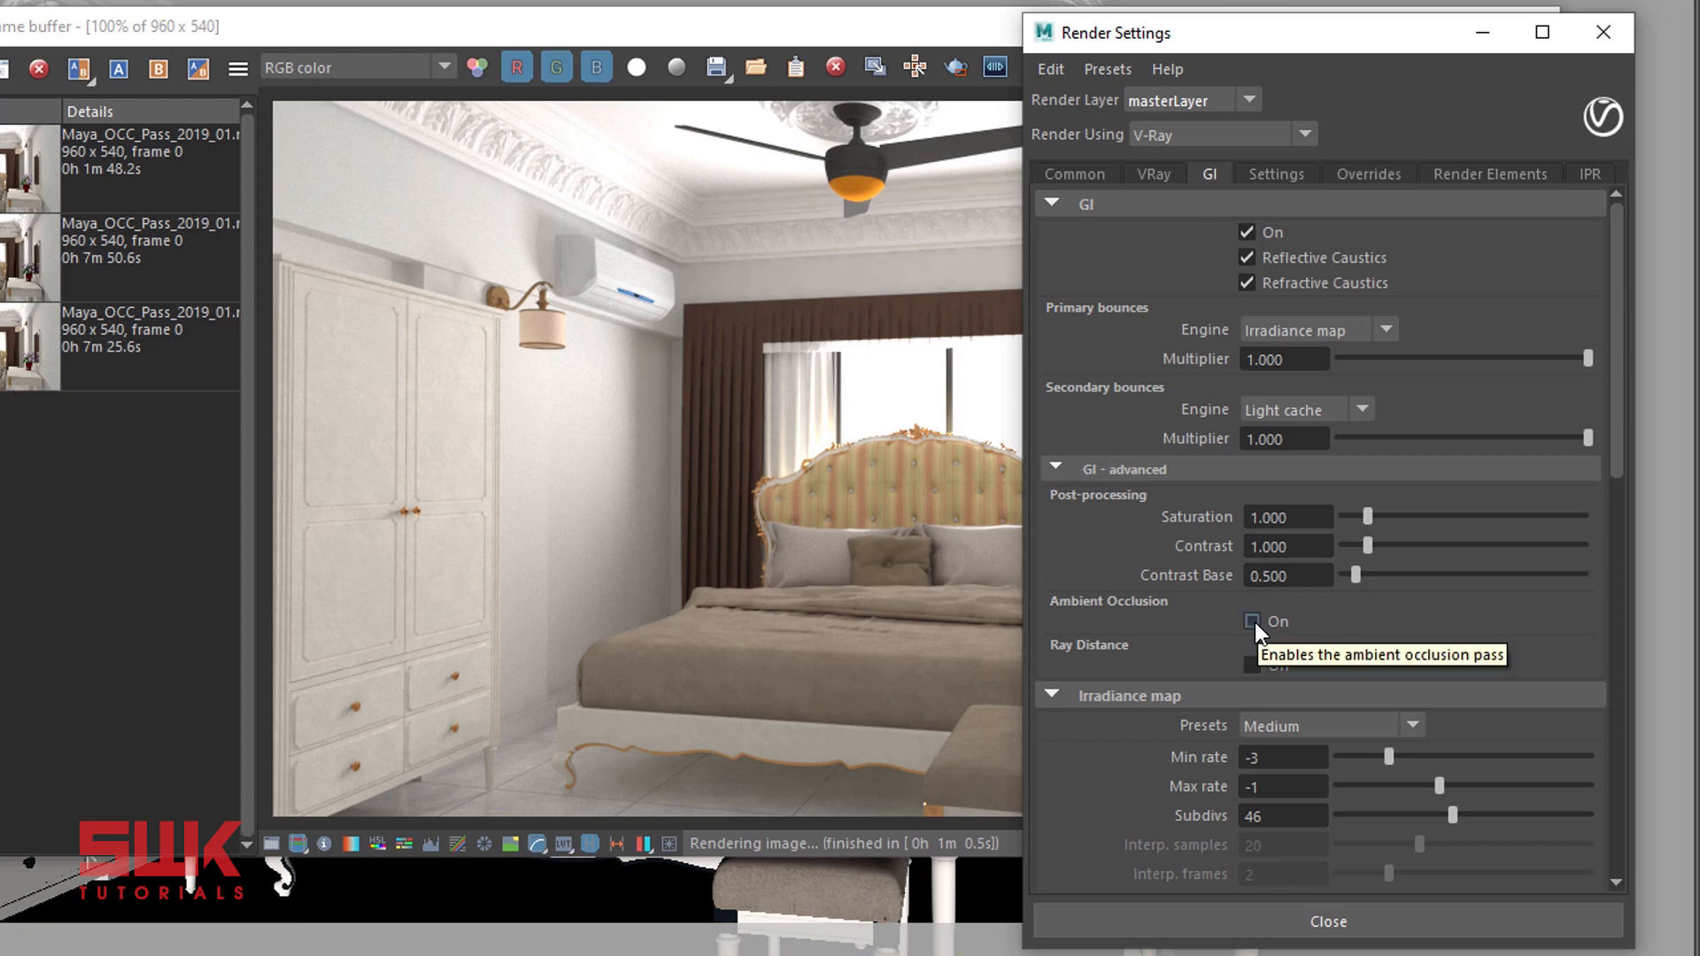
{"action": "left_click", "coordinate": [1250, 622]}
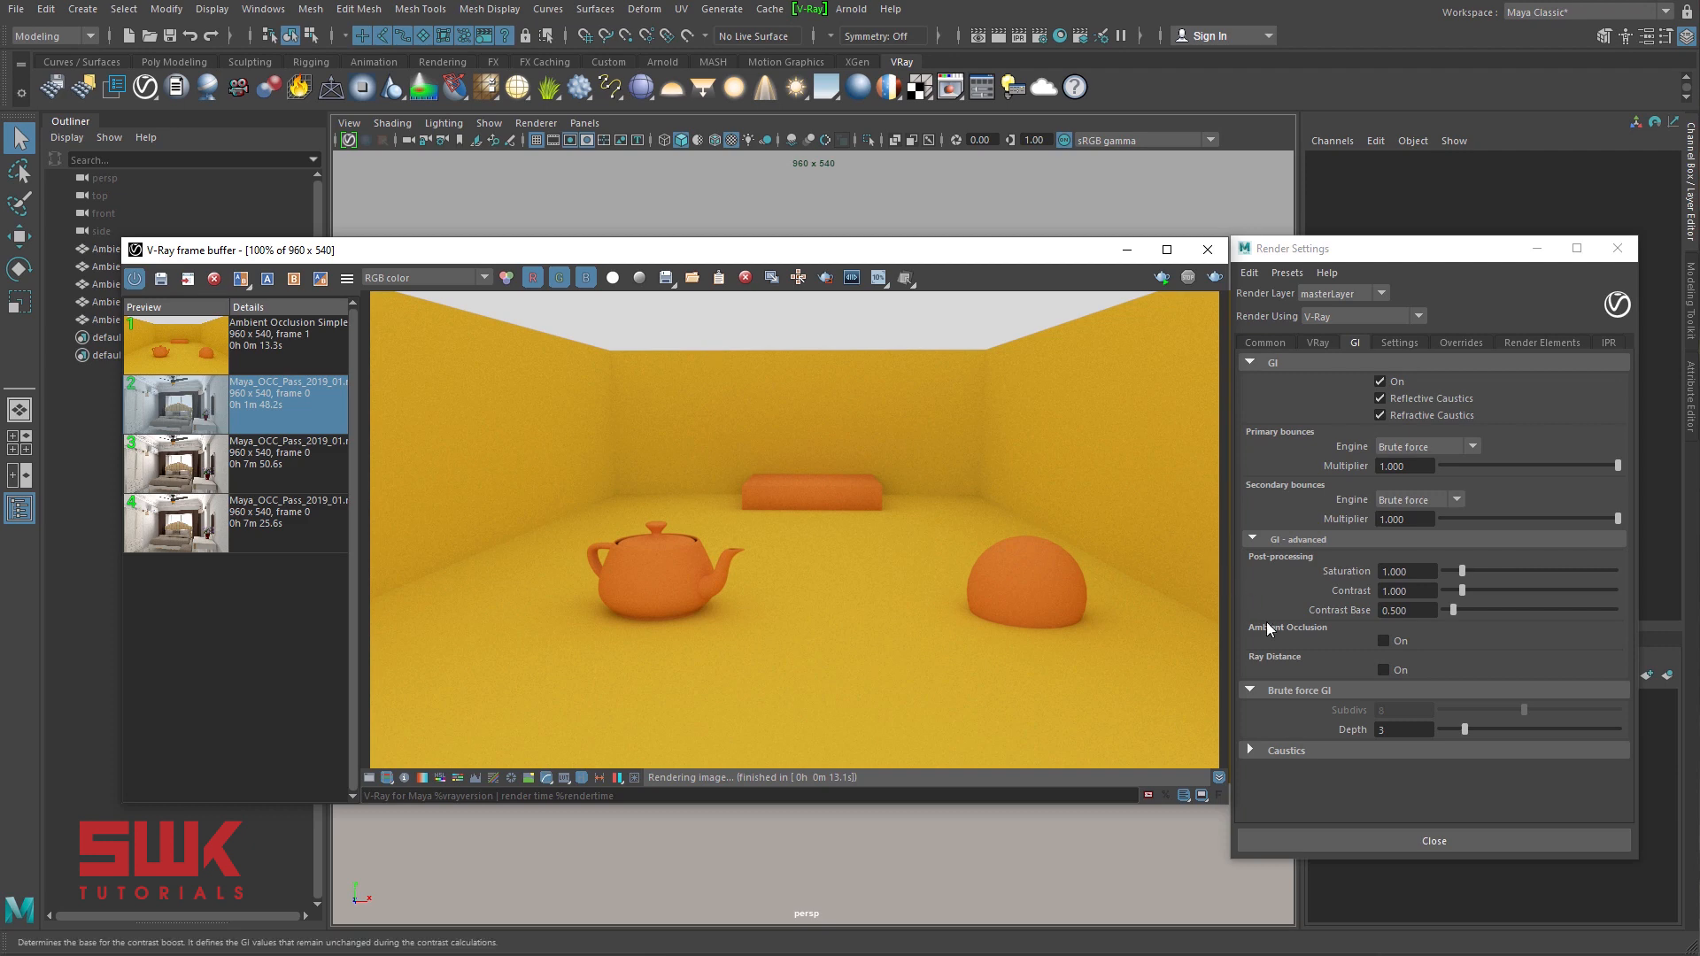
- Enable ambient occlusion on the teapot at multiplier 1 and compare radius 10 against 50
{"action": "left_click", "coordinate": [1383, 639]}
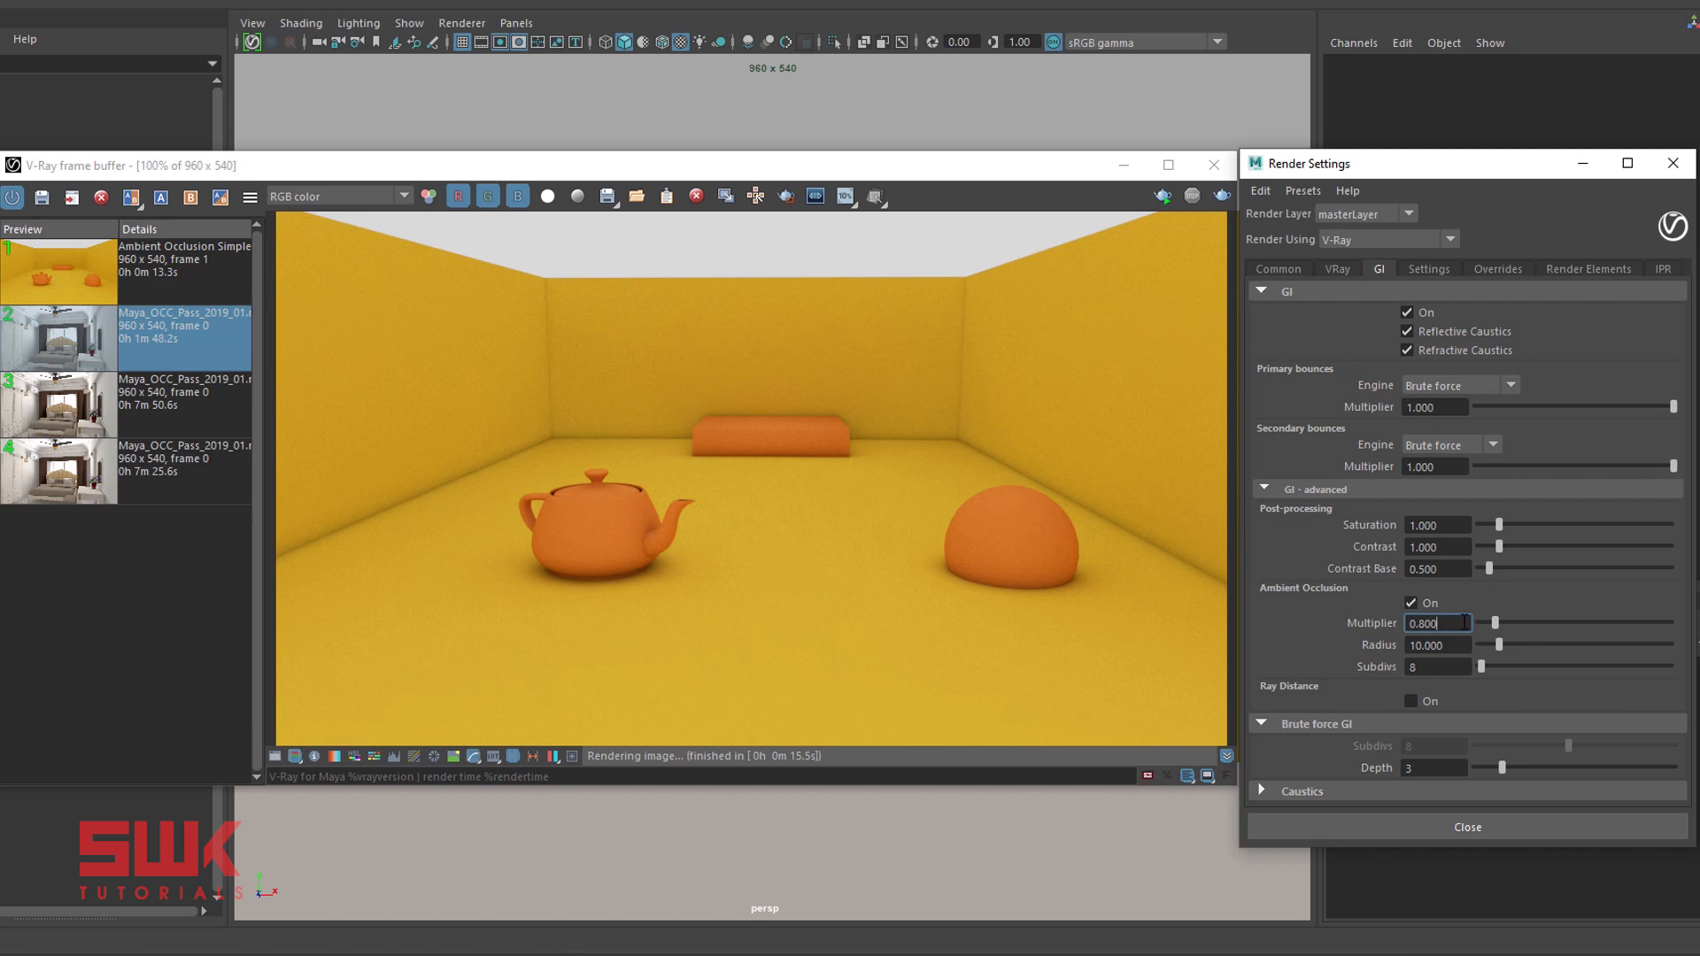
{"action": "triple_click", "coordinate": [1436, 621]}
{"action": "type", "text": "1.000"}
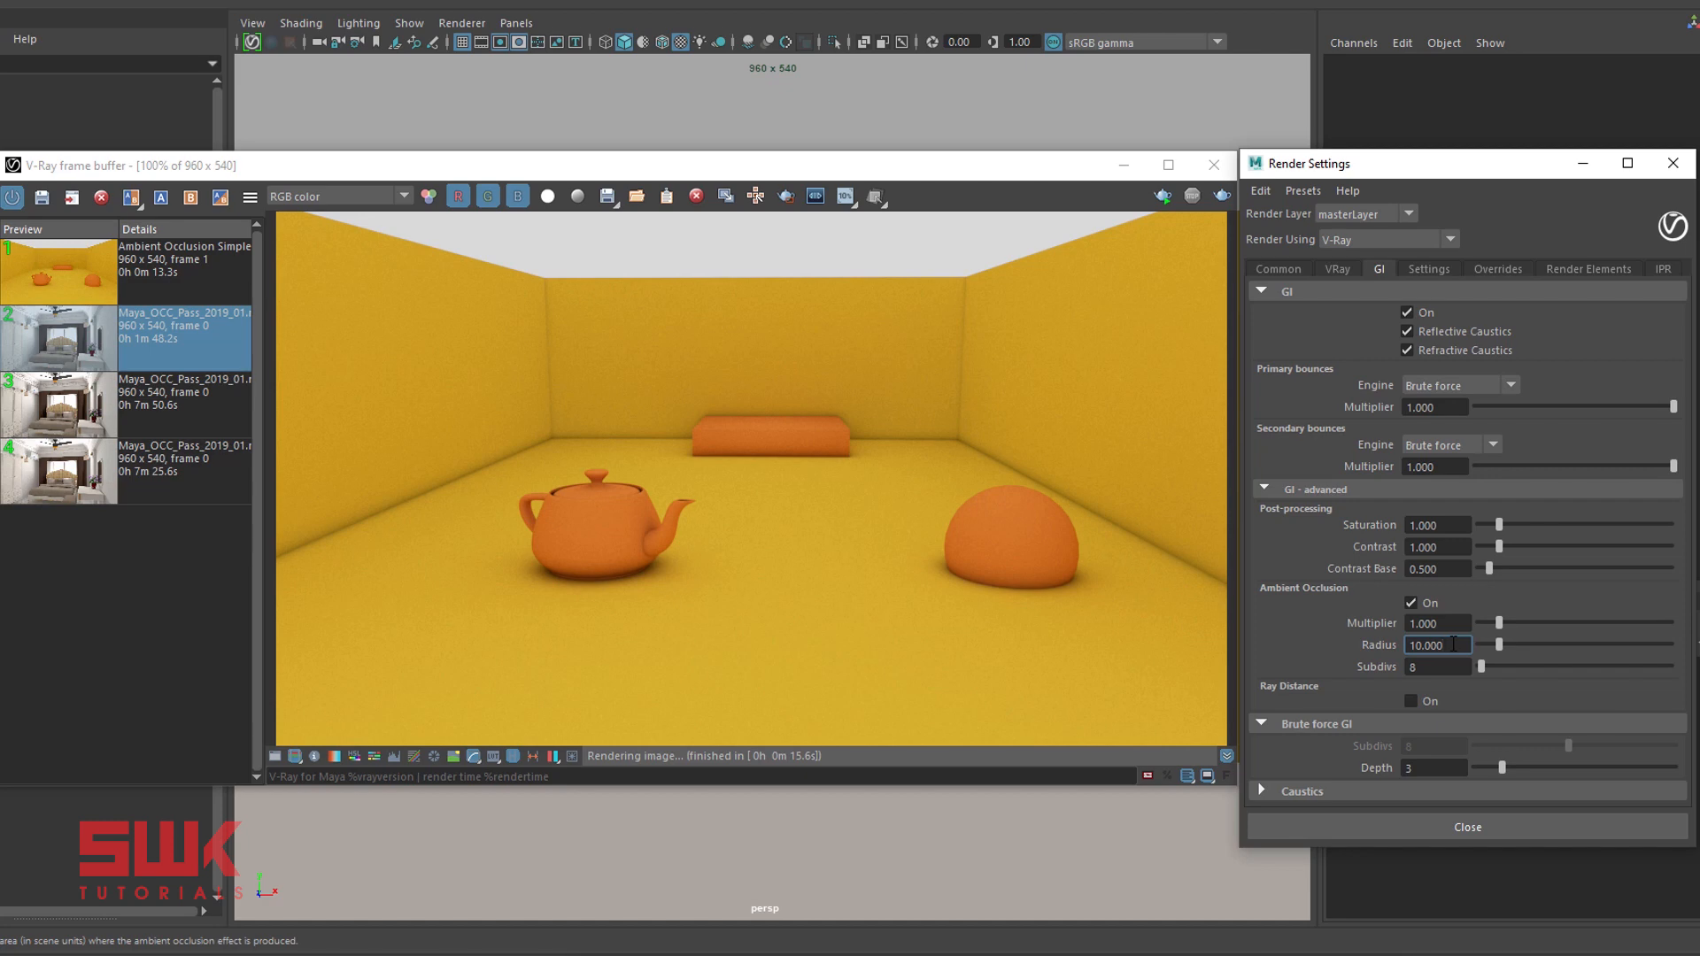
{"action": "triple_click", "coordinate": [1436, 644]}
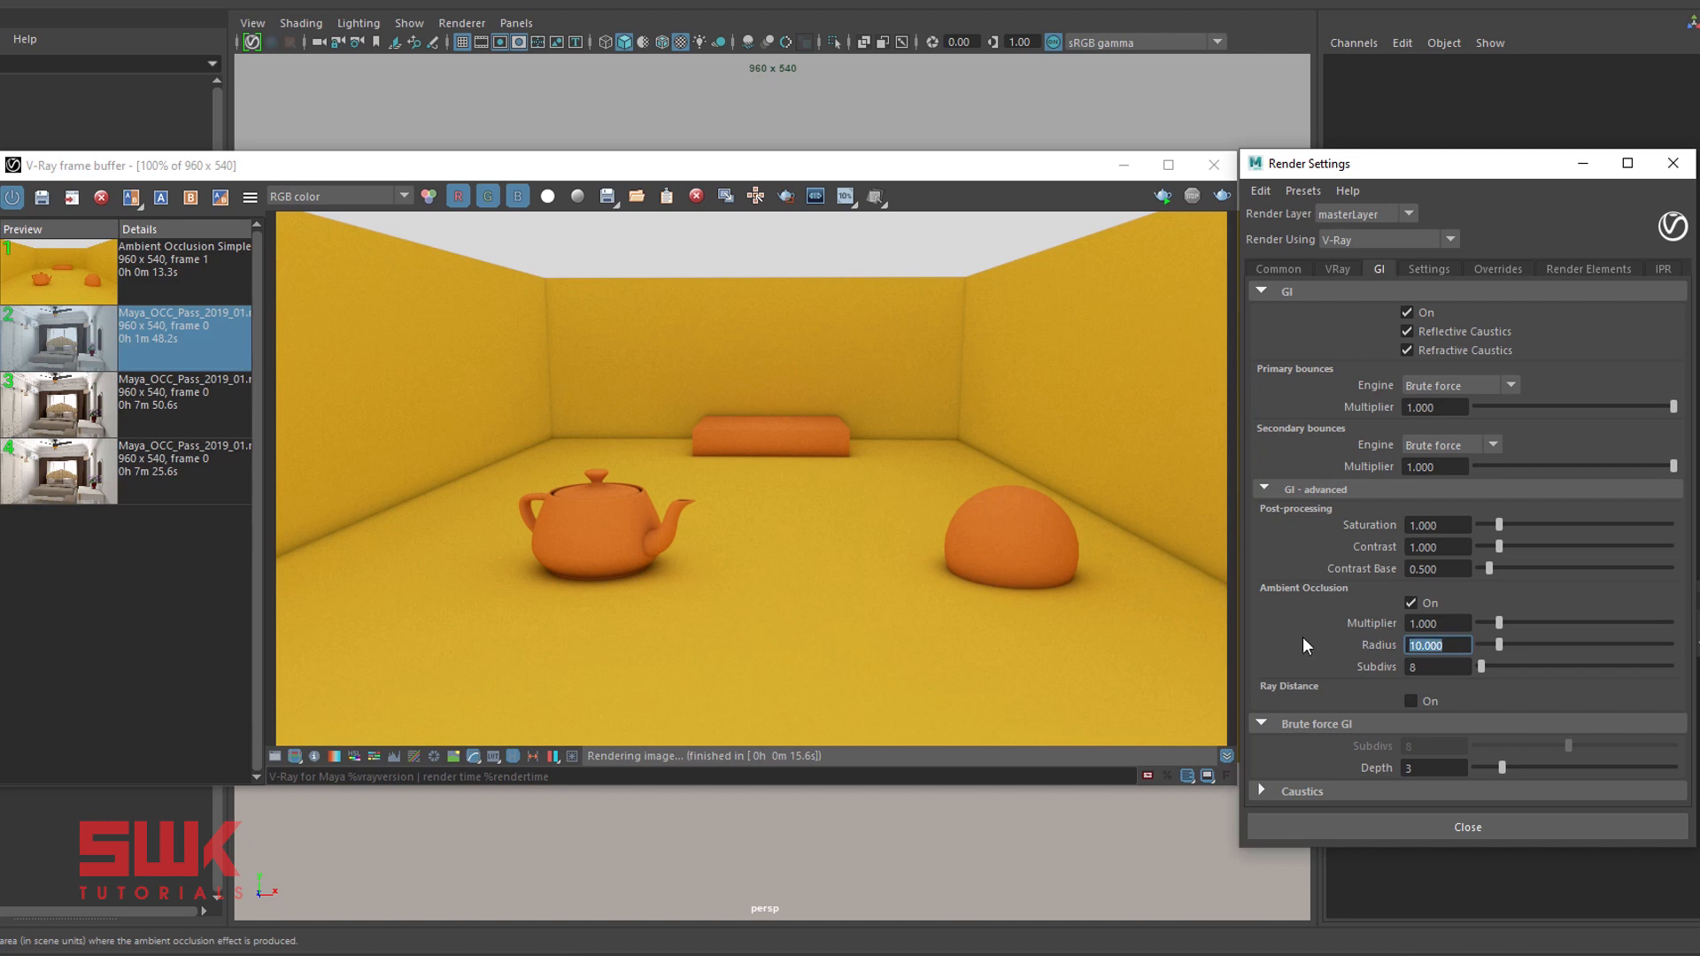
{"action": "type", "text": "5"}
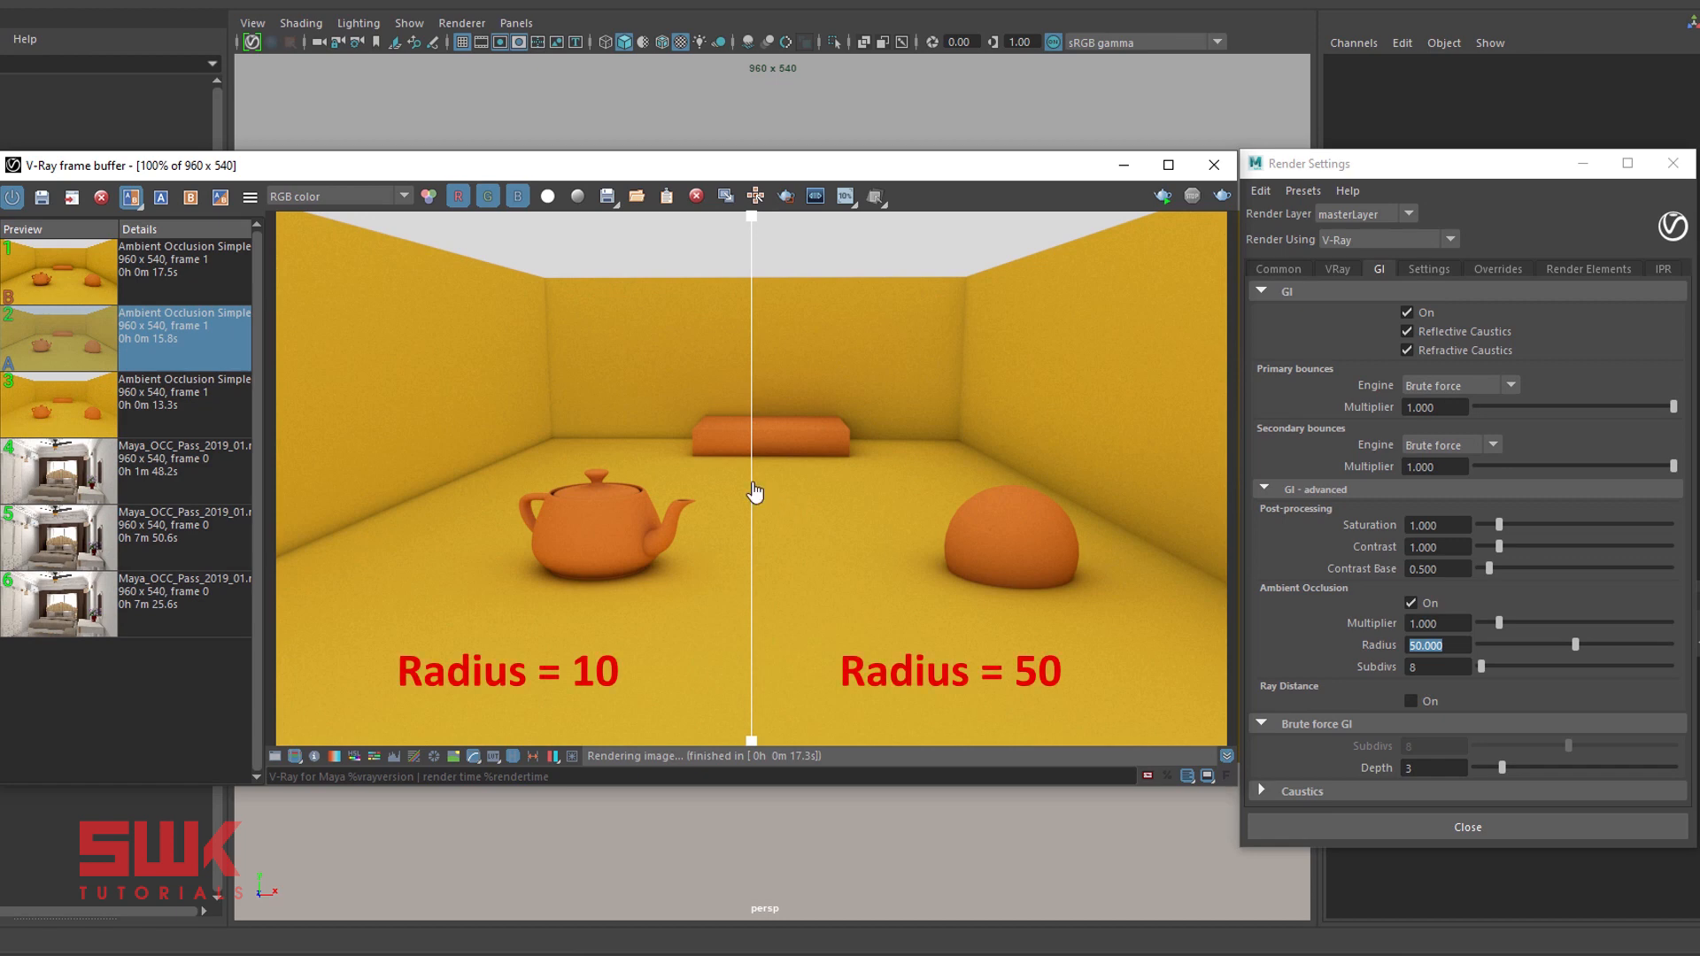
{"action": "mouse_move", "coordinate": [689, 389]}
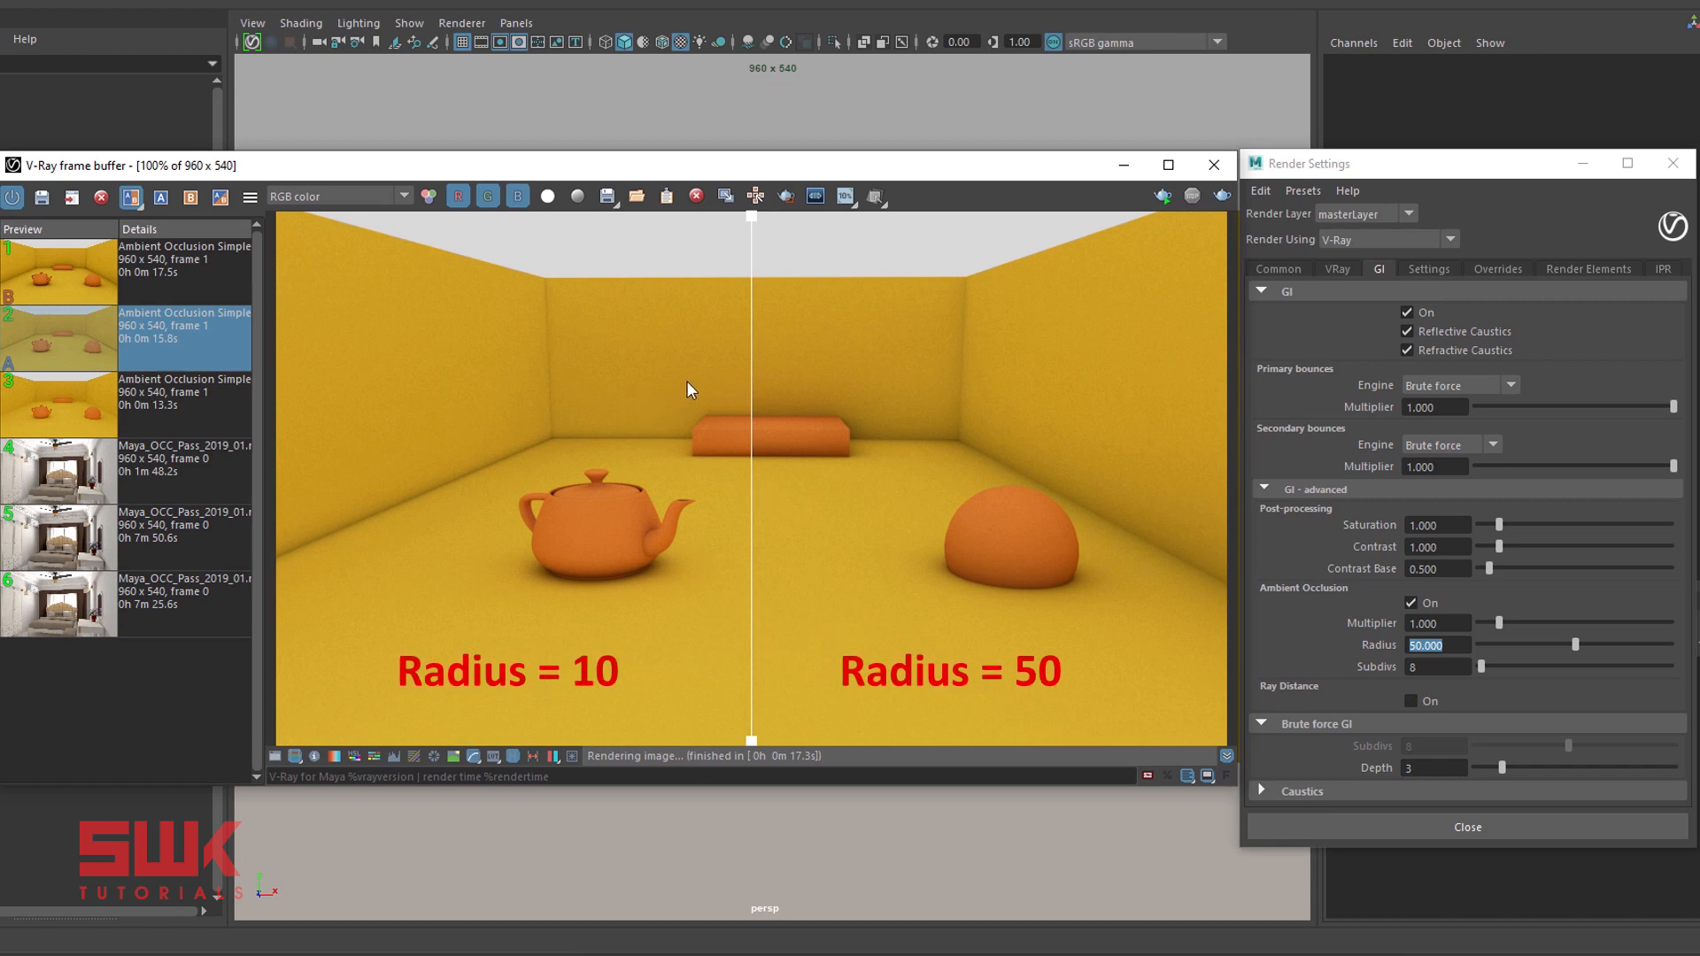
{"action": "mouse_move", "coordinate": [831, 393]}
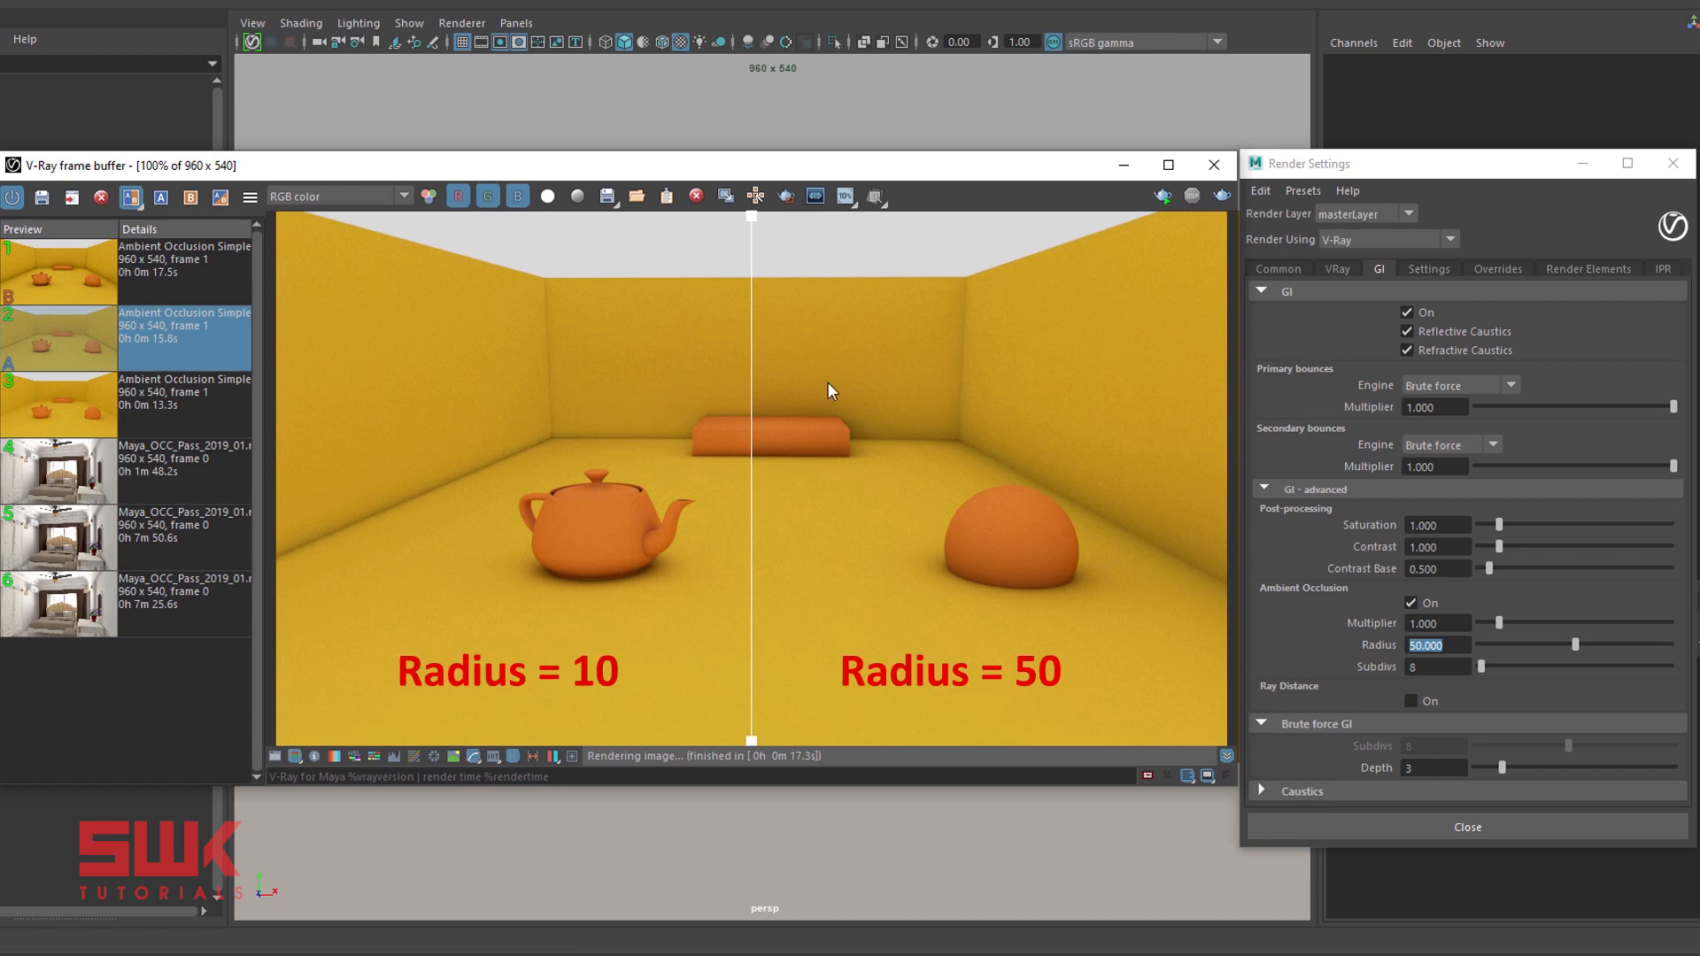
{"action": "mouse_move", "coordinate": [756, 483]}
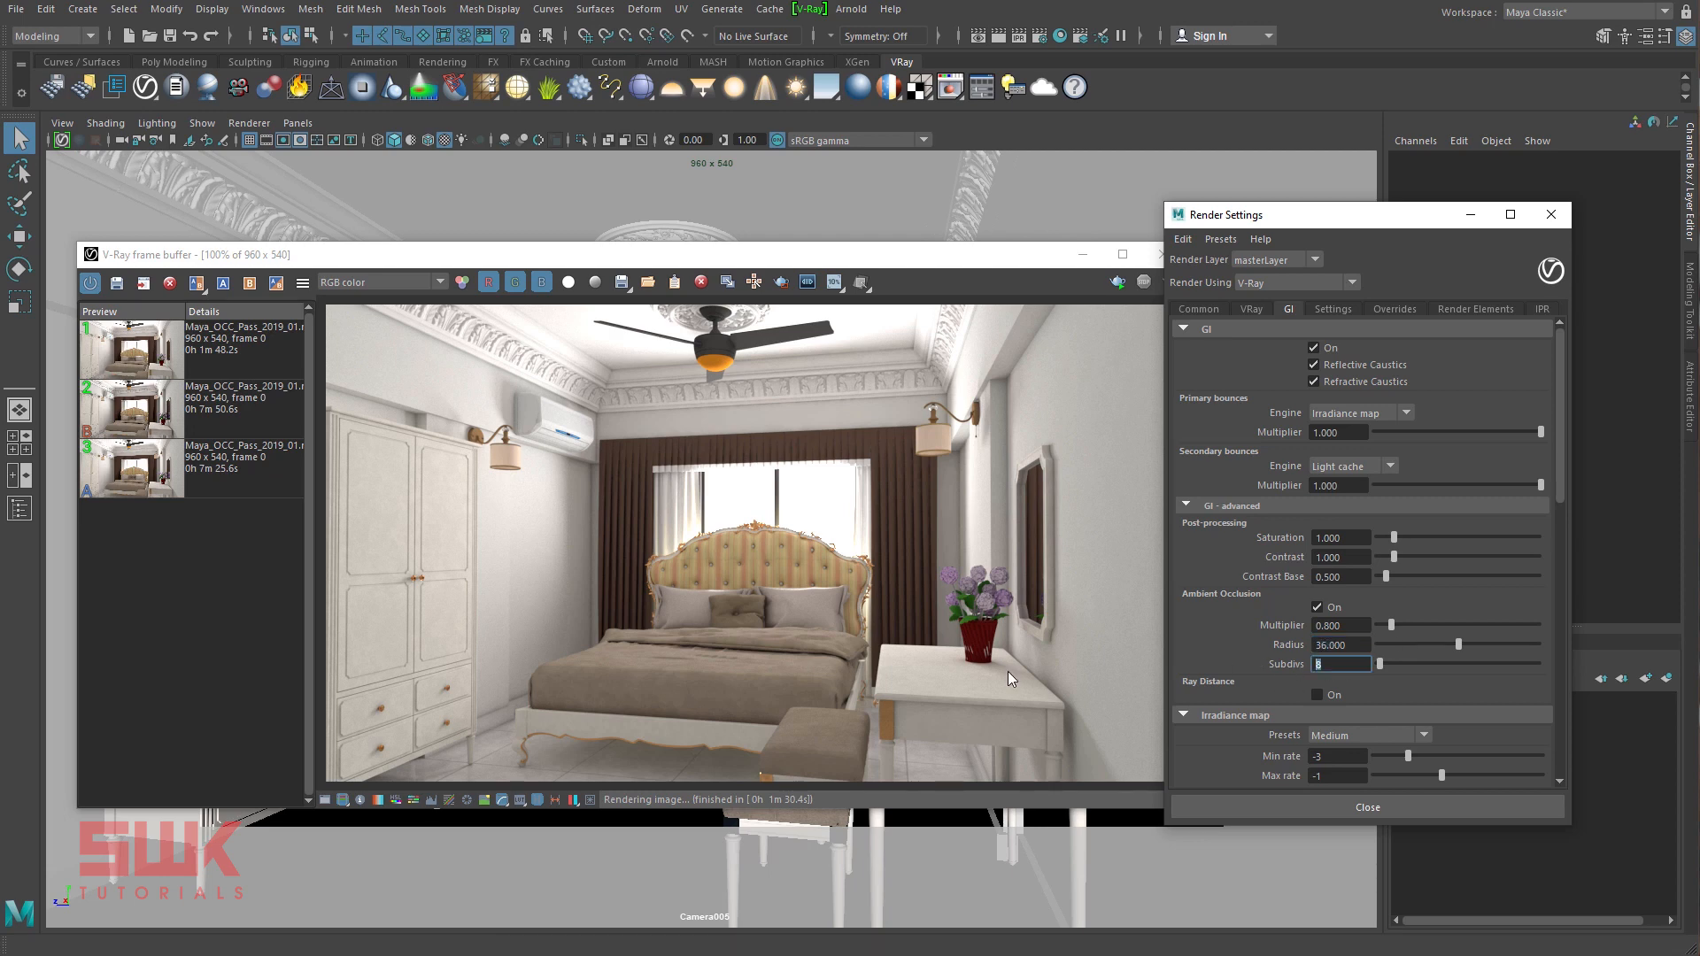
- Give the bedroom's ambient occlusion radius 36 and 16 subdivs, then render again
{"action": "type", "text": "16"}
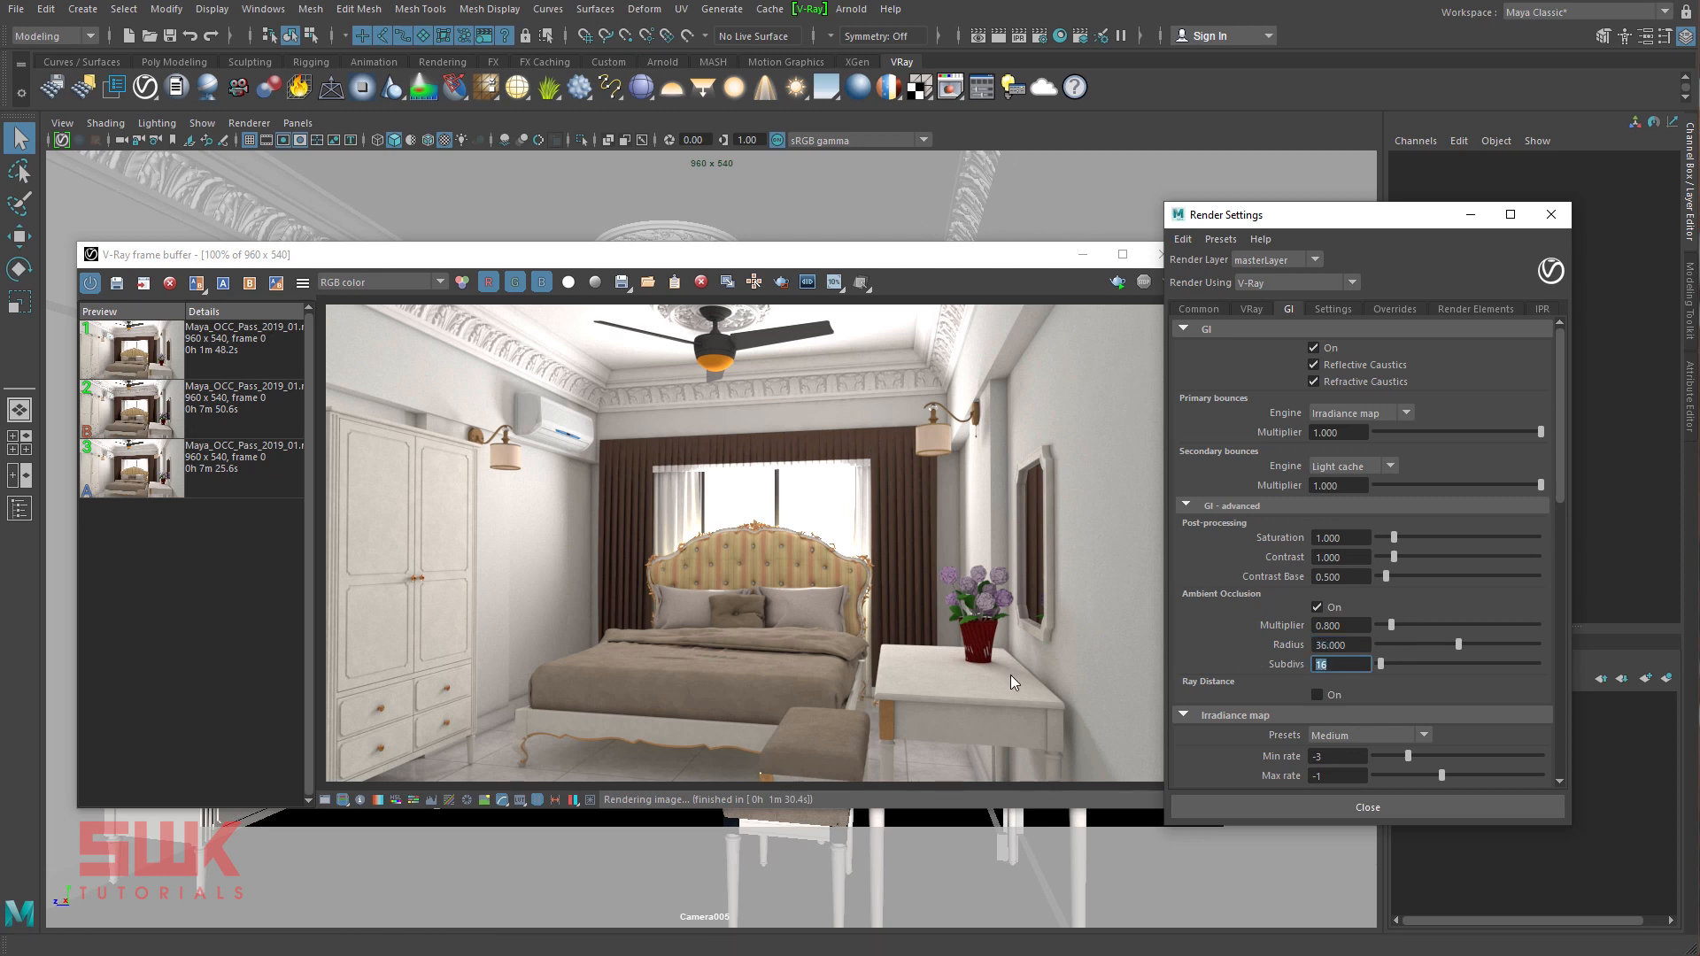
{"action": "mouse_move", "coordinate": [1148, 312]}
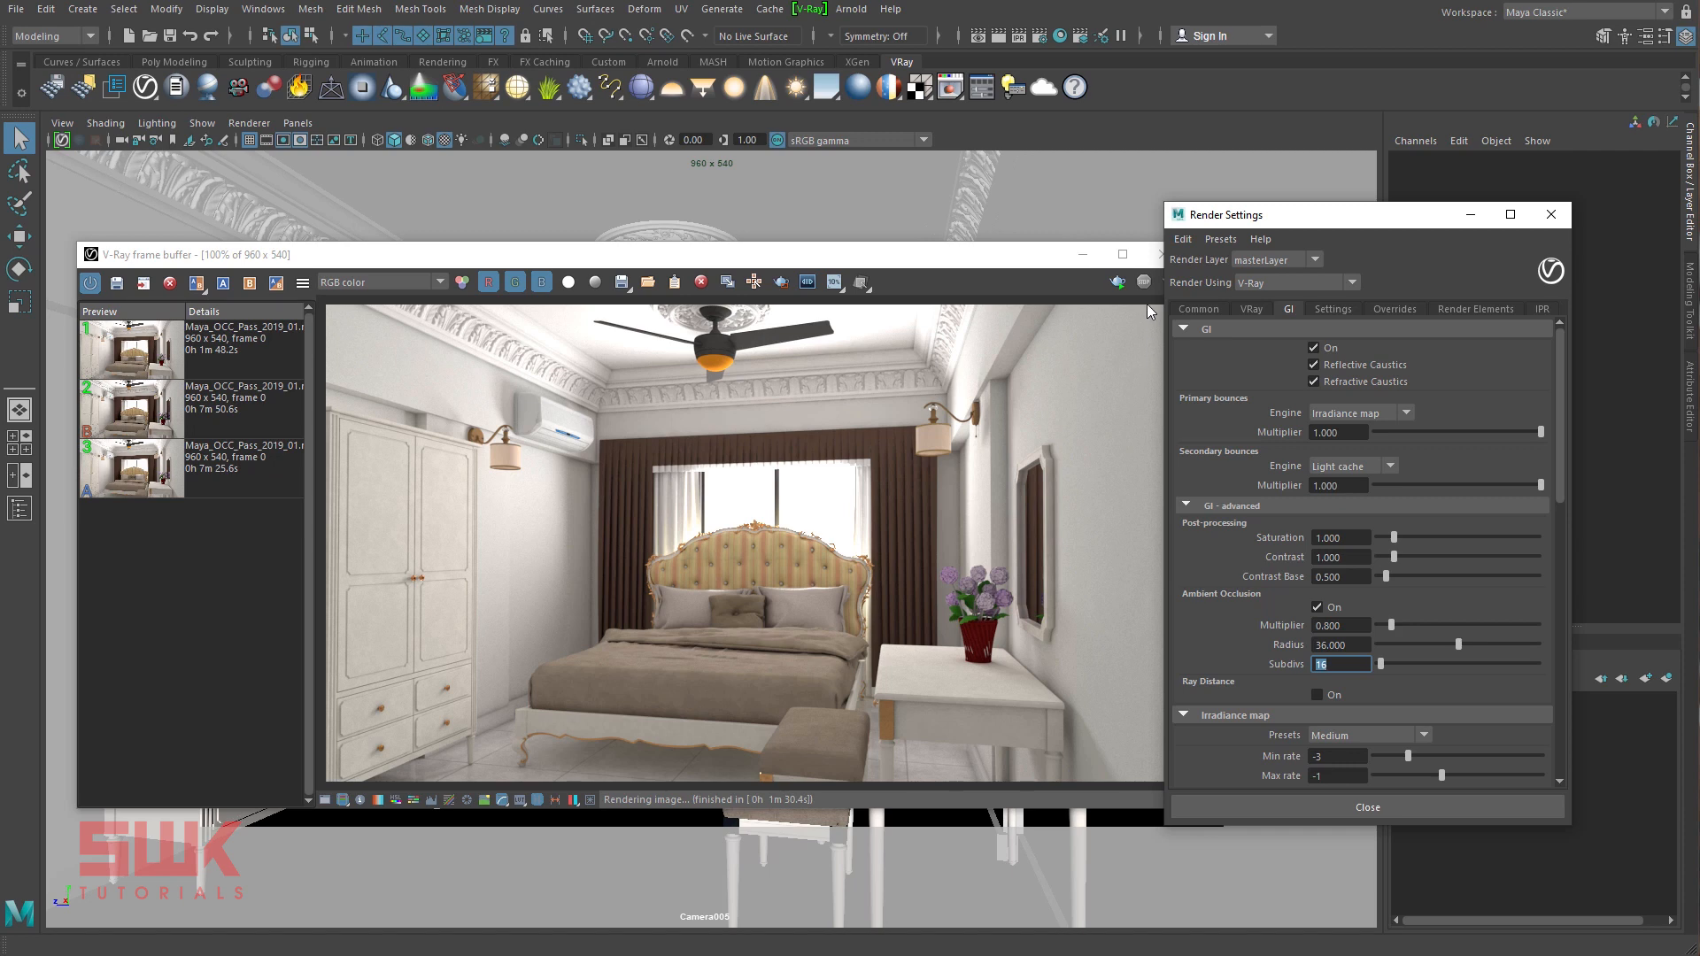
{"action": "left_click", "coordinate": [1117, 281]}
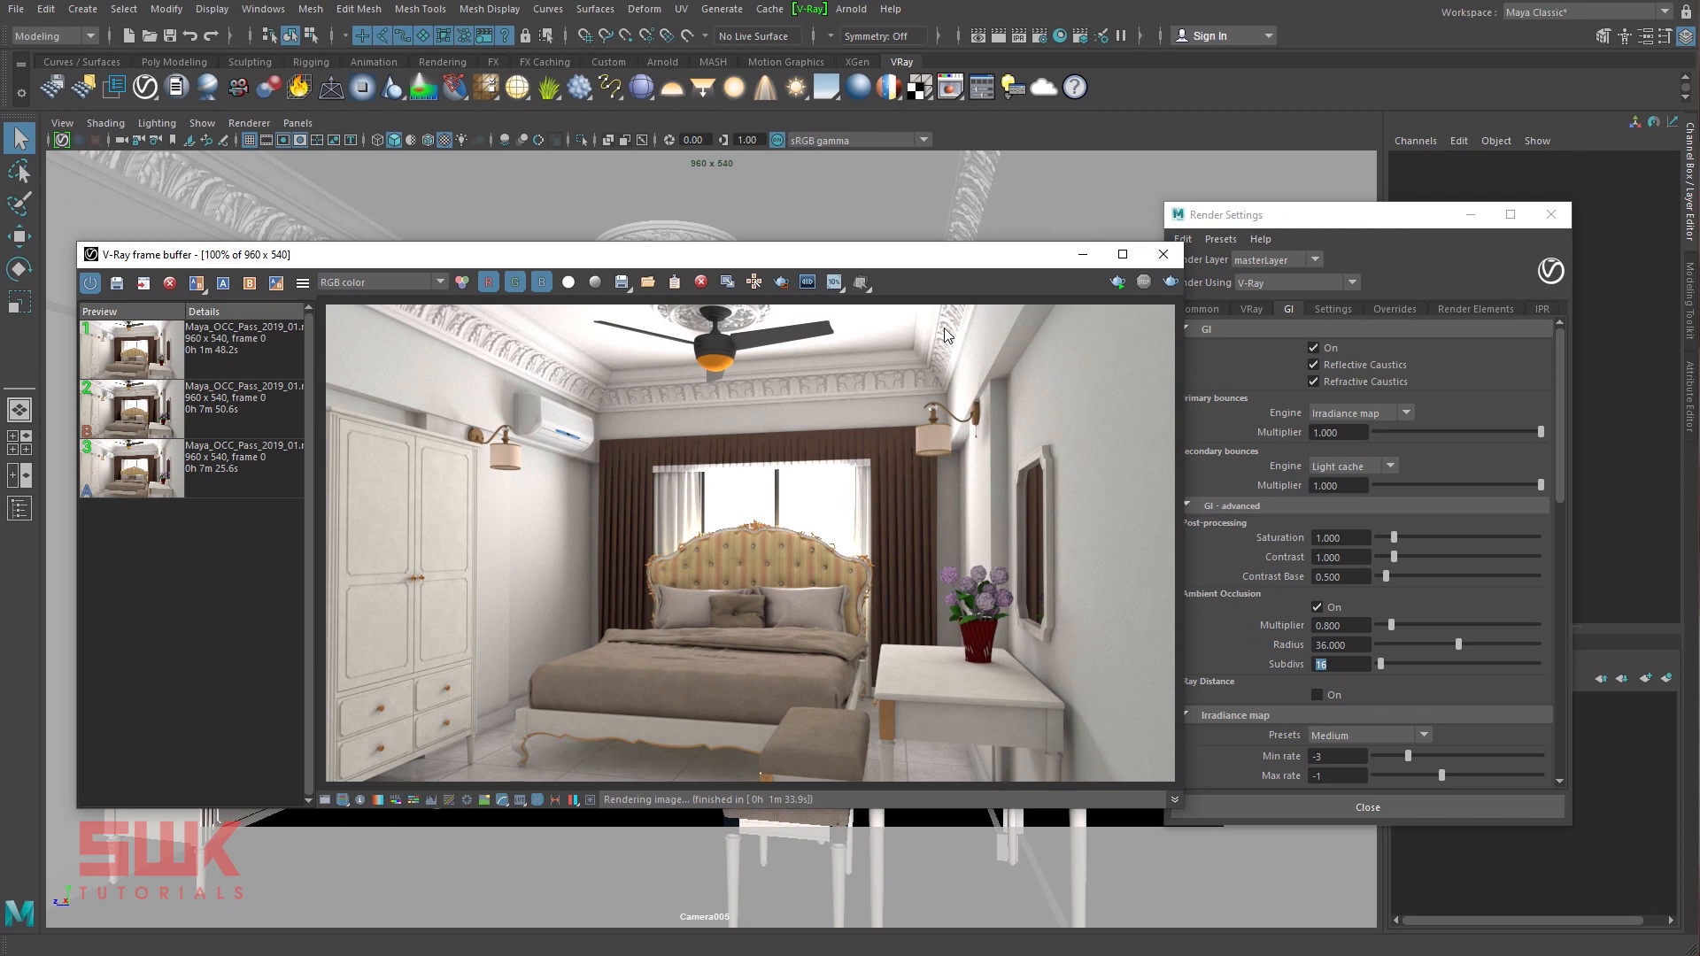
{"action": "mouse_move", "coordinate": [1073, 273]}
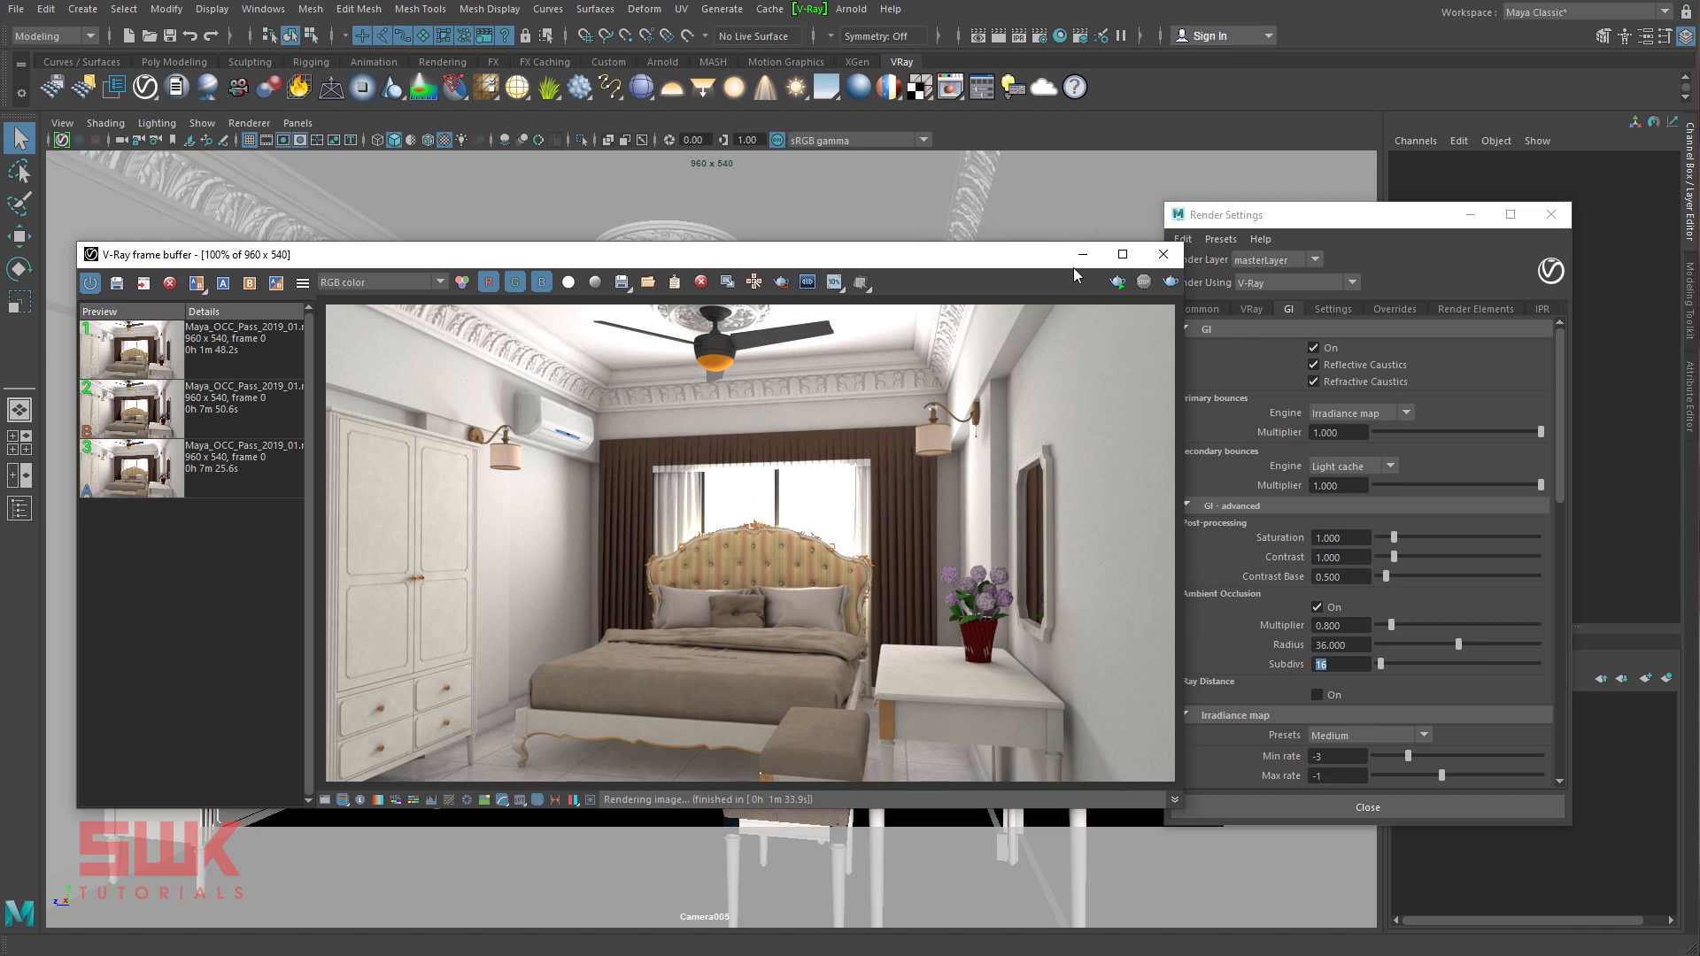
- Turn off GI ambient occlusion and add an Extra Tex render element with its attributes shown
{"action": "left_click", "coordinate": [1317, 607]}
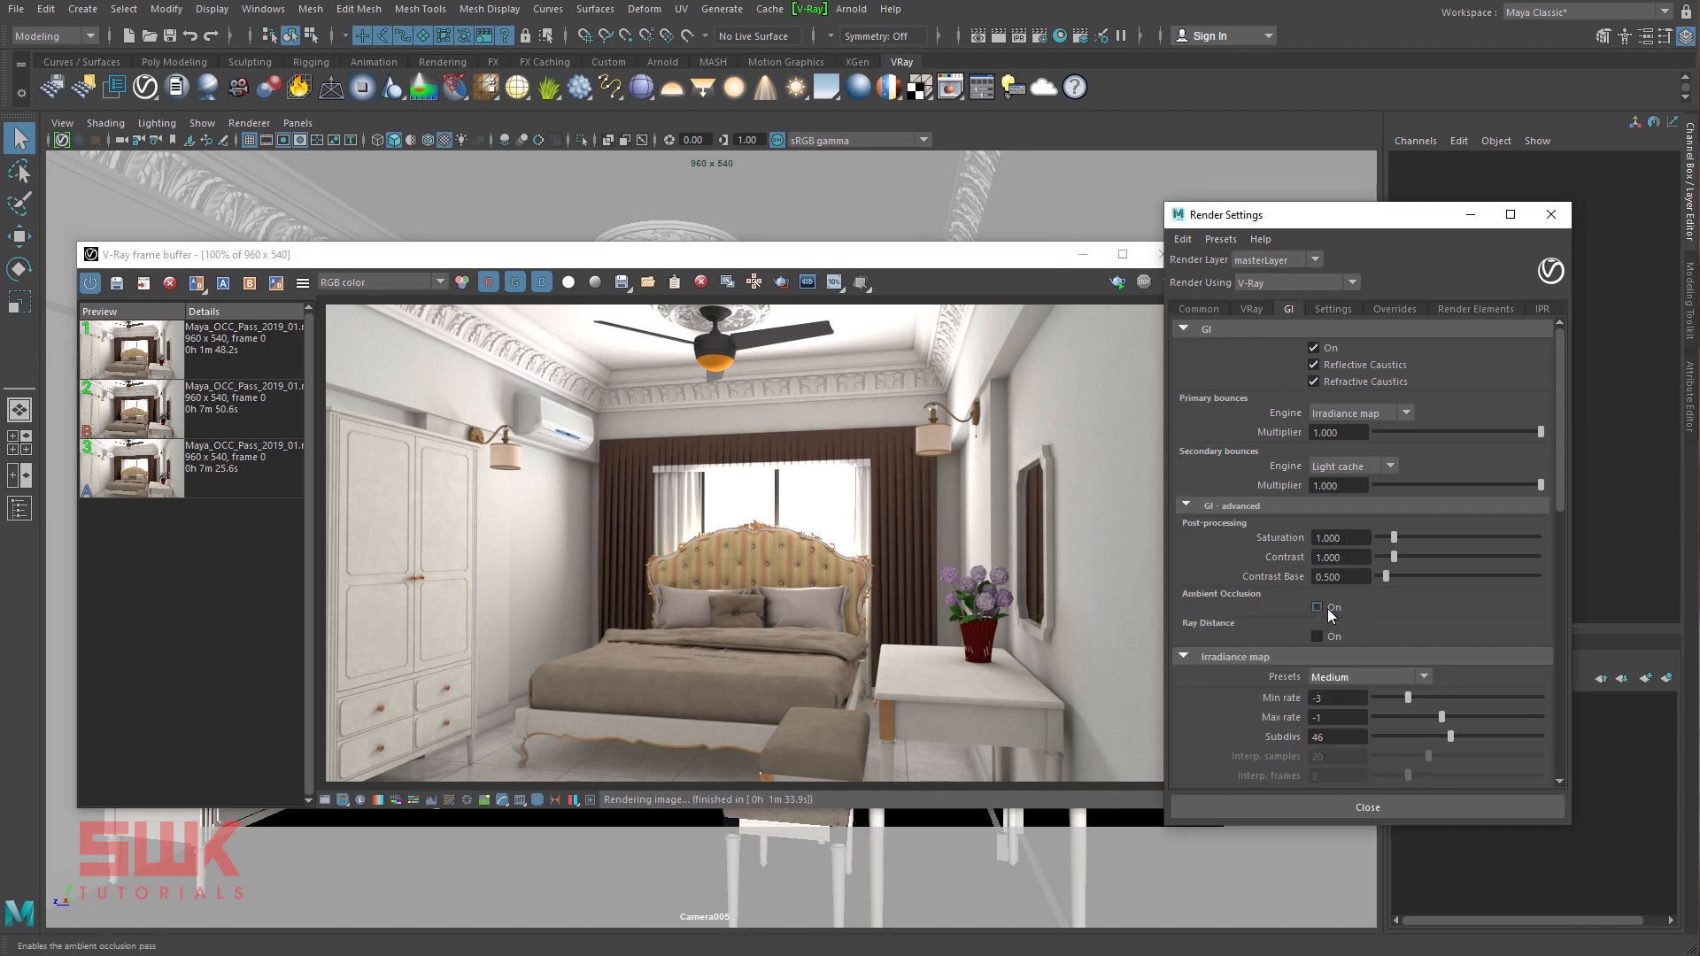
{"action": "left_click", "coordinate": [1187, 329]}
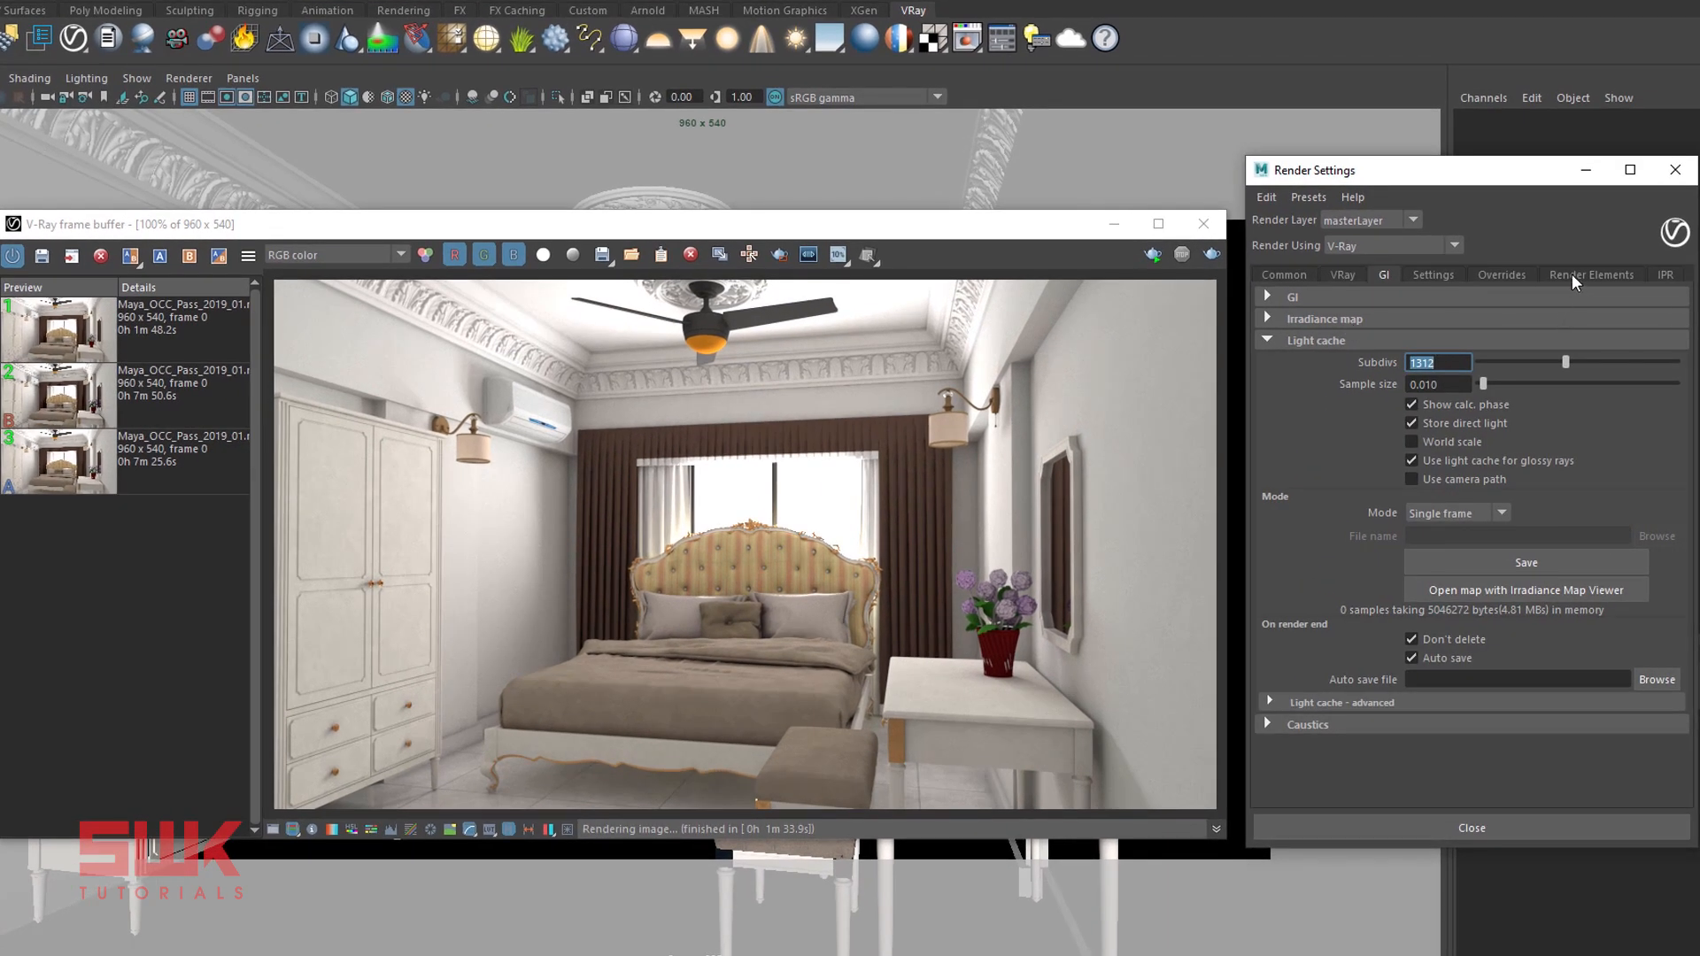
{"action": "left_click", "coordinate": [1592, 273]}
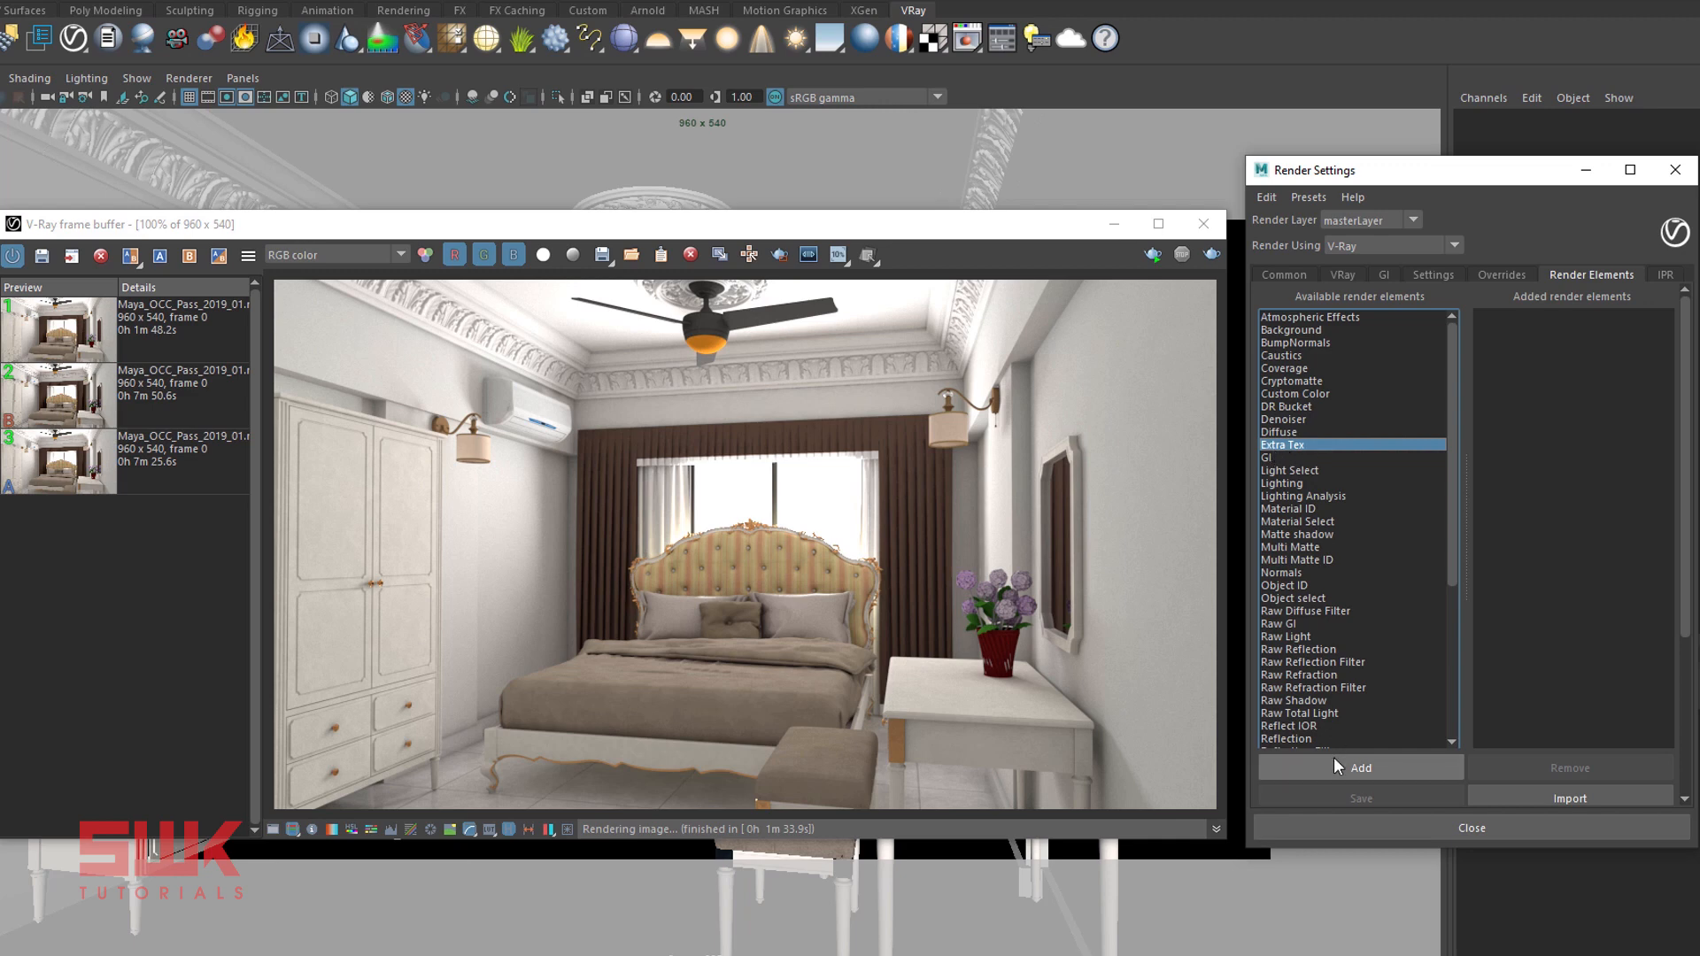
{"action": "left_click", "coordinate": [1360, 766]}
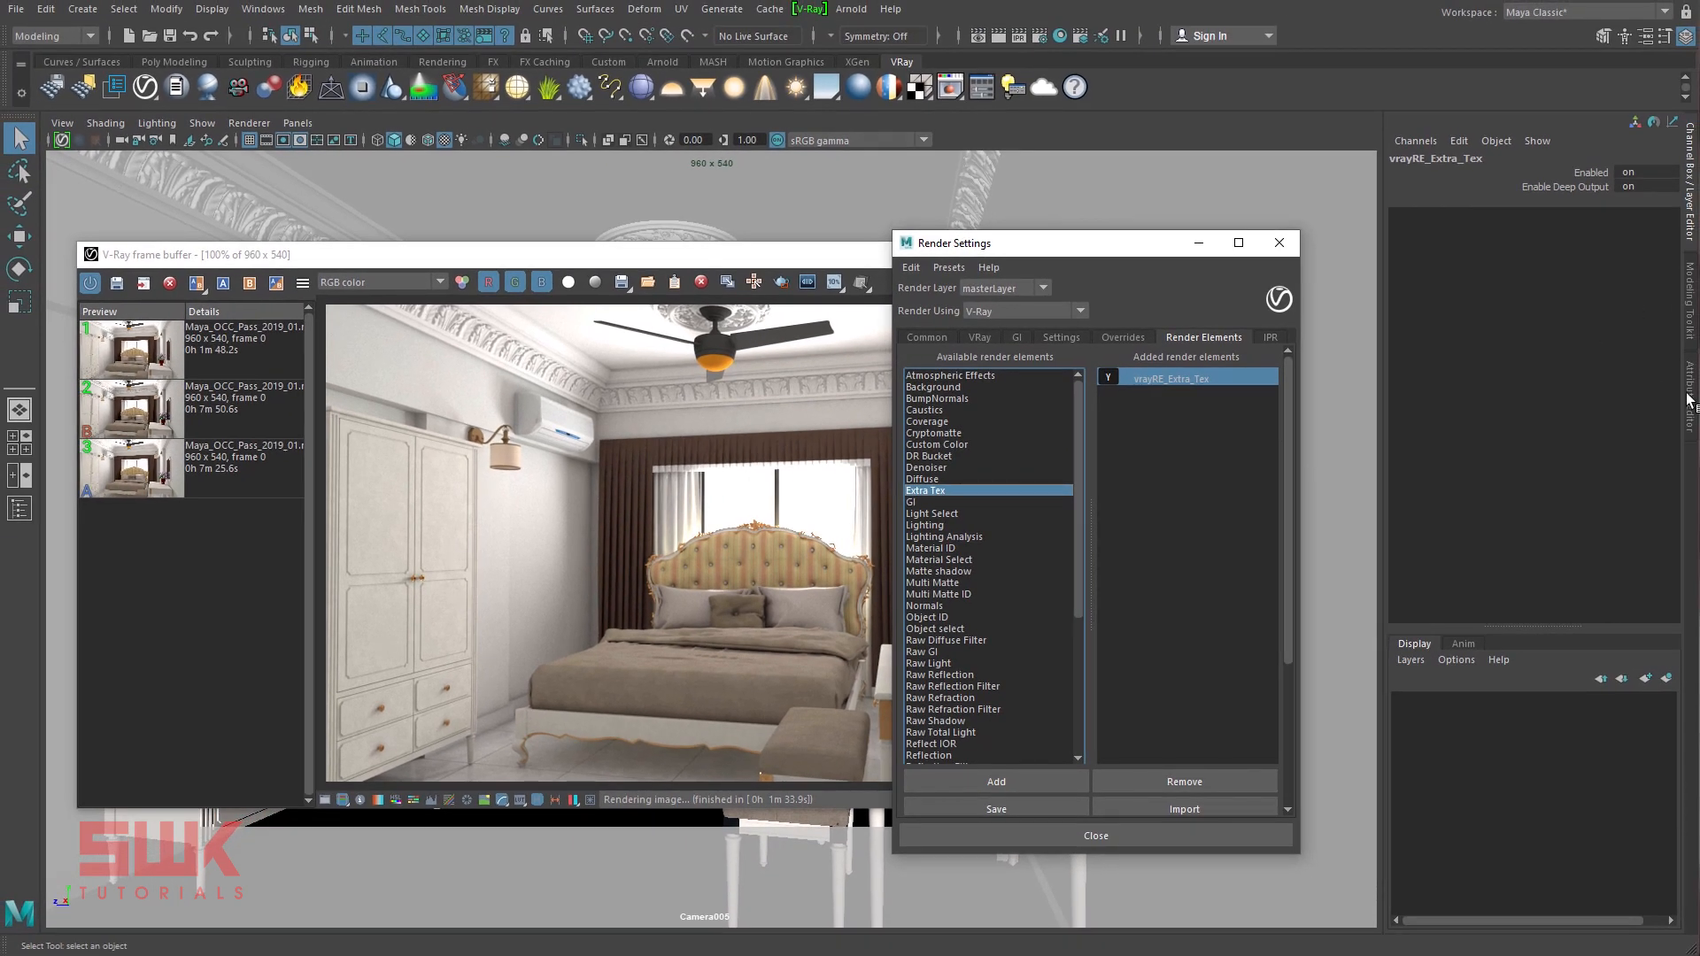
{"action": "left_click", "coordinate": [1640, 36]}
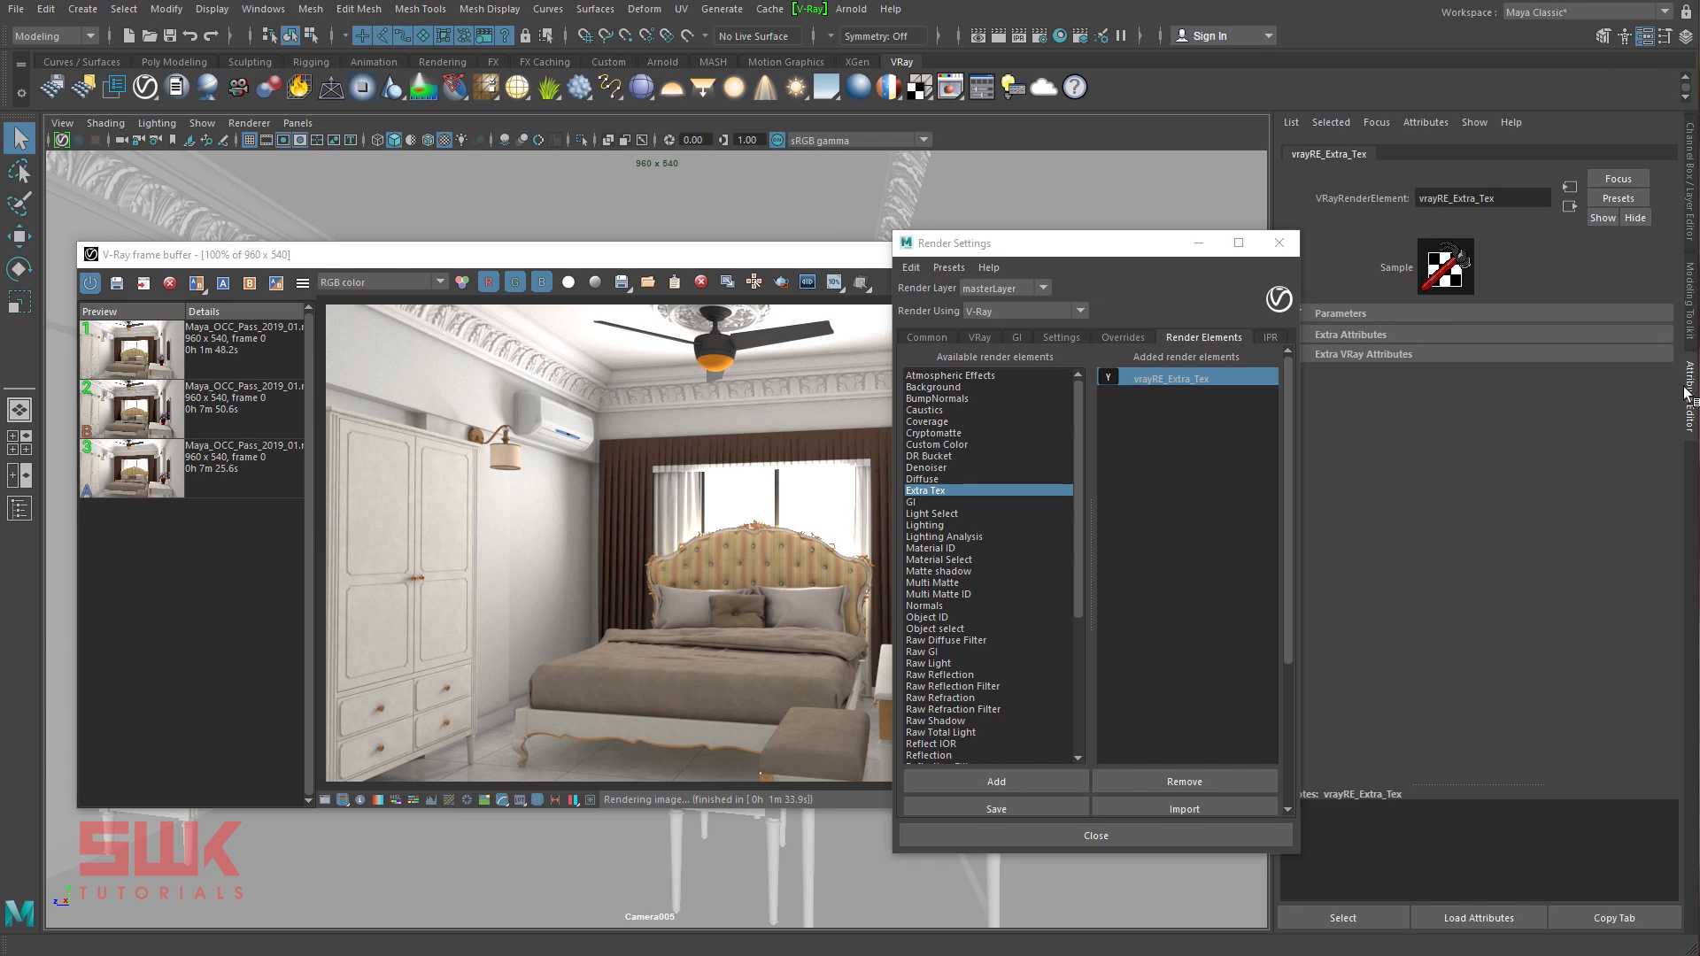
{"action": "mouse_move", "coordinate": [1461, 356]}
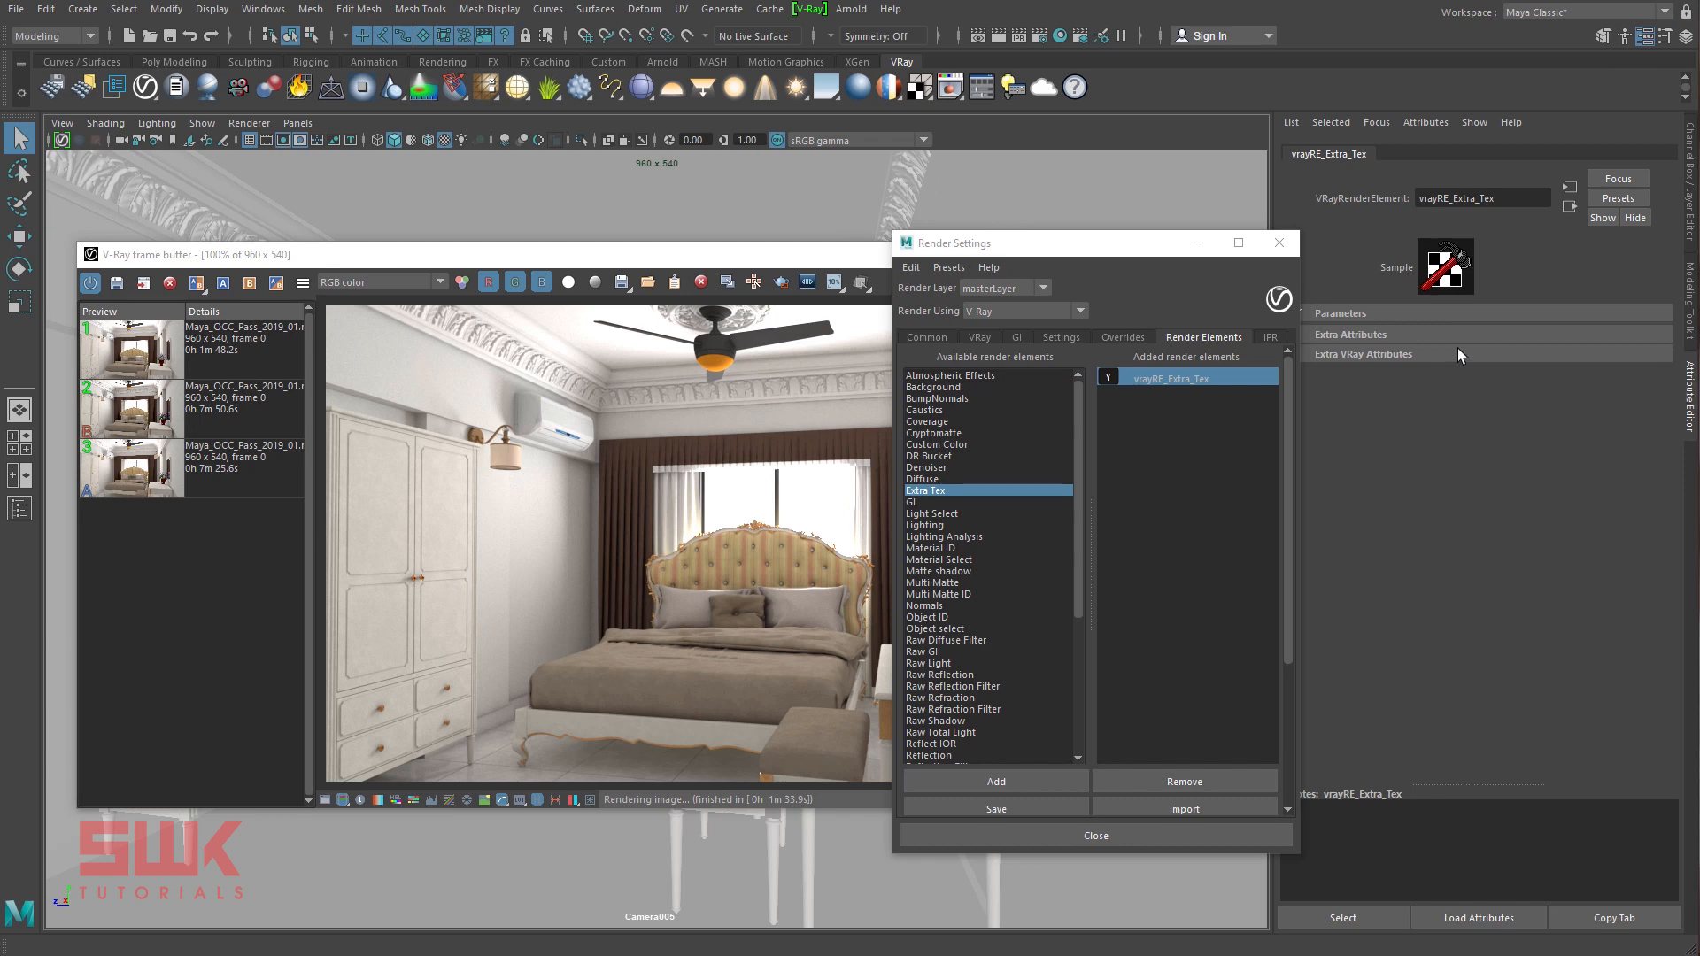
{"action": "left_click", "coordinate": [1364, 354]}
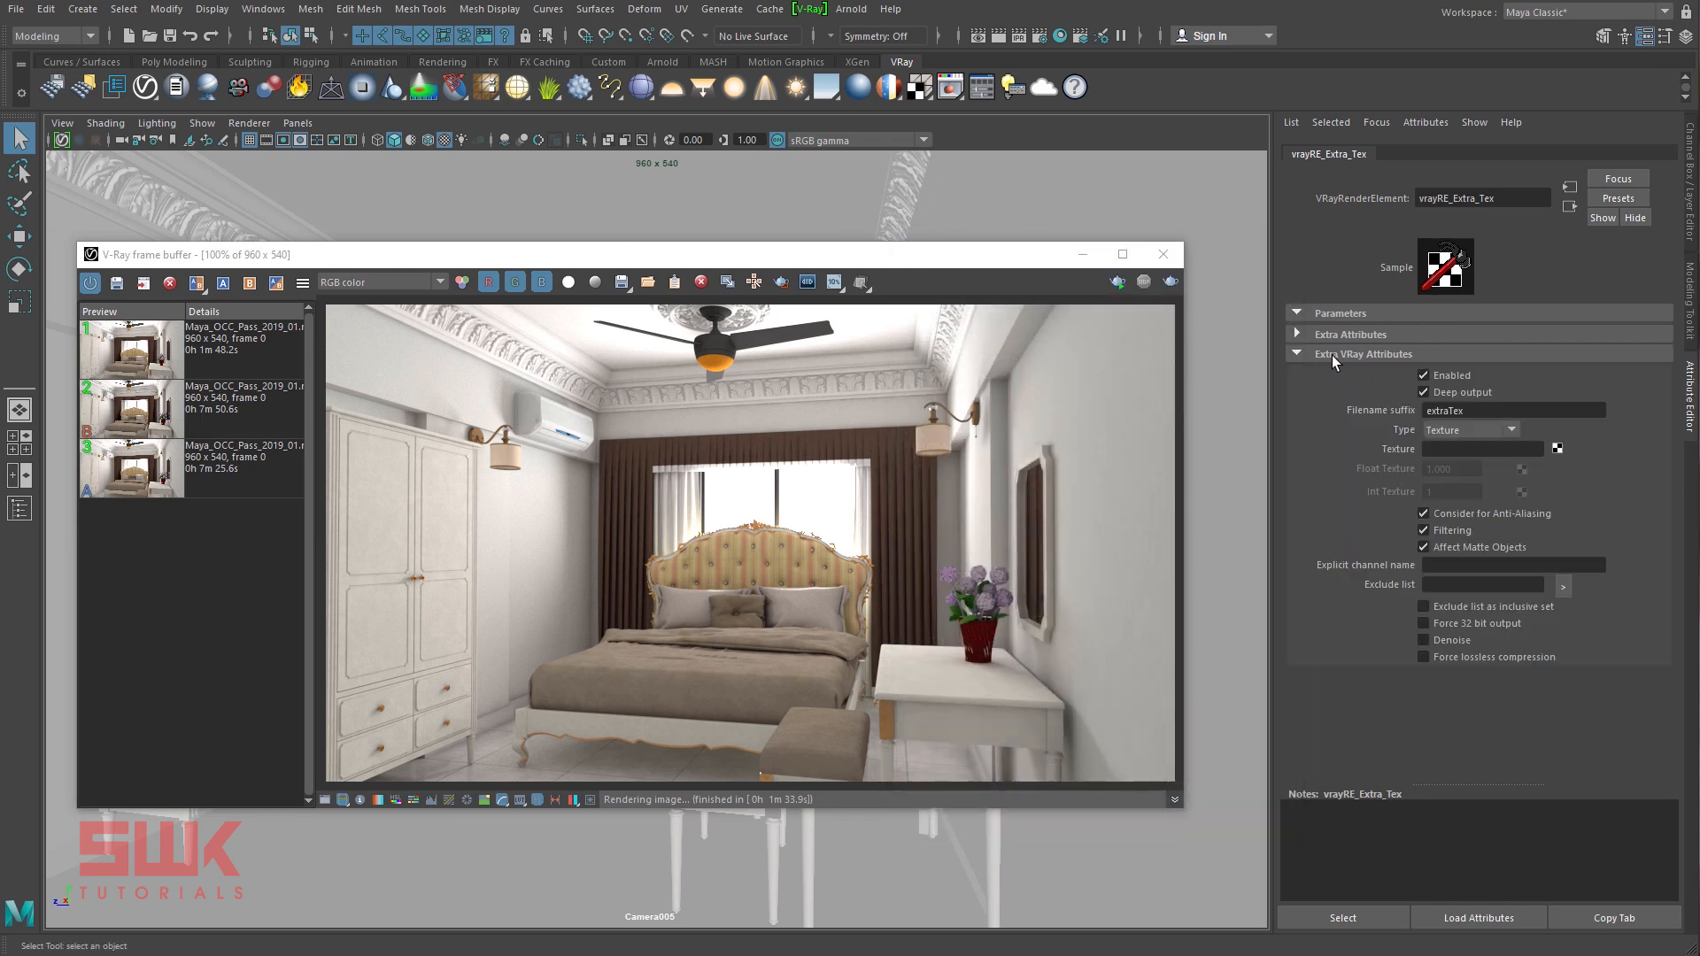
{"action": "mouse_move", "coordinate": [1403, 359]}
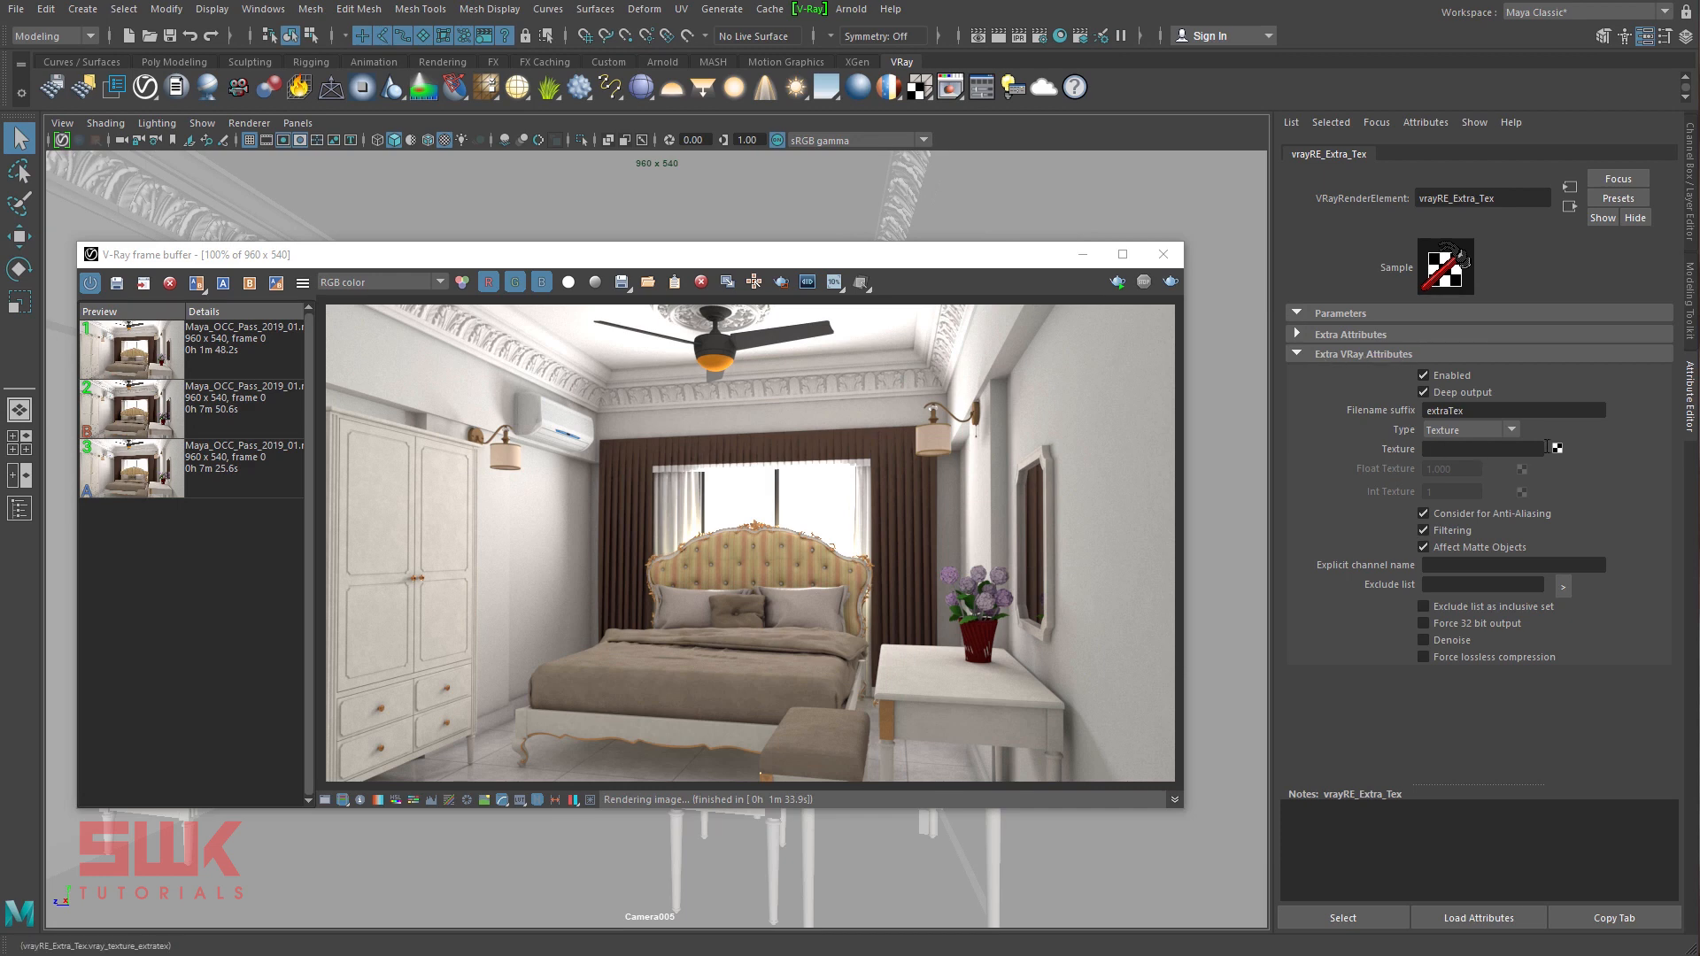
- Create a V-Ray Dirt texture in the element's texture slot and name it Ambient occlusion
{"action": "left_click", "coordinate": [1557, 448]}
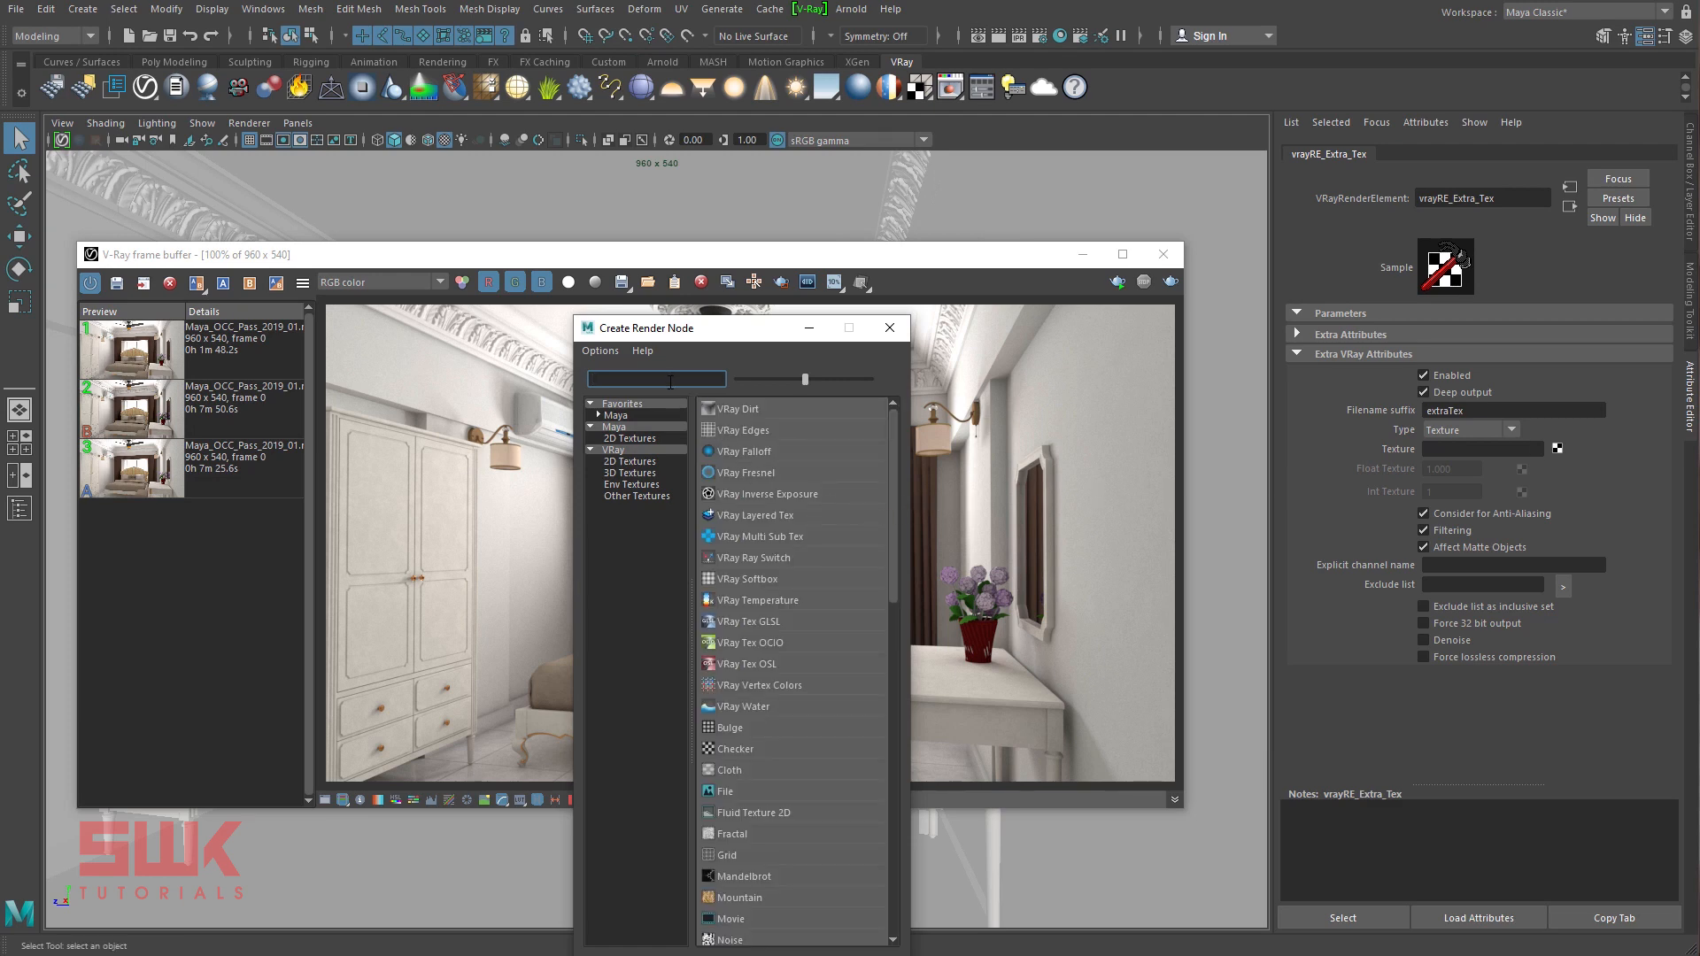
{"action": "type", "text": "dirt"}
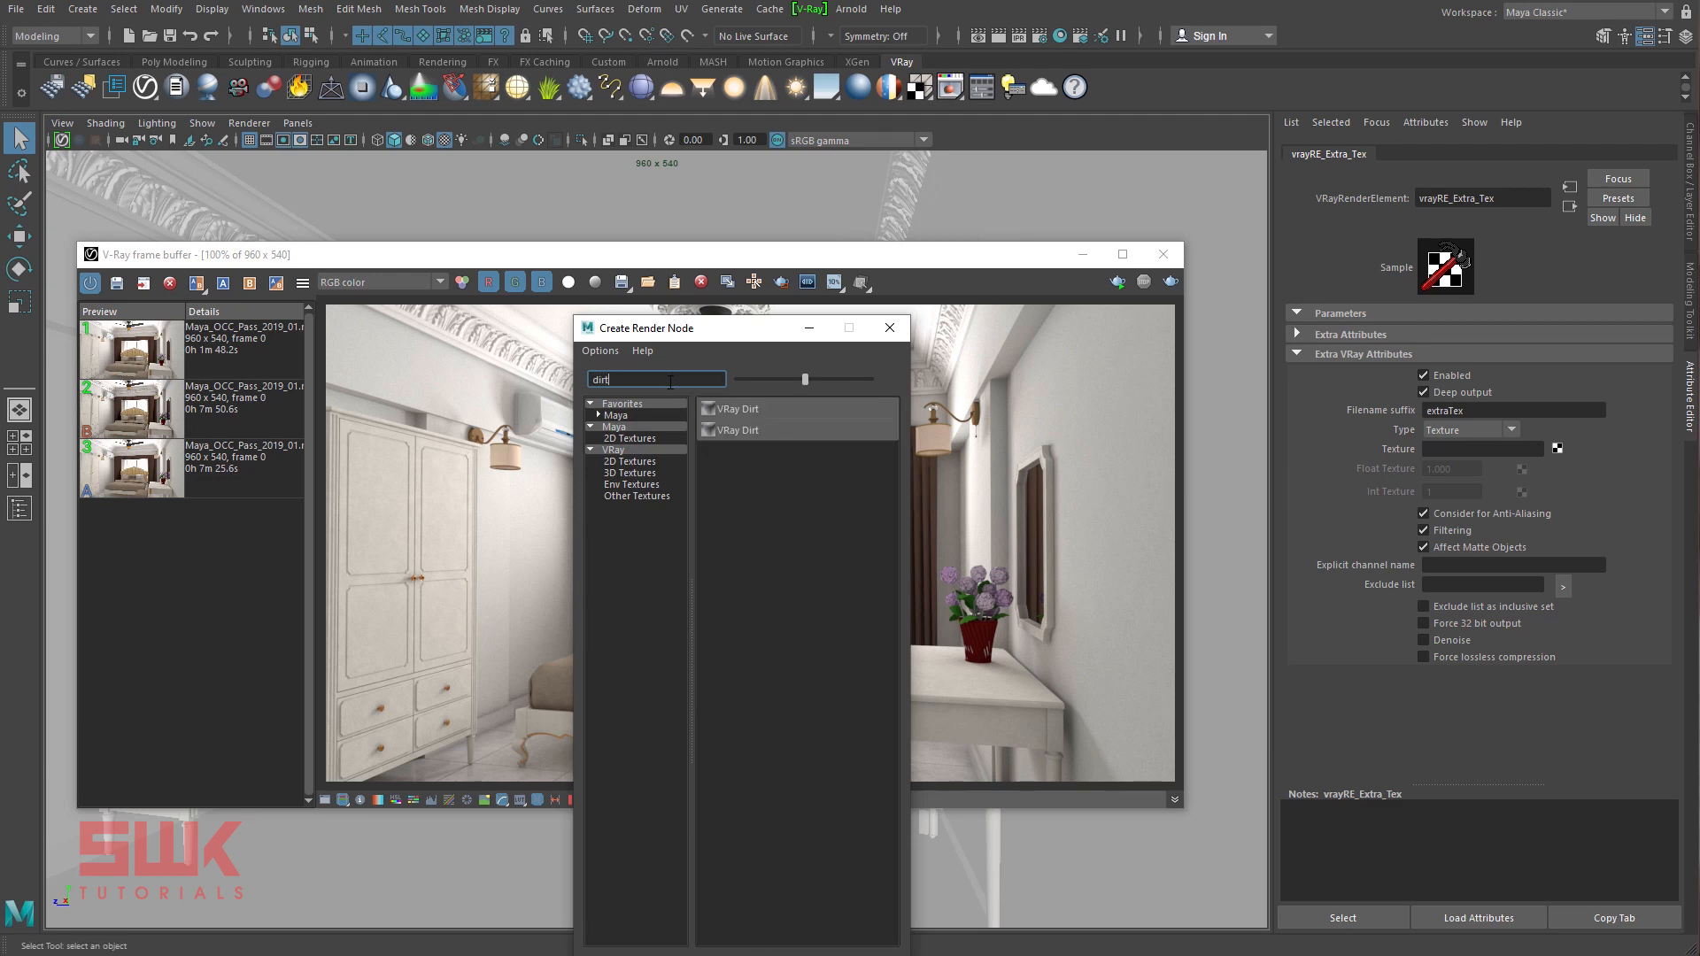
{"action": "double_click", "coordinate": [738, 409]}
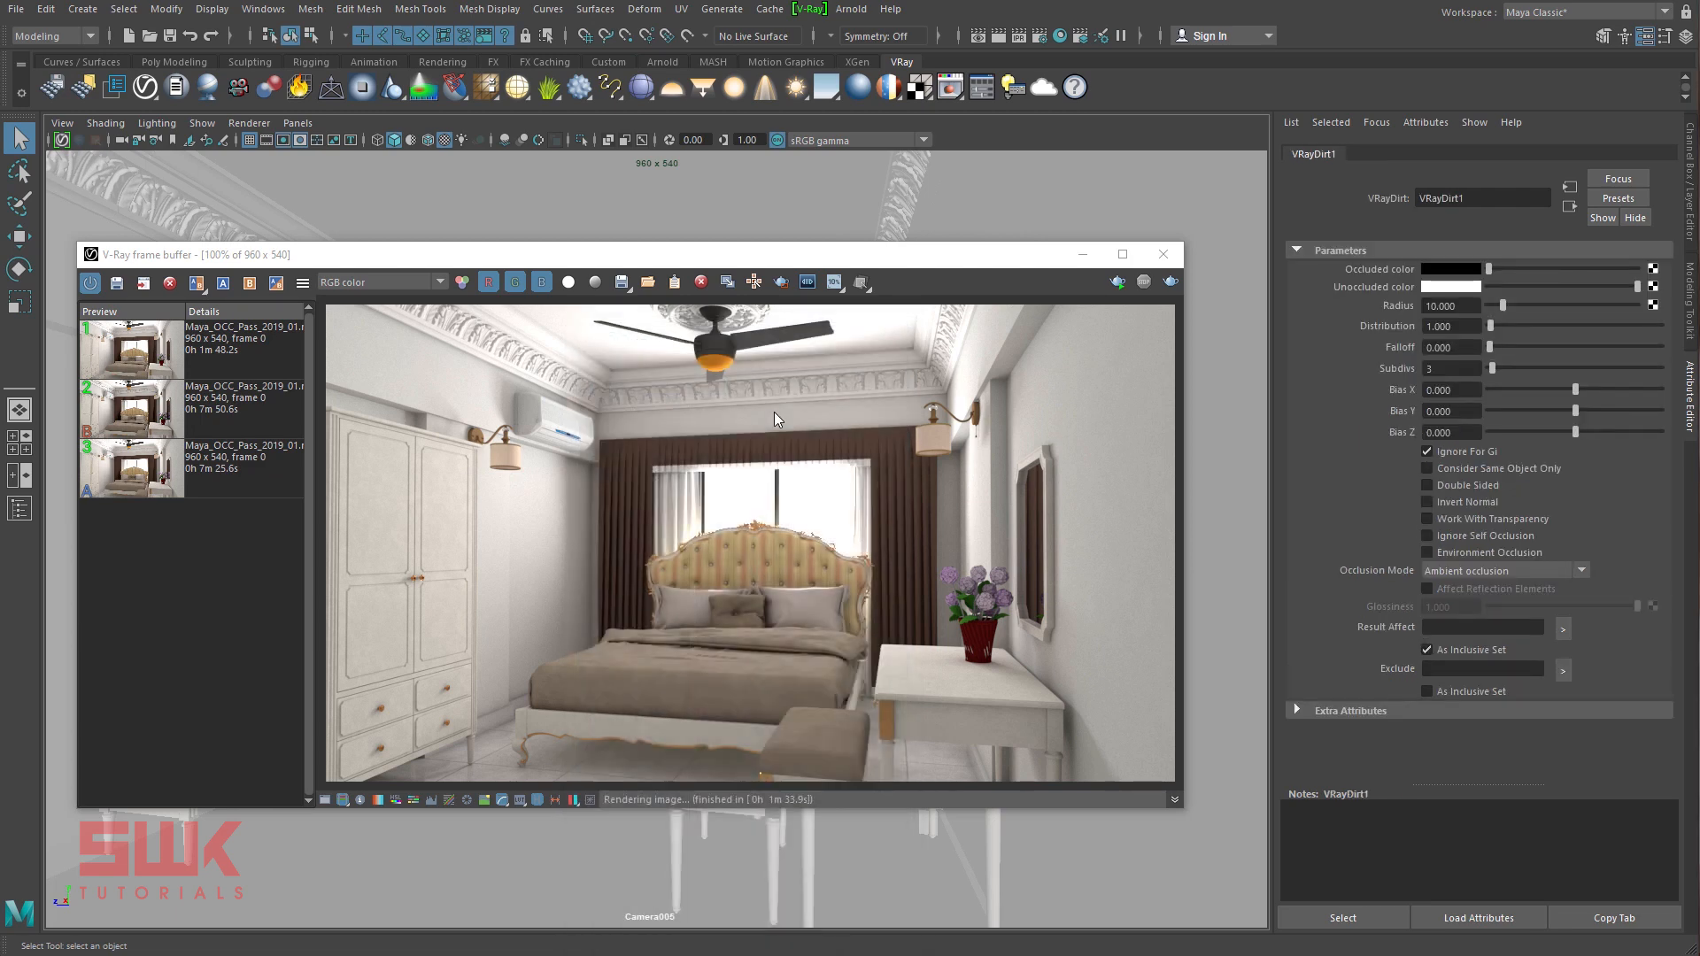
{"action": "mouse_move", "coordinate": [1465, 402]}
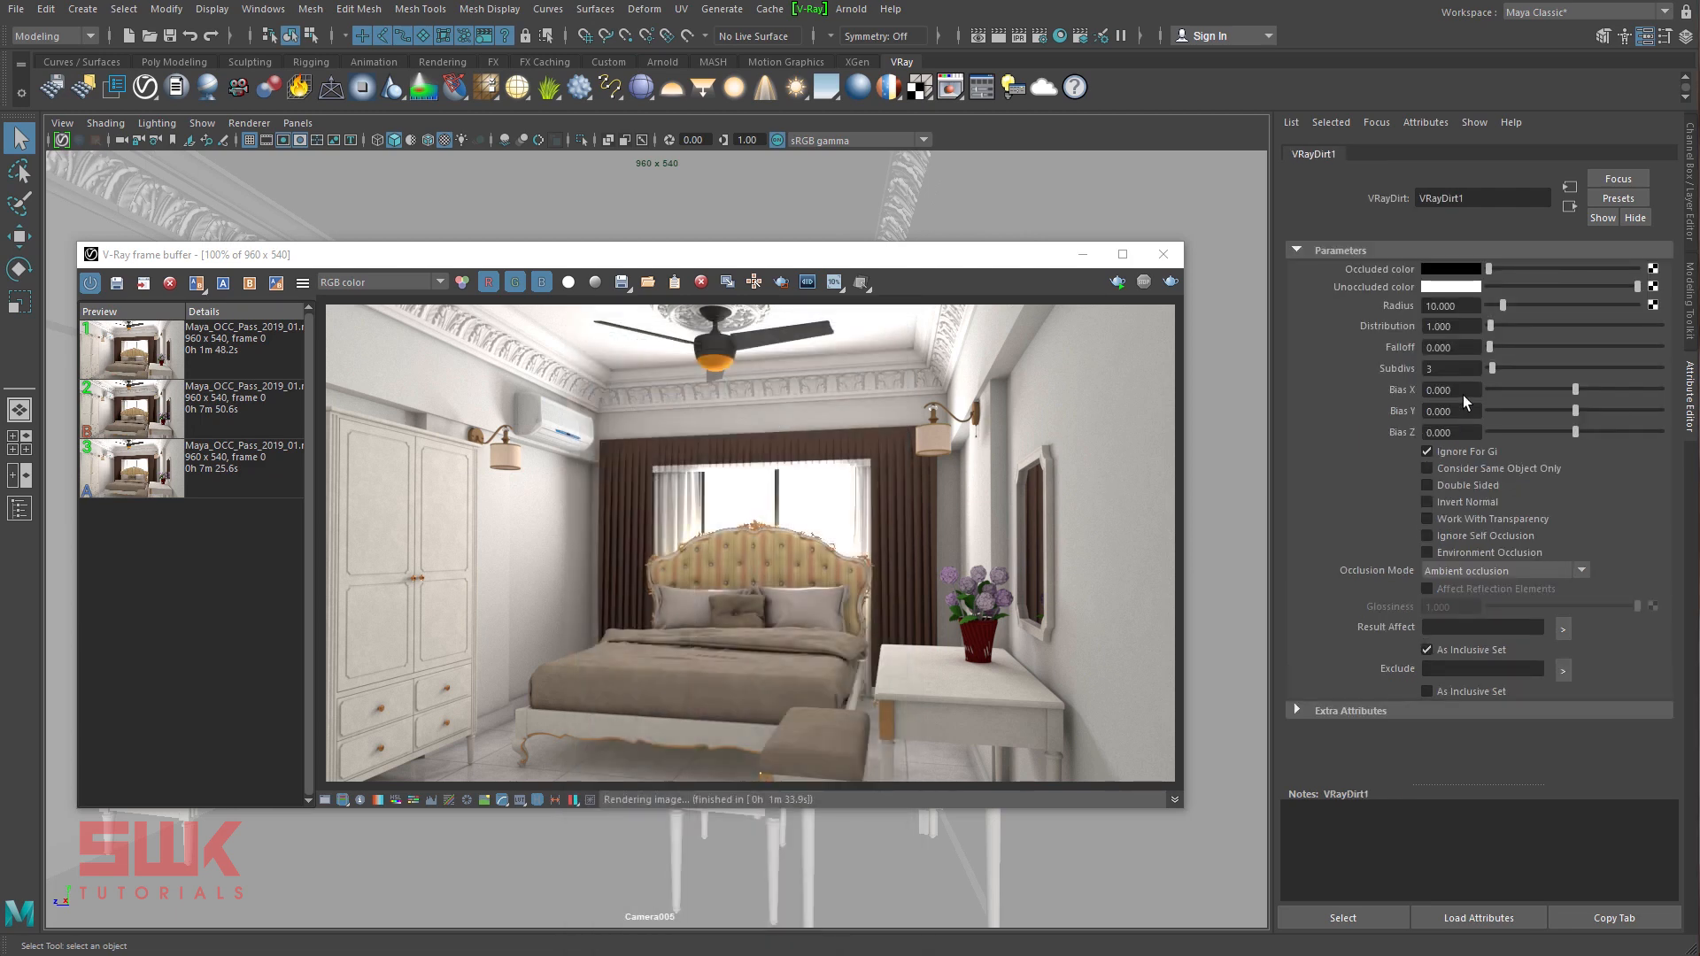
{"action": "double_click", "coordinate": [1482, 197]}
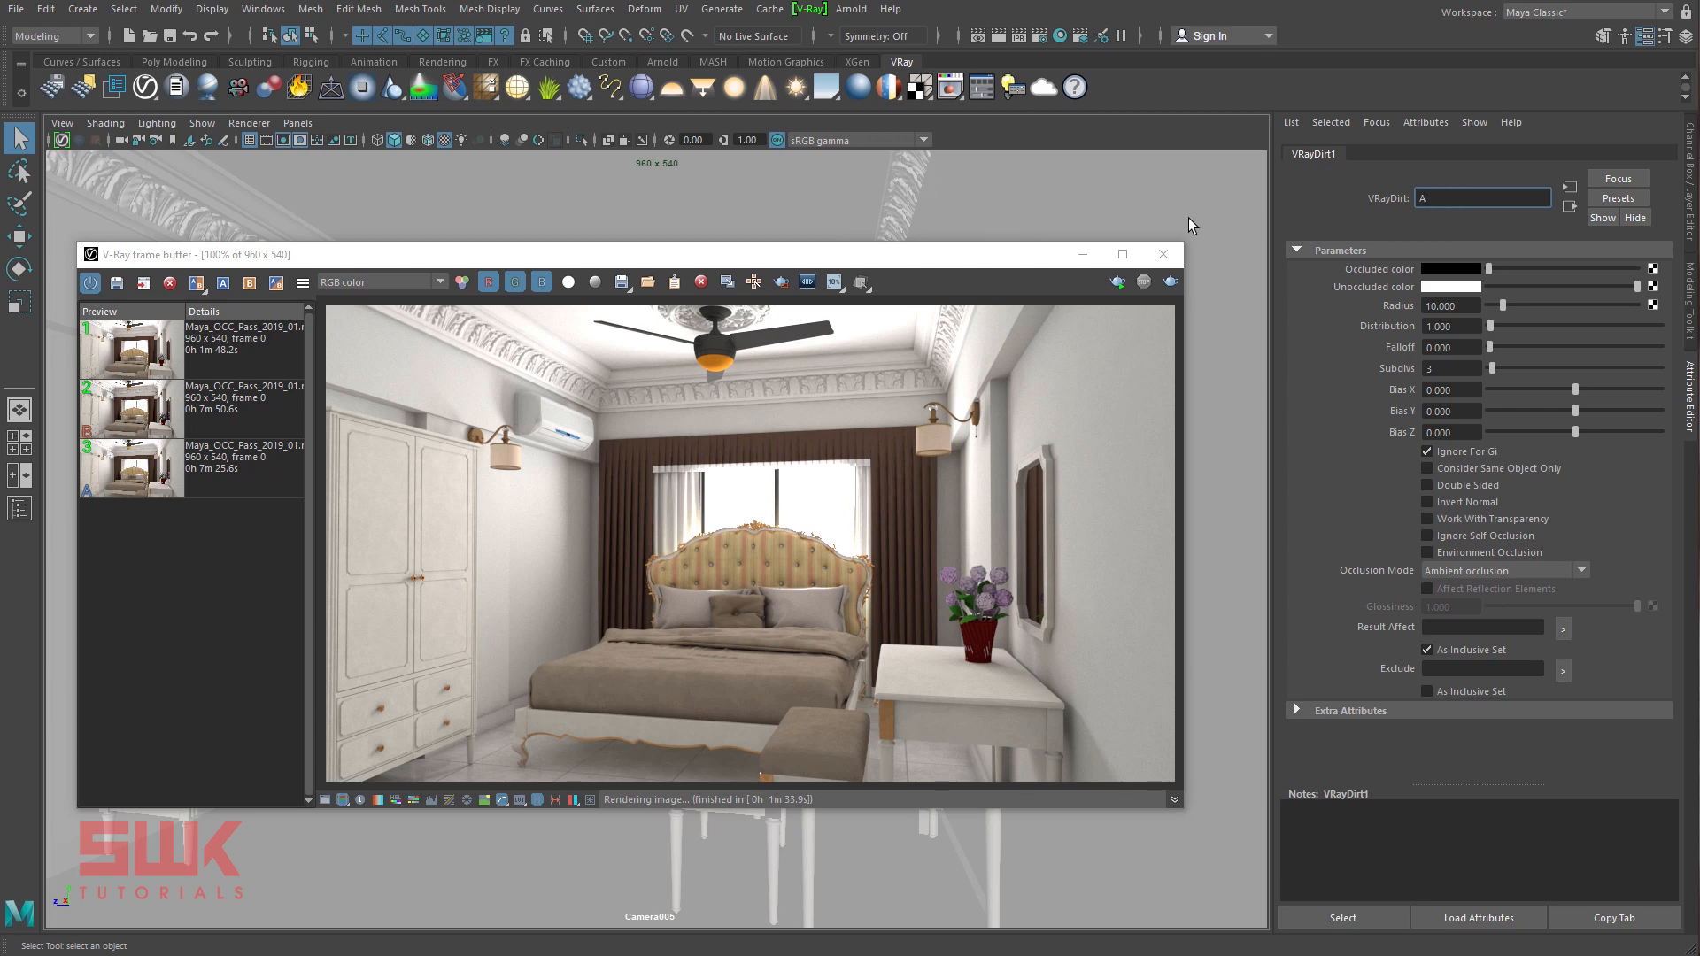
{"action": "type", "text": "Ambient occlusion"}
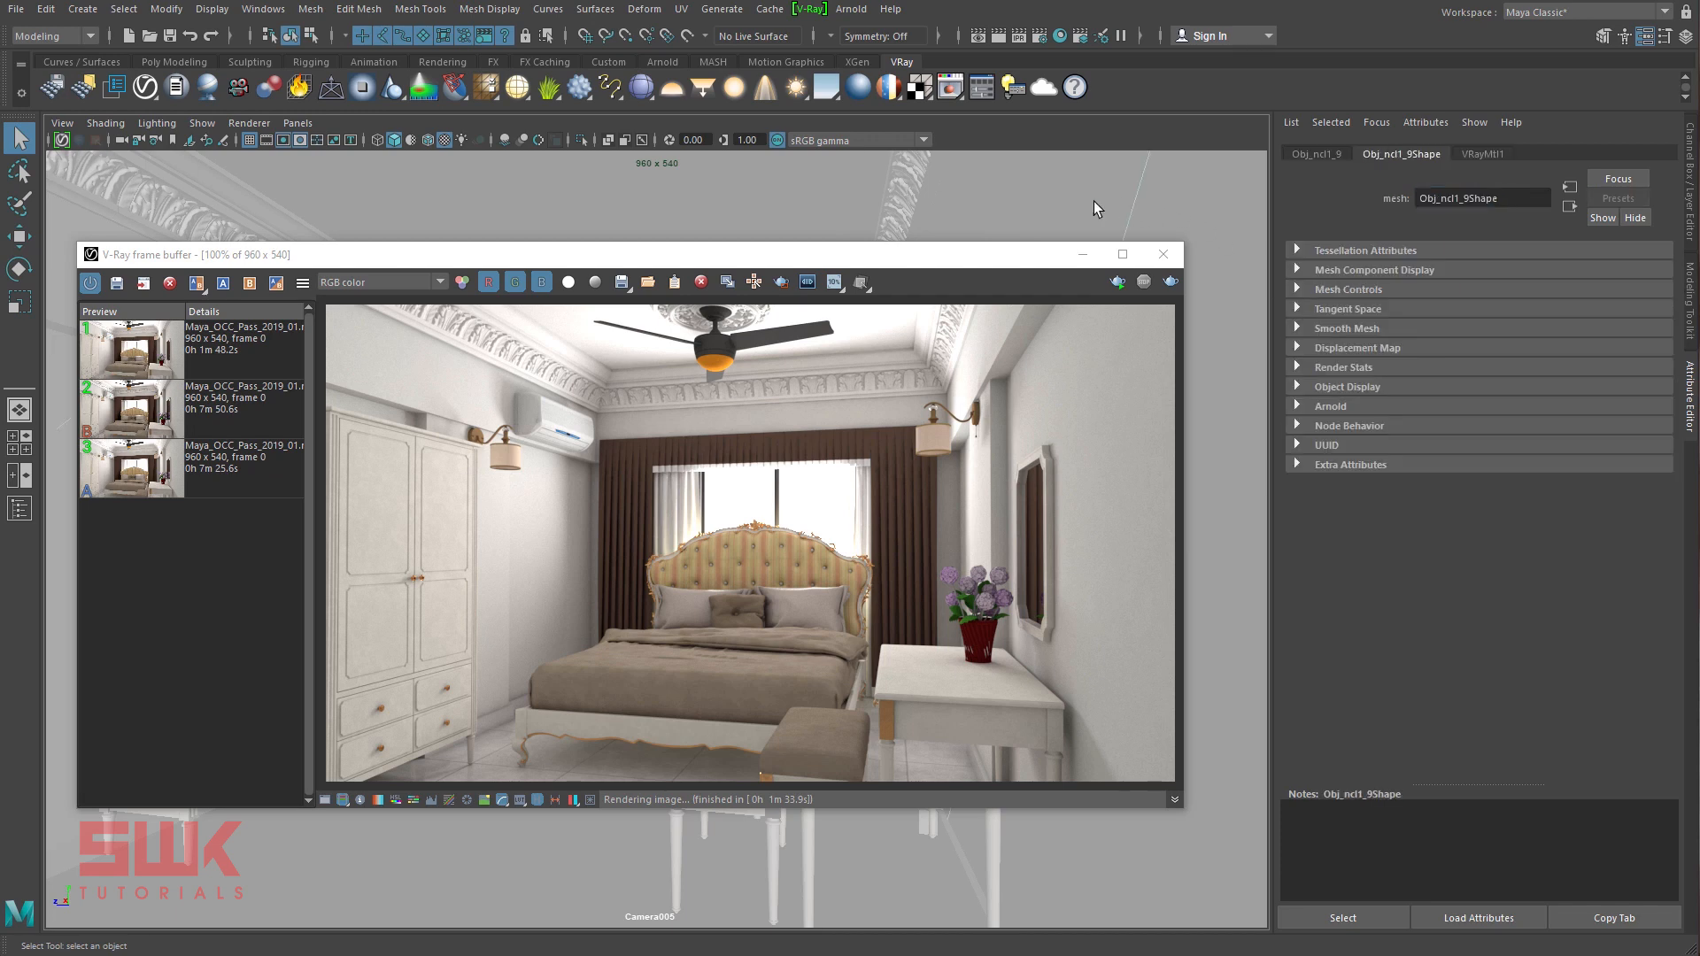
{"action": "mouse_move", "coordinate": [1226, 271]}
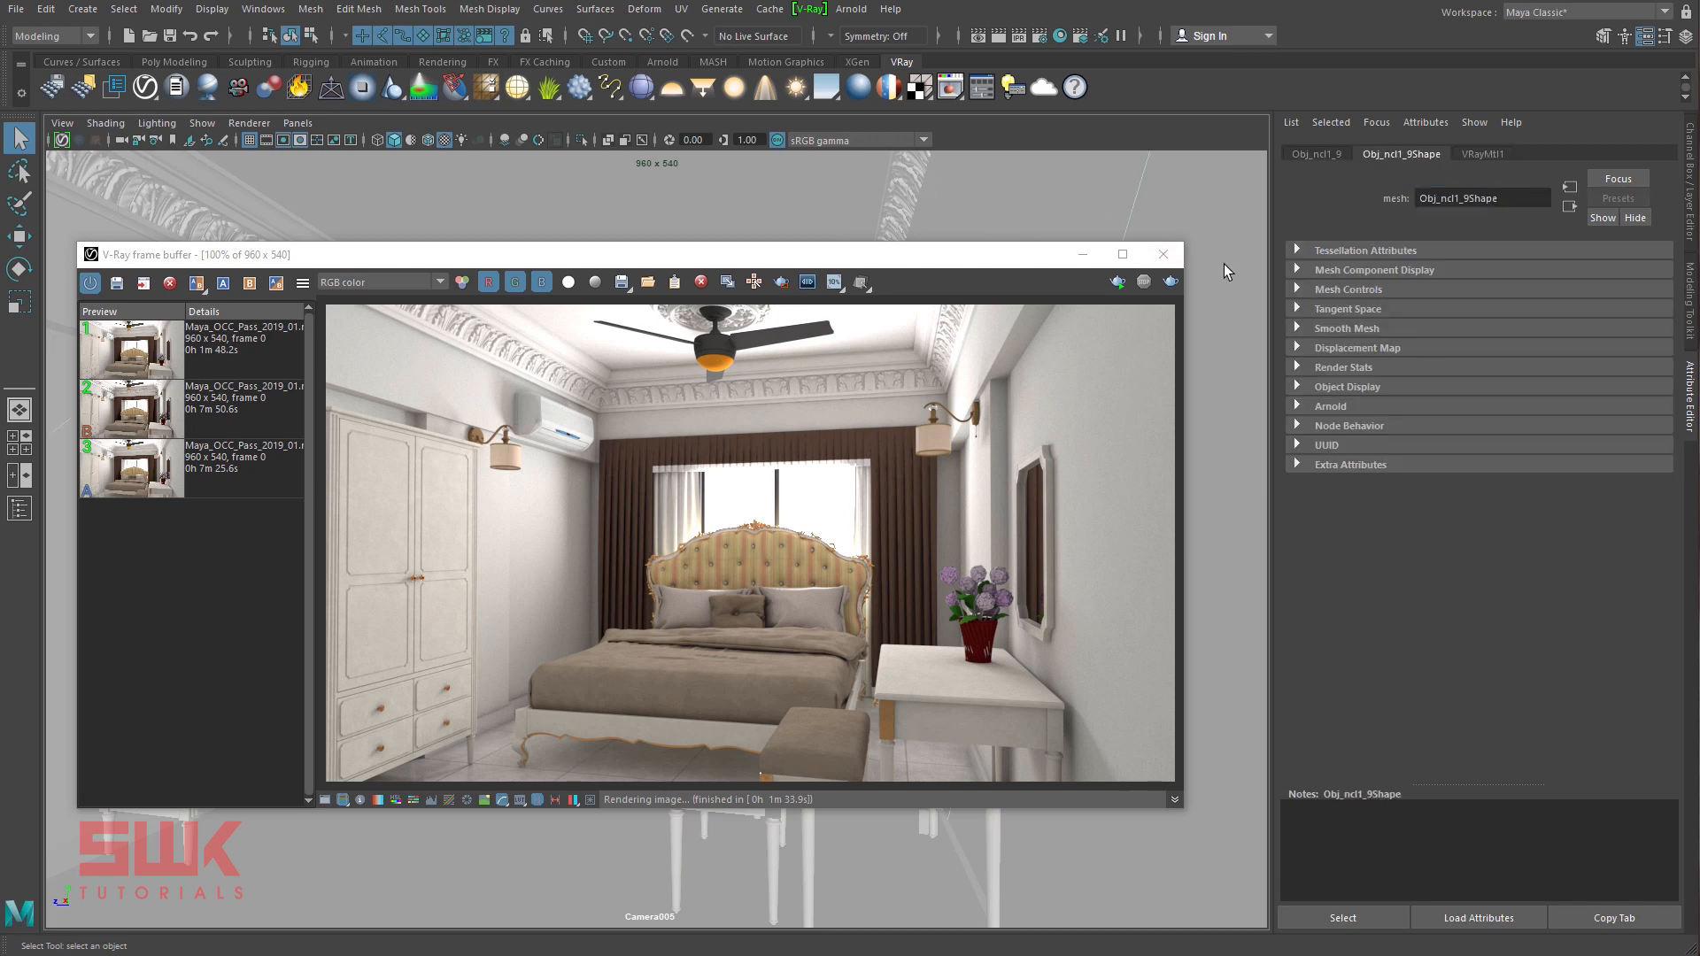
{"action": "mouse_move", "coordinate": [1094, 71]}
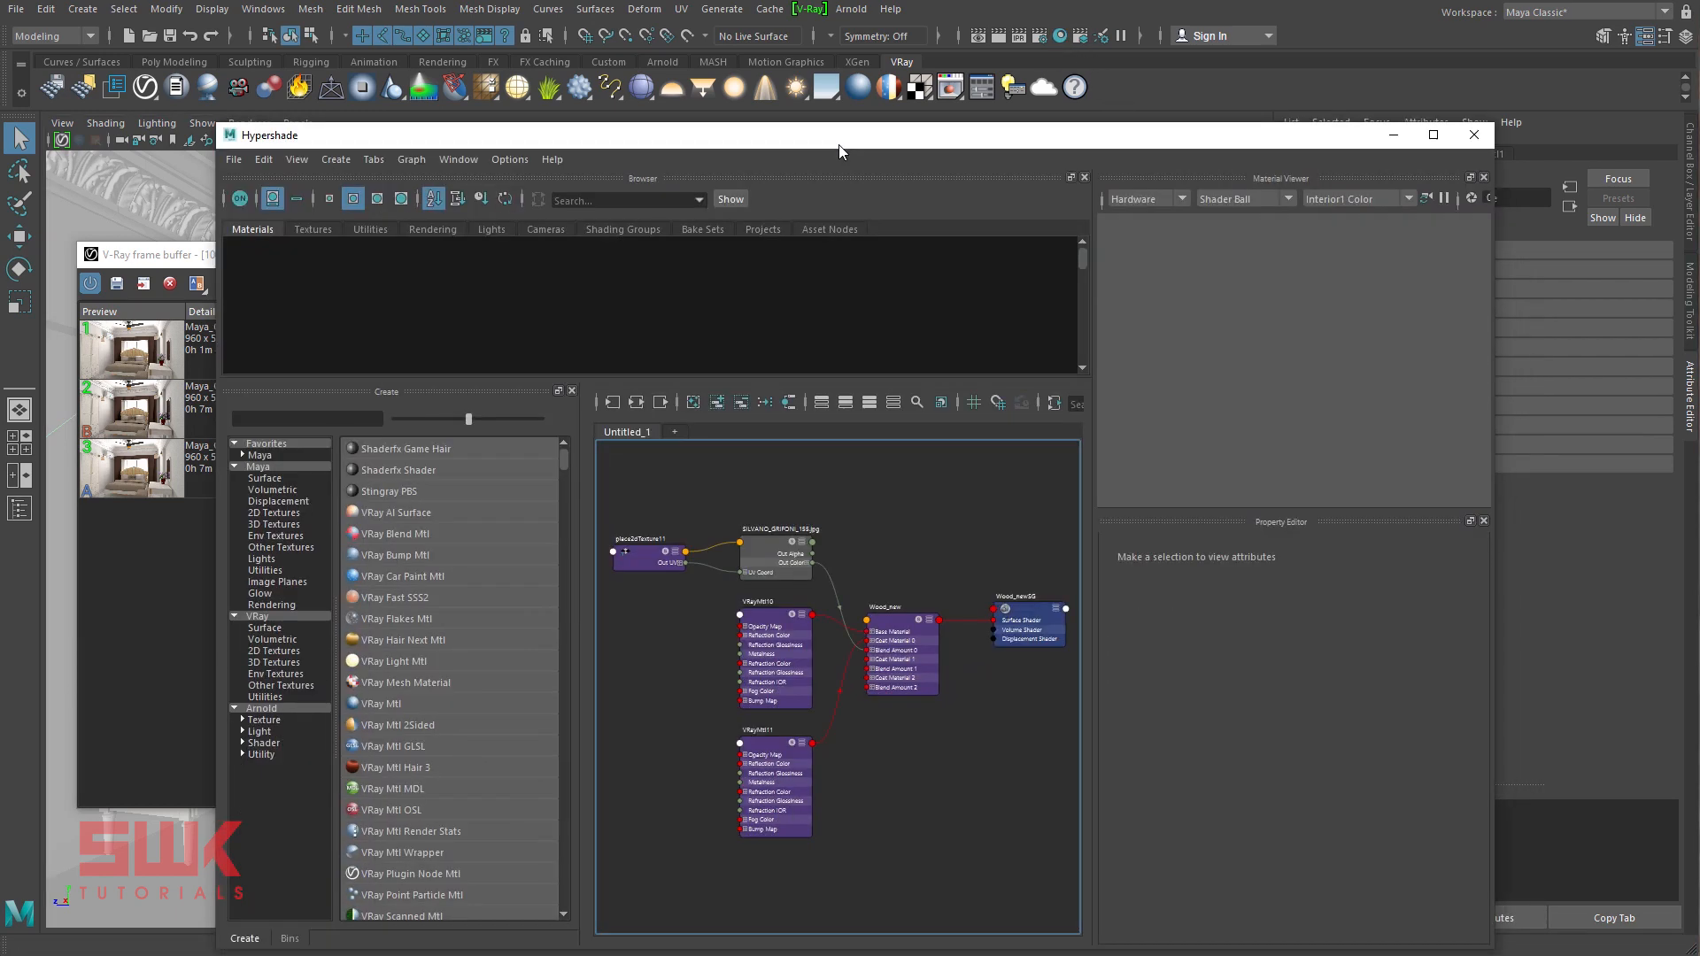
- Show the Ambient_occlusion texture's parameters from the Hypershade Textures tab
{"action": "left_click", "coordinate": [312, 228]}
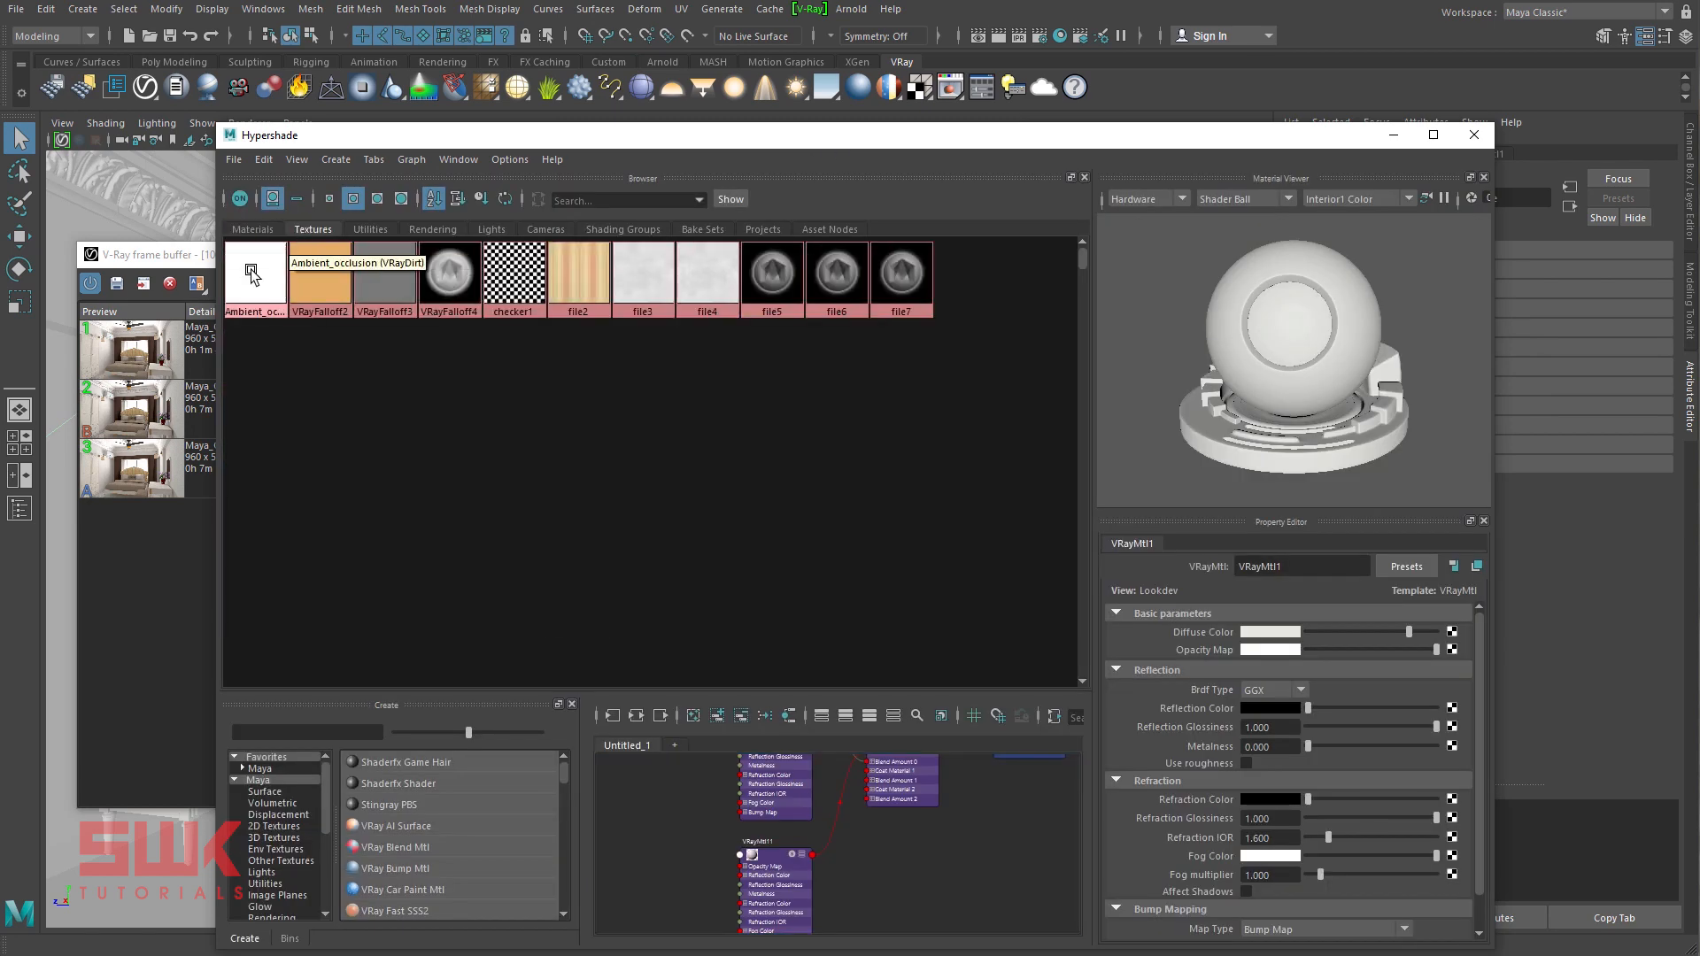
{"action": "left_click", "coordinate": [255, 273]}
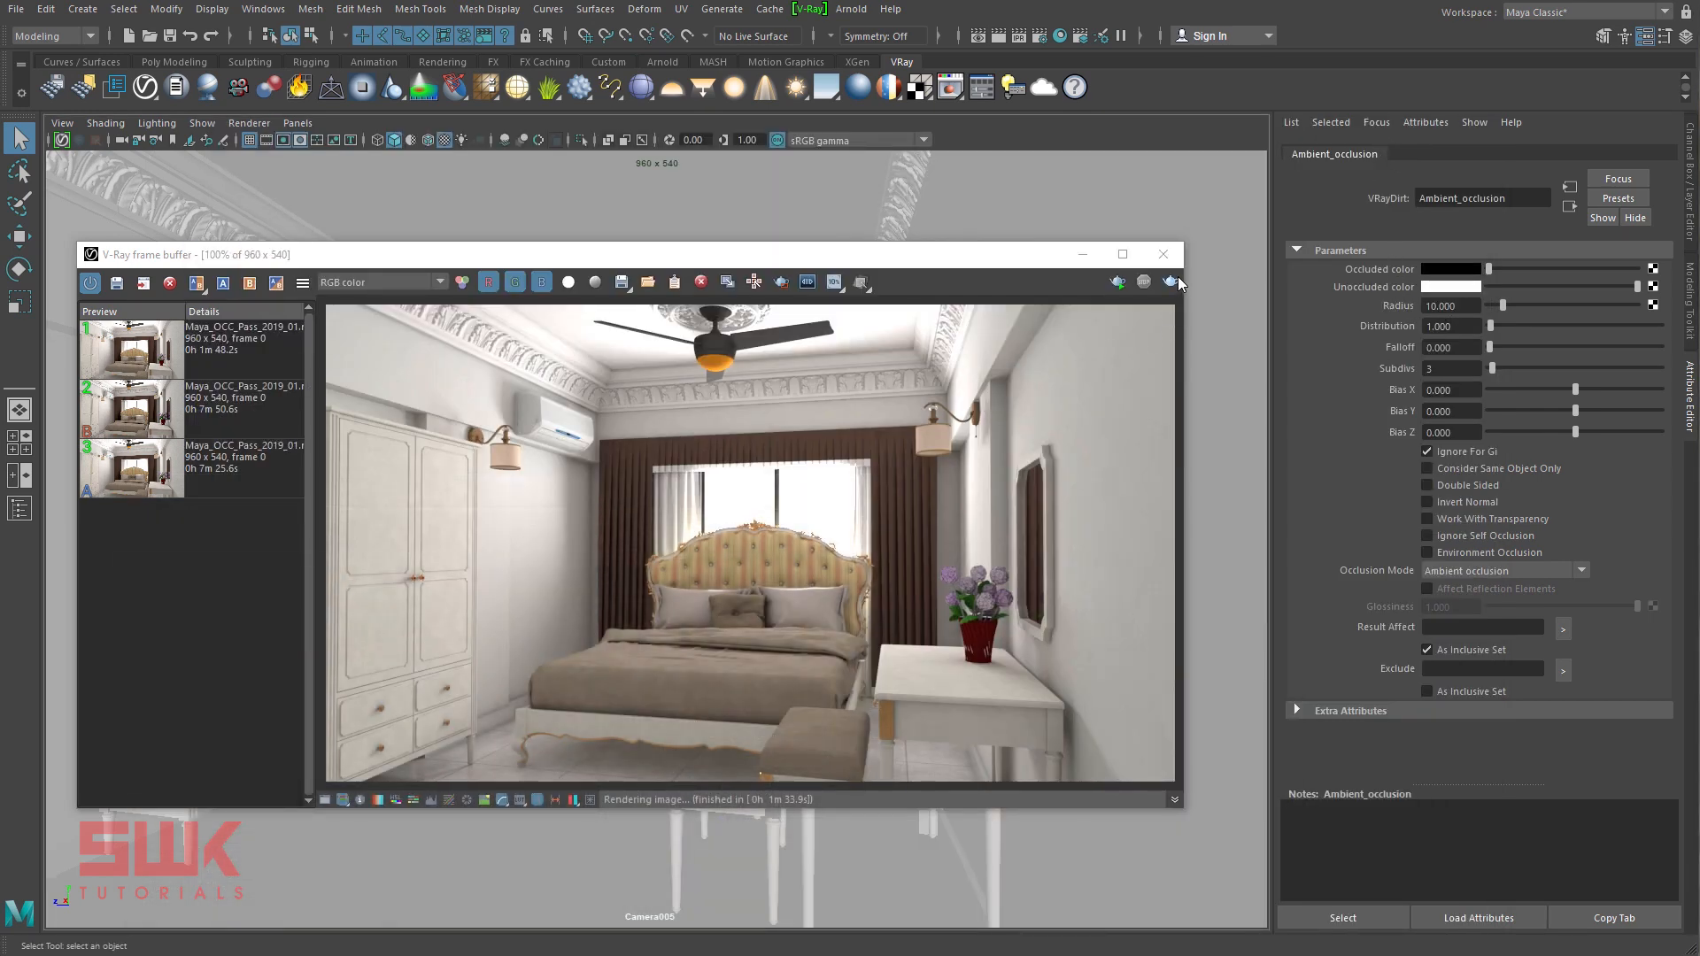
- Re-render the bedroom and display the extraTex_Ambient_occlusion channel in the frame buffer
{"action": "left_click", "coordinate": [1170, 281]}
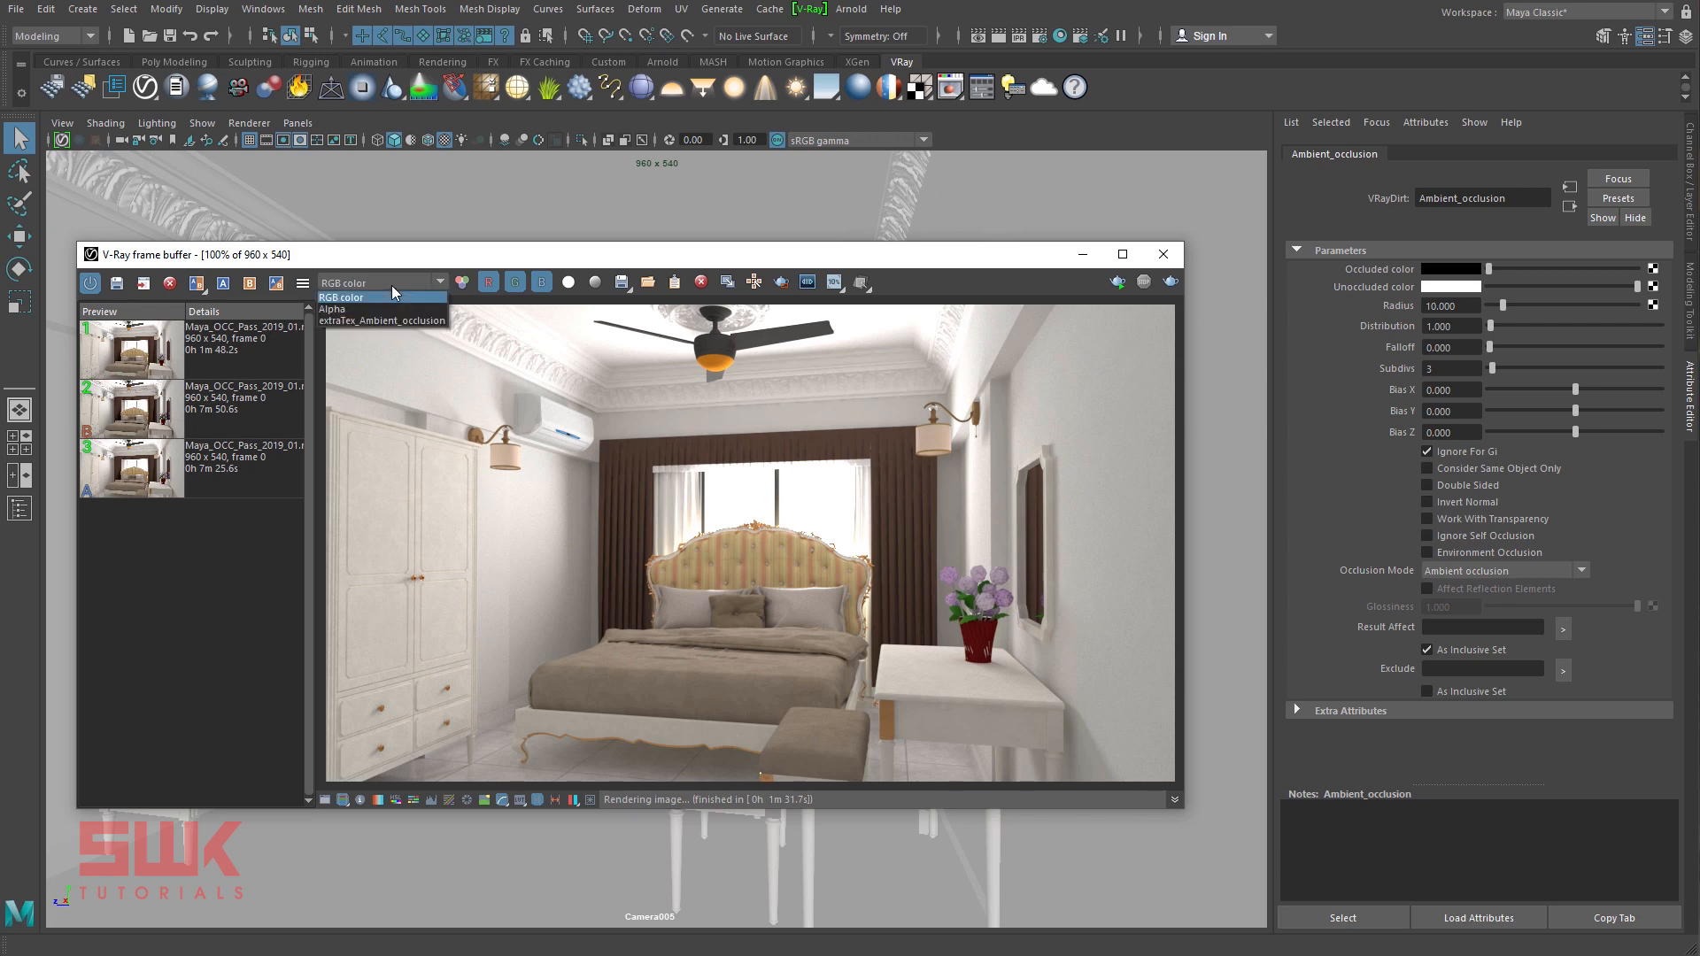
{"action": "left_click", "coordinate": [379, 297]}
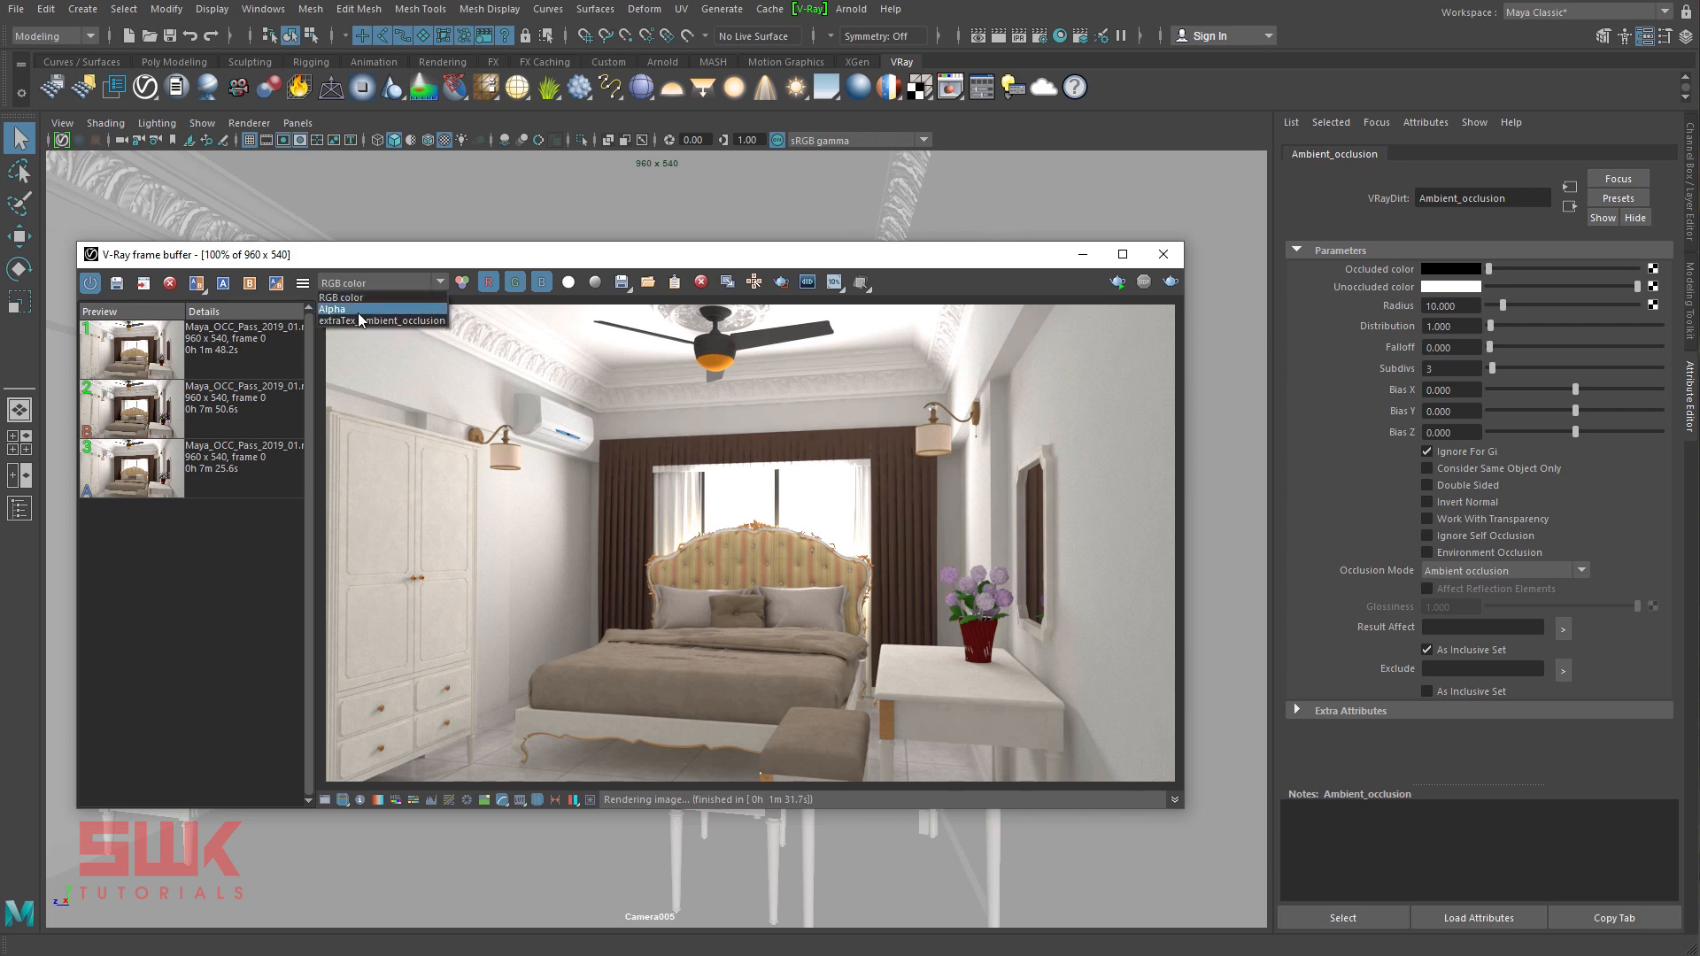
{"action": "left_click", "coordinate": [384, 321]}
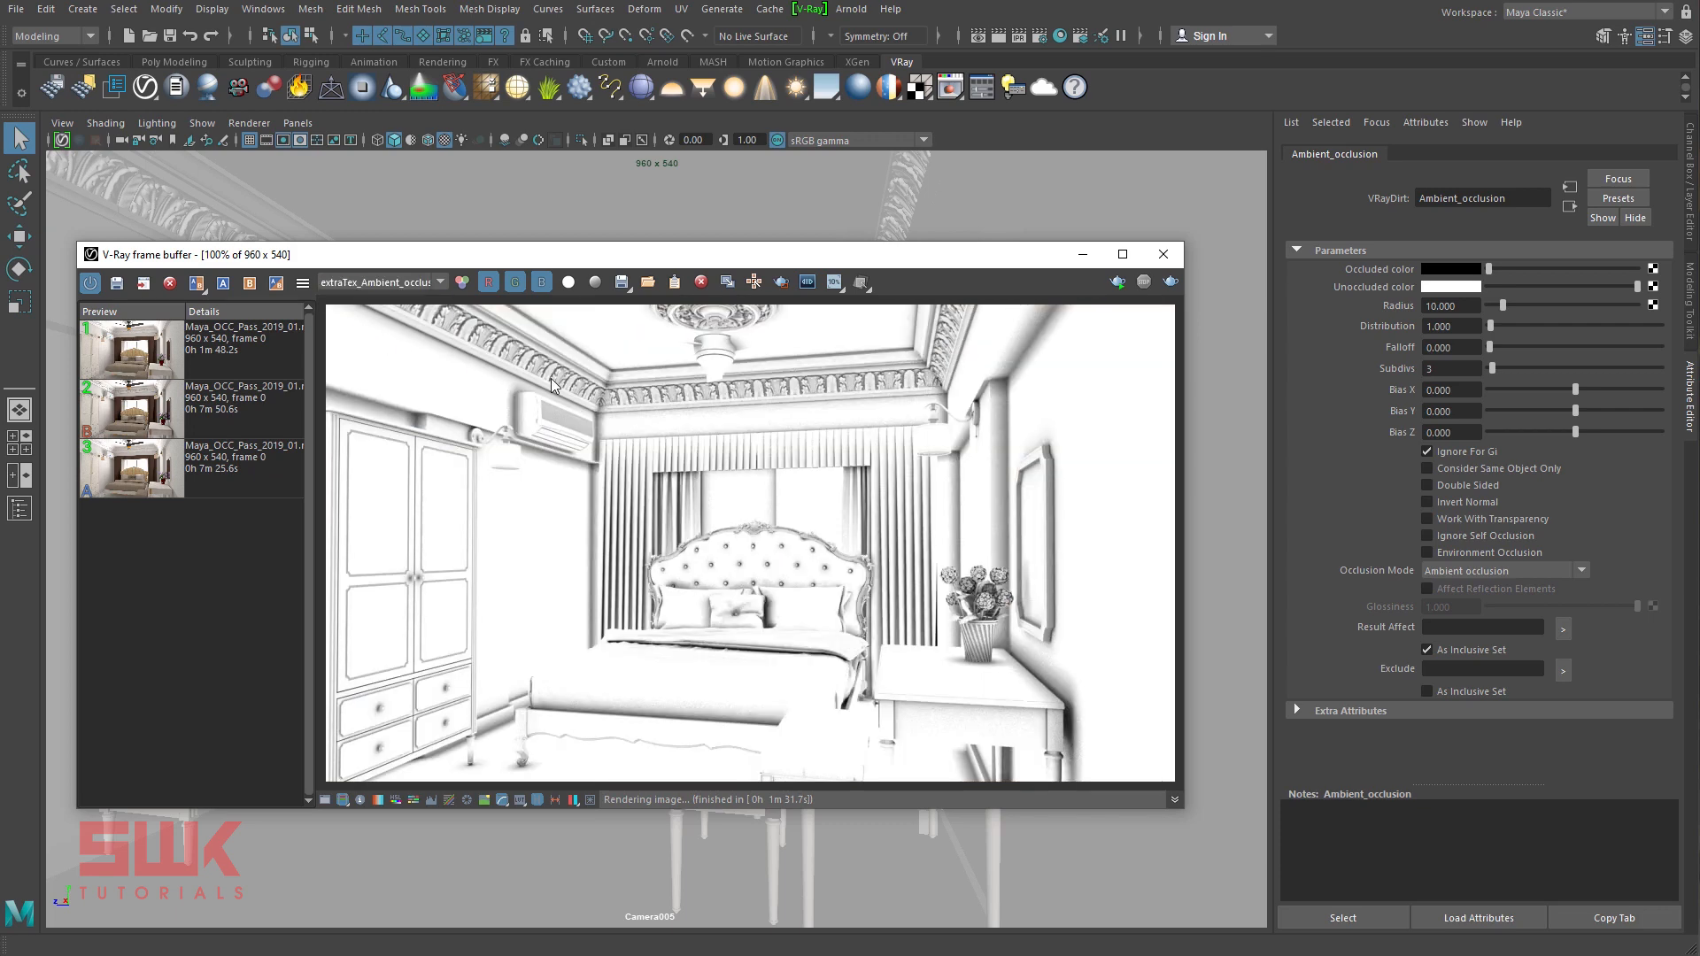
{"action": "mouse_move", "coordinate": [444, 356]}
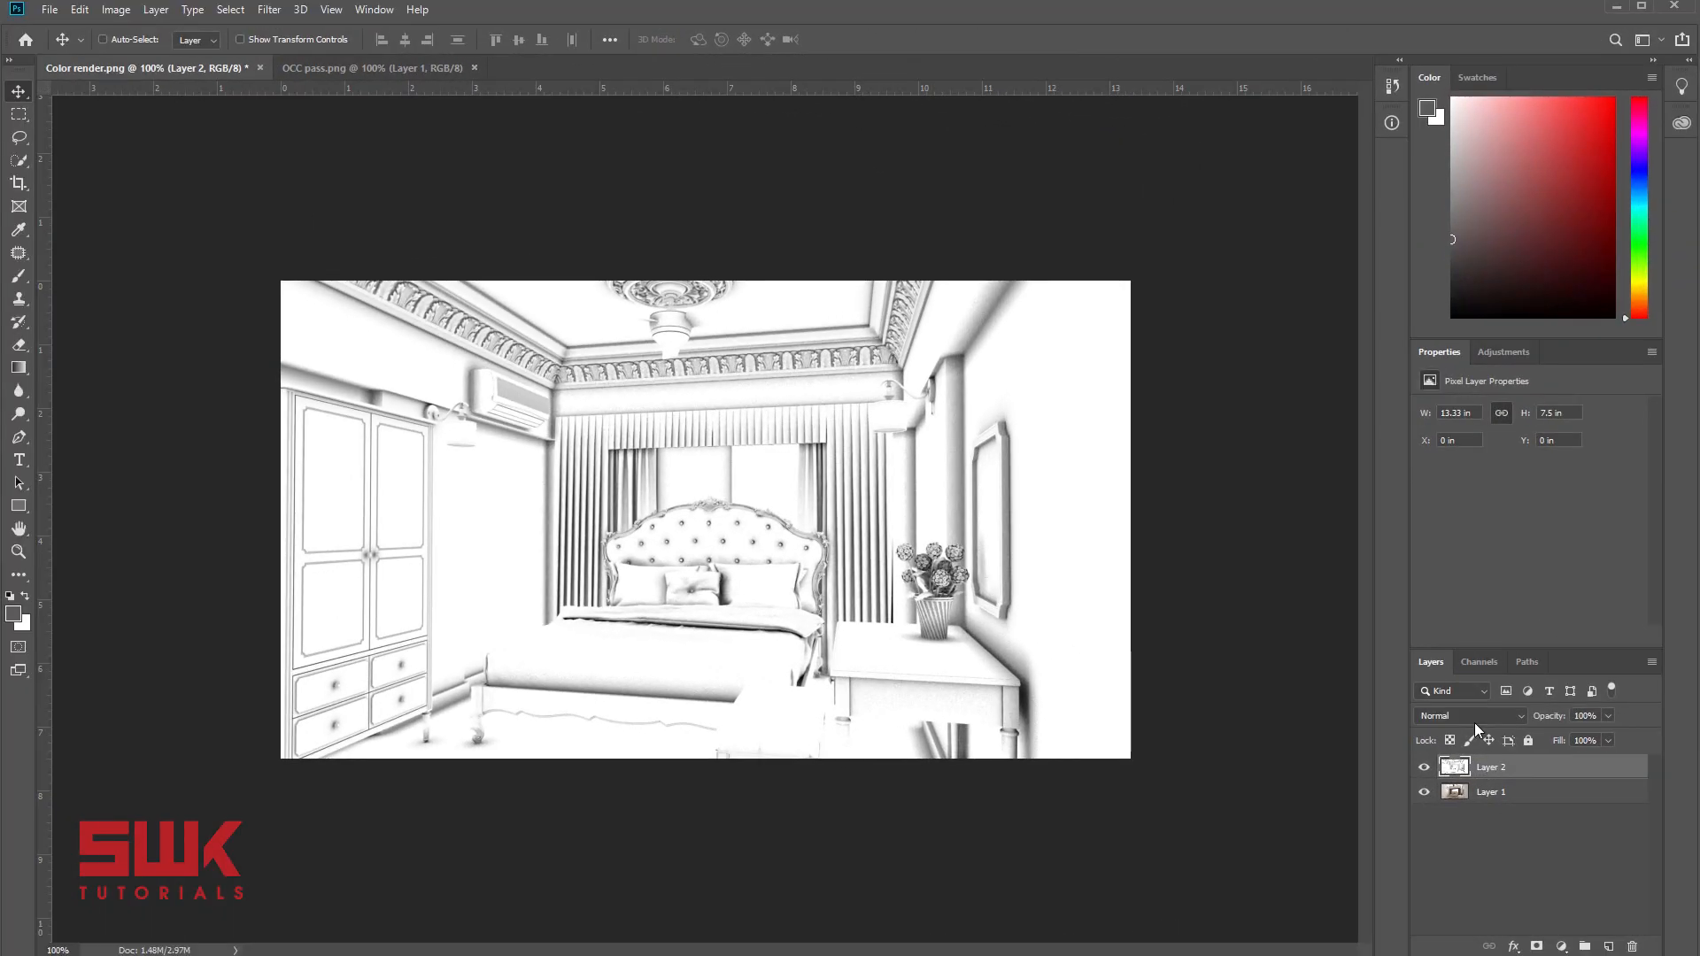
- Blend the occlusion layer with Multiply over the colour render and toggle it to compare
{"action": "left_click", "coordinate": [1470, 715]}
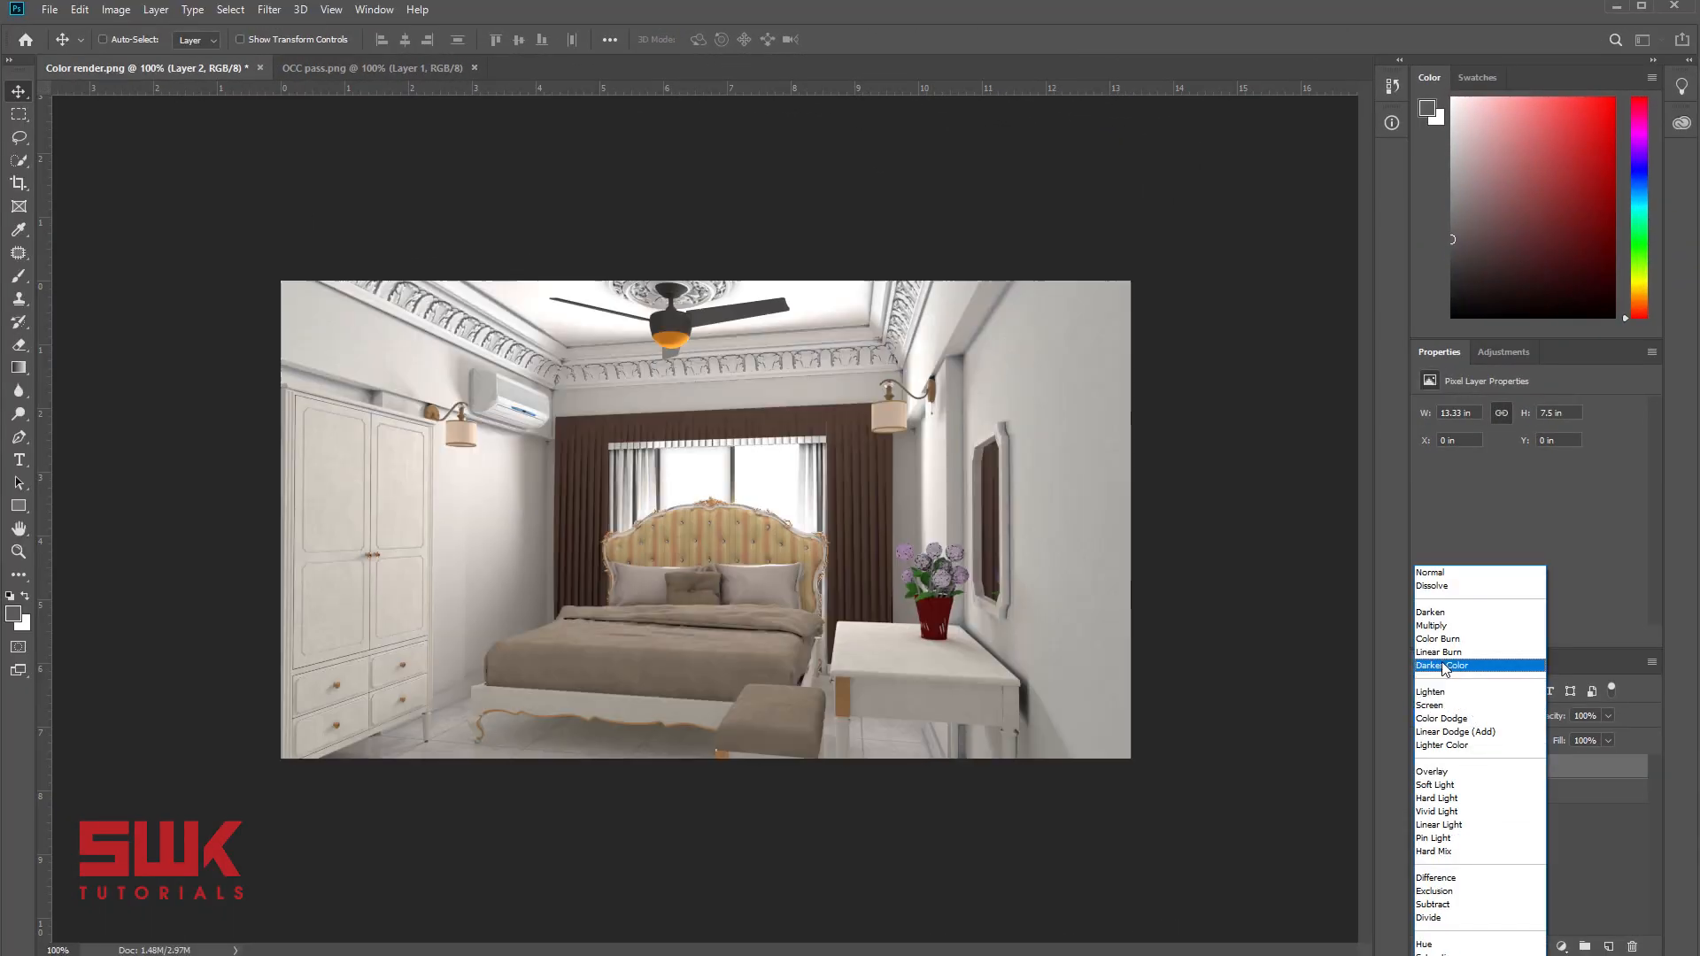
{"action": "left_click", "coordinate": [1441, 664]}
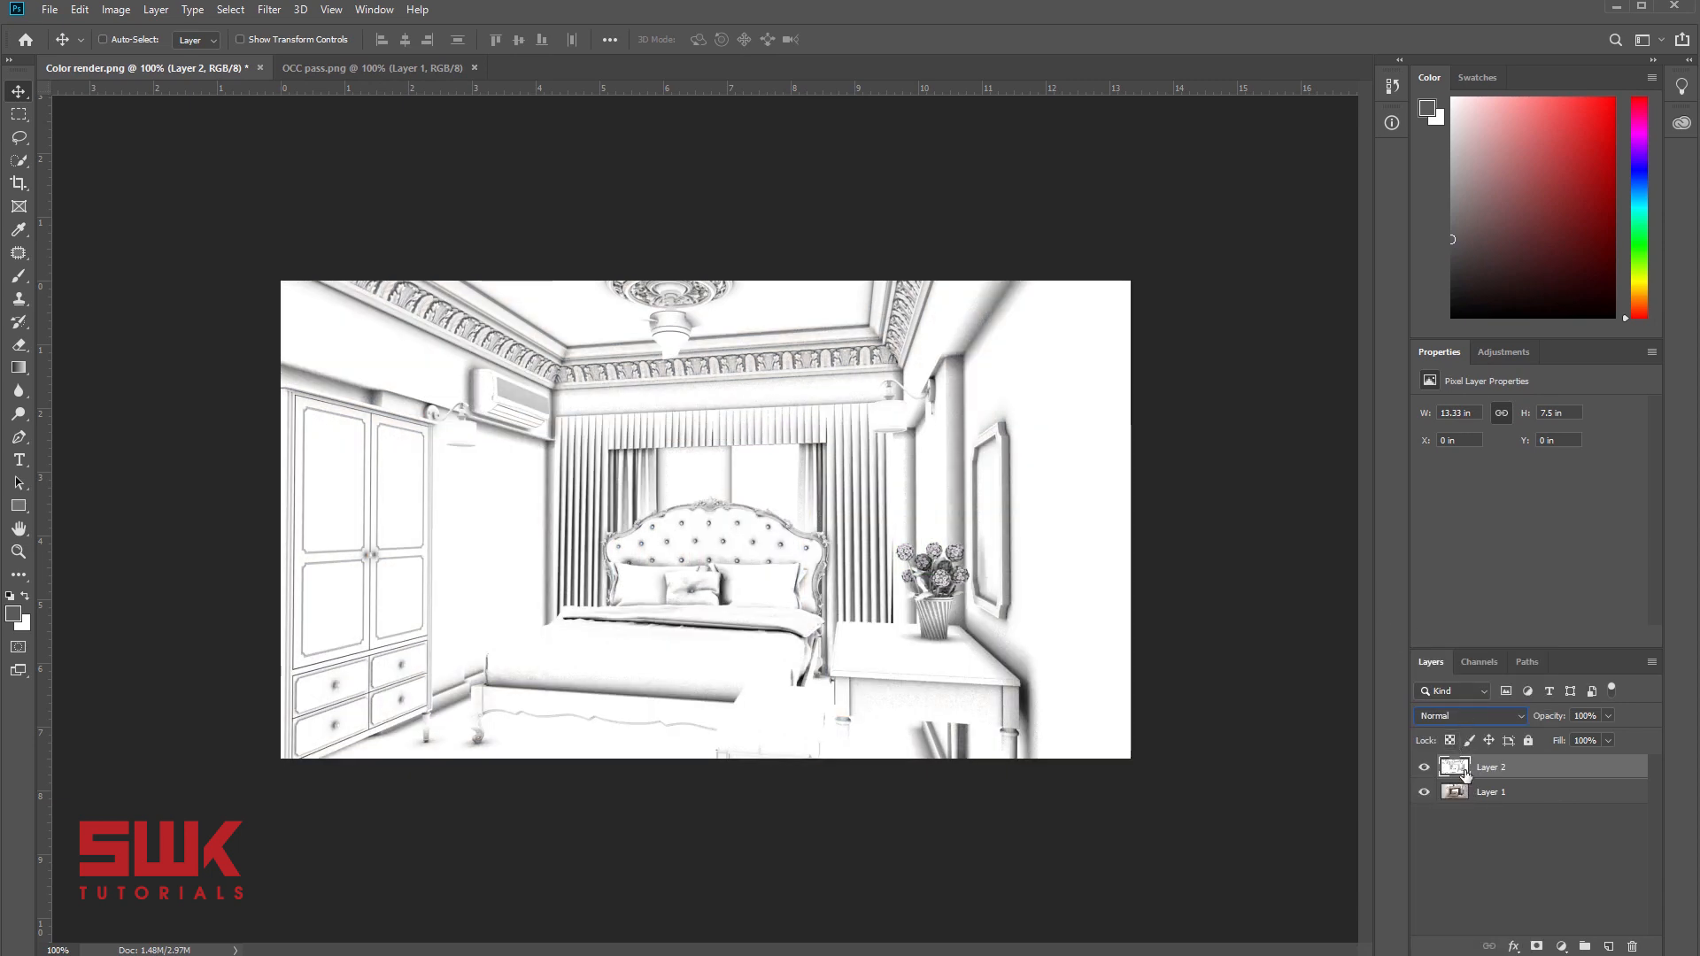
{"action": "left_click", "coordinate": [1470, 716]}
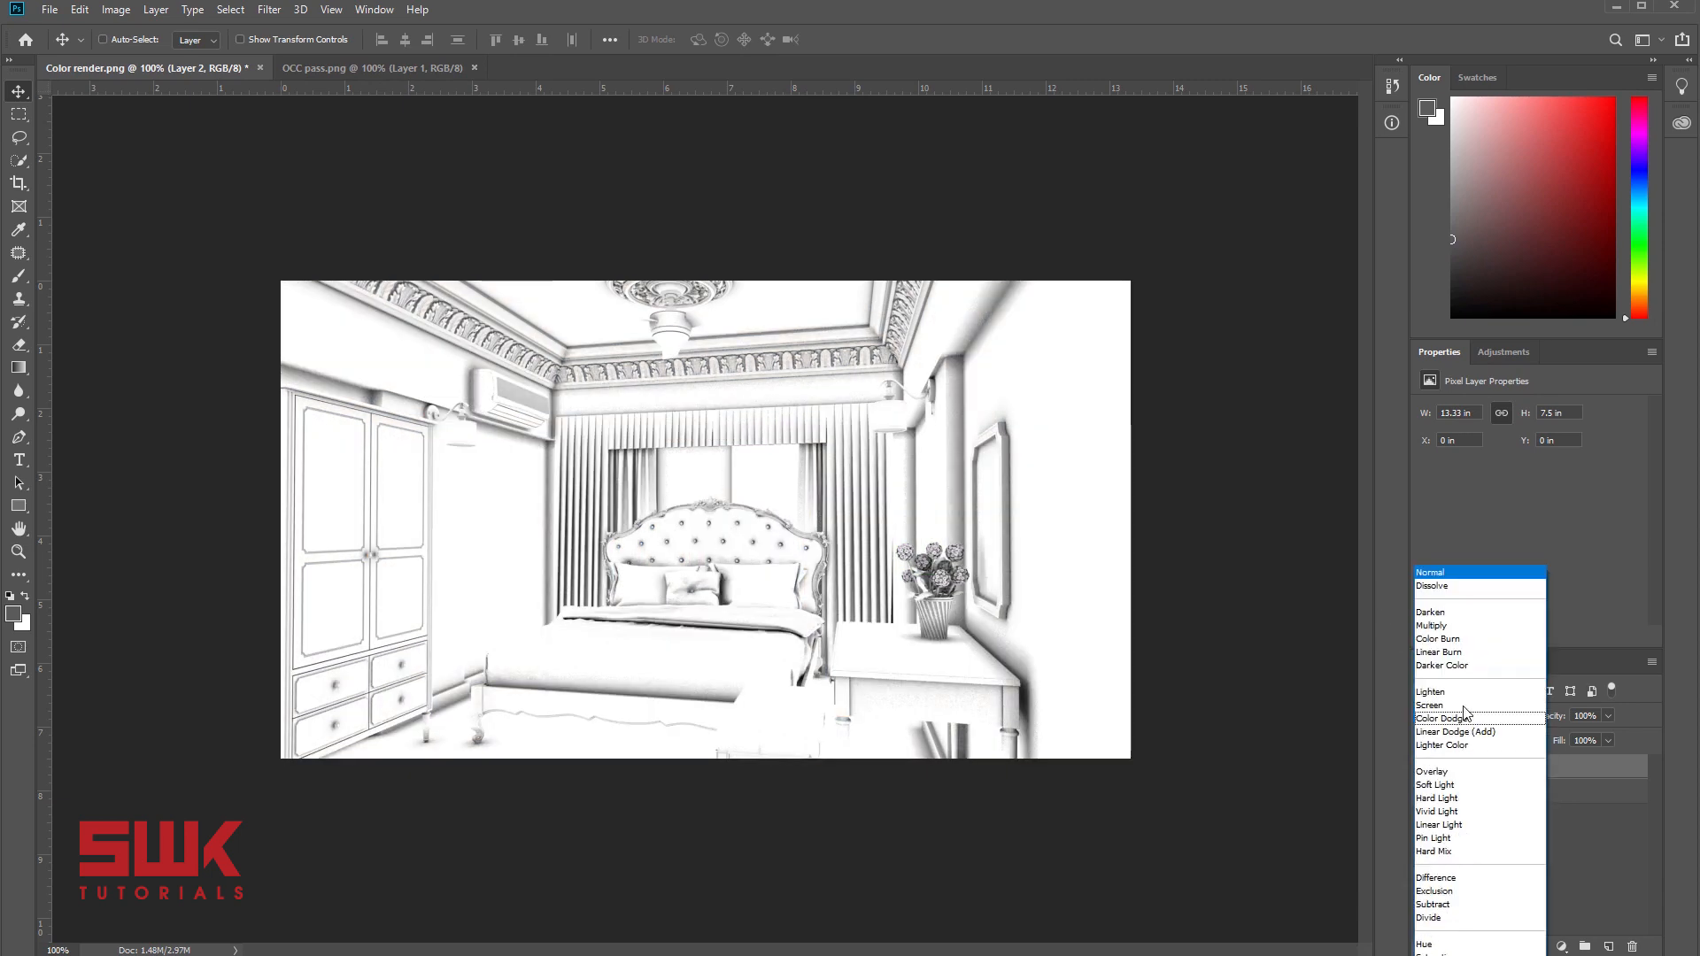
{"action": "left_click", "coordinate": [1431, 625]}
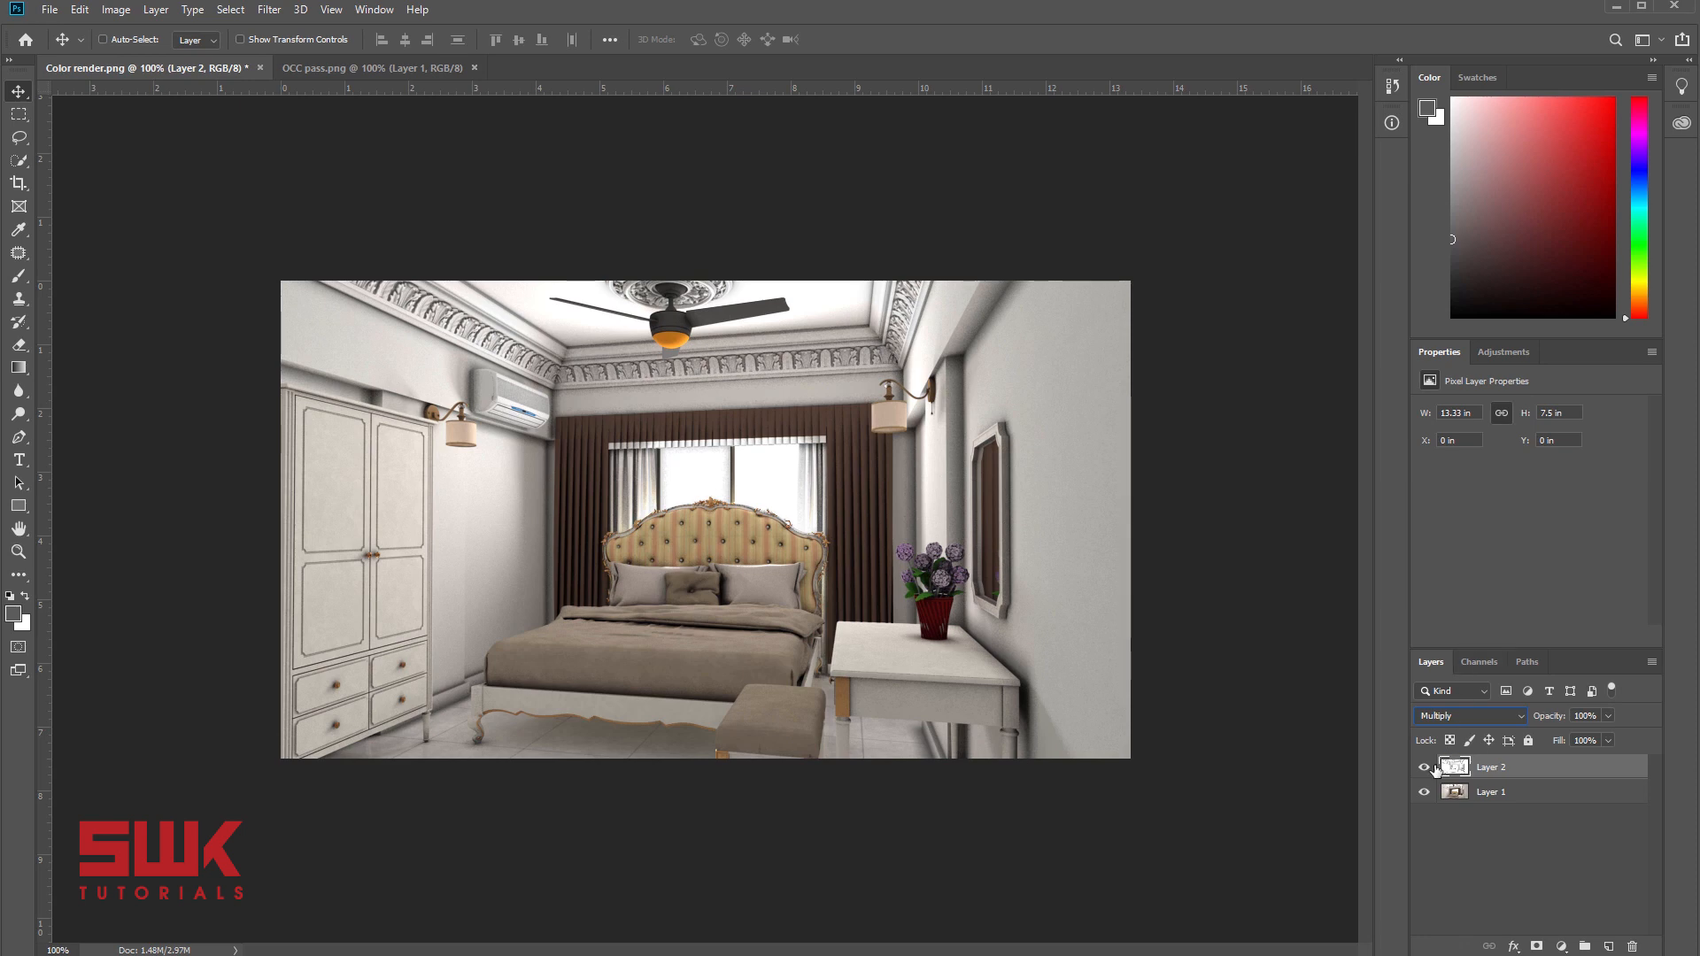
{"action": "left_click", "coordinate": [1423, 767]}
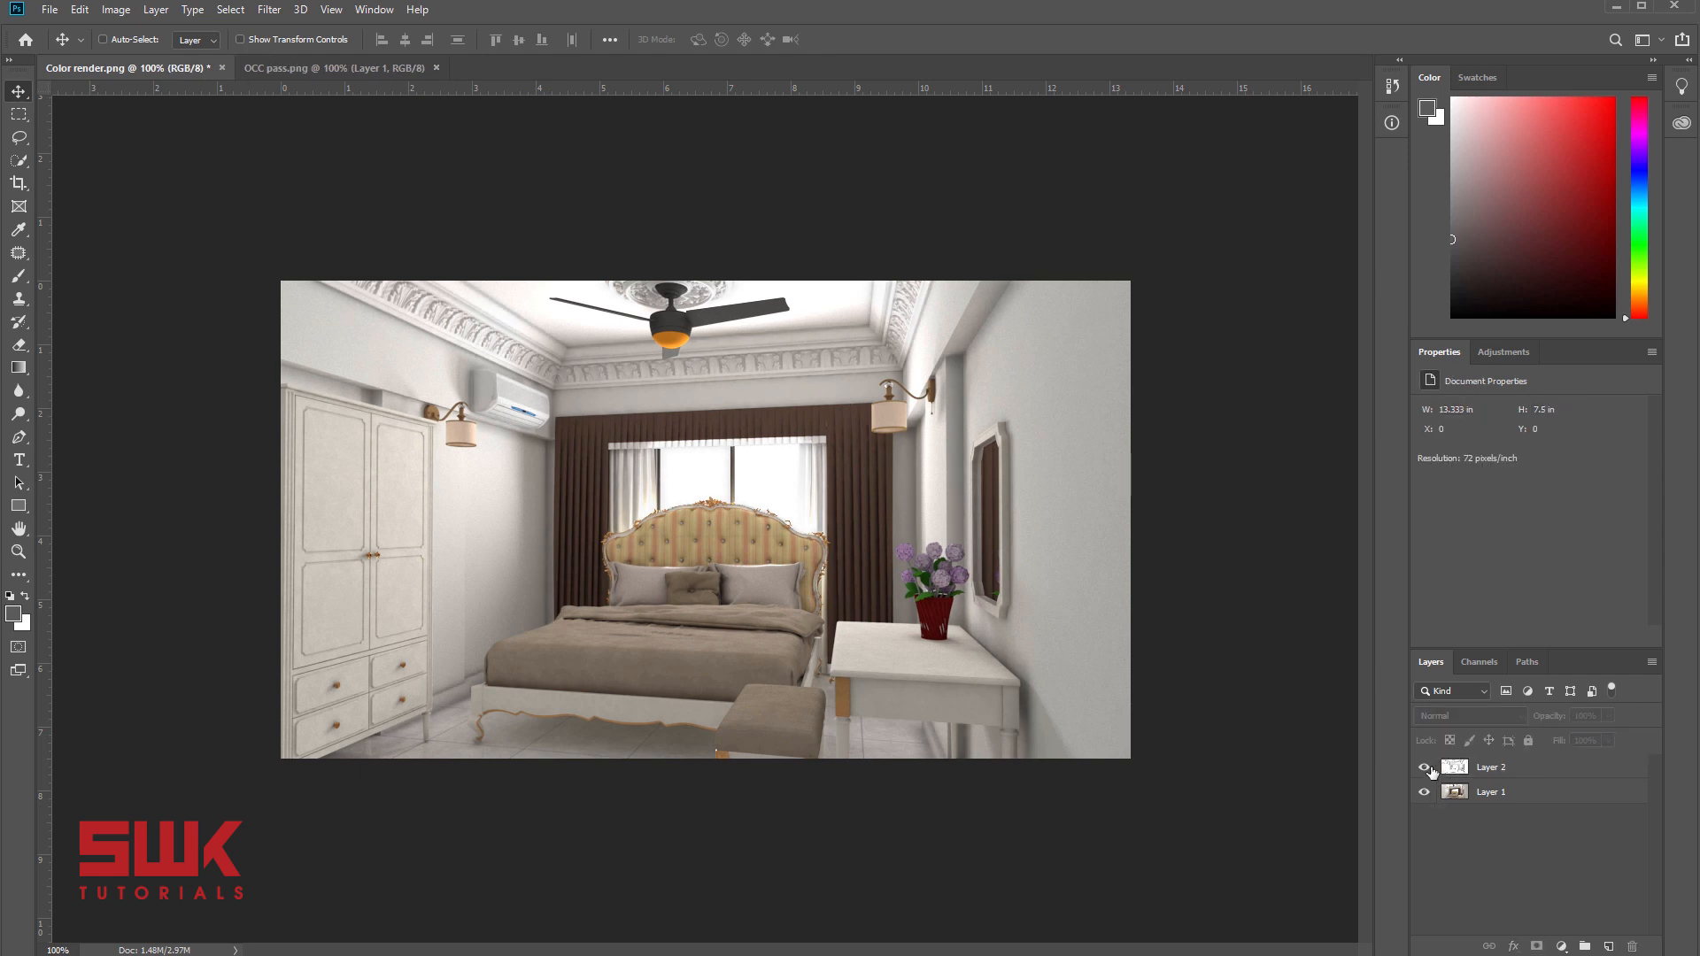
{"action": "left_click", "coordinate": [1424, 767]}
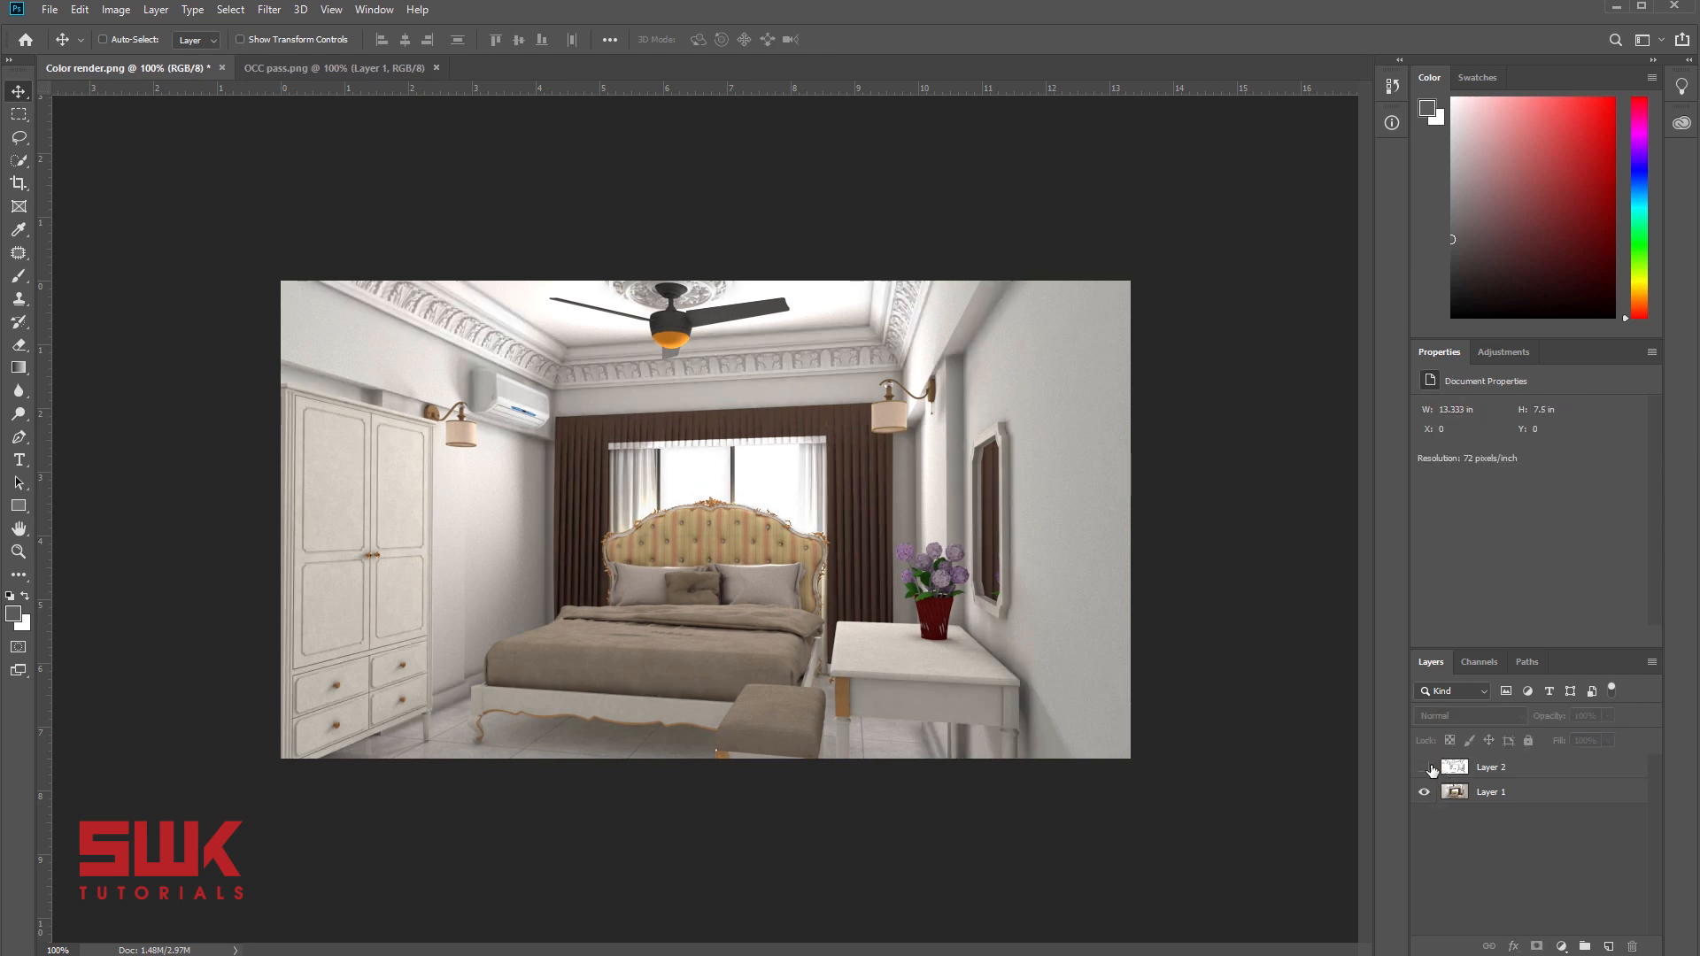
{"action": "left_click", "coordinate": [1424, 767]}
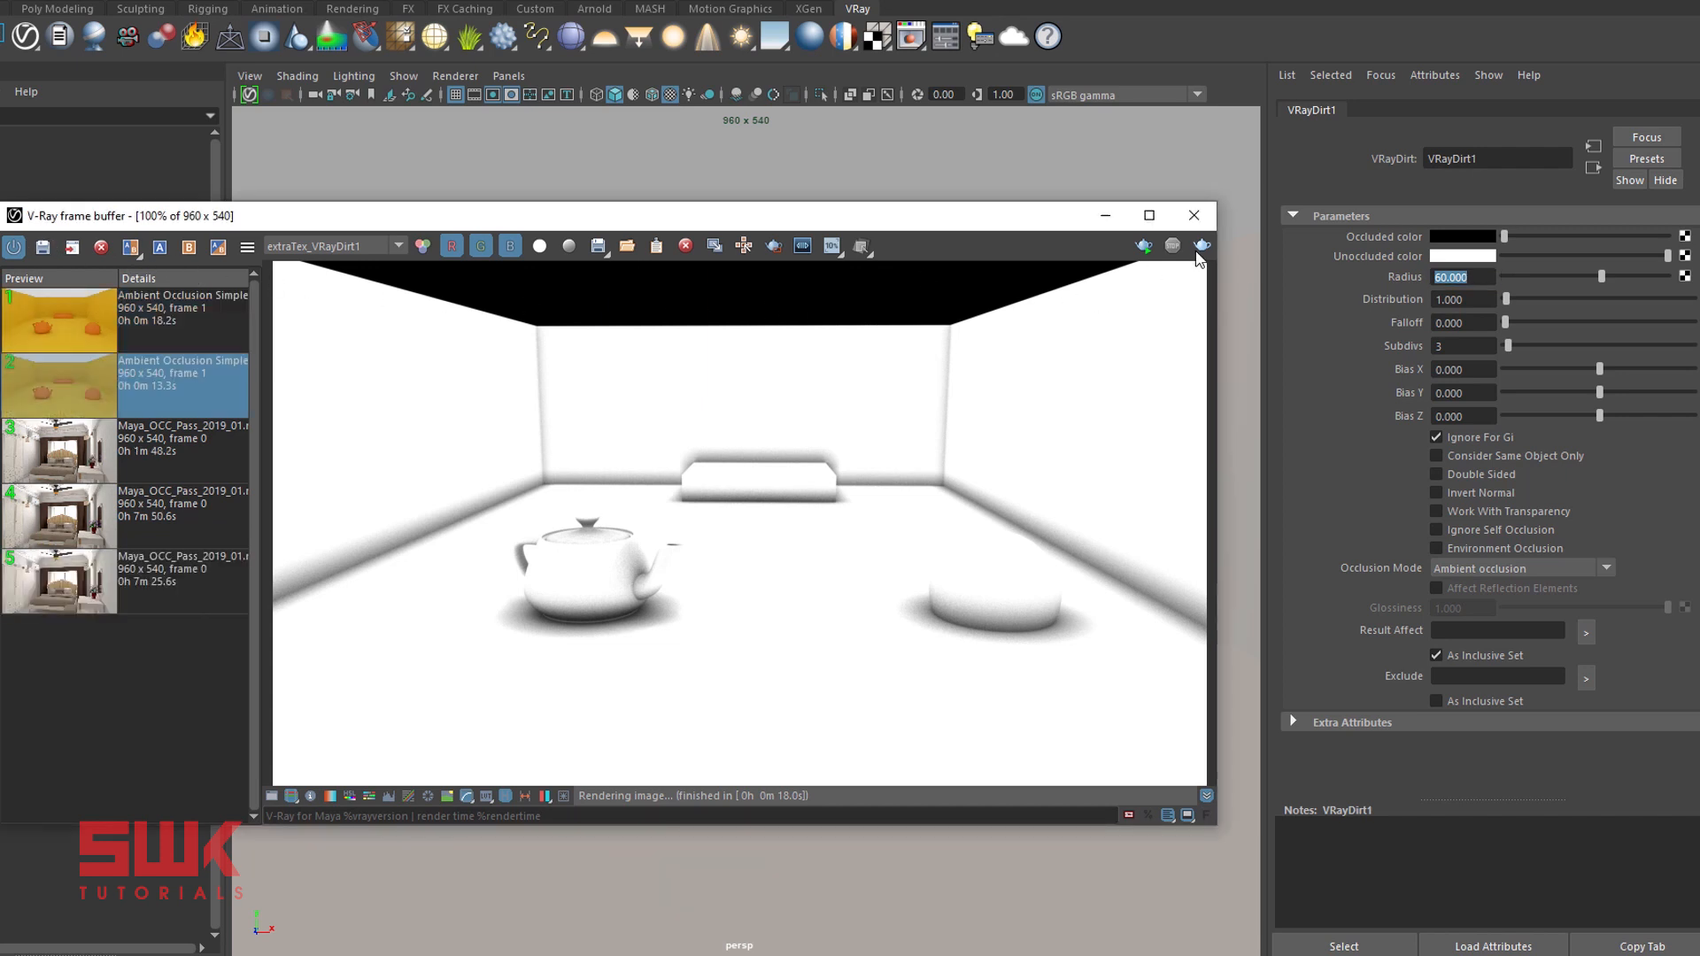
- Render the teapot's ambient occlusion pass with the dirt radius at 60
{"action": "left_click", "coordinate": [1201, 244]}
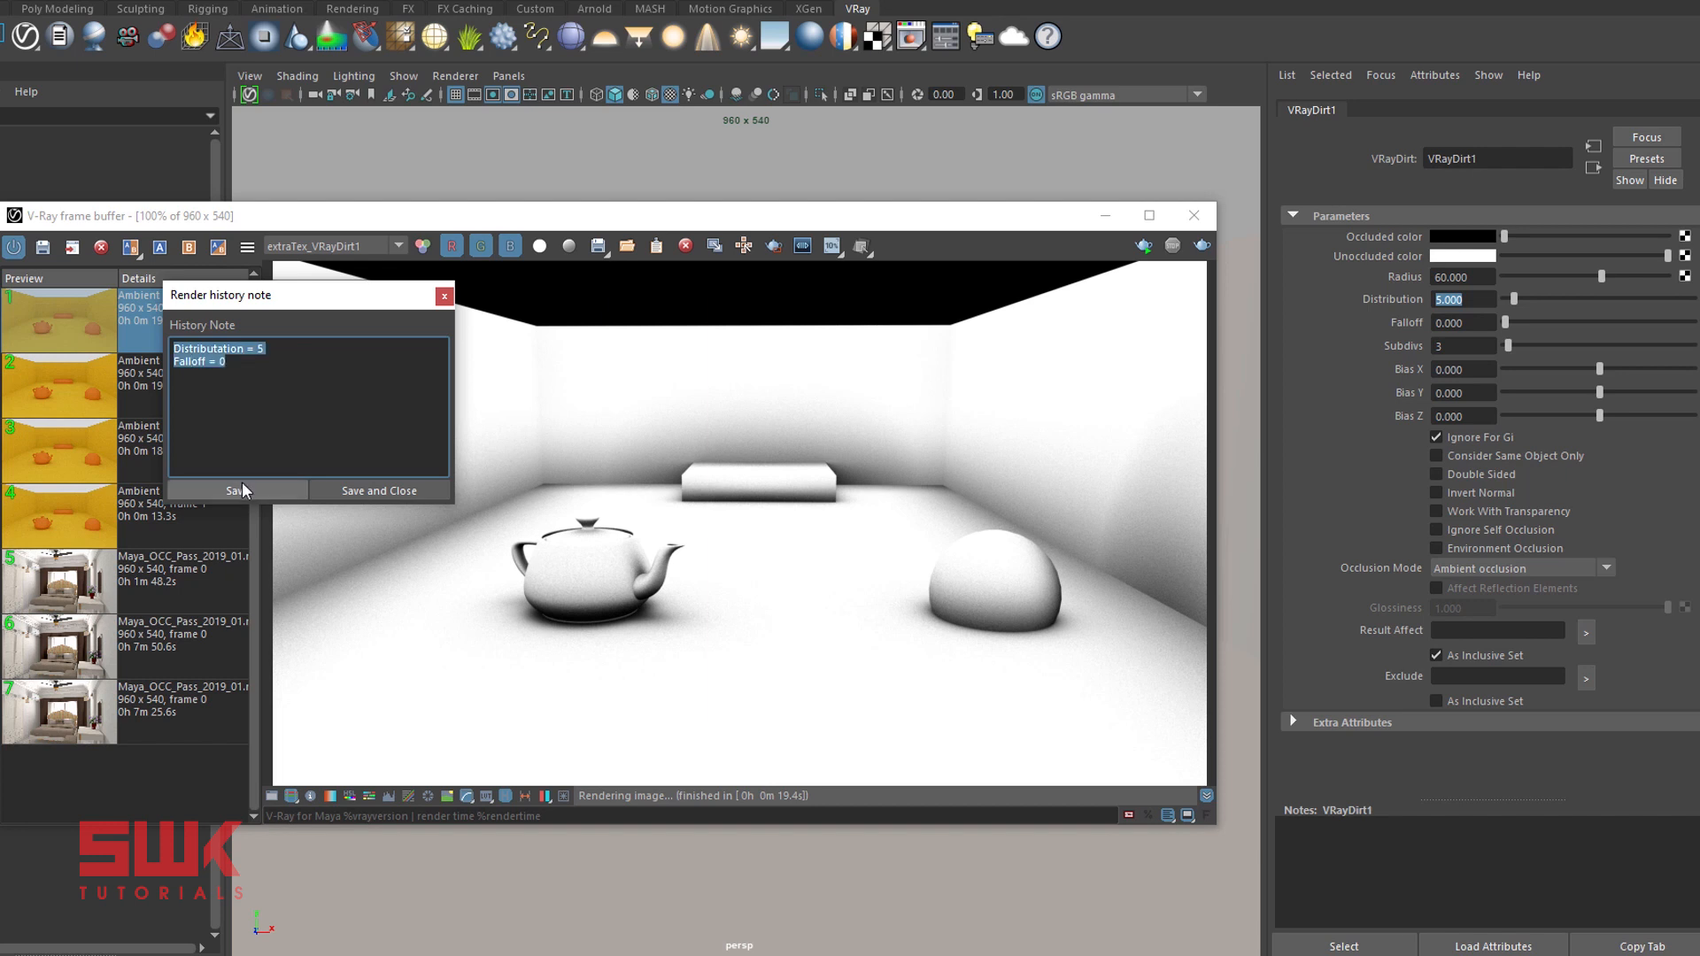
{"action": "mouse_move", "coordinate": [445, 295]}
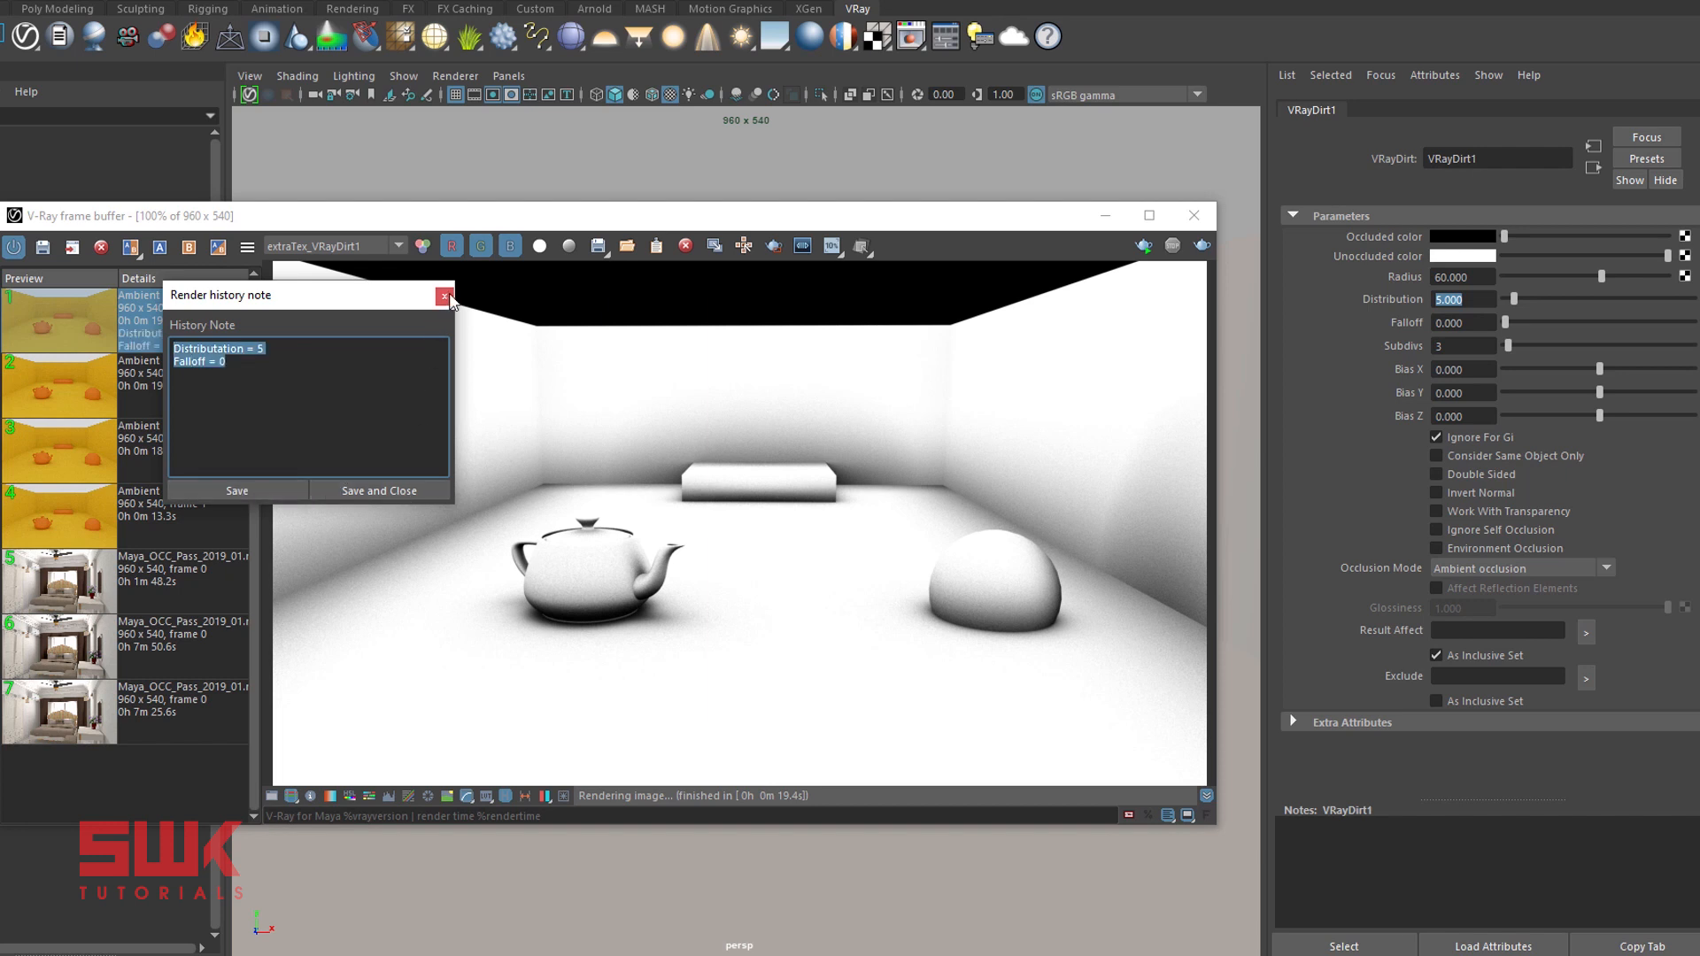
- Save the note 'Distribution = 5, Falloff = 0' and compare the two occlusion renders side by side
{"action": "left_click", "coordinate": [443, 295]}
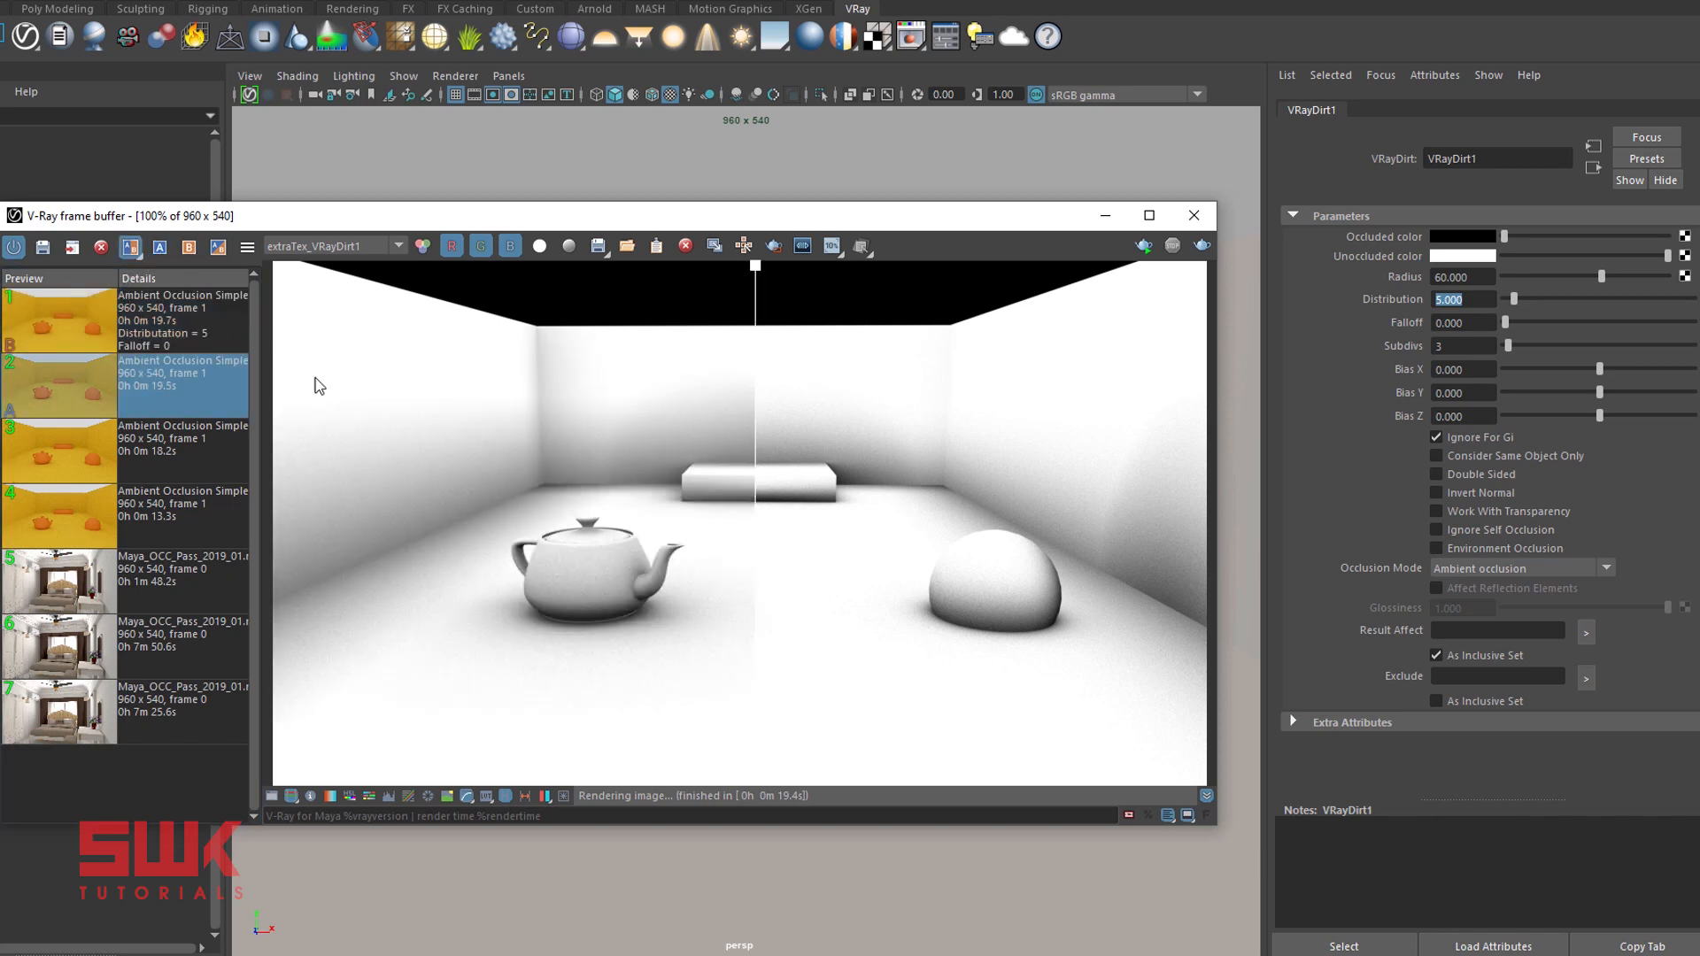
{"action": "mouse_move", "coordinate": [793, 508]}
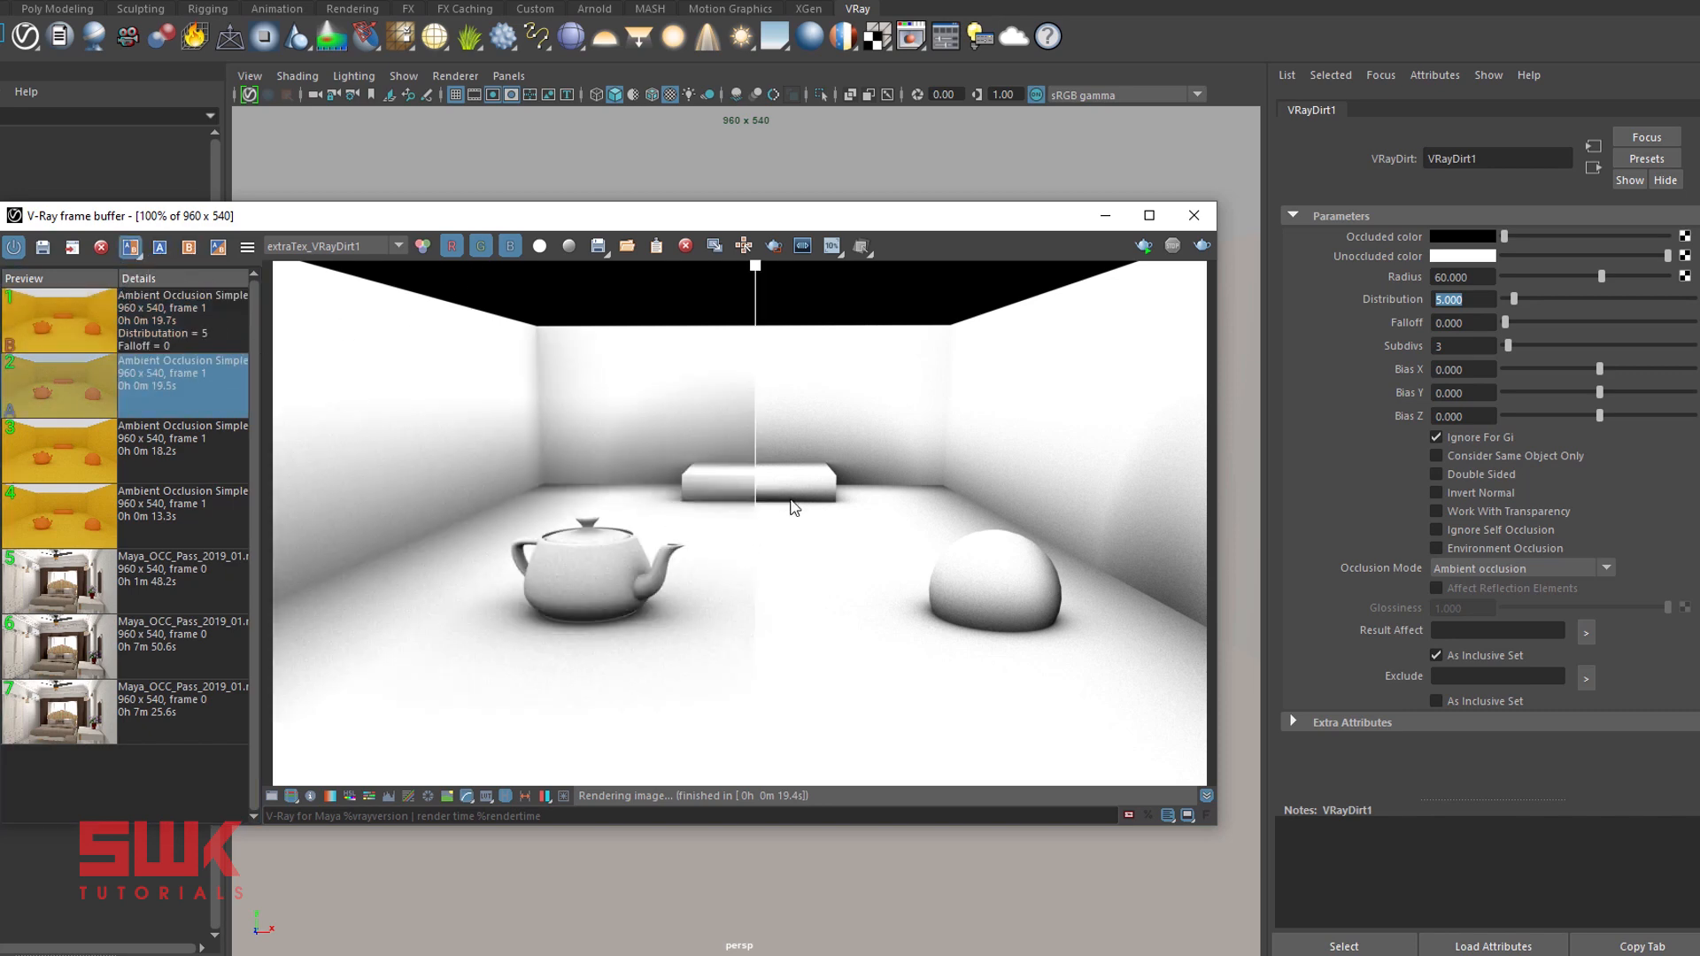
{"action": "mouse_move", "coordinate": [759, 510]}
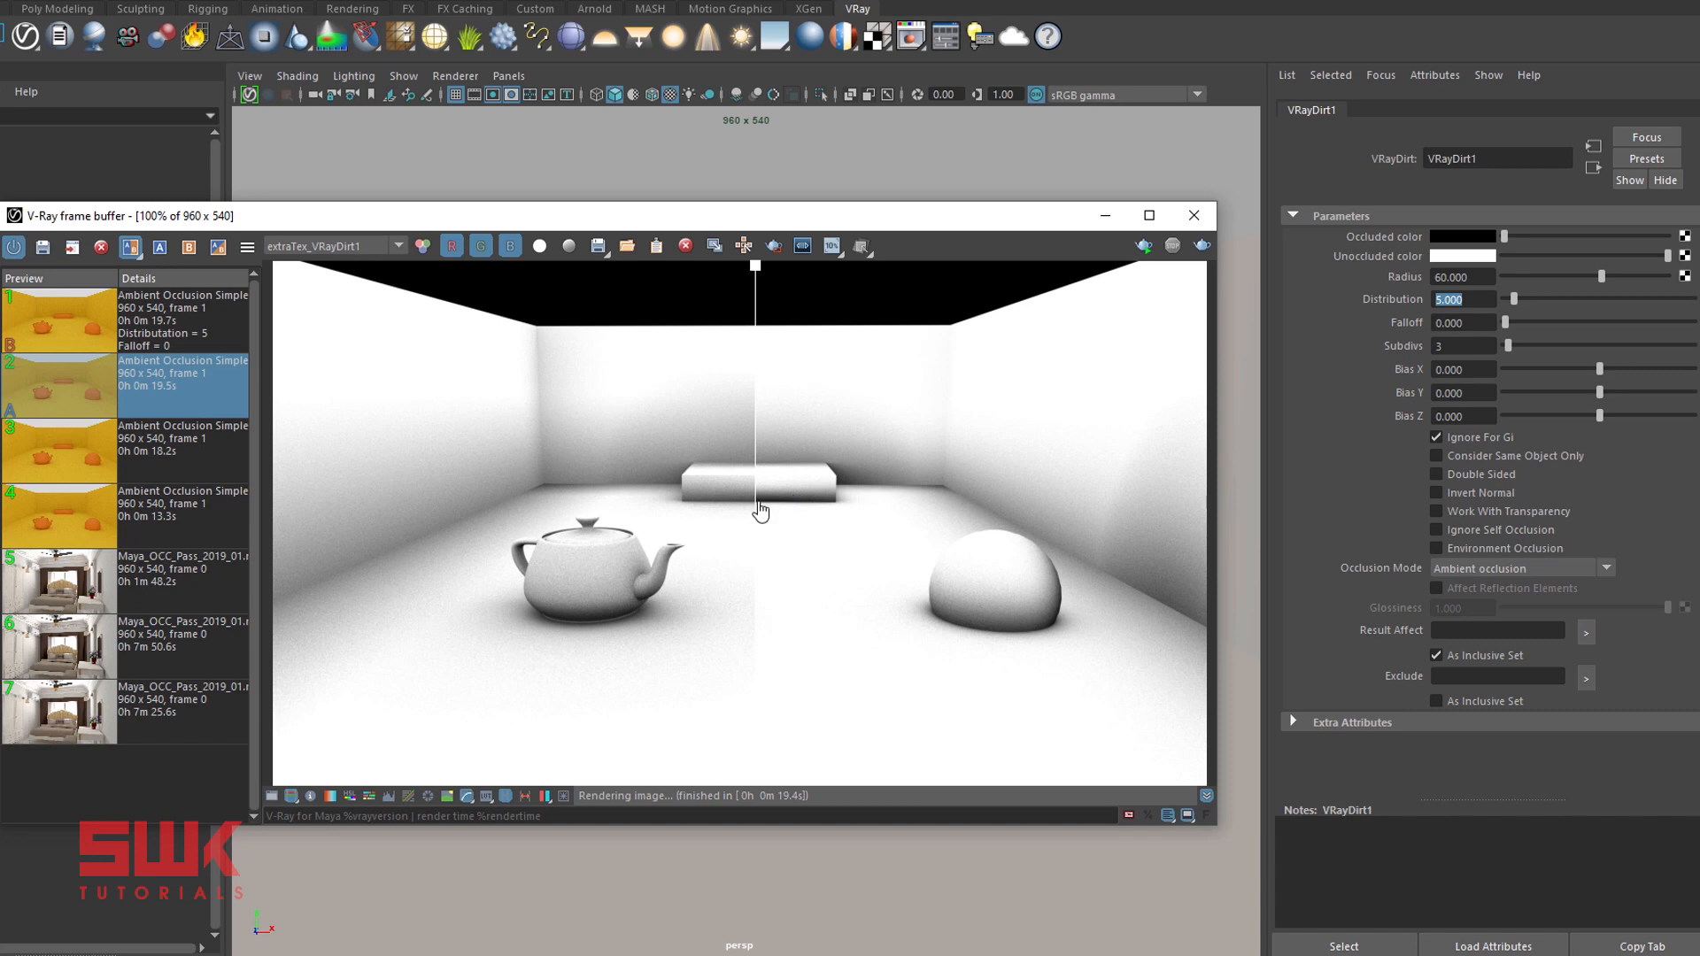
{"action": "mouse_move", "coordinate": [786, 510]}
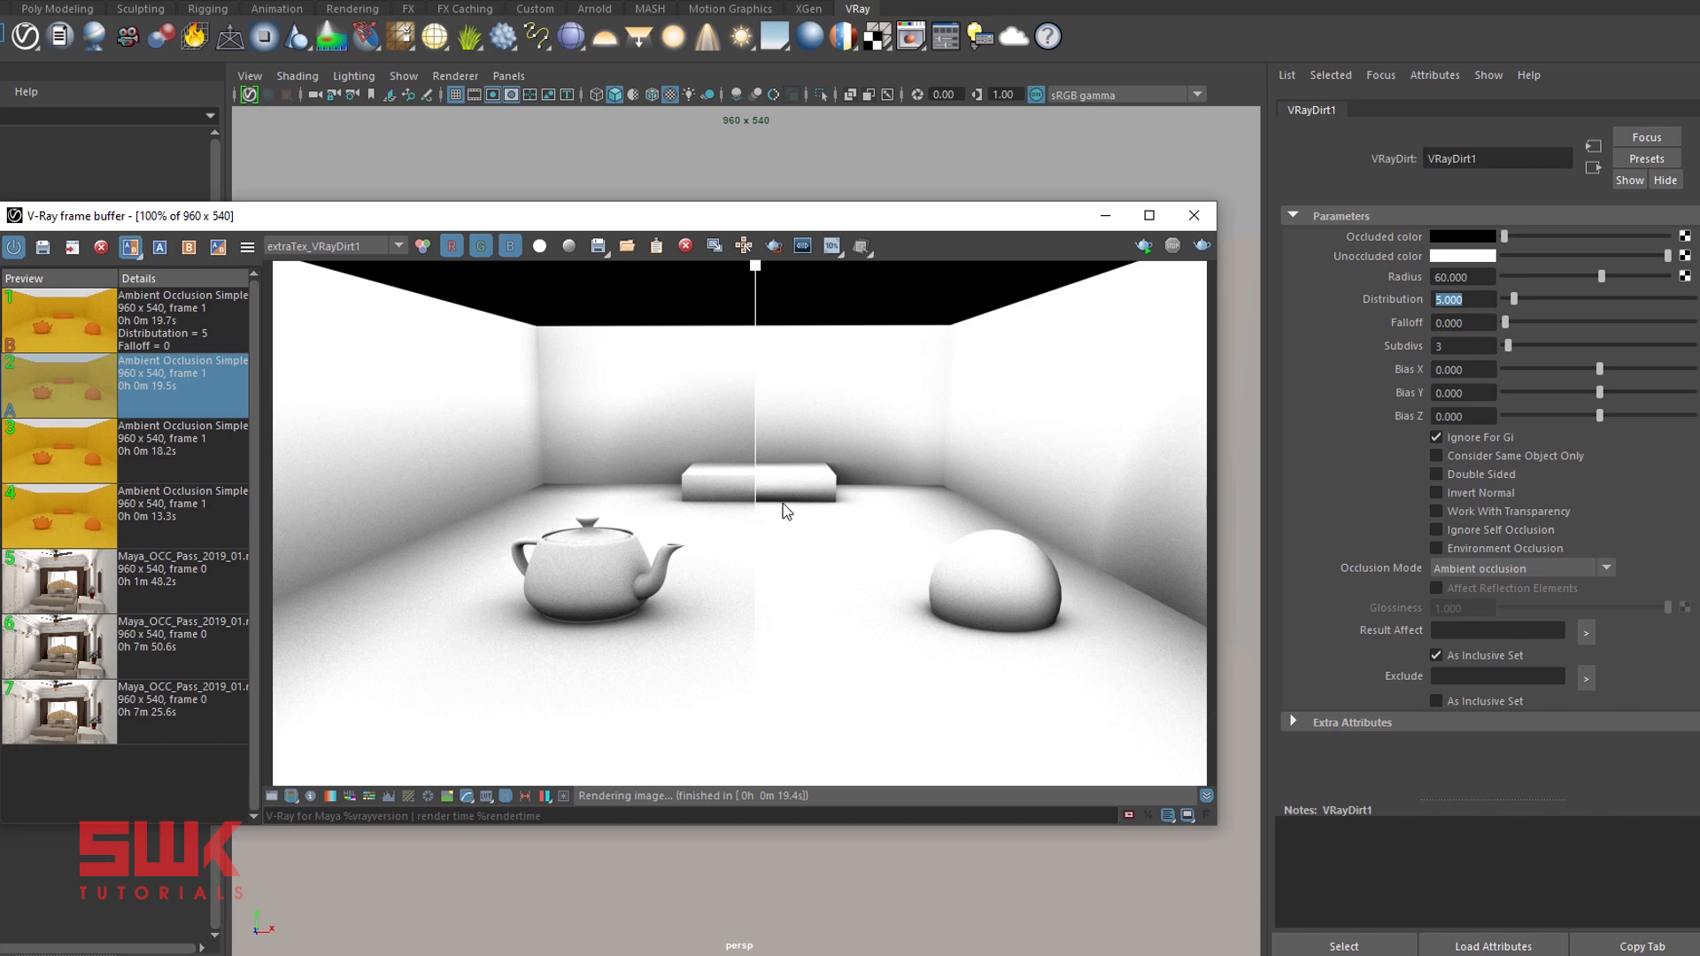
{"action": "mouse_move", "coordinate": [784, 505]}
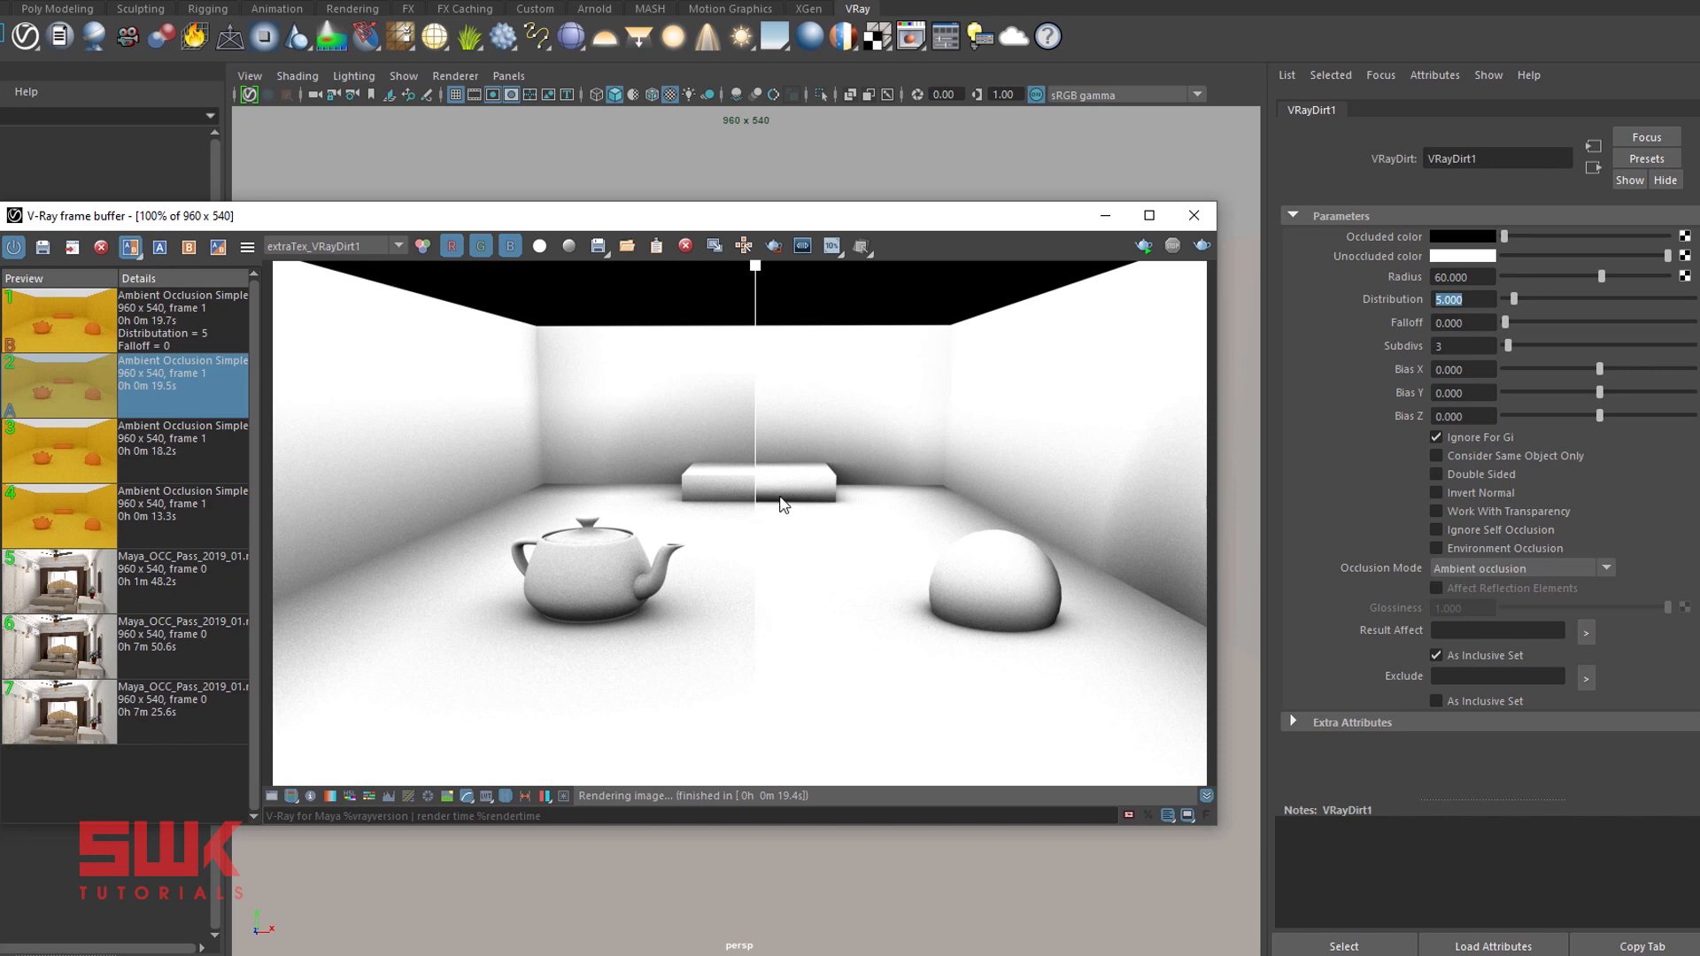
{"action": "mouse_move", "coordinate": [799, 508]}
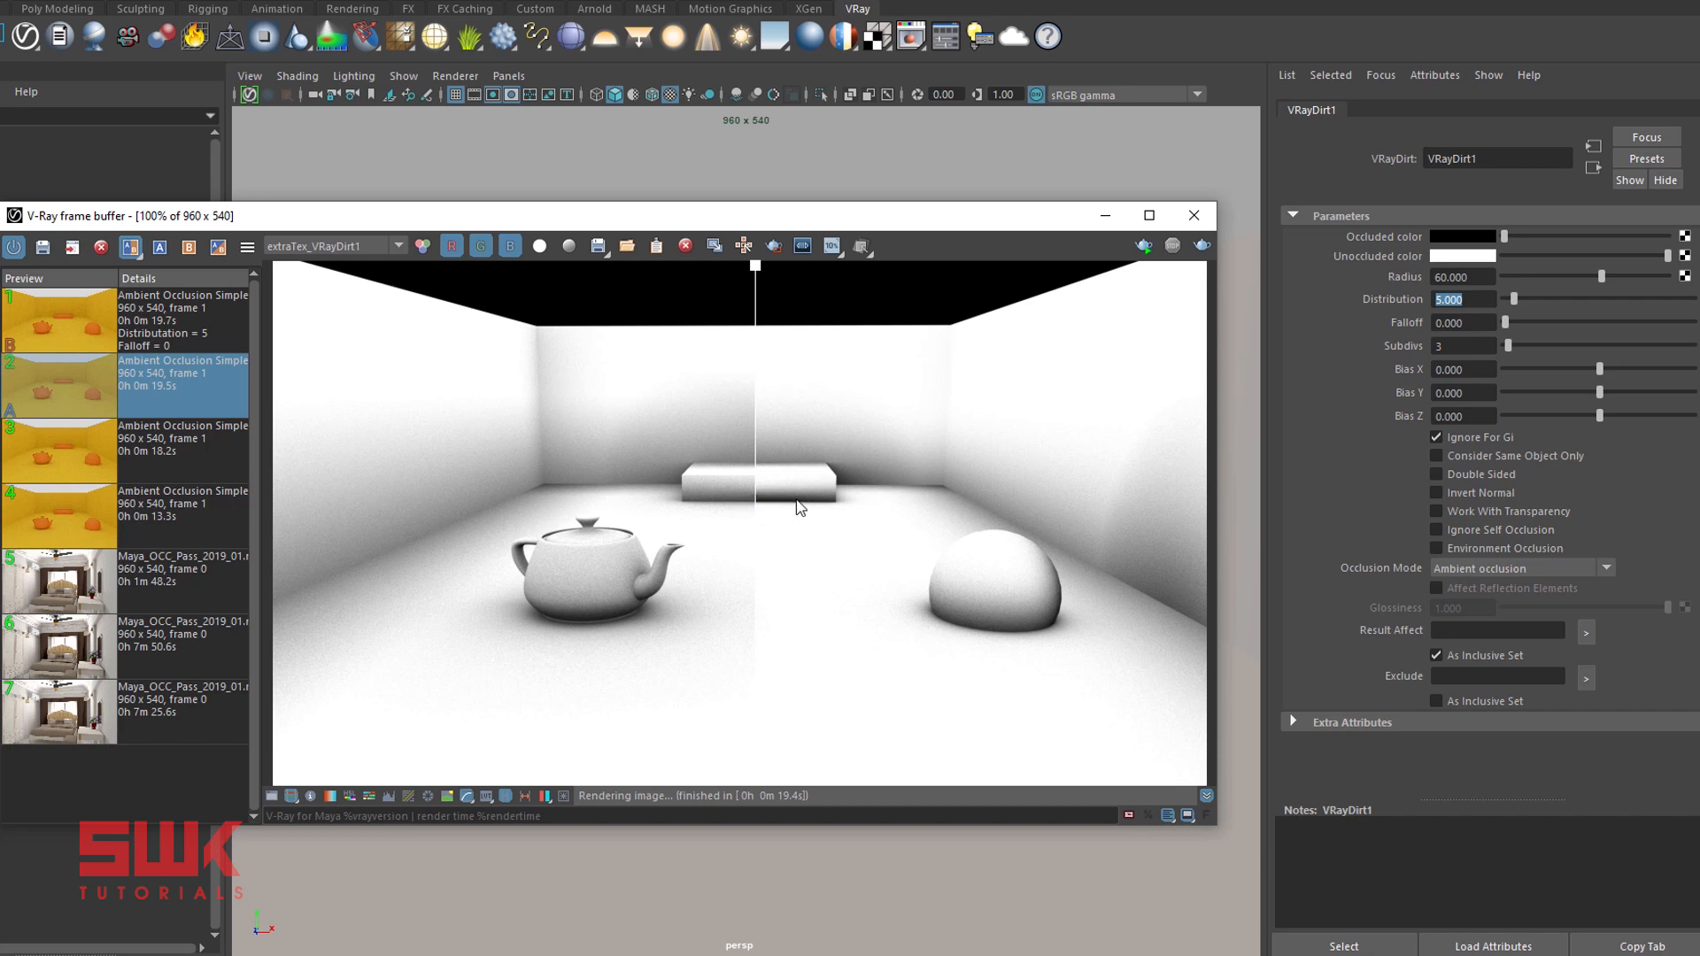
{"action": "mouse_move", "coordinate": [812, 509]}
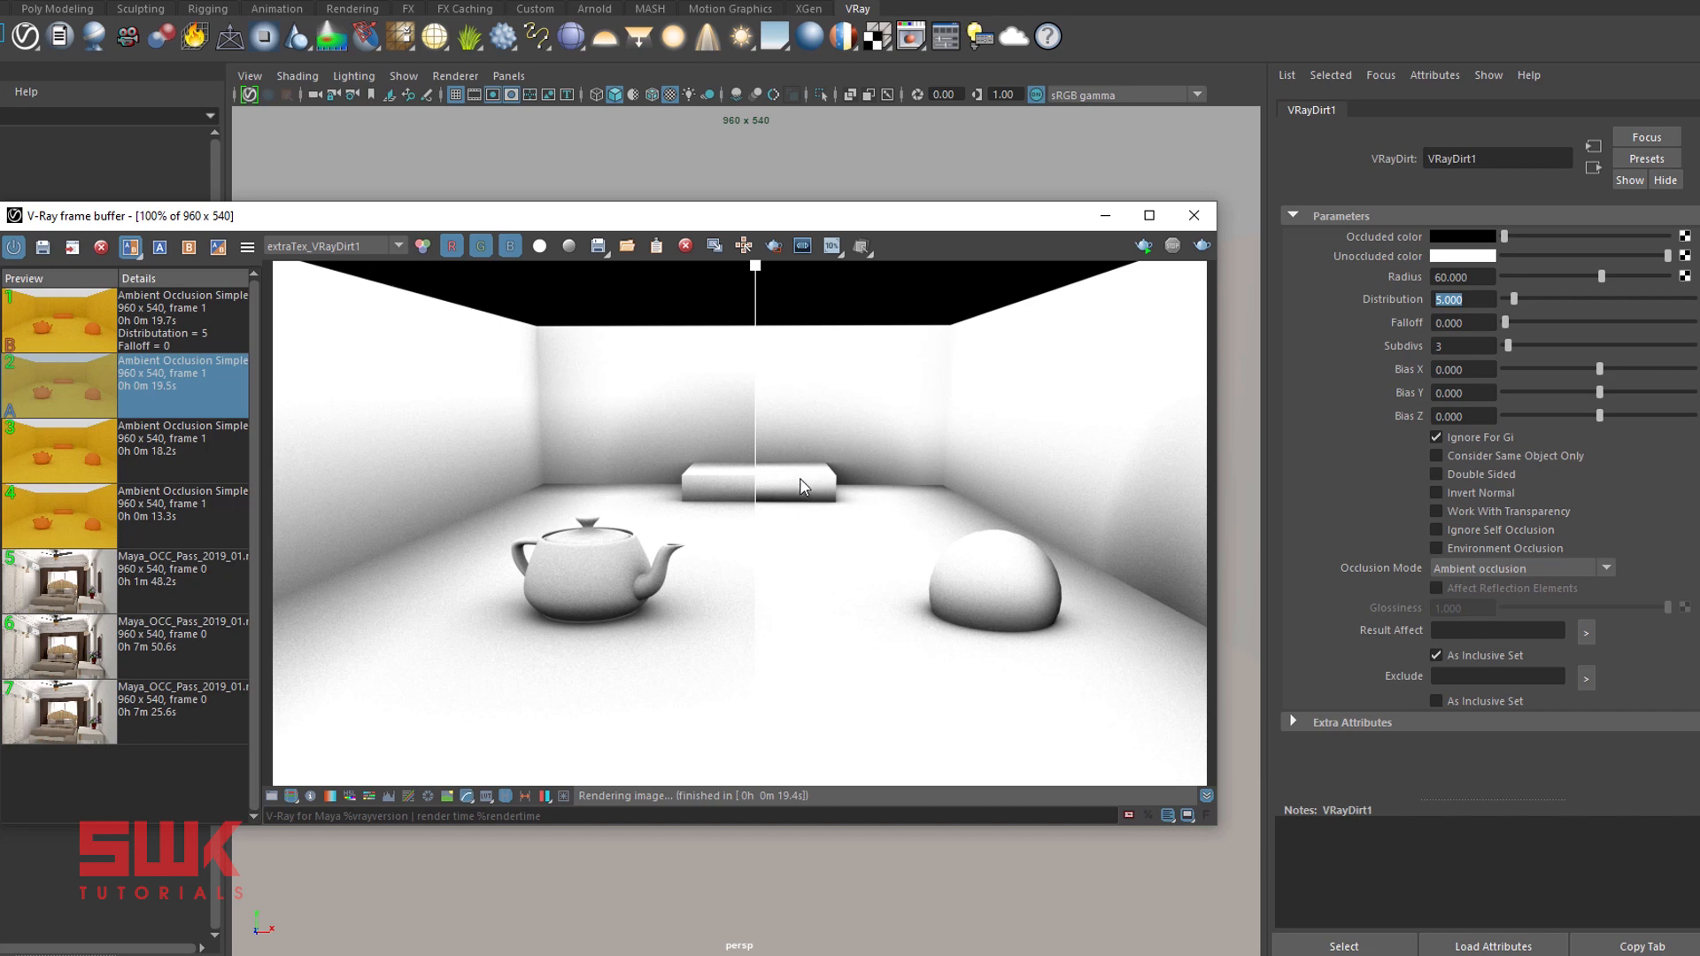
{"action": "mouse_move", "coordinate": [757, 547]}
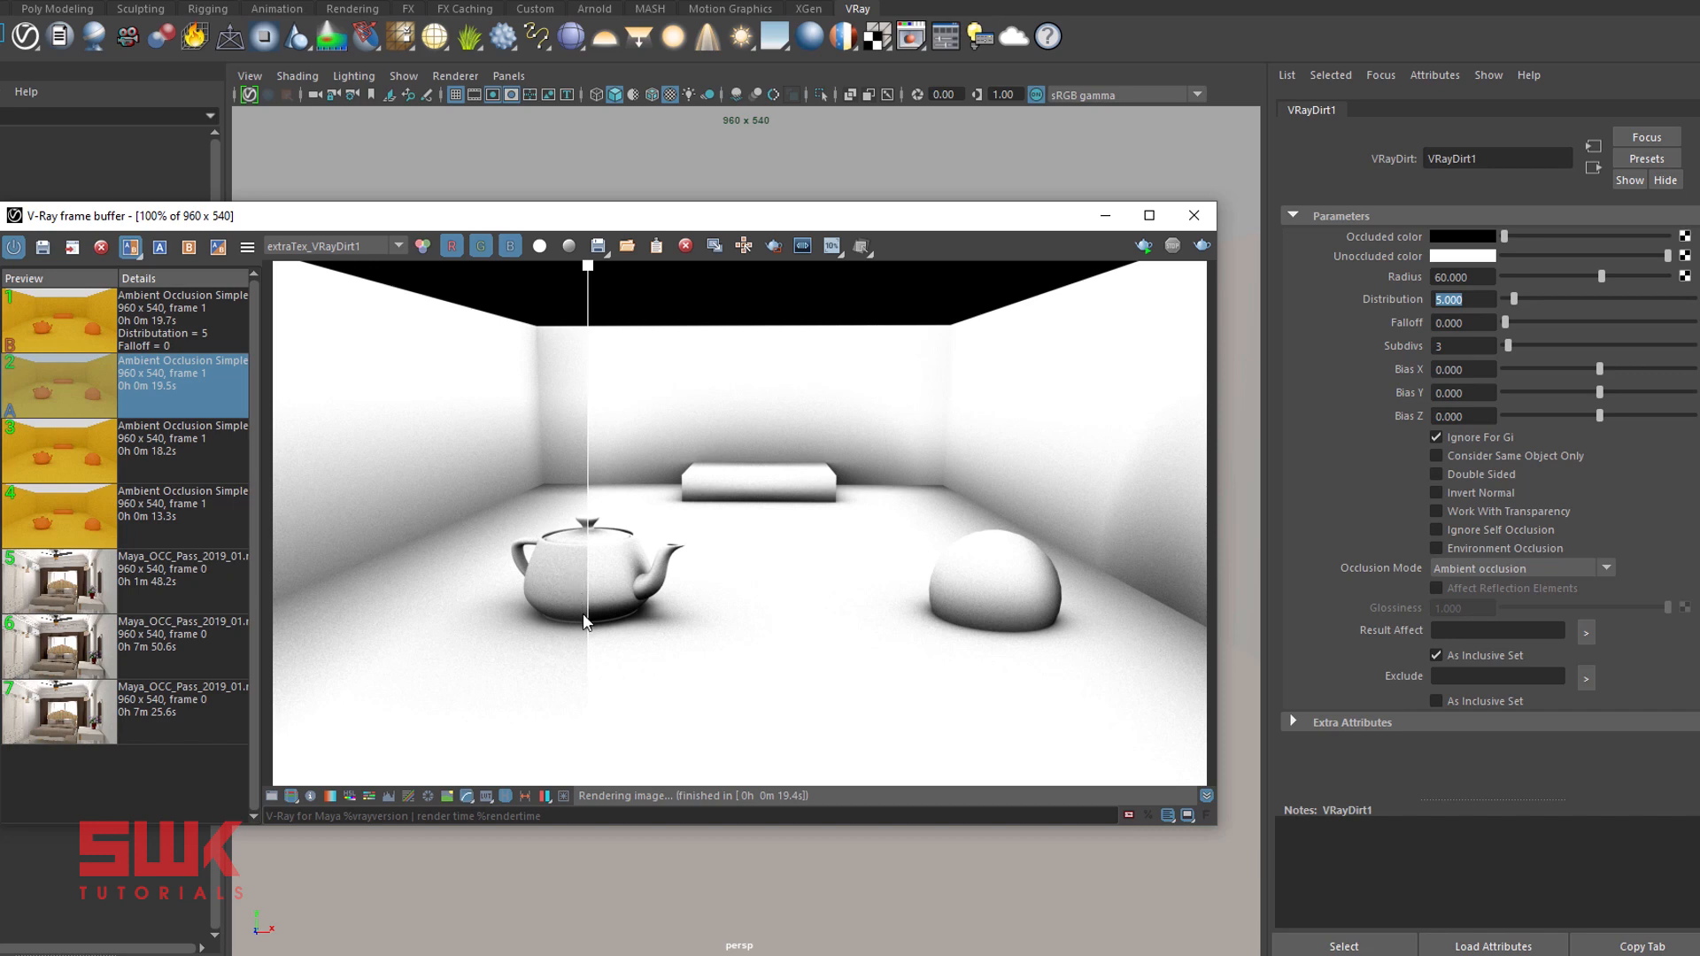
{"action": "mouse_move", "coordinate": [611, 620]}
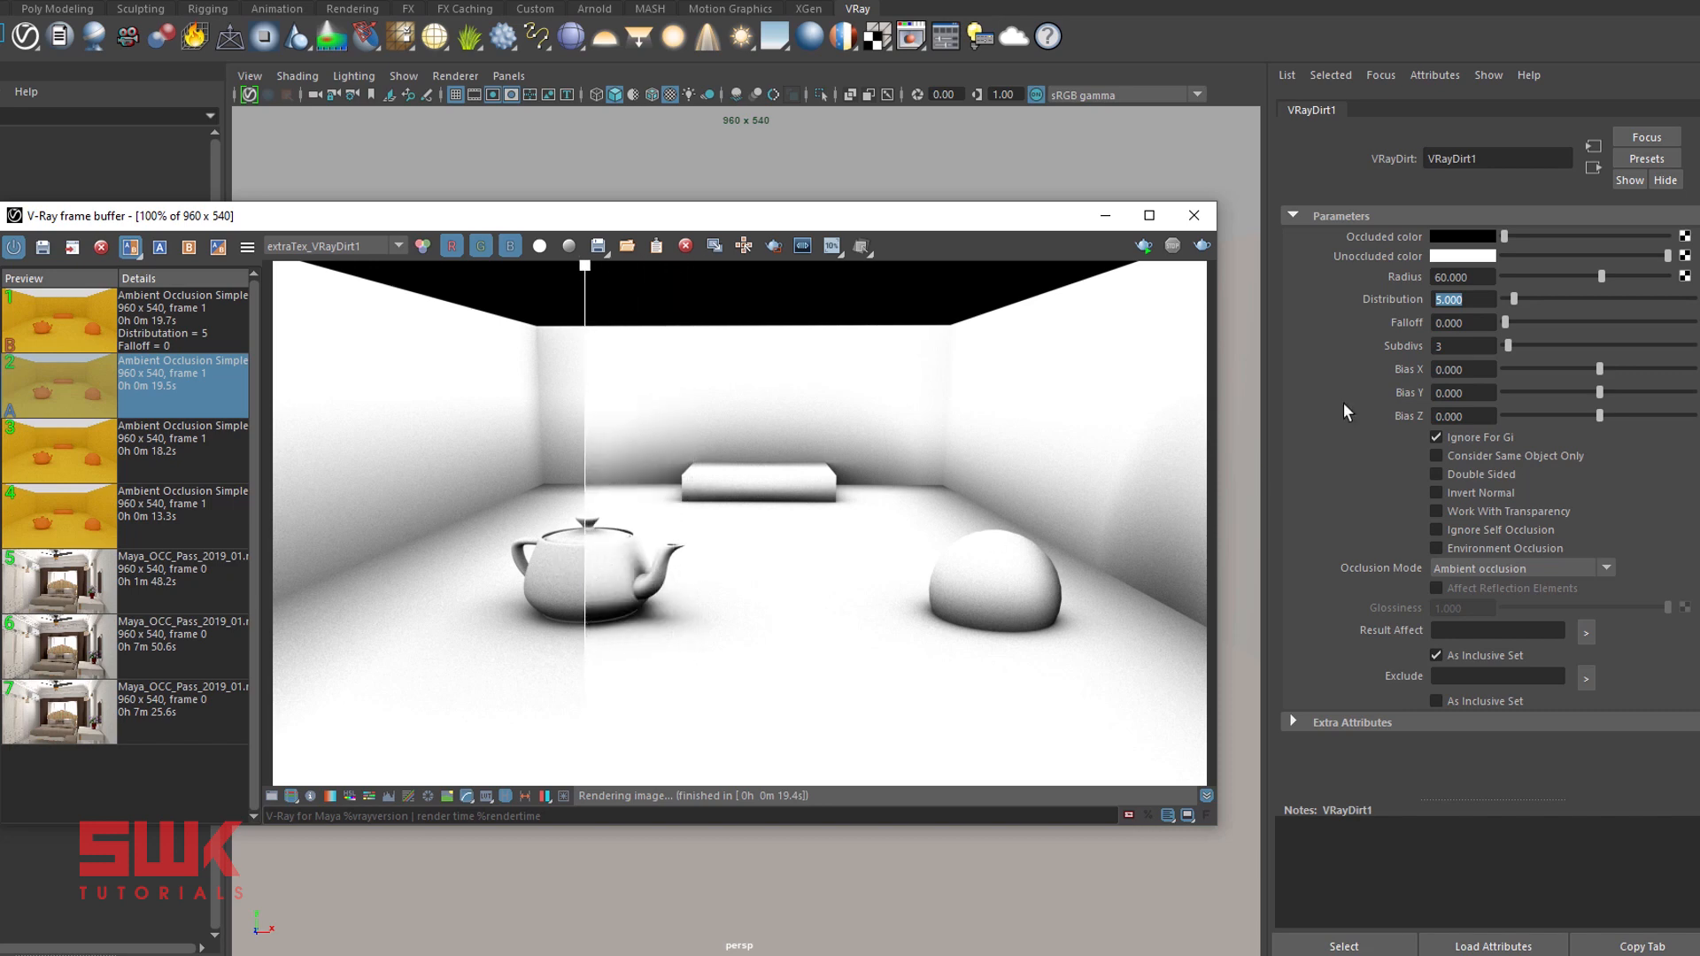
{"action": "mouse_move", "coordinate": [703, 573]}
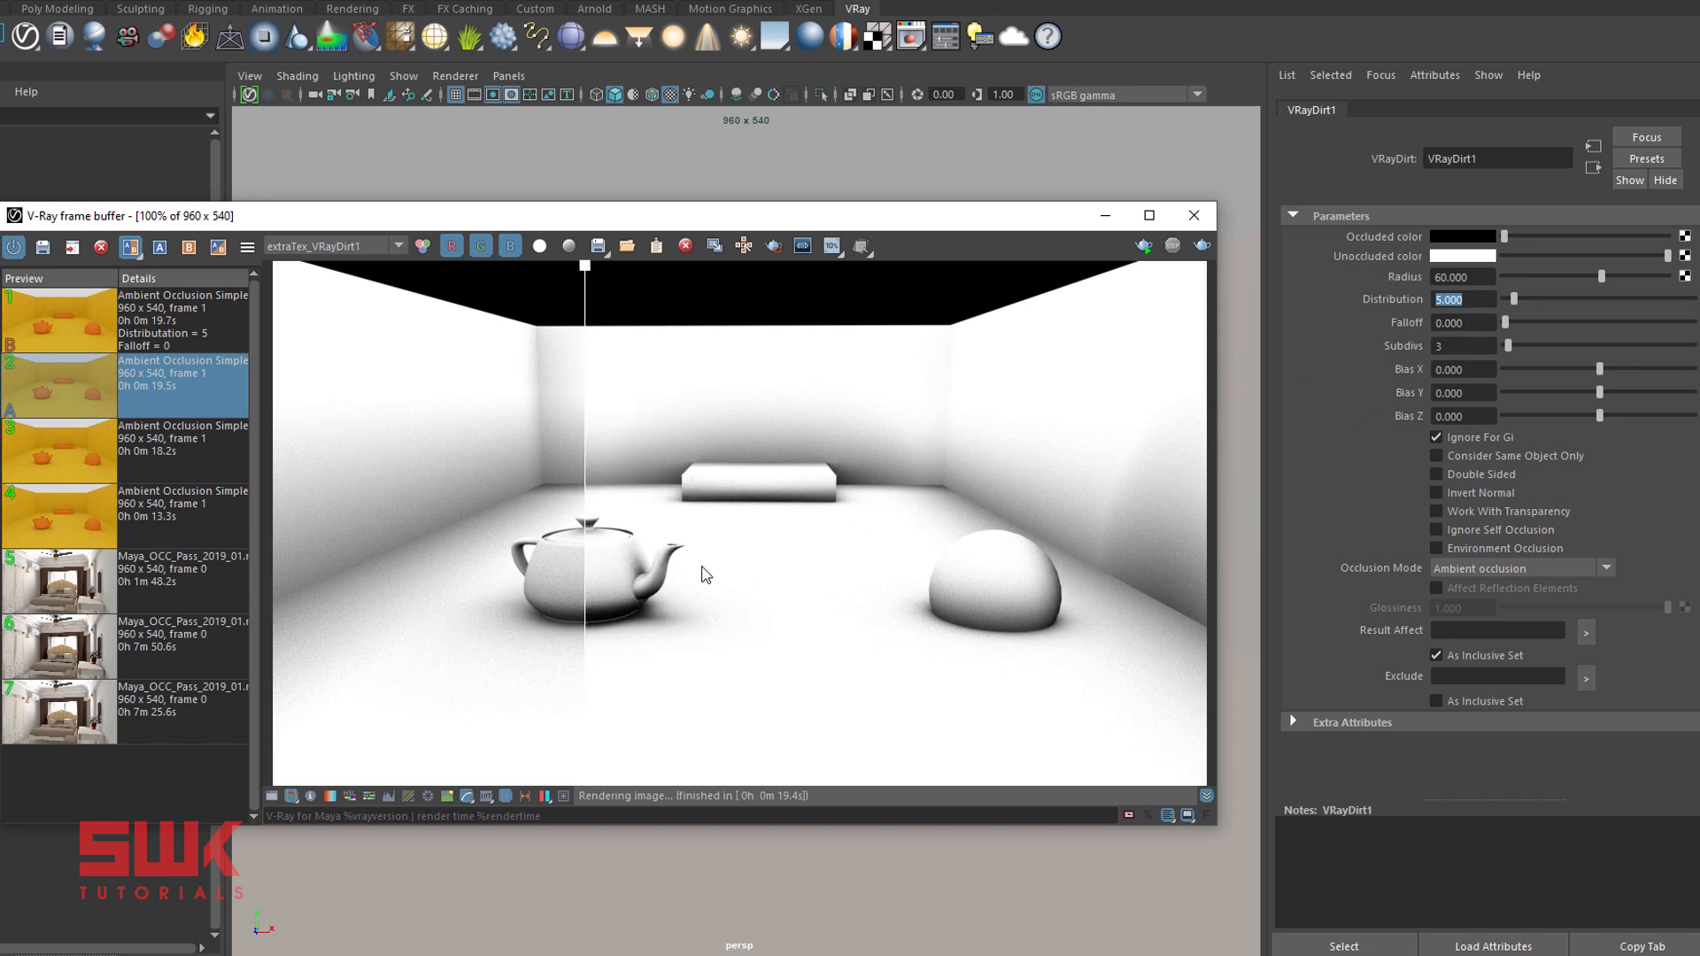
{"action": "mouse_move", "coordinate": [620, 563]}
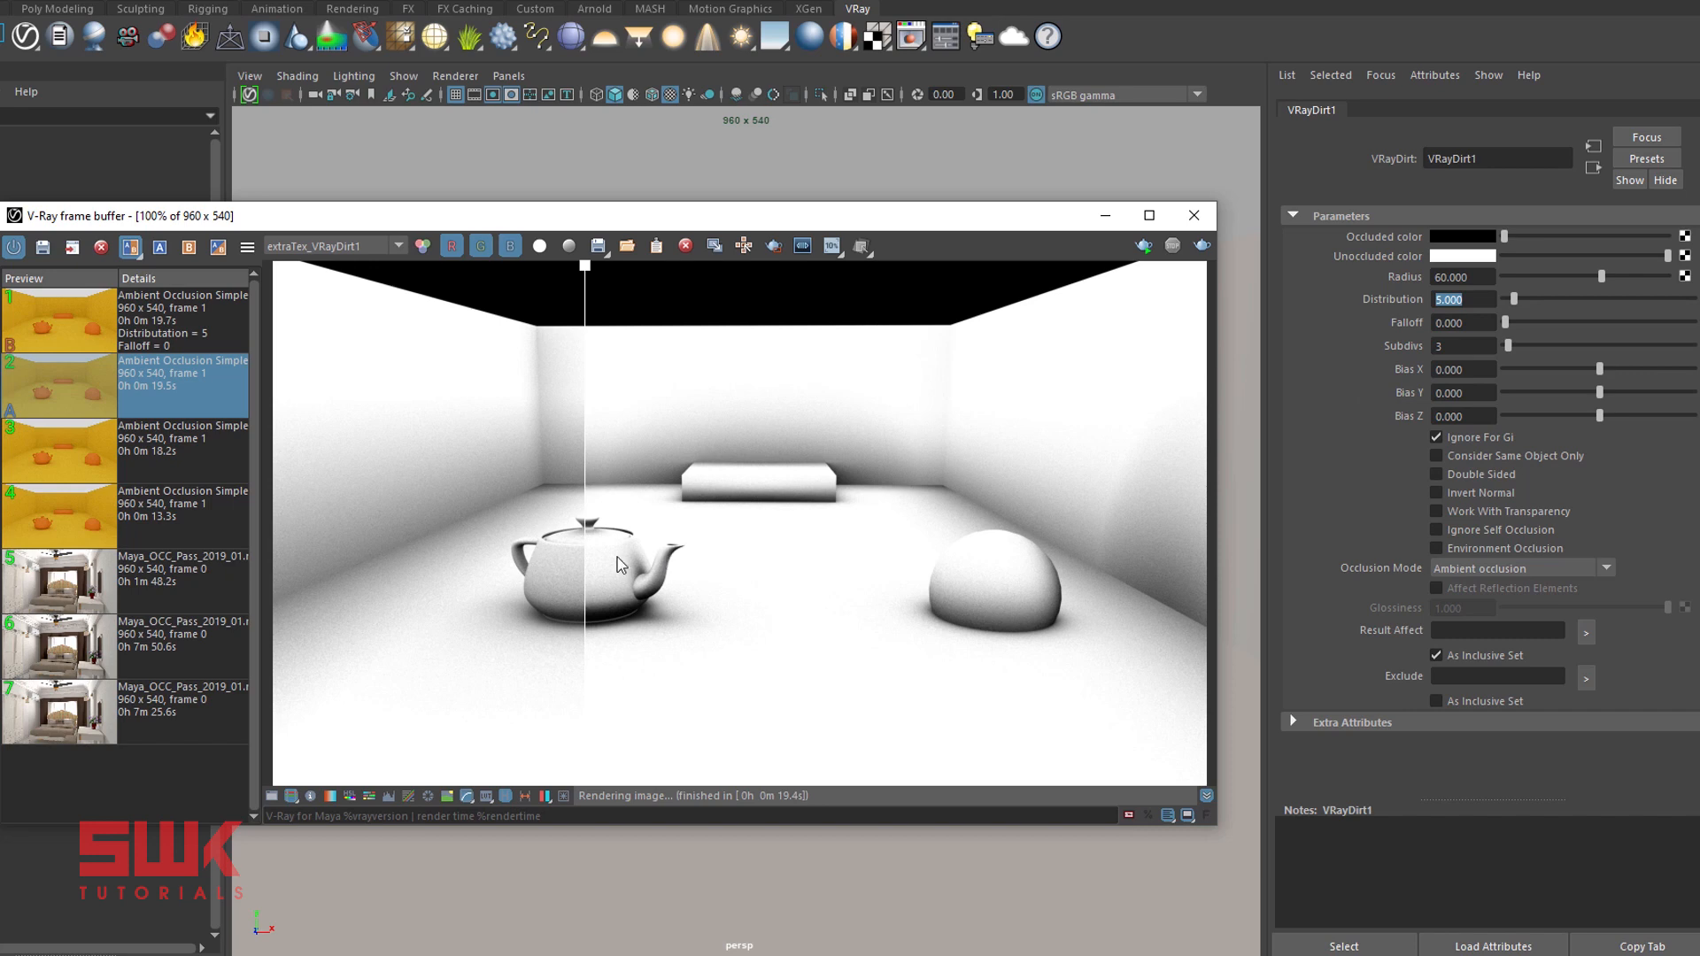
{"action": "mouse_move", "coordinate": [607, 556]}
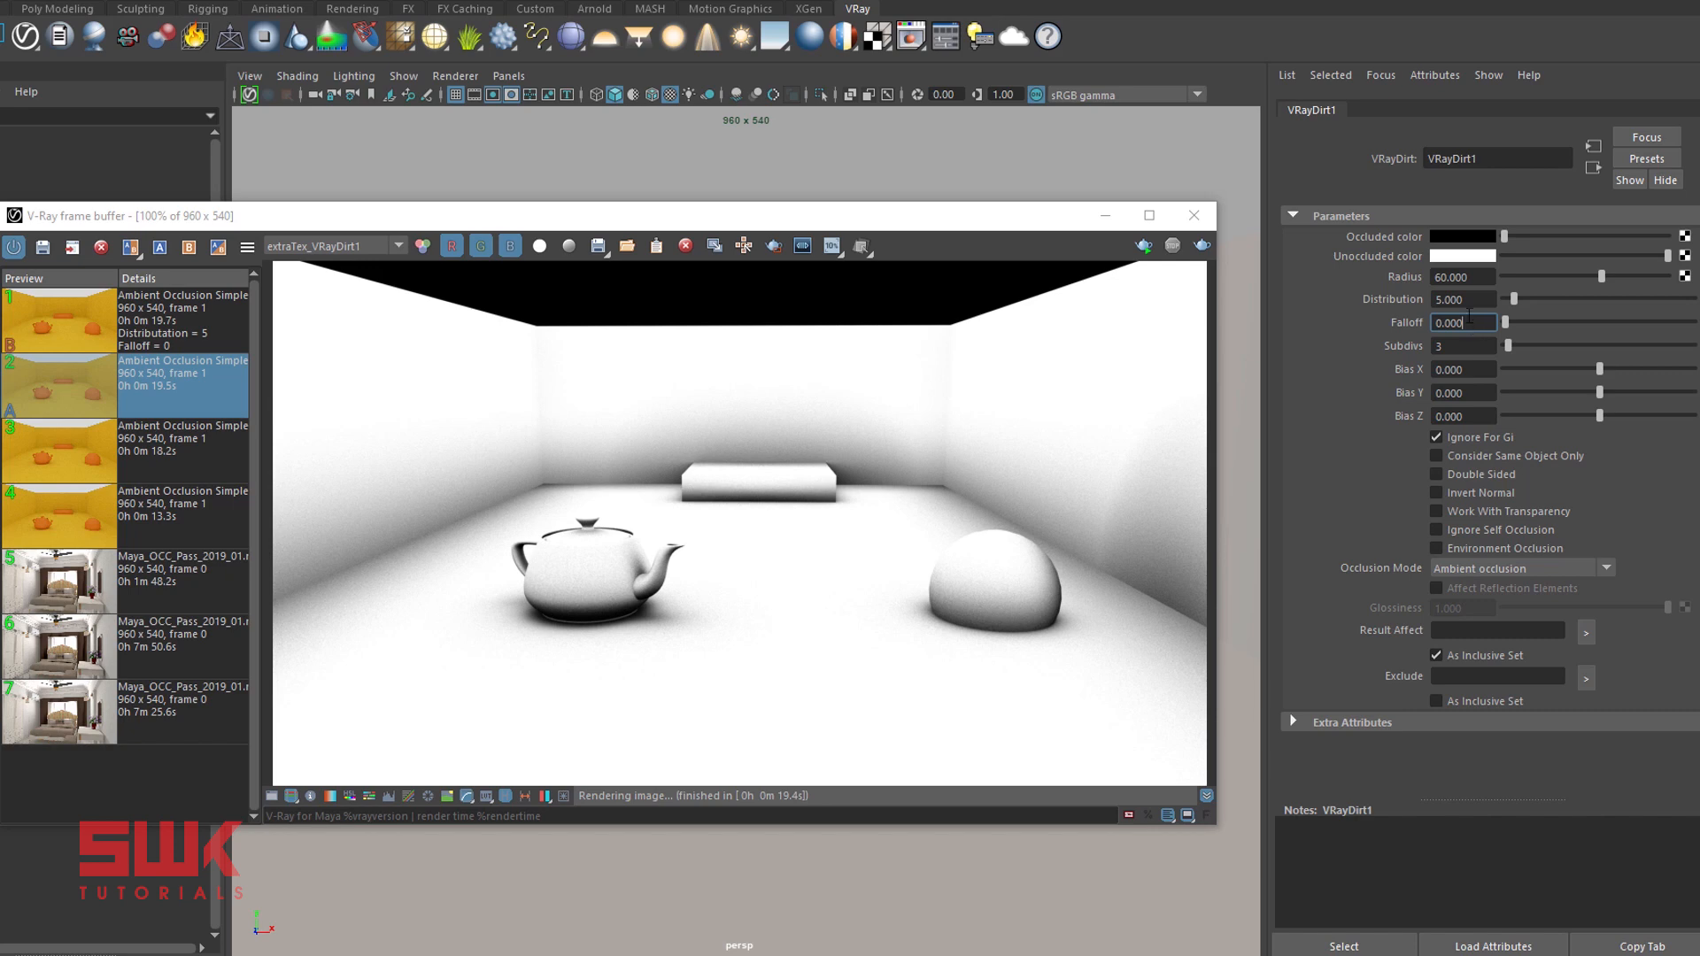
{"action": "mouse_move", "coordinate": [1457, 264]}
{"action": "type", "text": "5.000"}
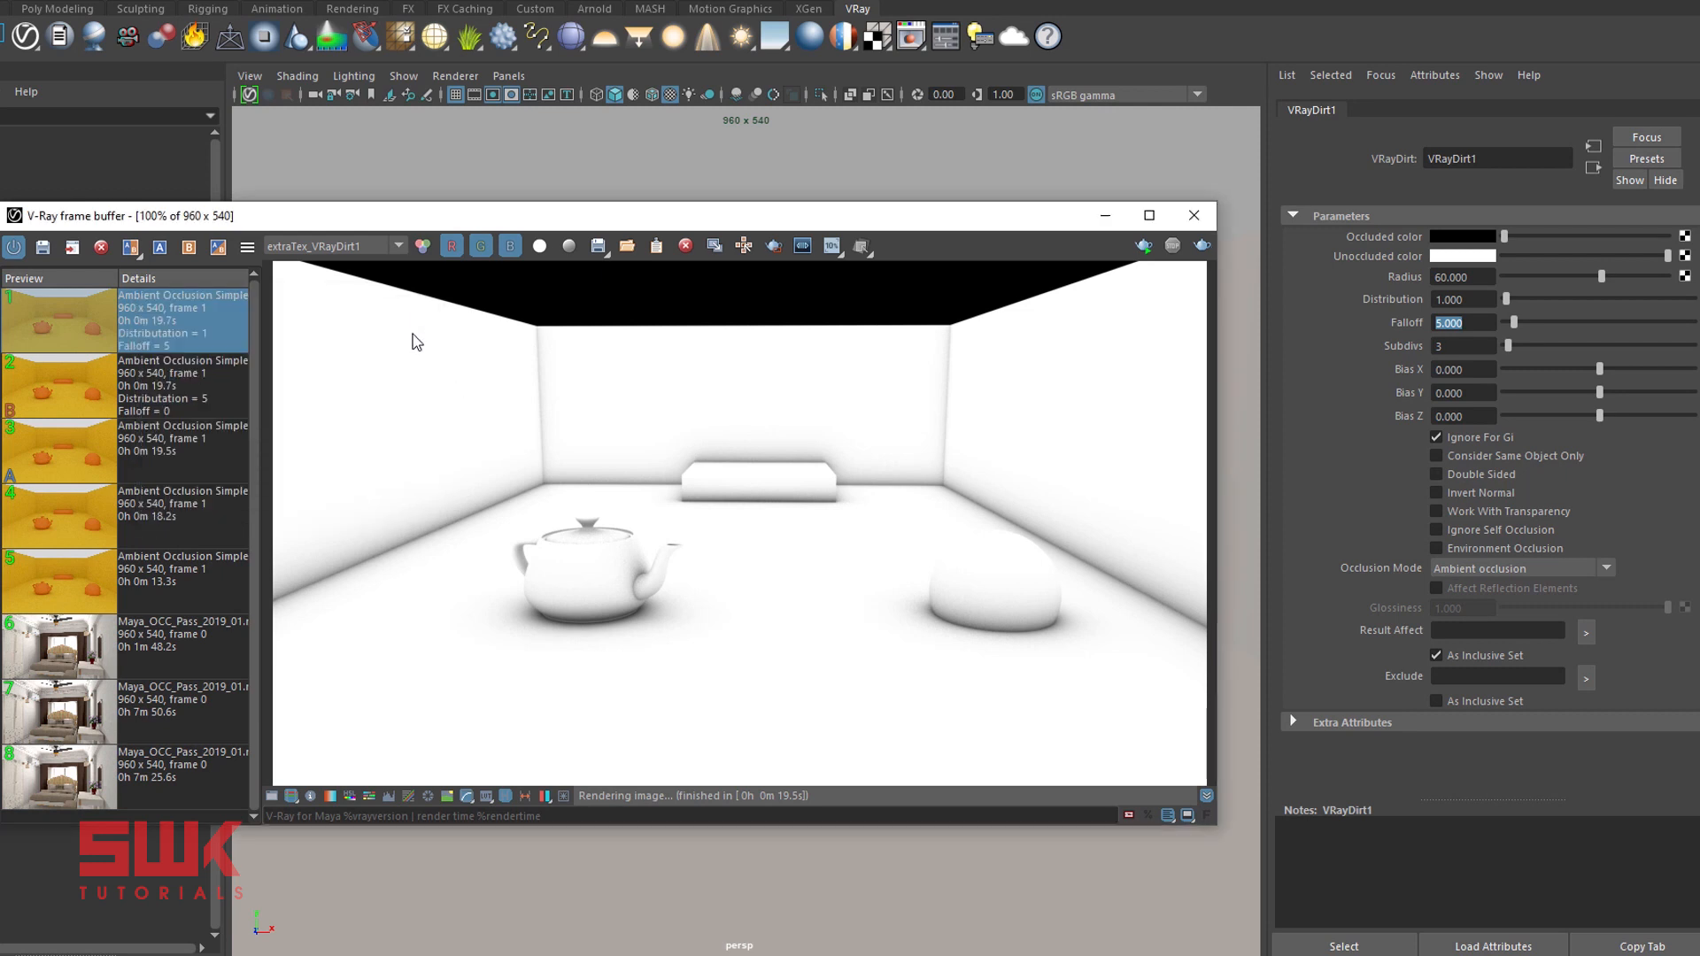
{"action": "mouse_move", "coordinate": [563, 629]}
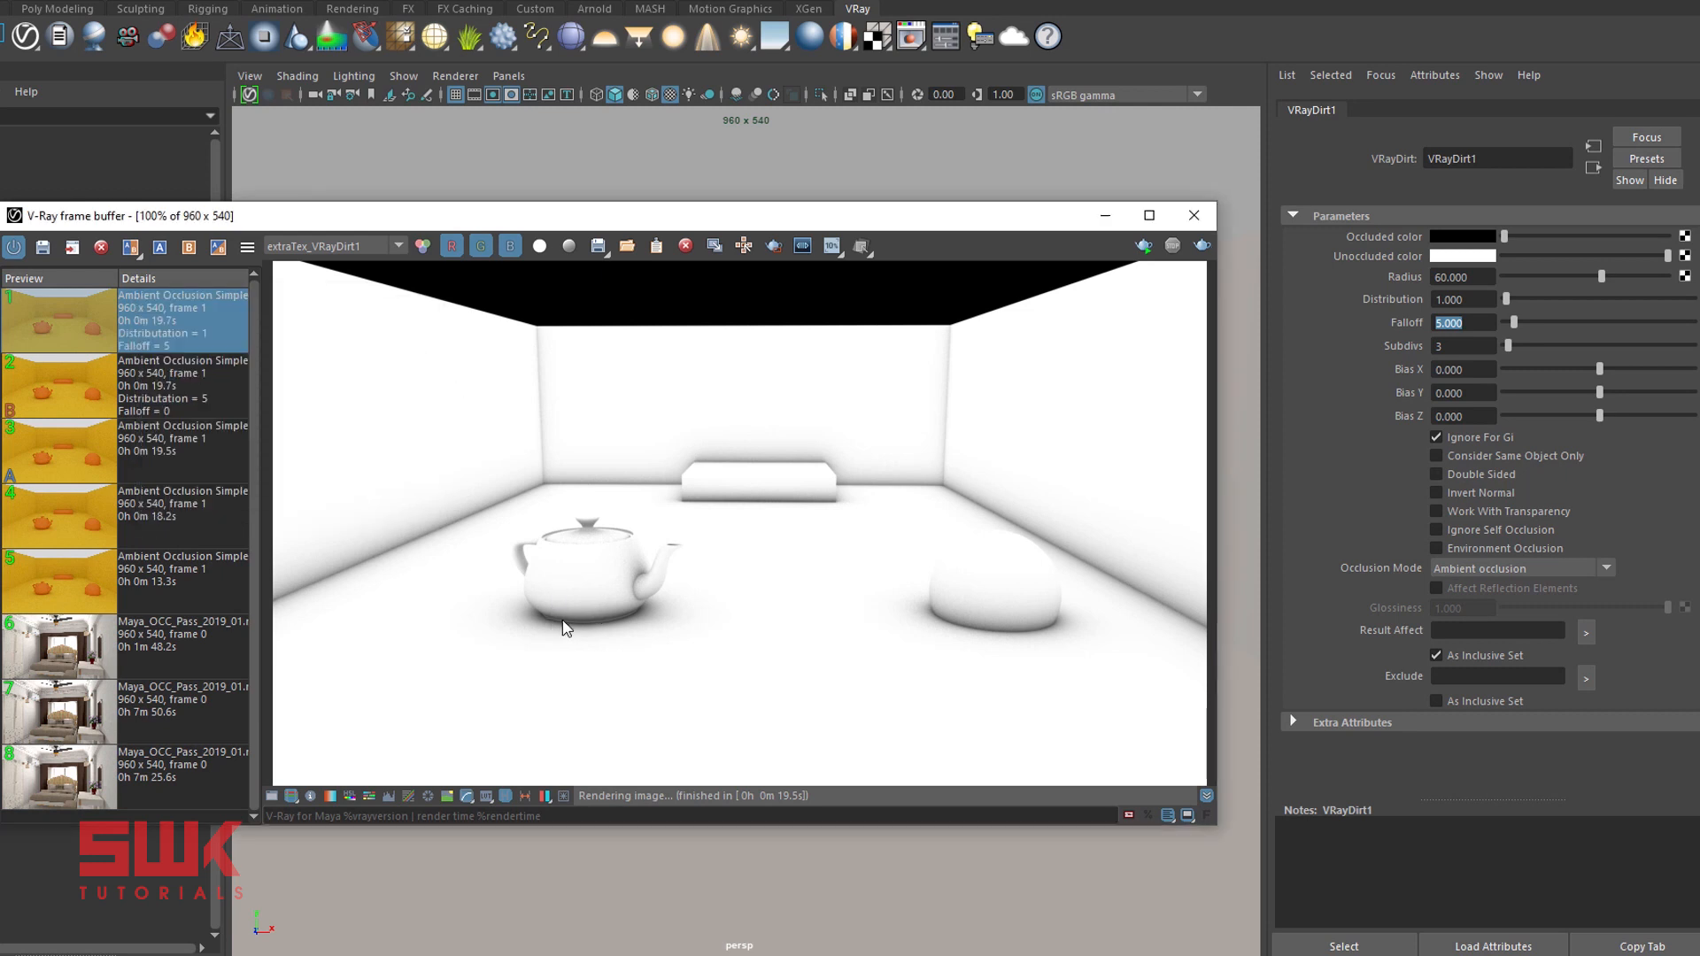
{"action": "mouse_move", "coordinate": [609, 627]}
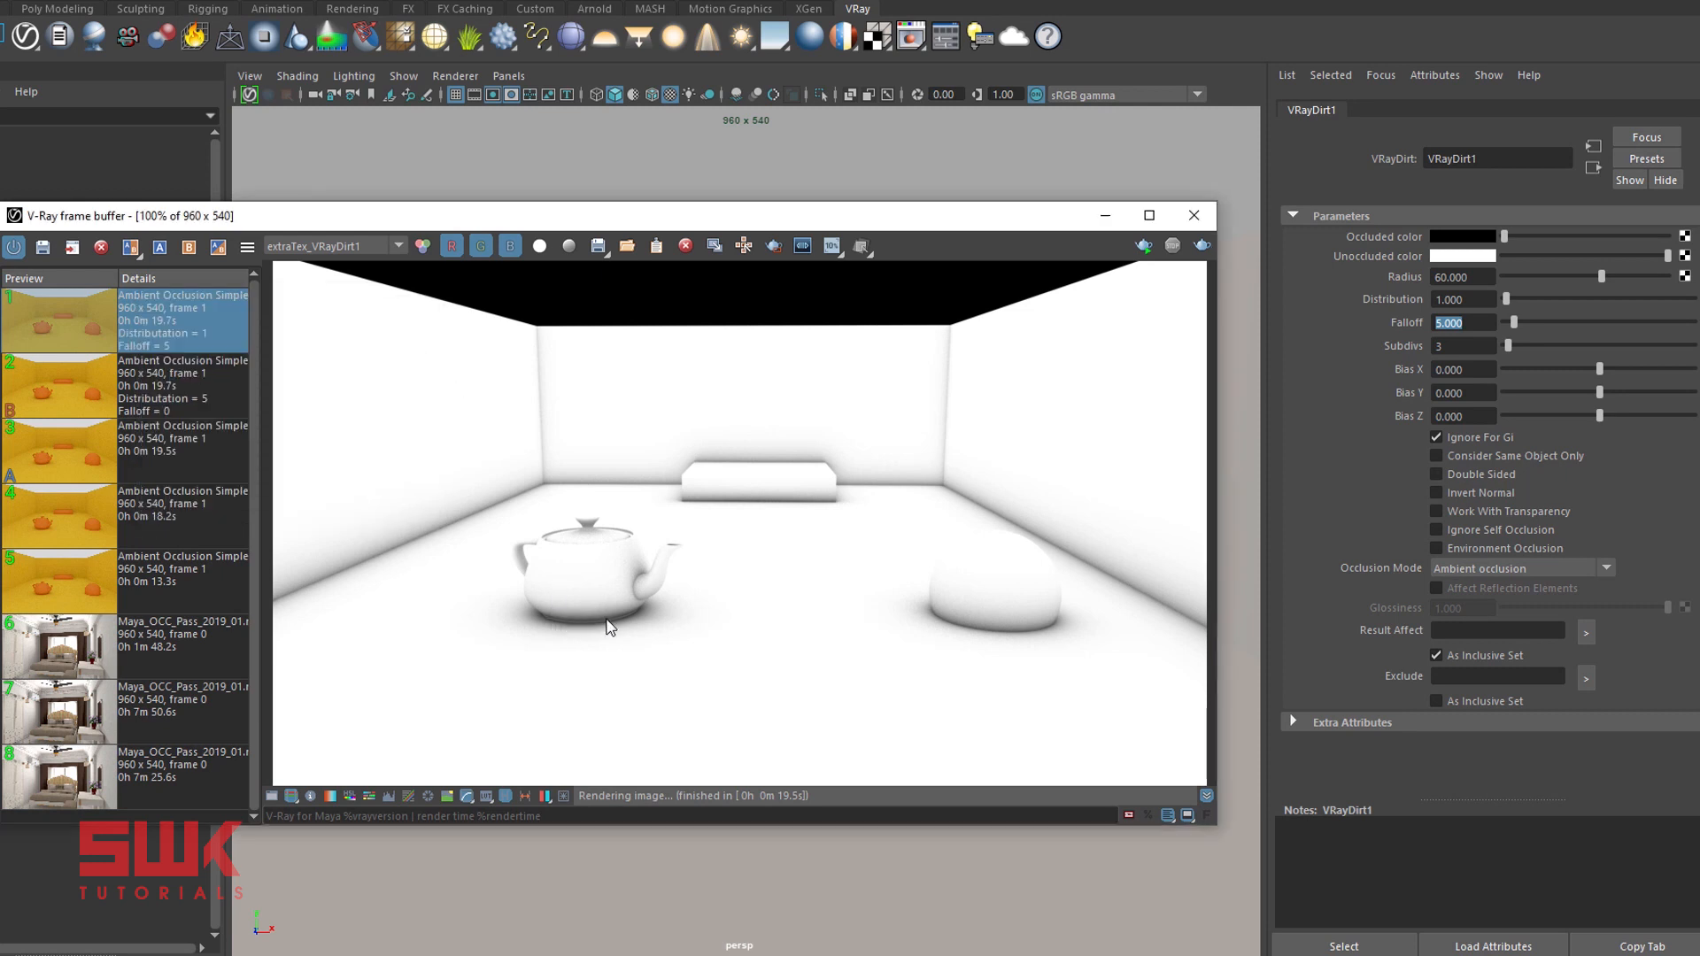
{"action": "mouse_move", "coordinate": [562, 620]}
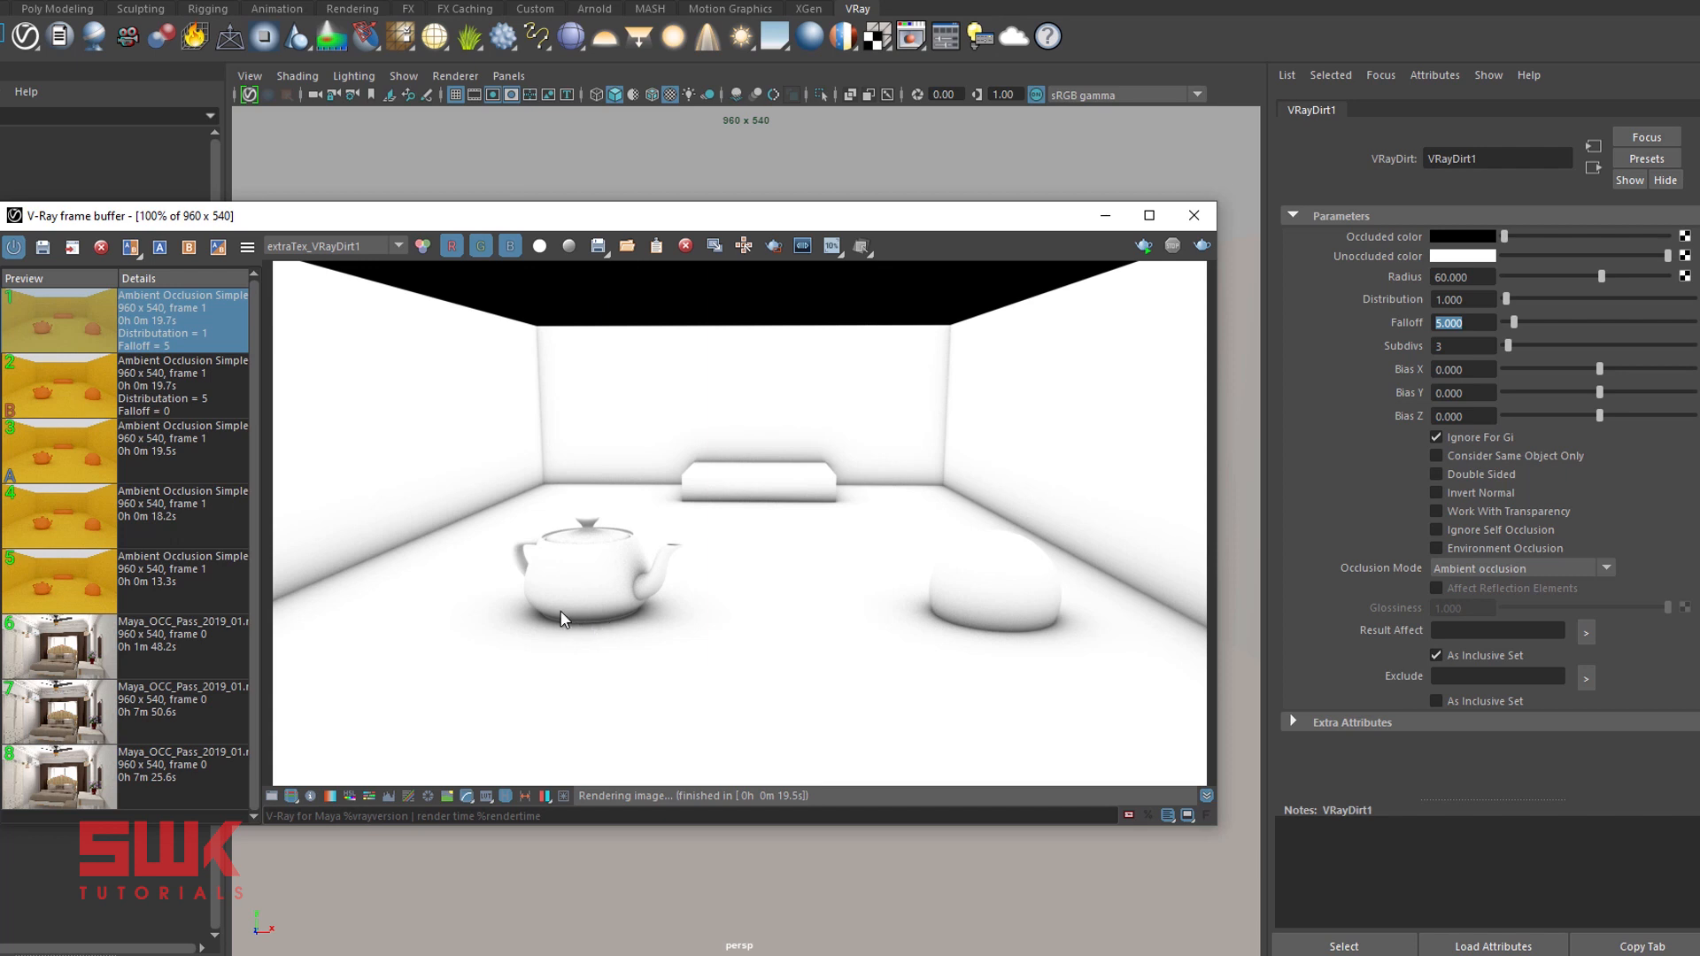
{"action": "mouse_move", "coordinate": [586, 565]}
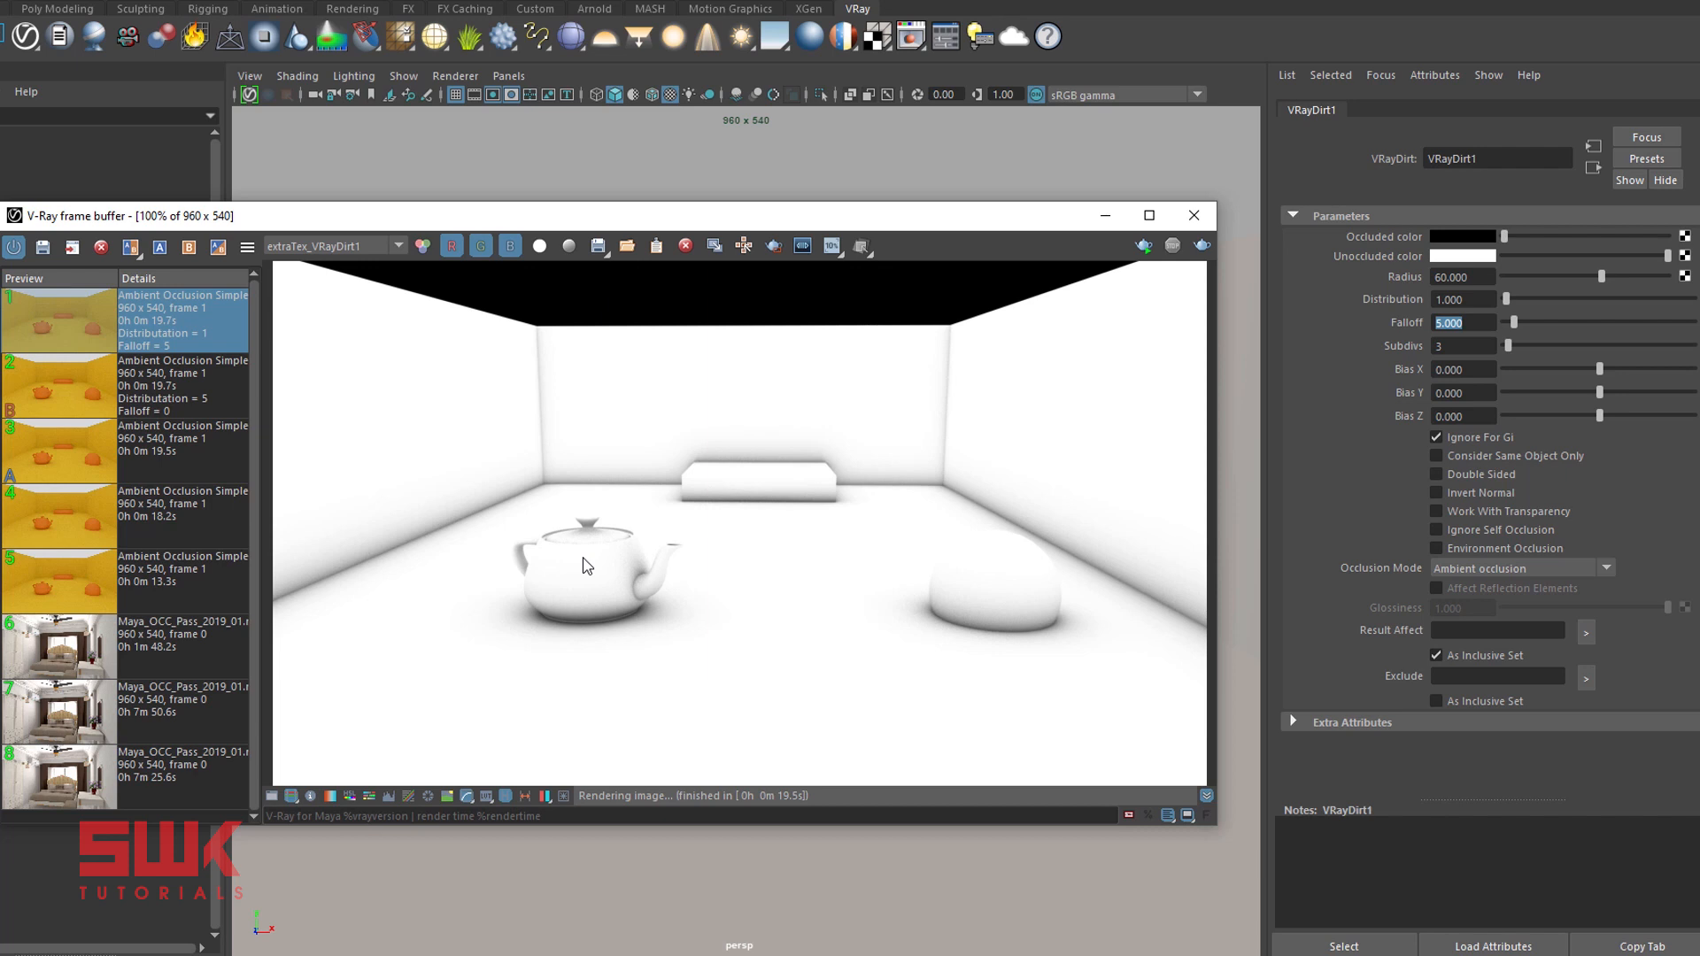
{"action": "mouse_move", "coordinate": [592, 627]}
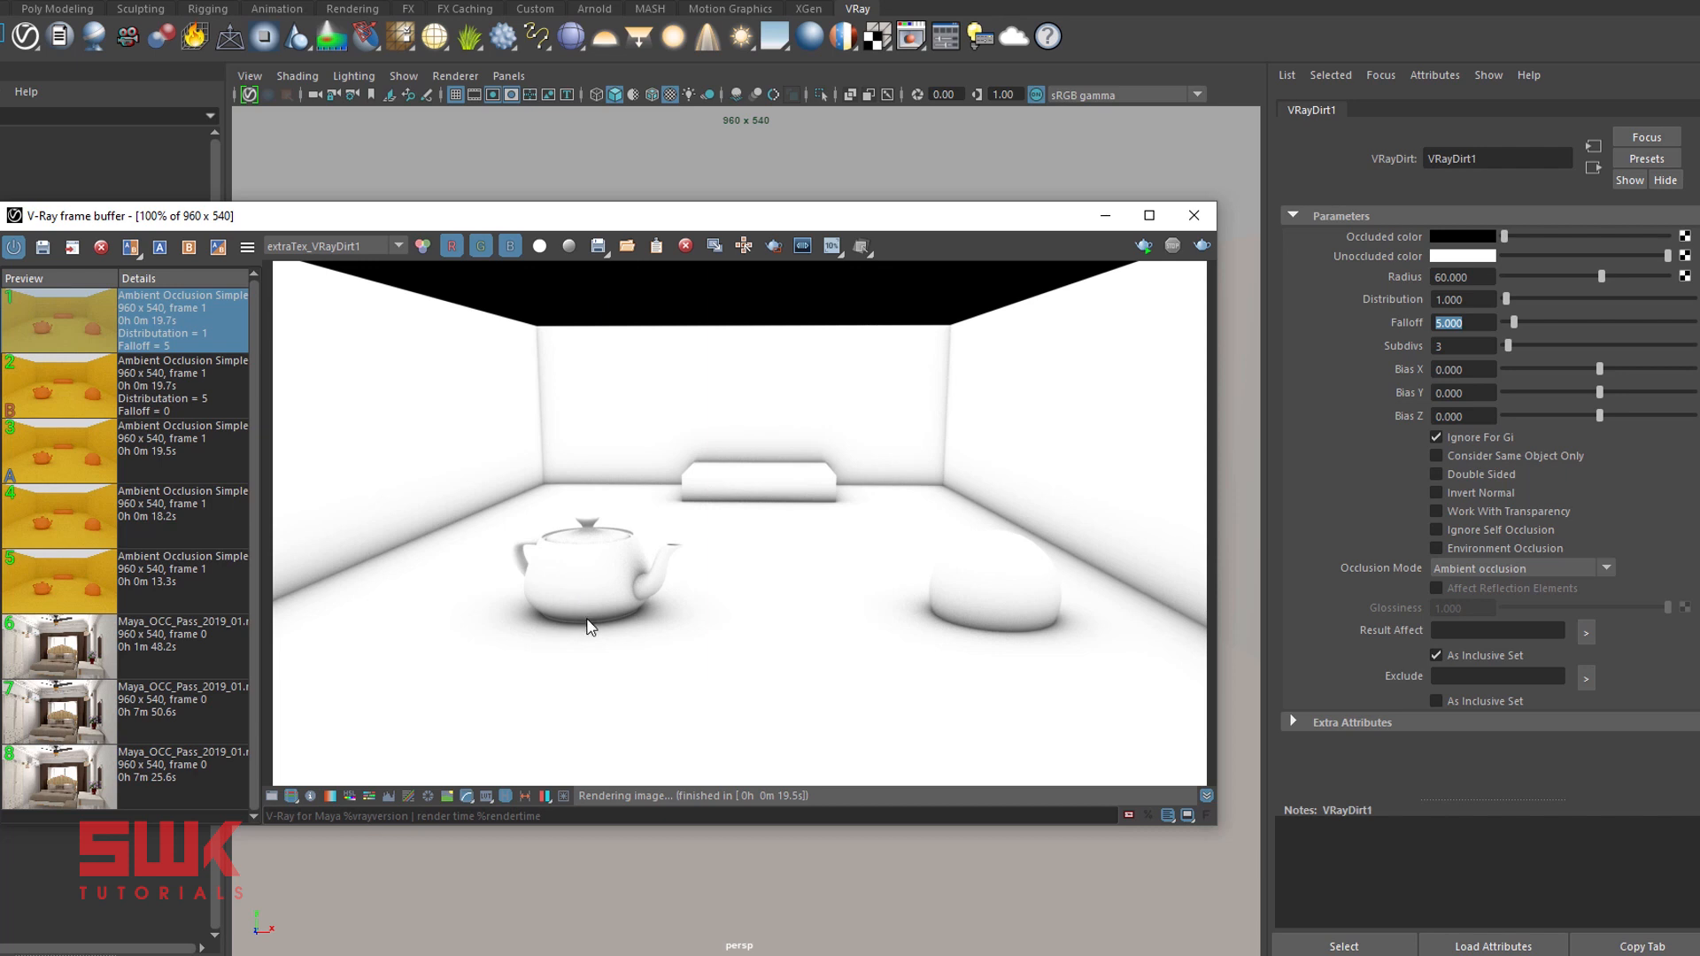
{"action": "mouse_move", "coordinate": [588, 588]}
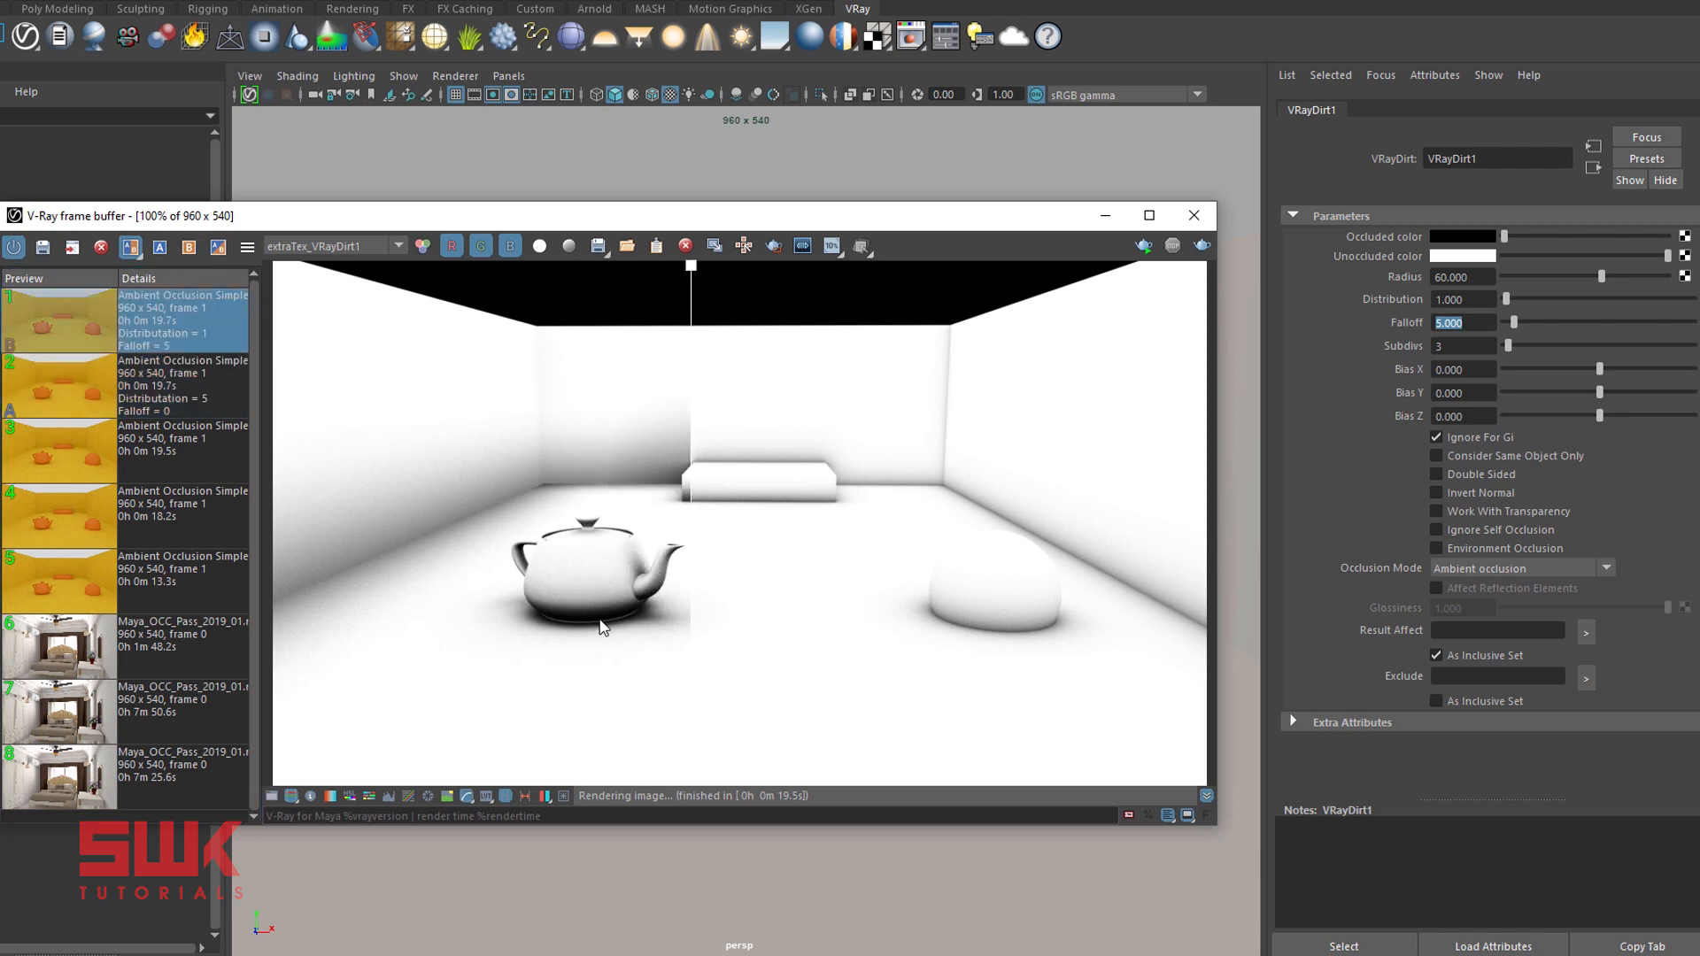
{"action": "mouse_move", "coordinate": [595, 623]}
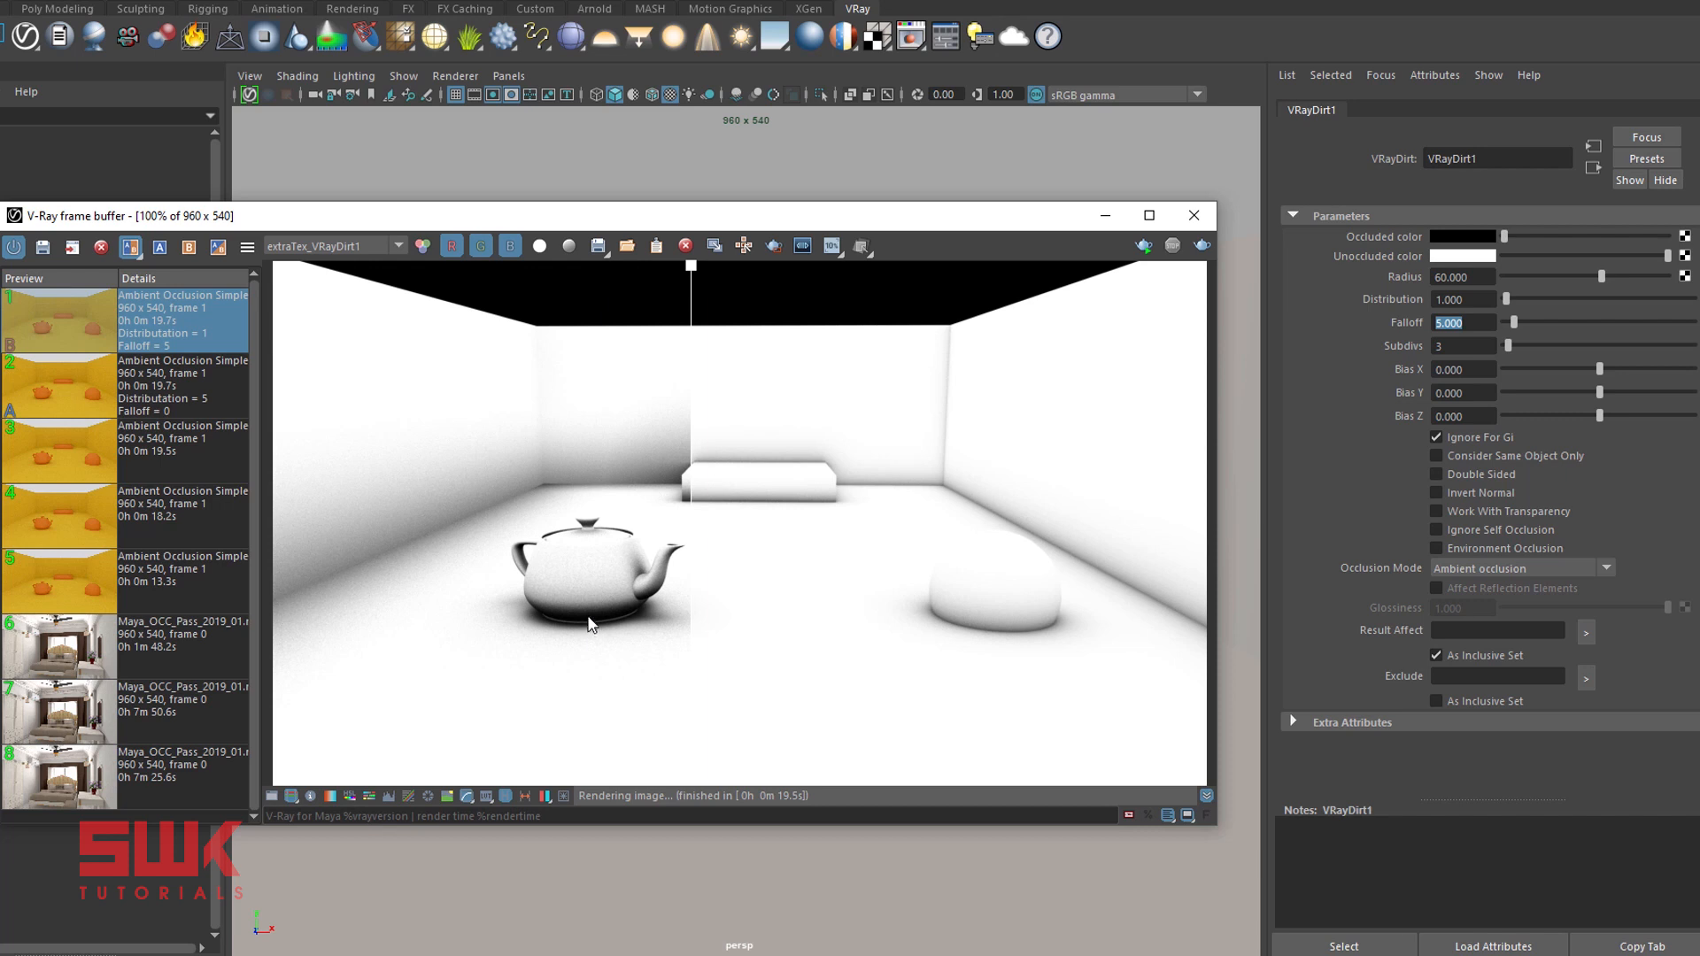
{"action": "mouse_move", "coordinate": [581, 602]}
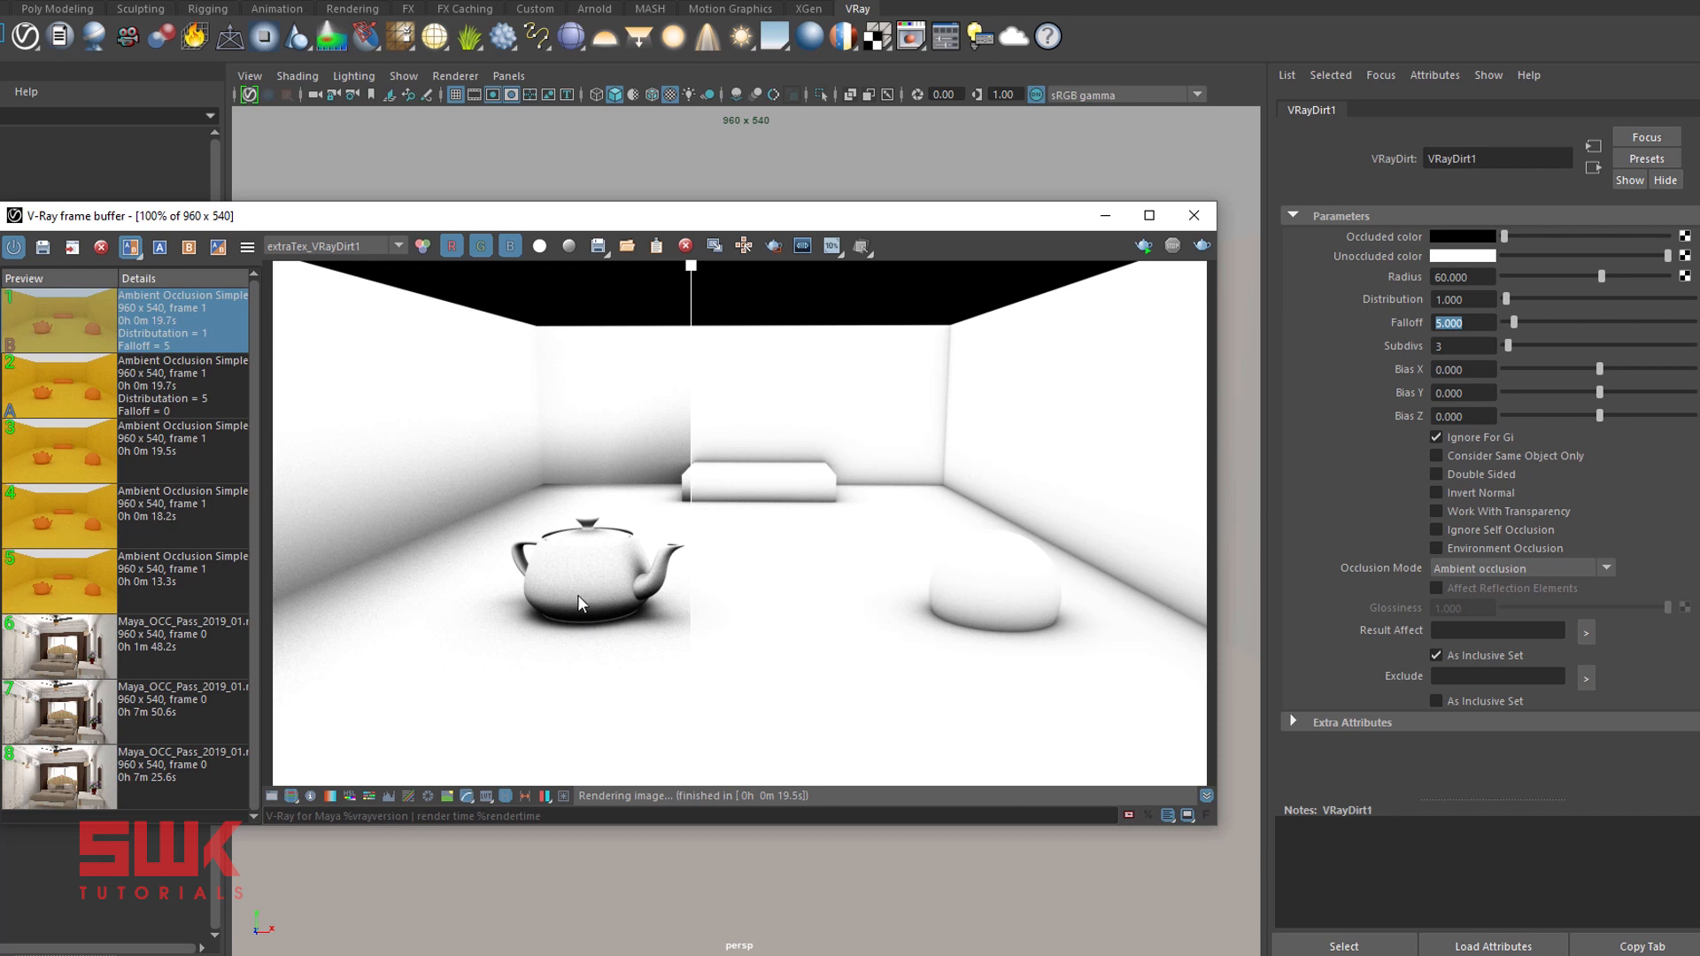
{"action": "mouse_move", "coordinate": [690, 634]}
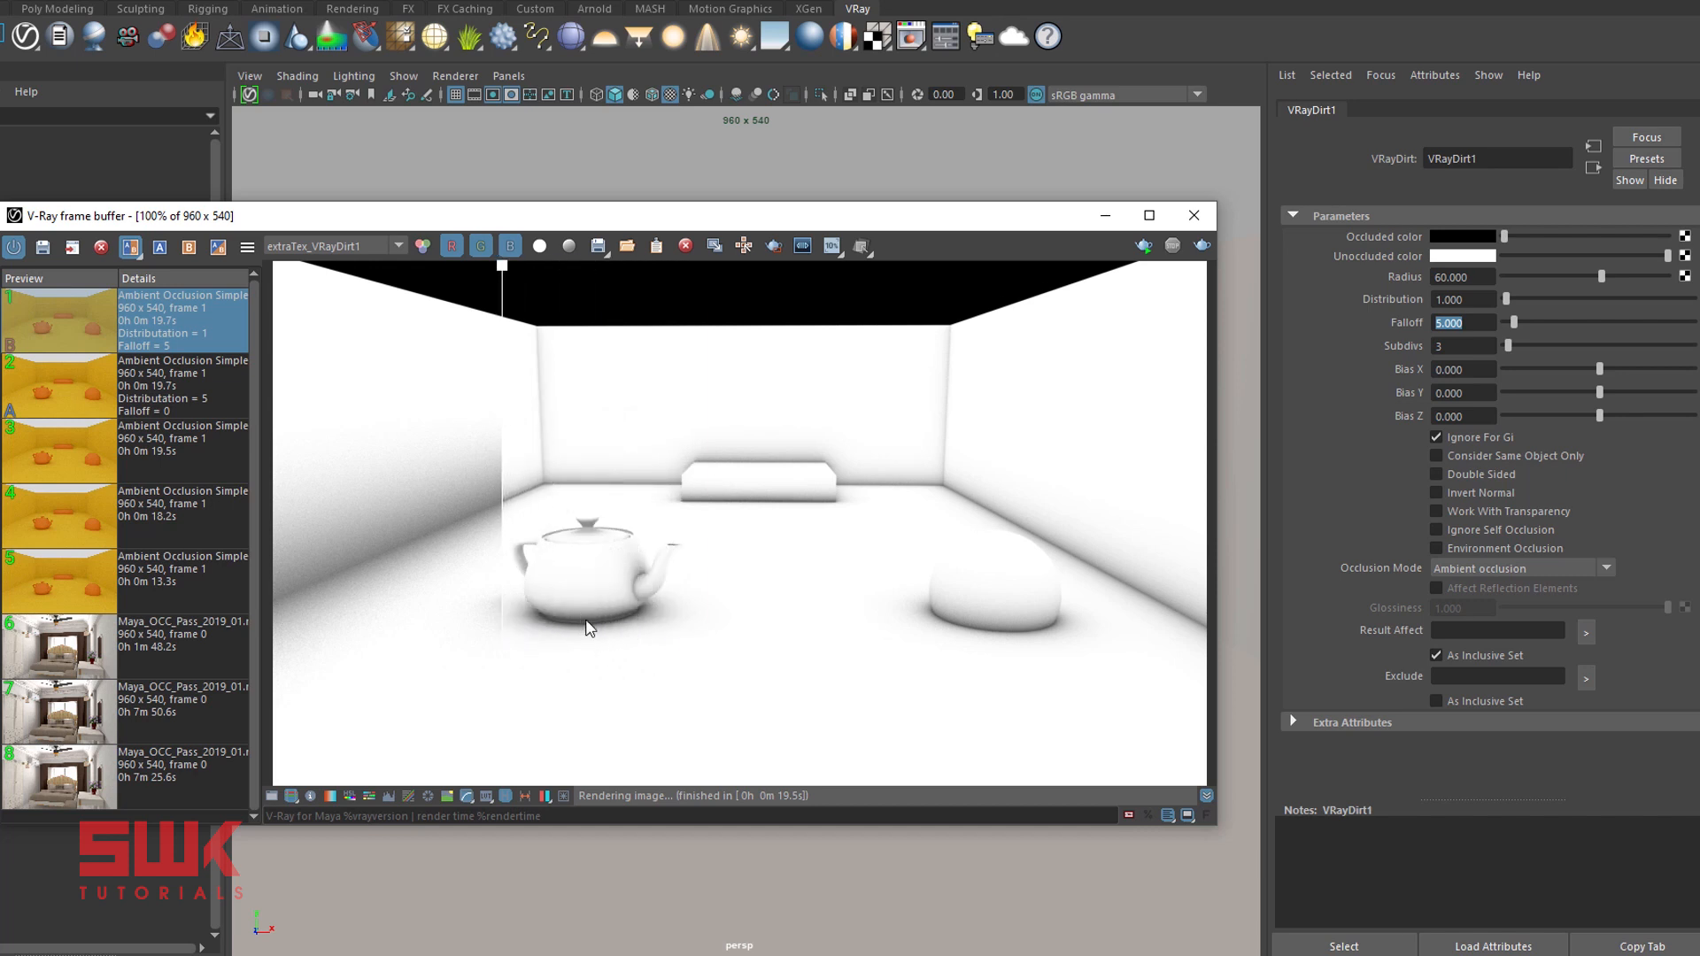
{"action": "mouse_move", "coordinate": [586, 625]}
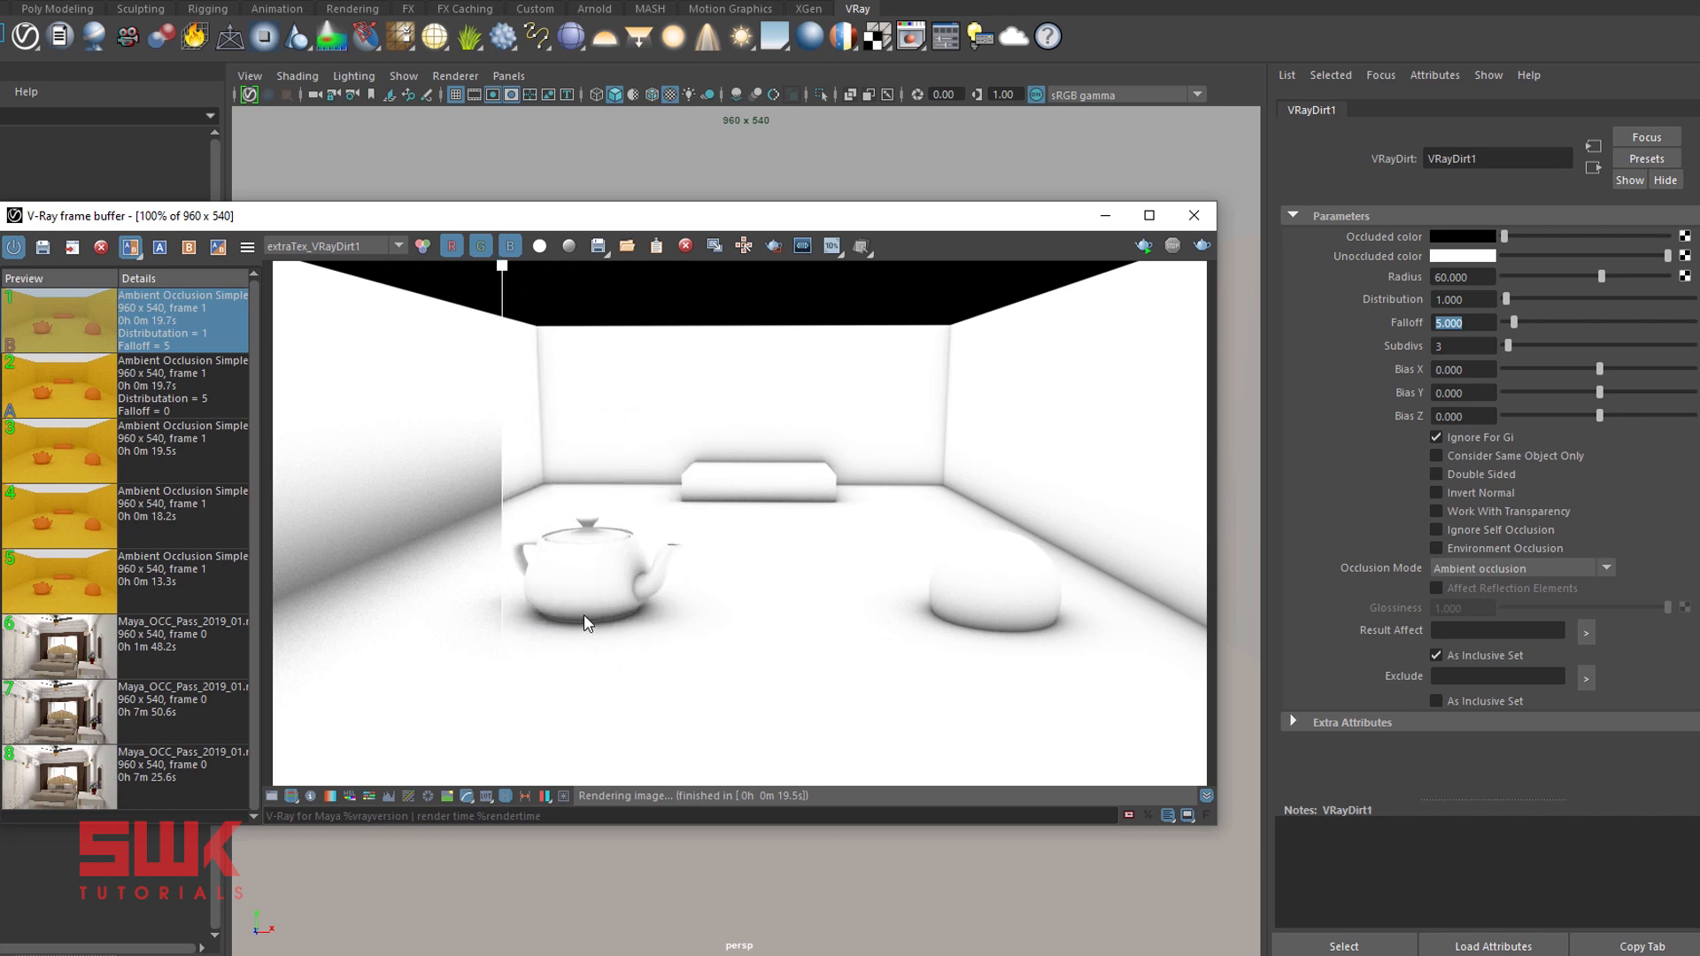
{"action": "mouse_move", "coordinate": [574, 581]}
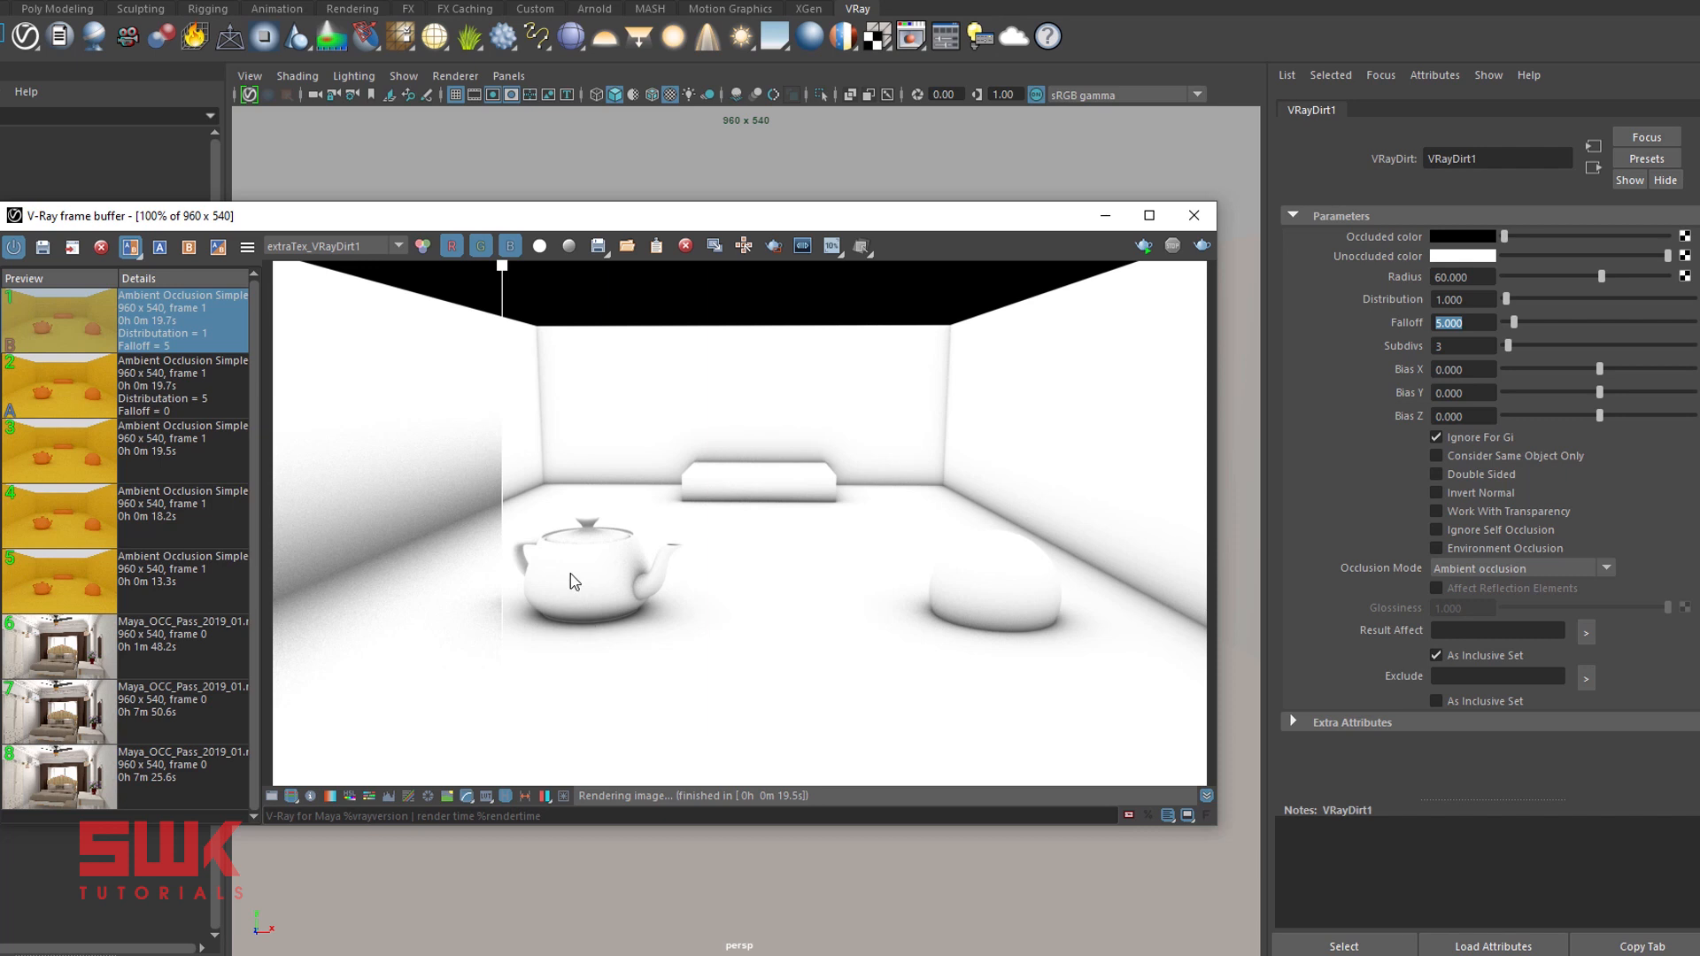
{"action": "mouse_move", "coordinate": [573, 571]}
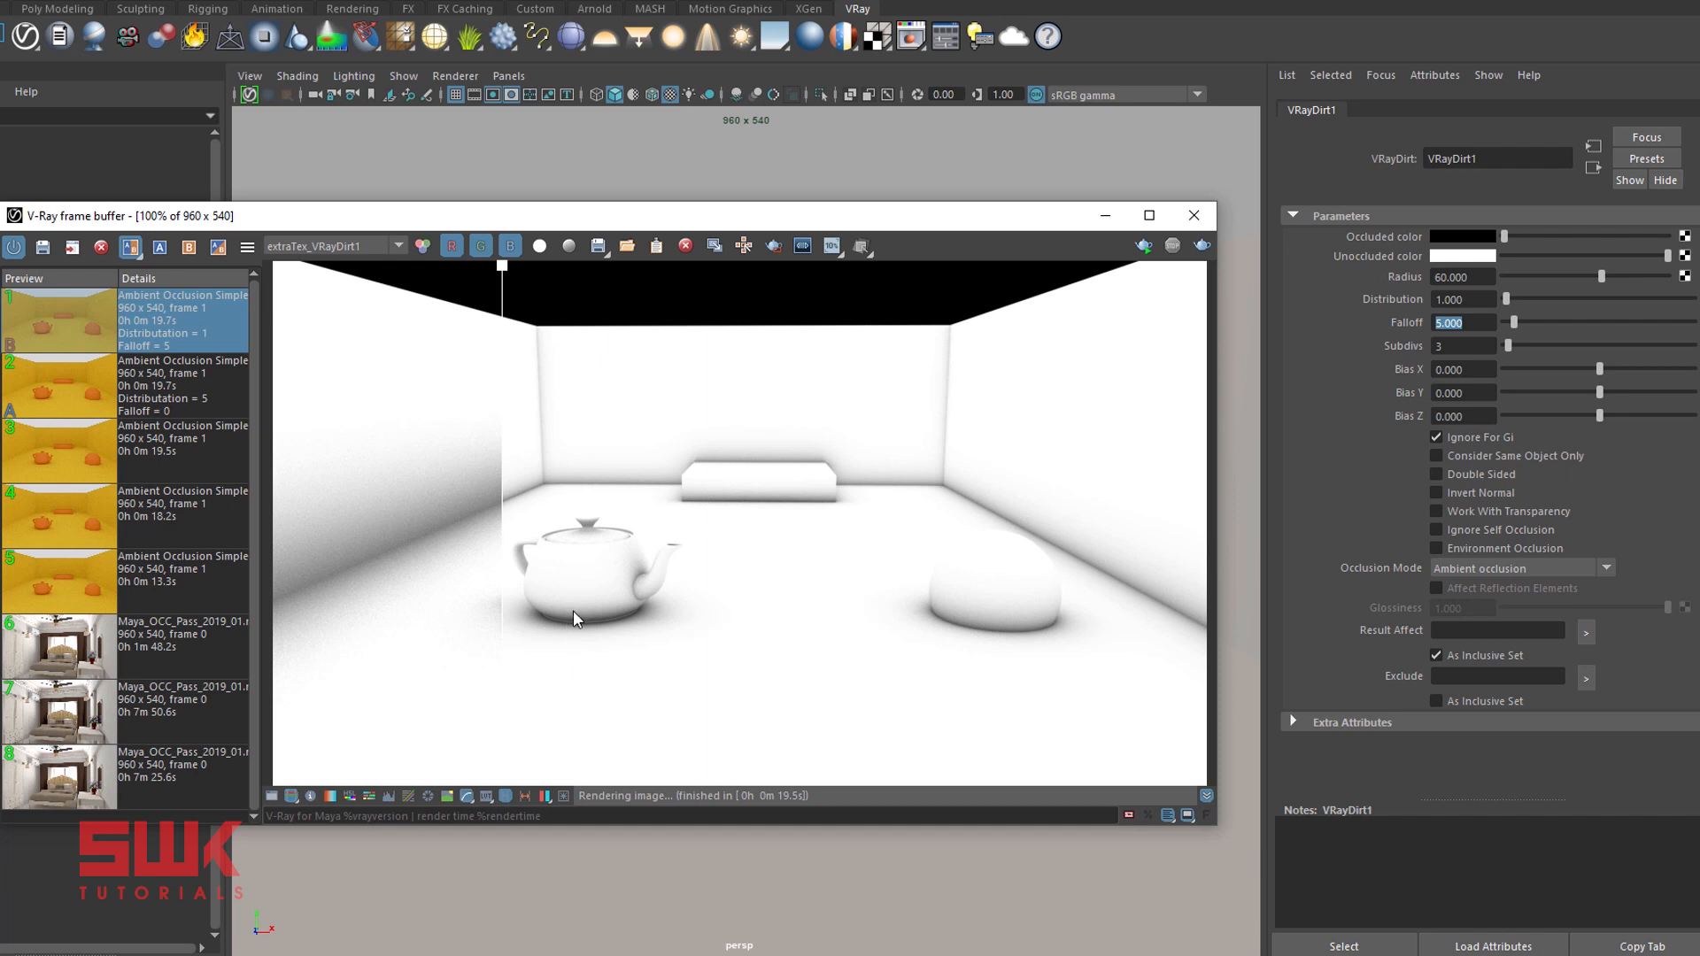
{"action": "mouse_move", "coordinate": [583, 617]}
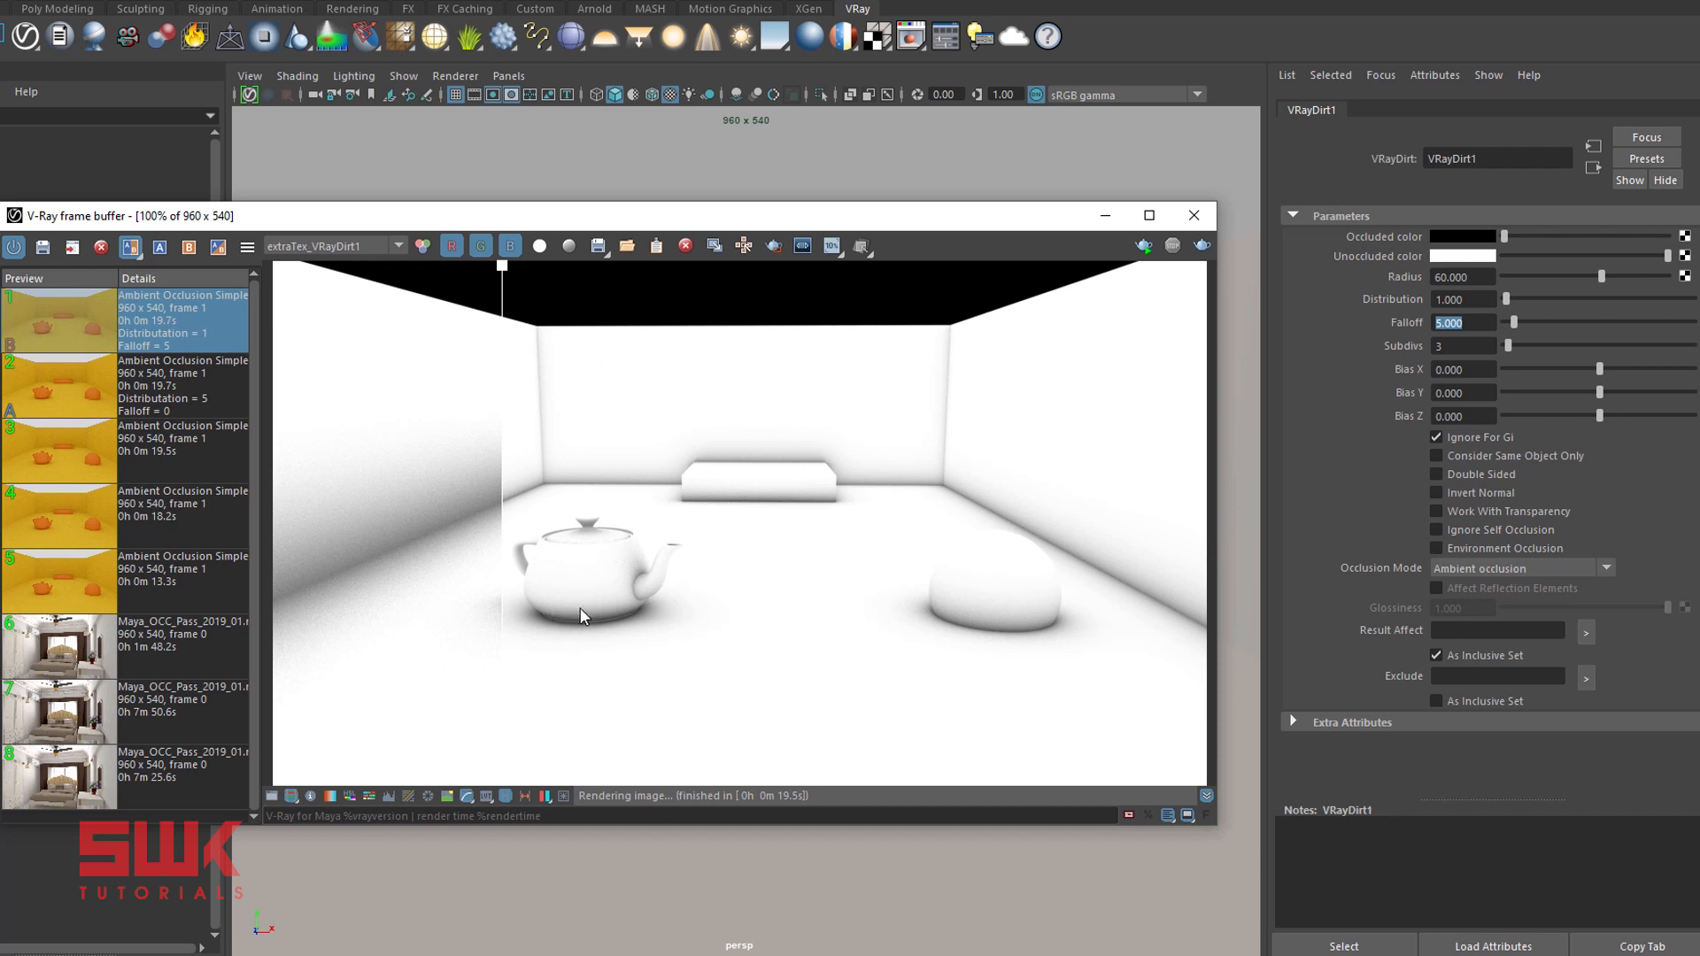
{"action": "mouse_move", "coordinate": [586, 568]}
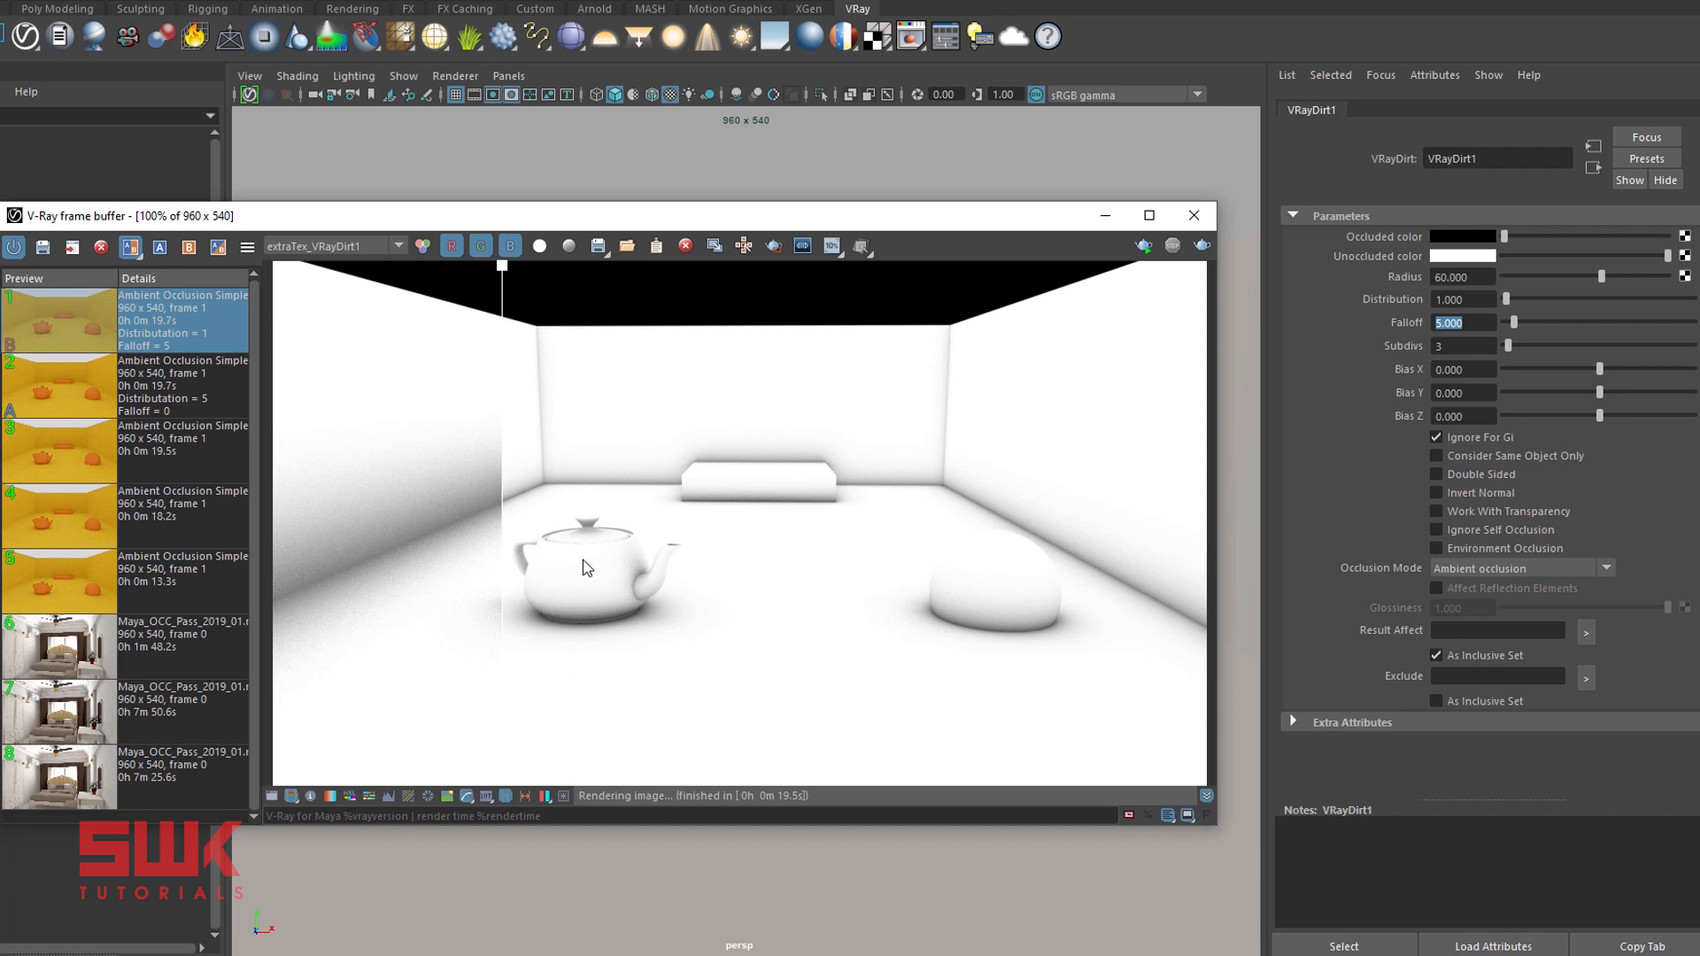
{"action": "mouse_move", "coordinate": [592, 629]}
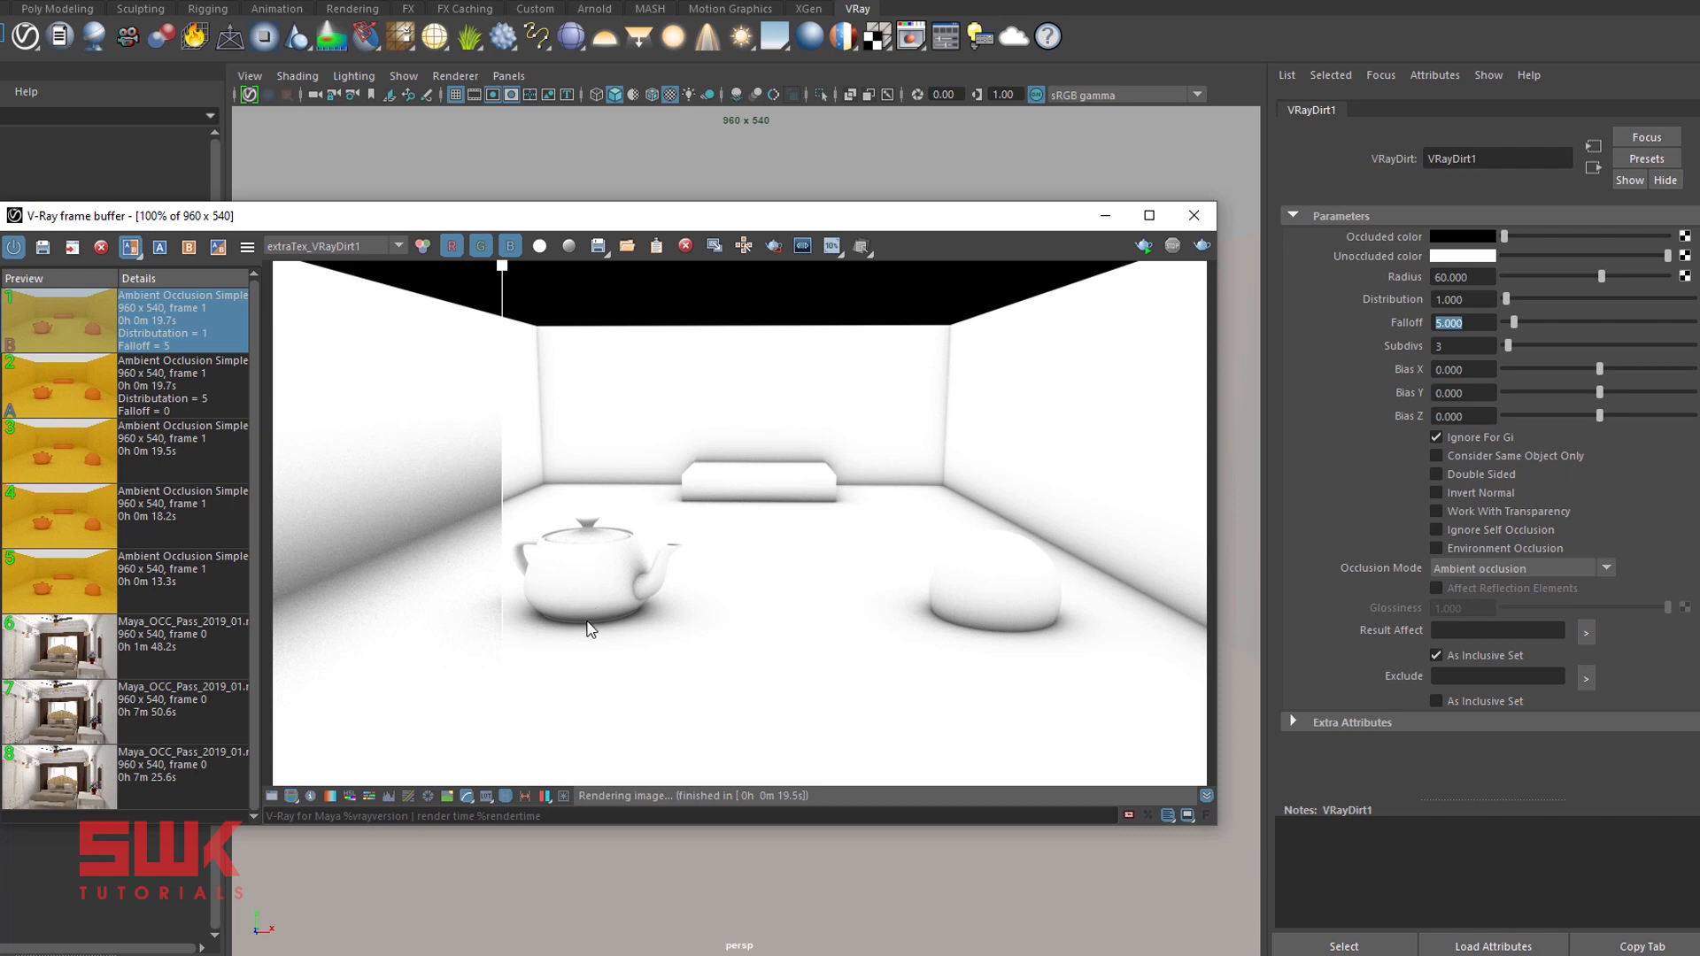
{"action": "mouse_move", "coordinate": [510, 615]}
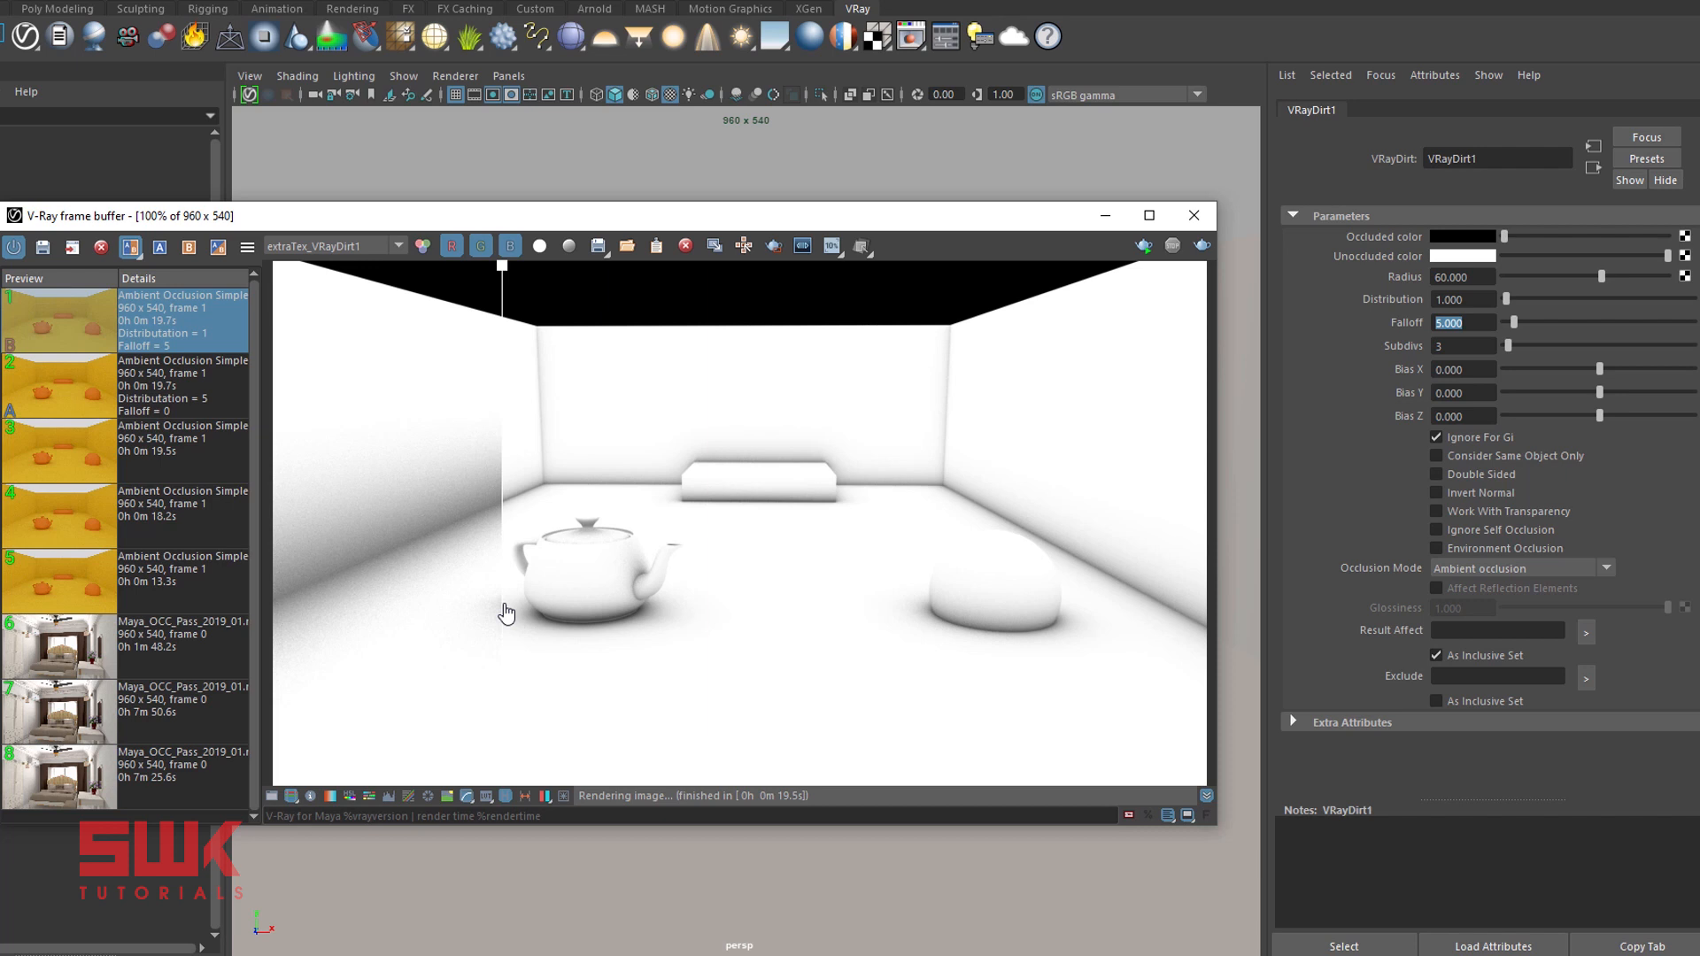
{"action": "mouse_move", "coordinate": [499, 609]}
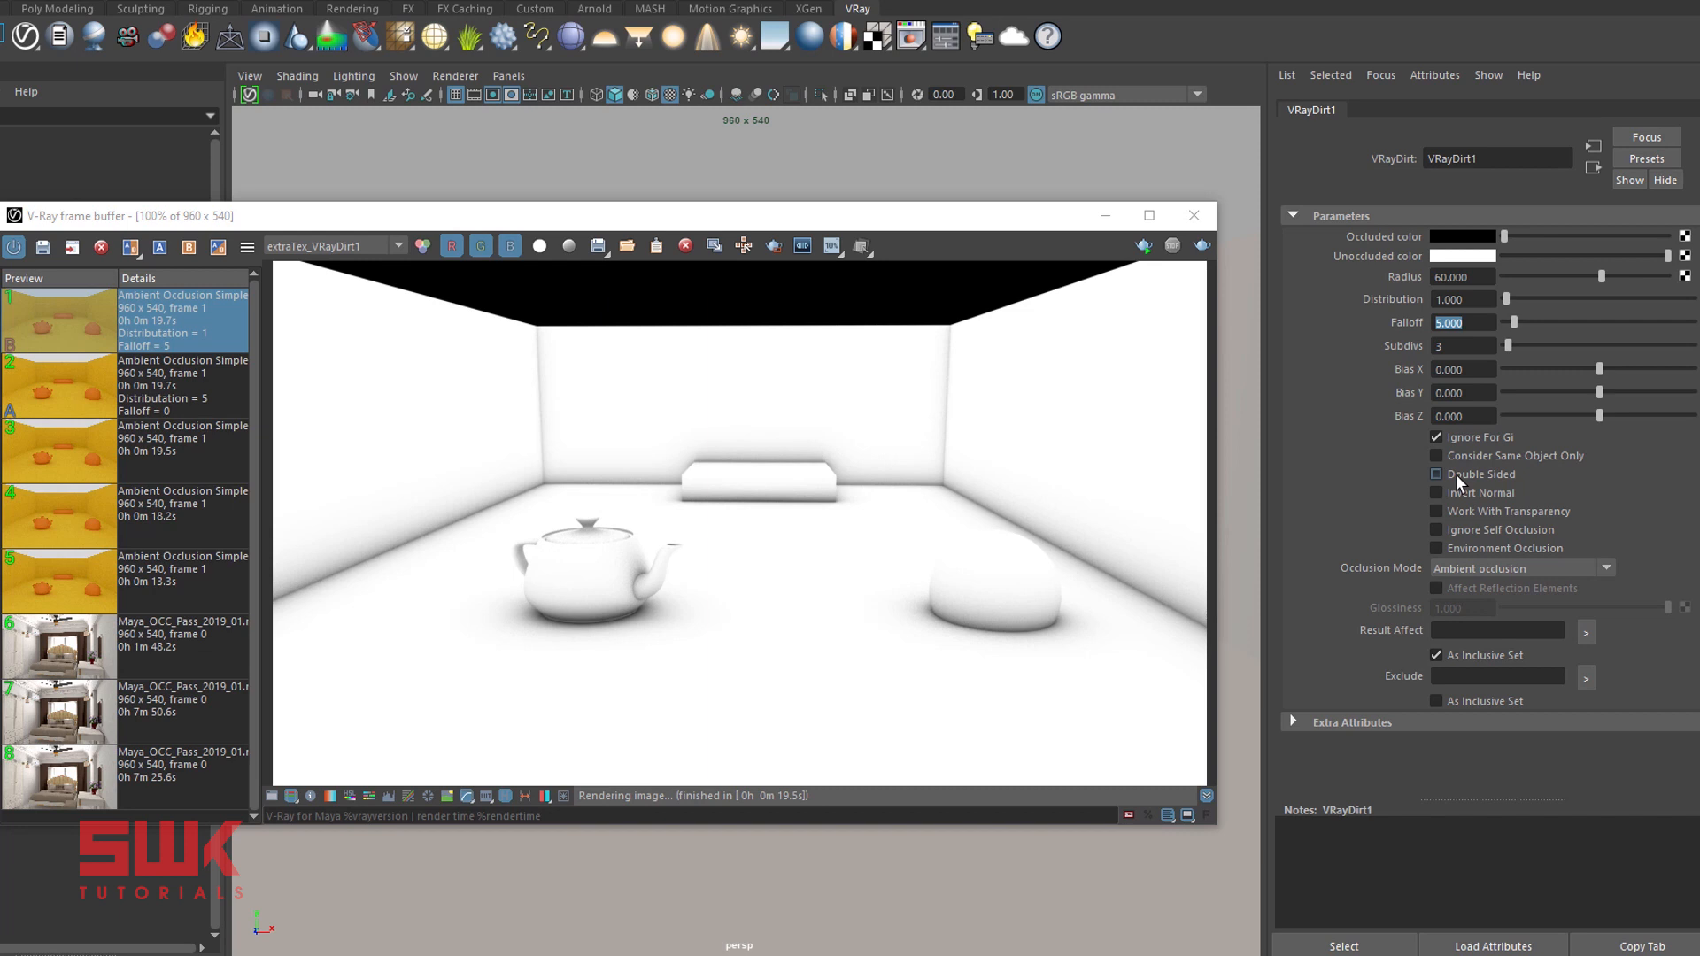
- Set the VRayDirt occlusion texture to Double Sided, Radius 20, Subdivs 16 and re-render the pass
{"action": "left_click", "coordinate": [1436, 475]}
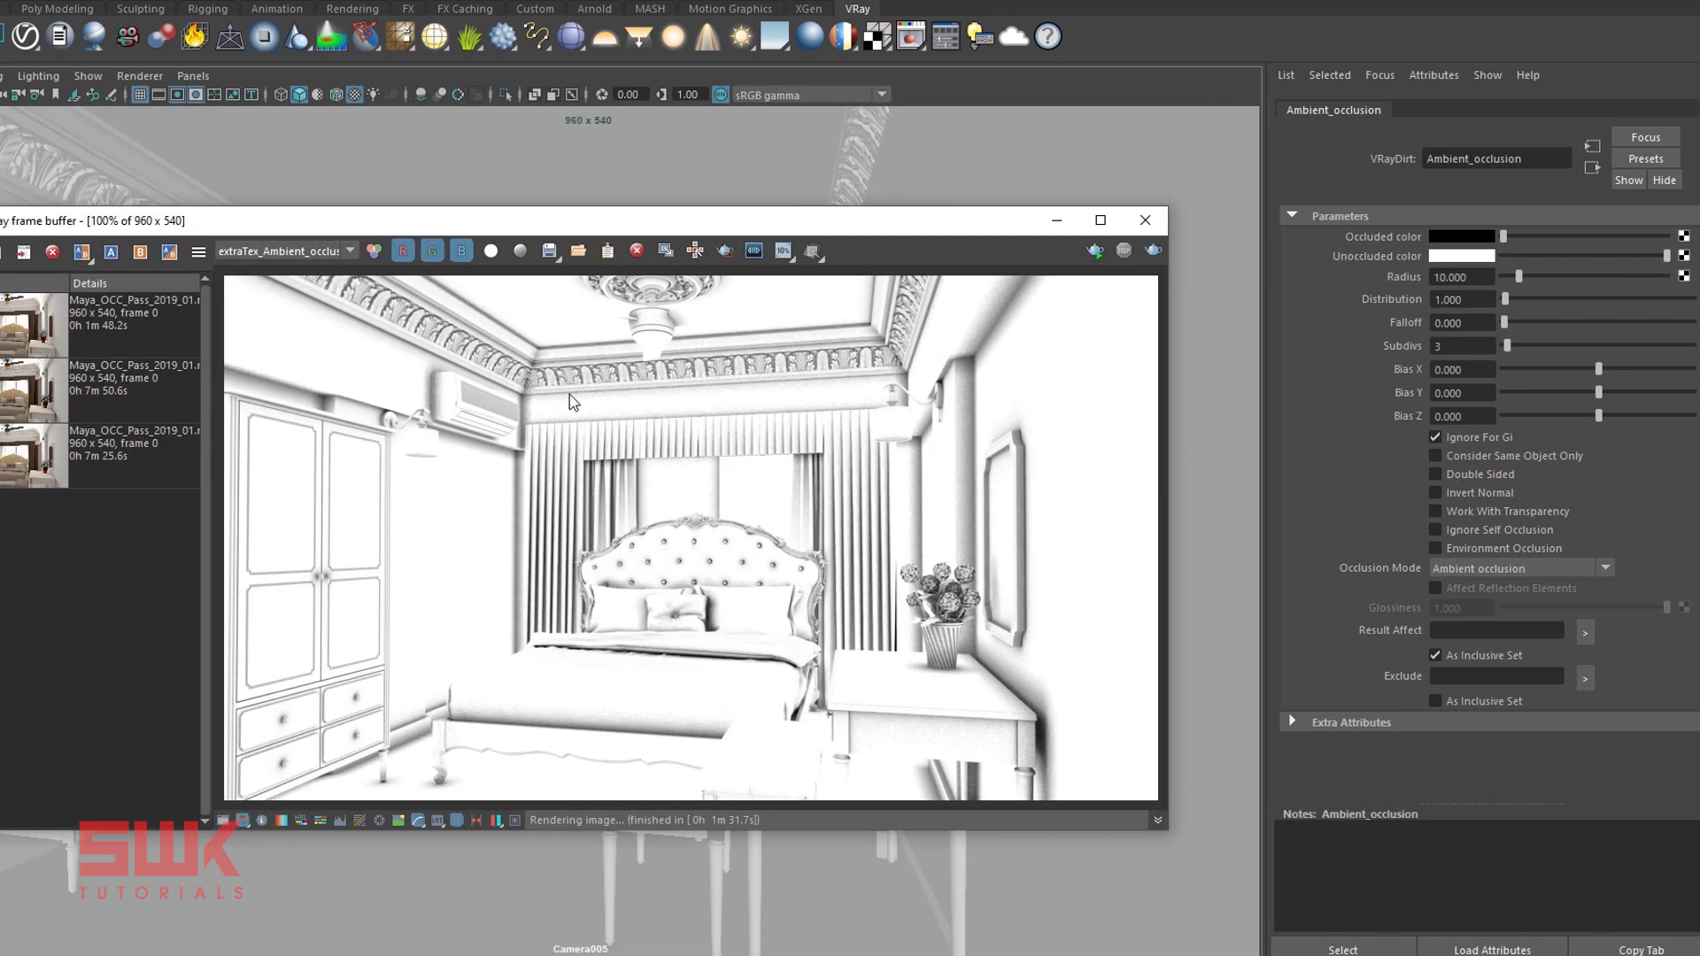
{"action": "mouse_move", "coordinate": [542, 361]}
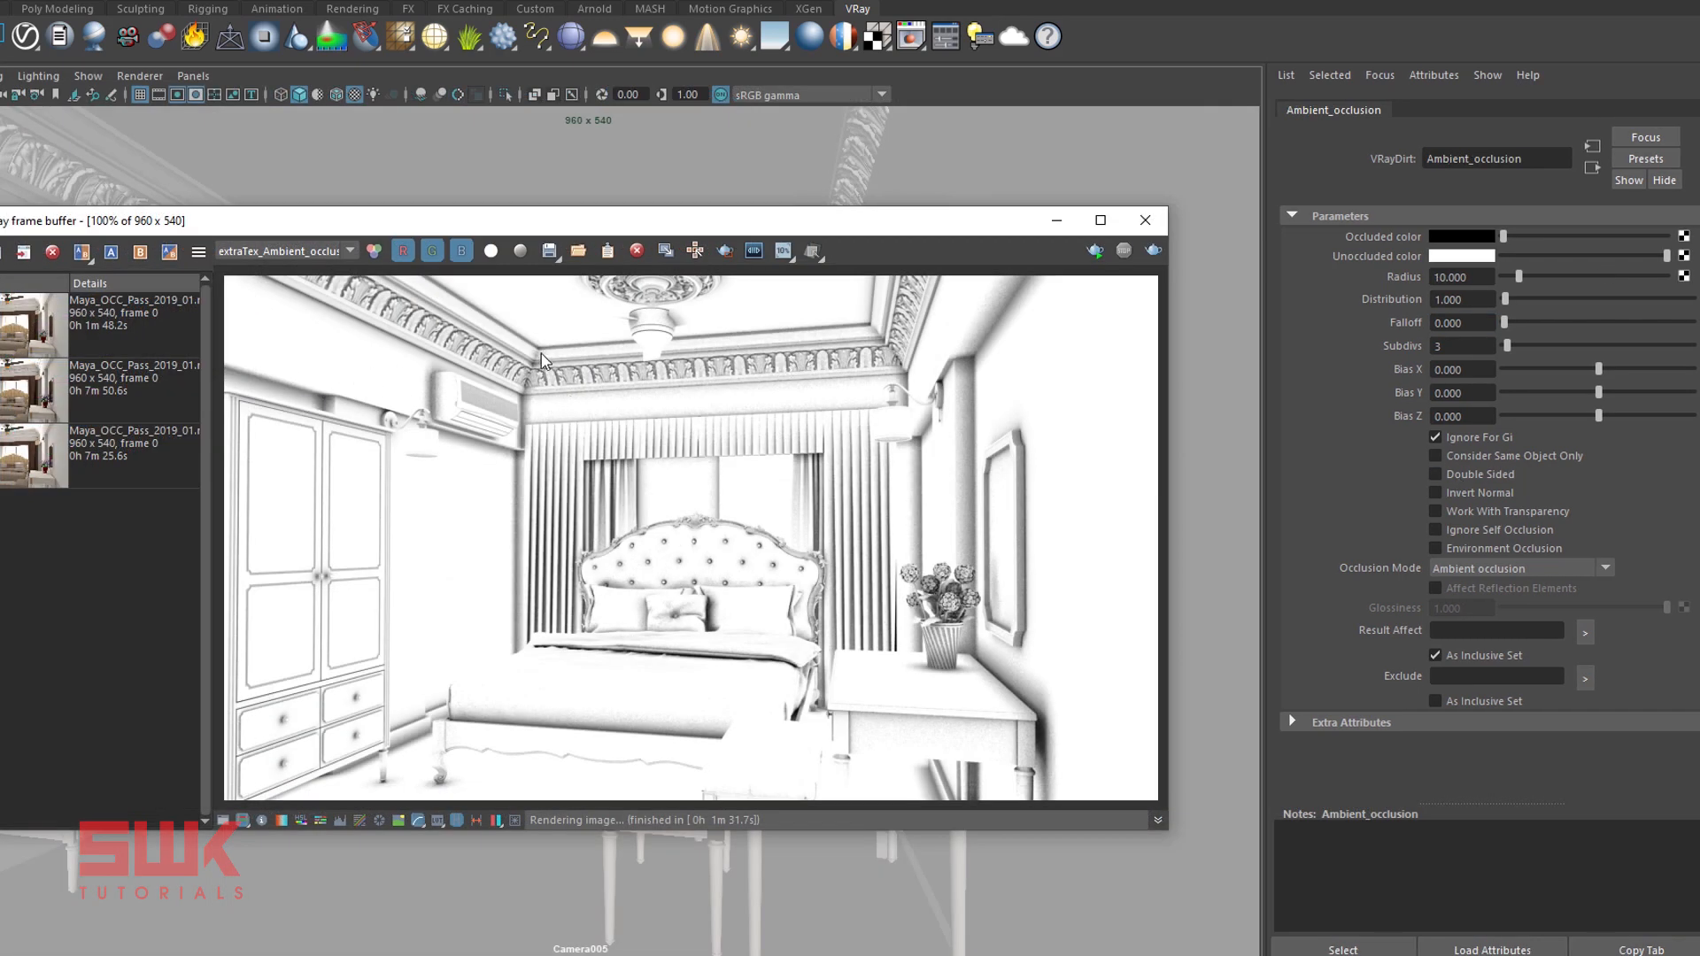
{"action": "left_click", "coordinate": [283, 250]}
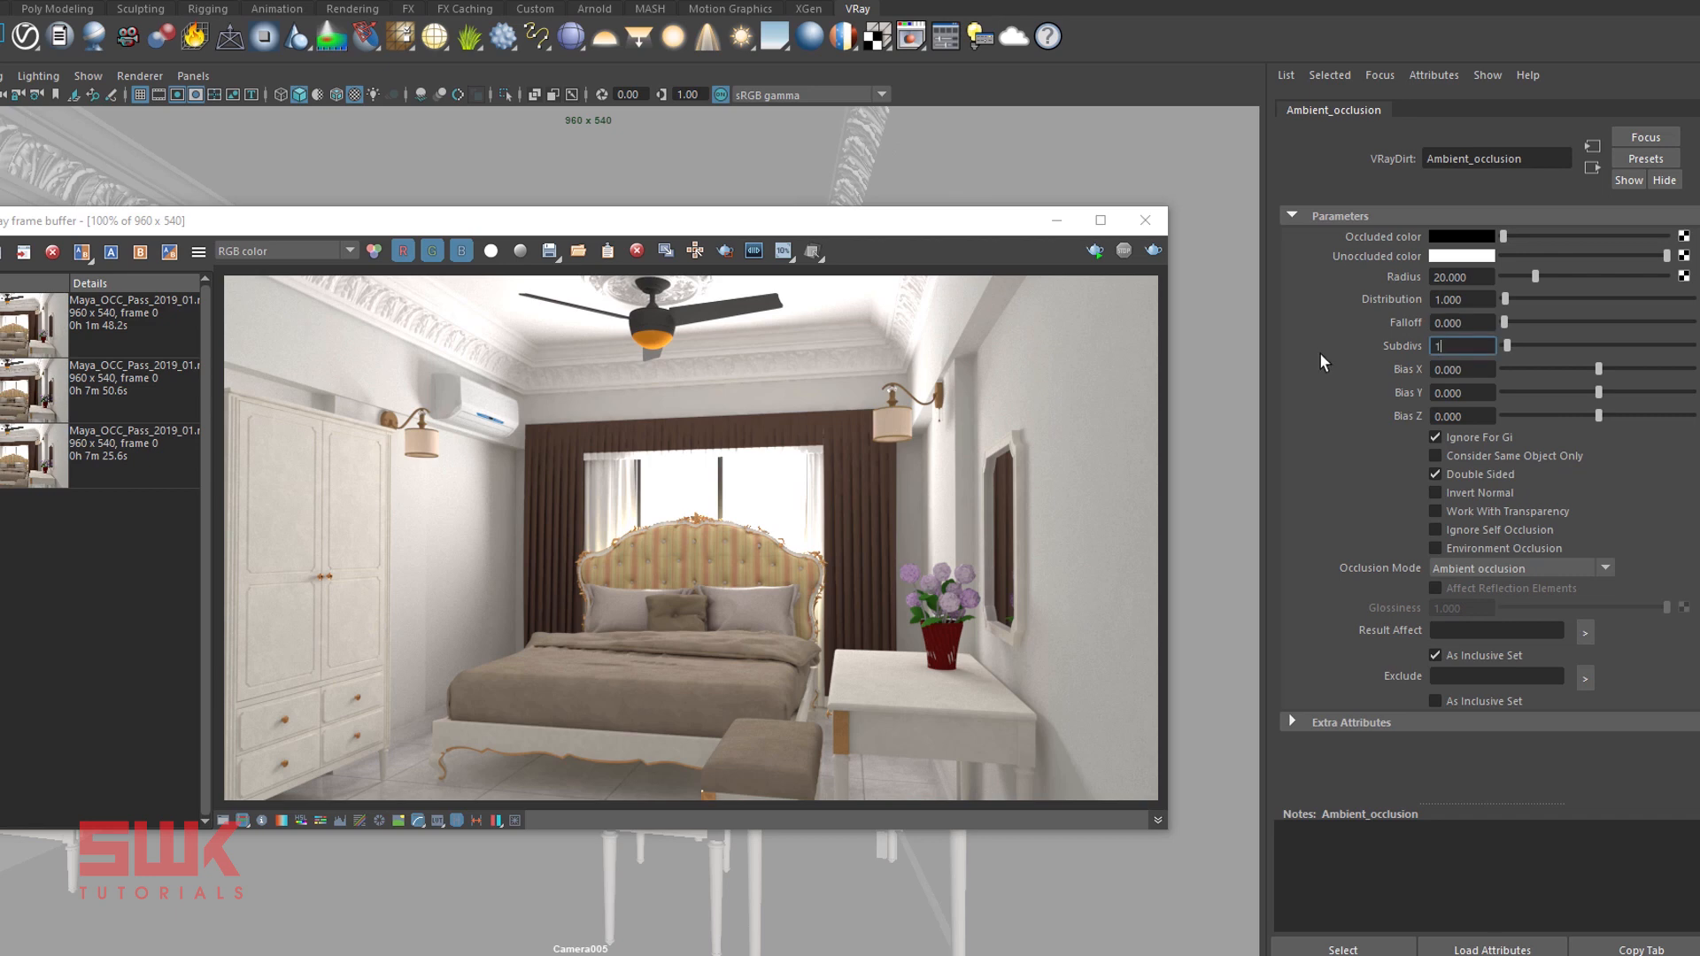
{"action": "type", "text": "16"}
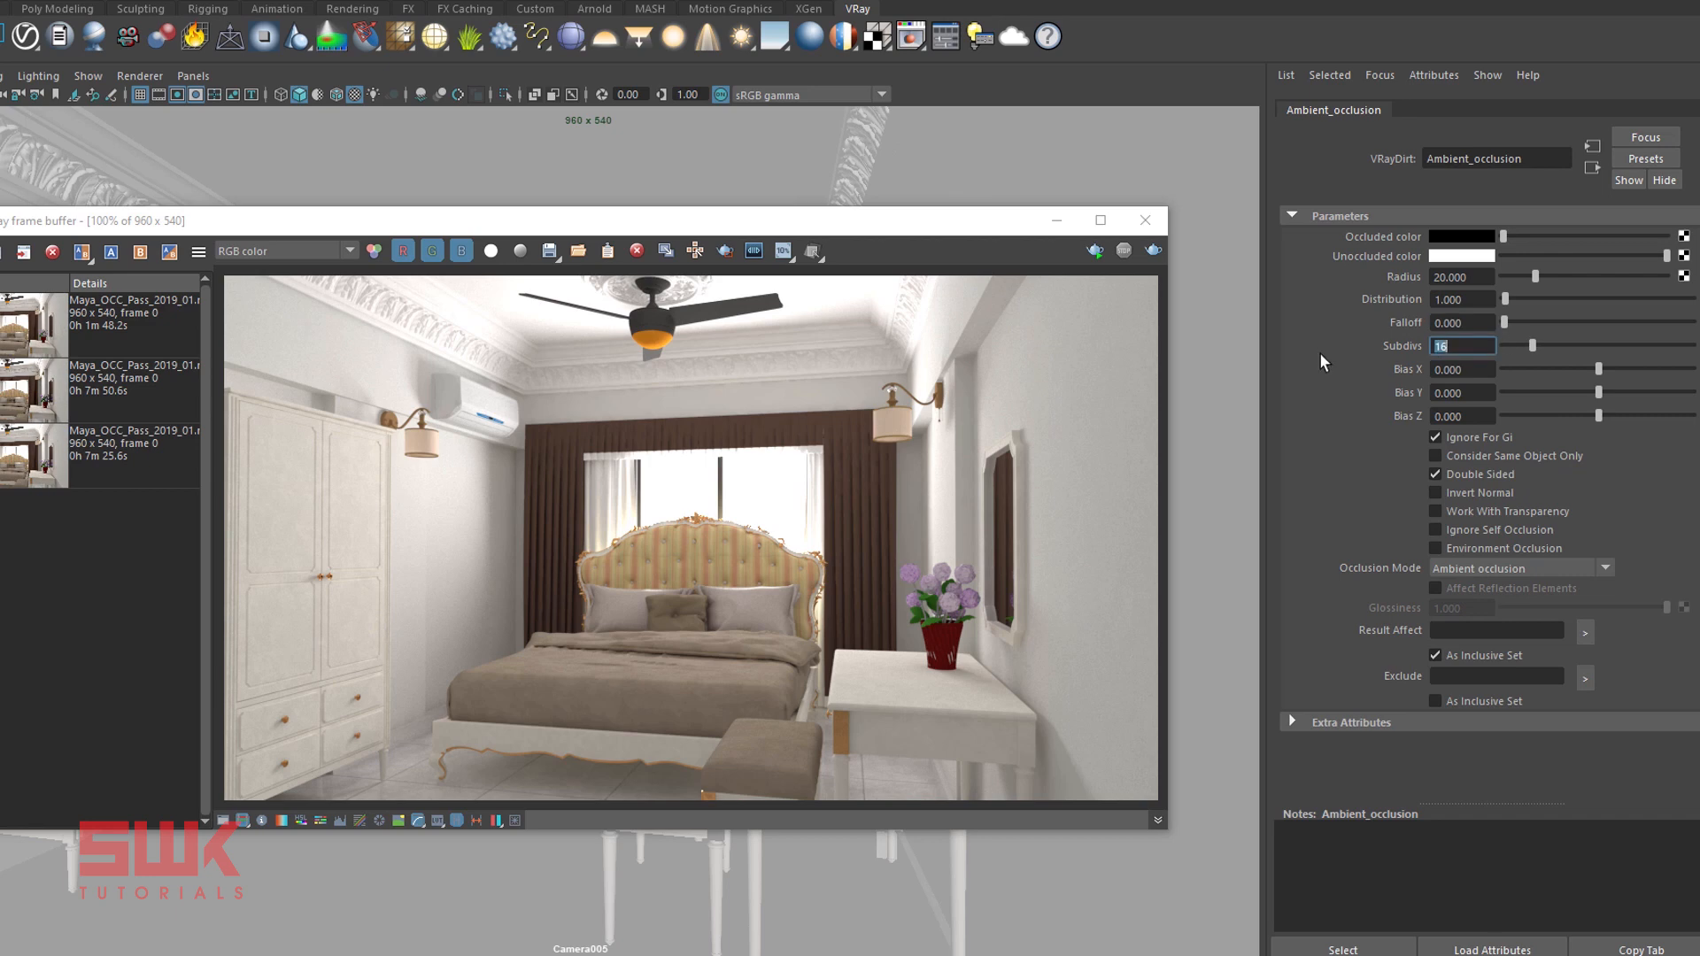
{"action": "mouse_move", "coordinate": [1141, 379]}
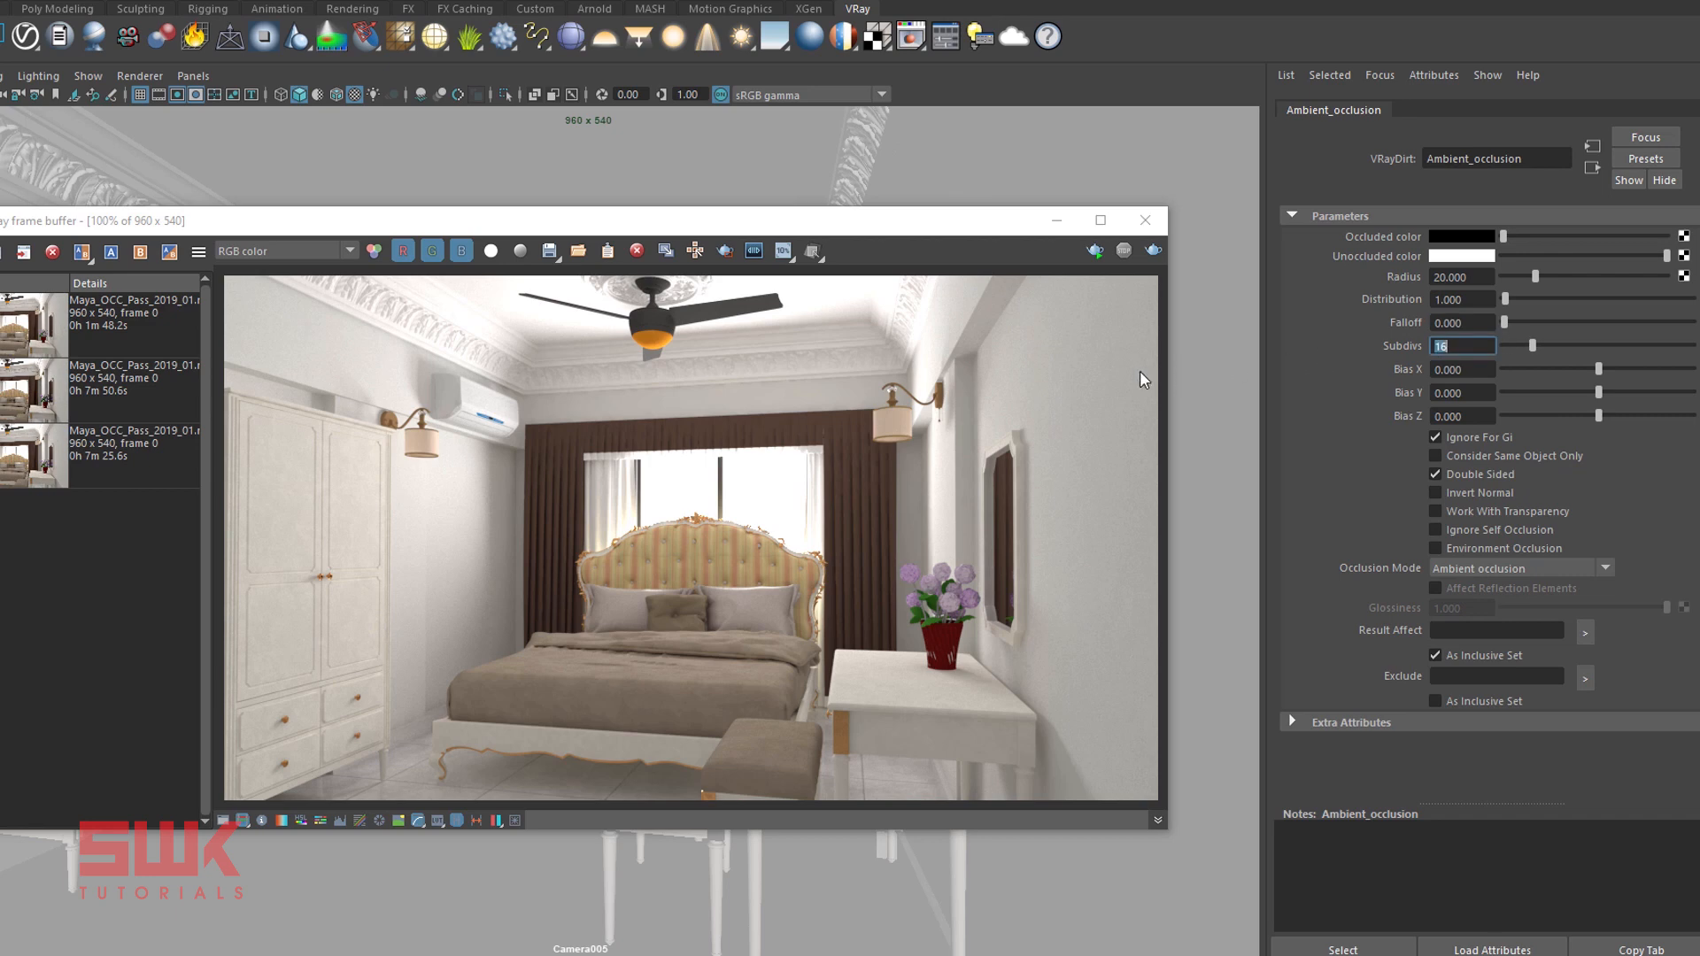
{"action": "mouse_move", "coordinate": [1507, 485]}
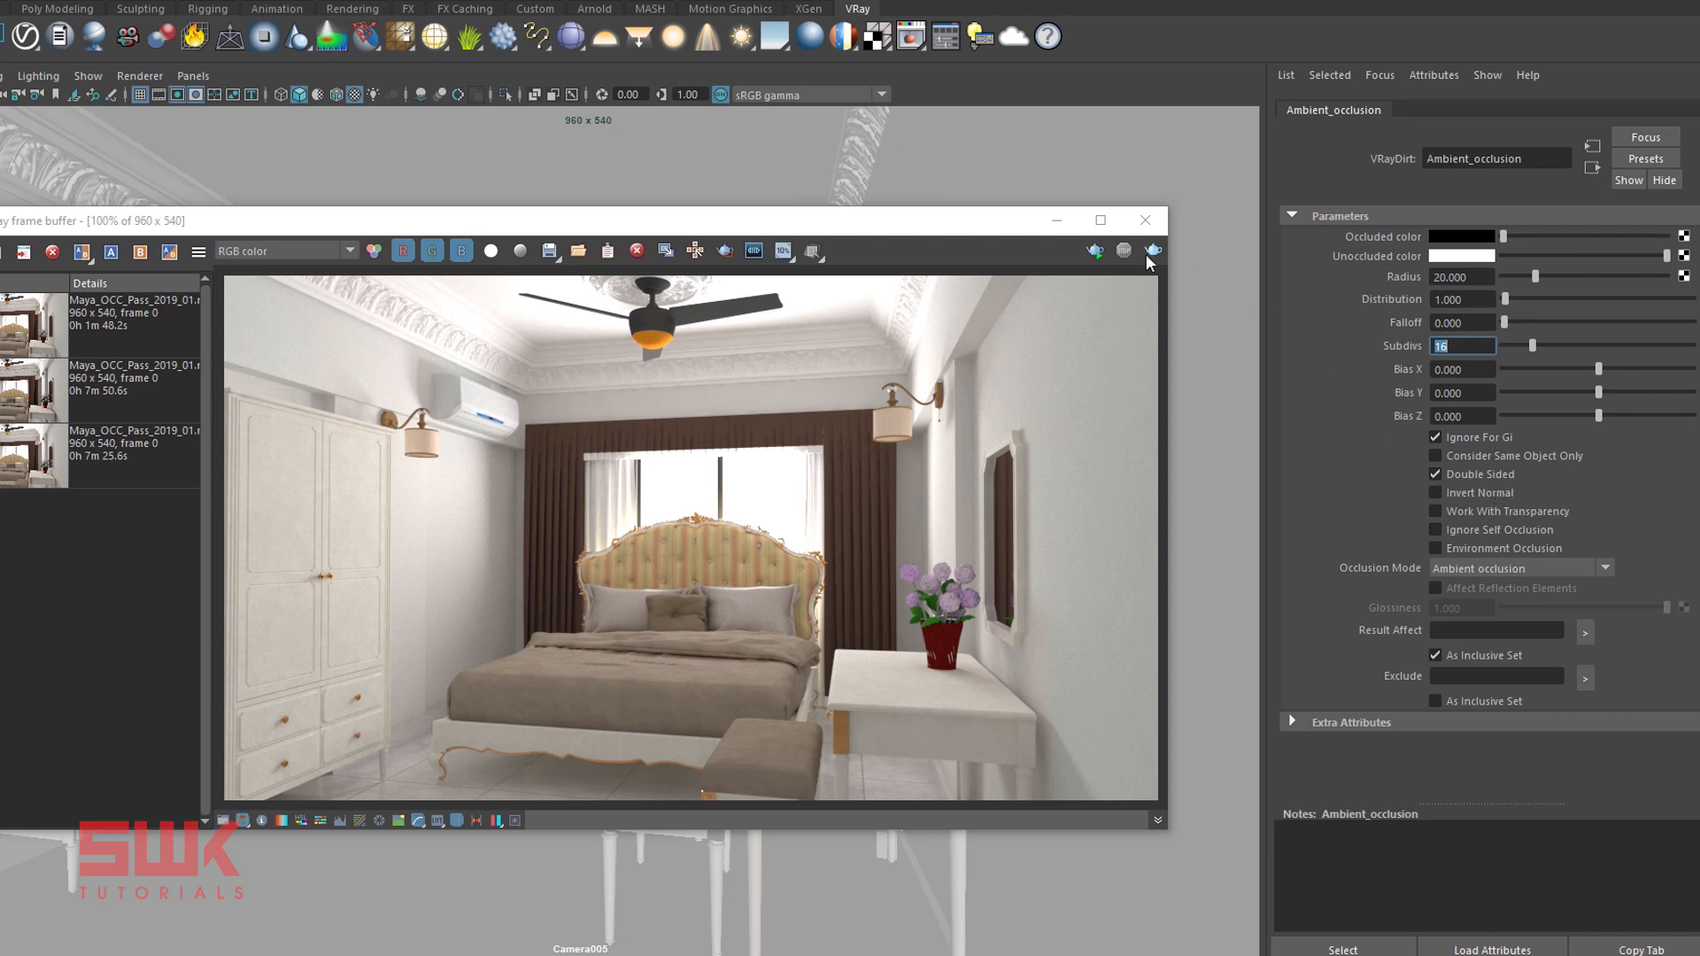
{"action": "left_click", "coordinate": [67, 278]}
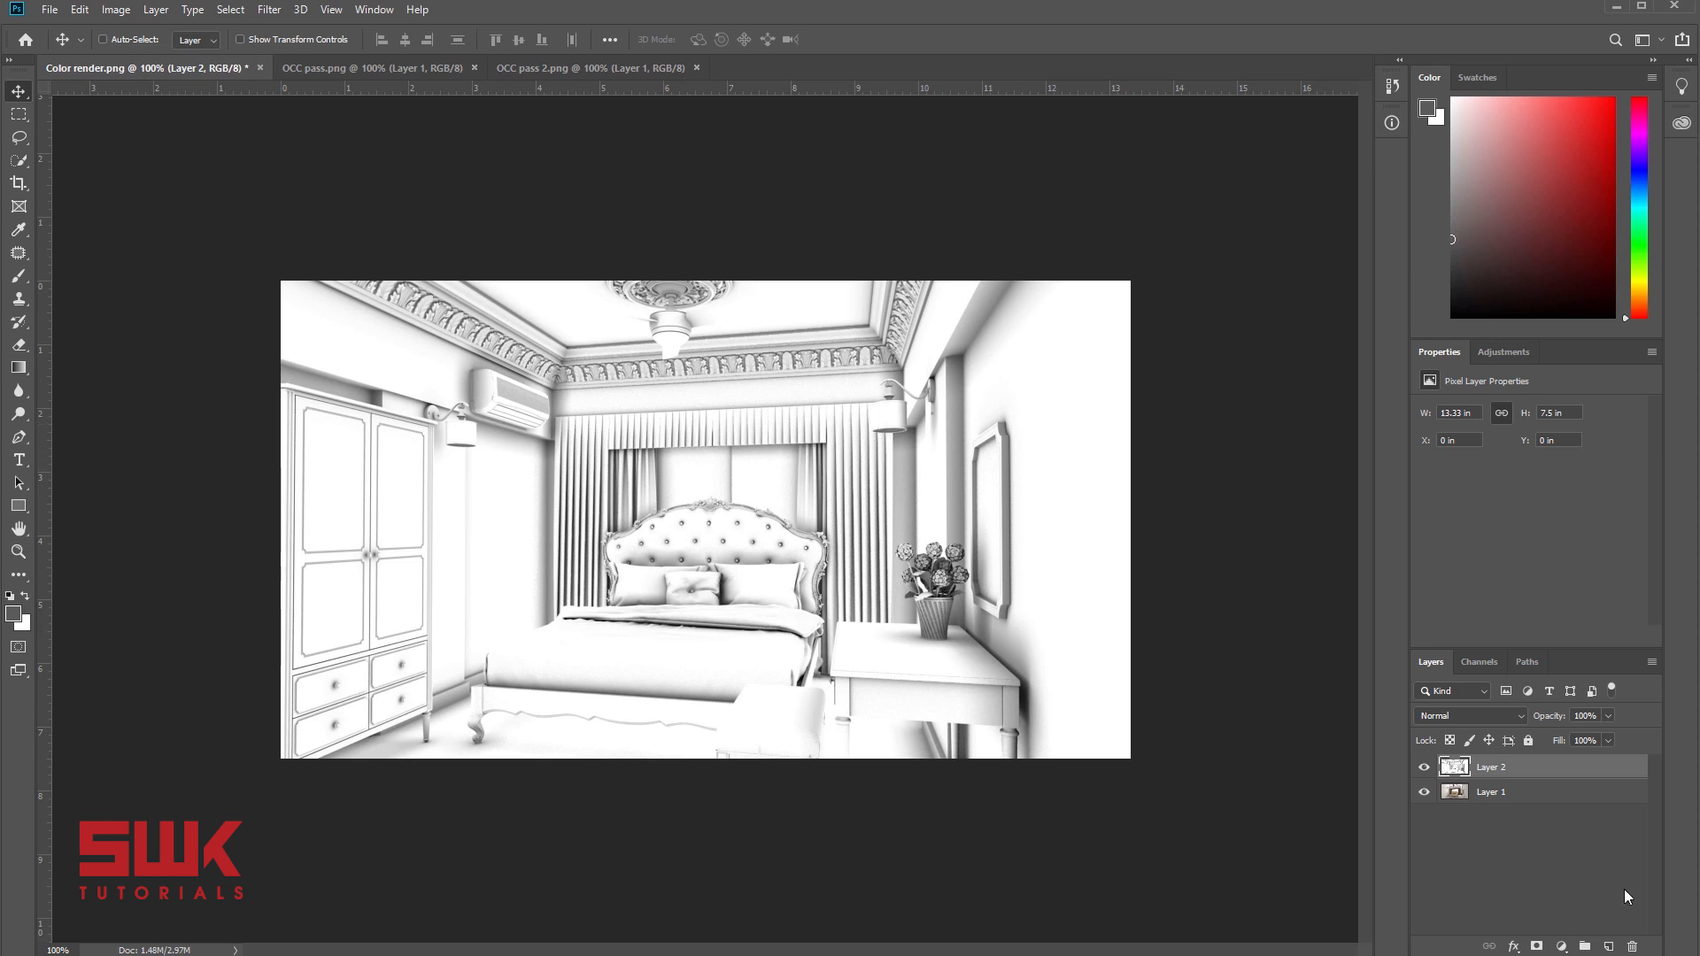
- Add a Levels adjustment layer clipped so it affects only the occlusion layer (Layer 2)
{"action": "left_click", "coordinate": [1564, 946]}
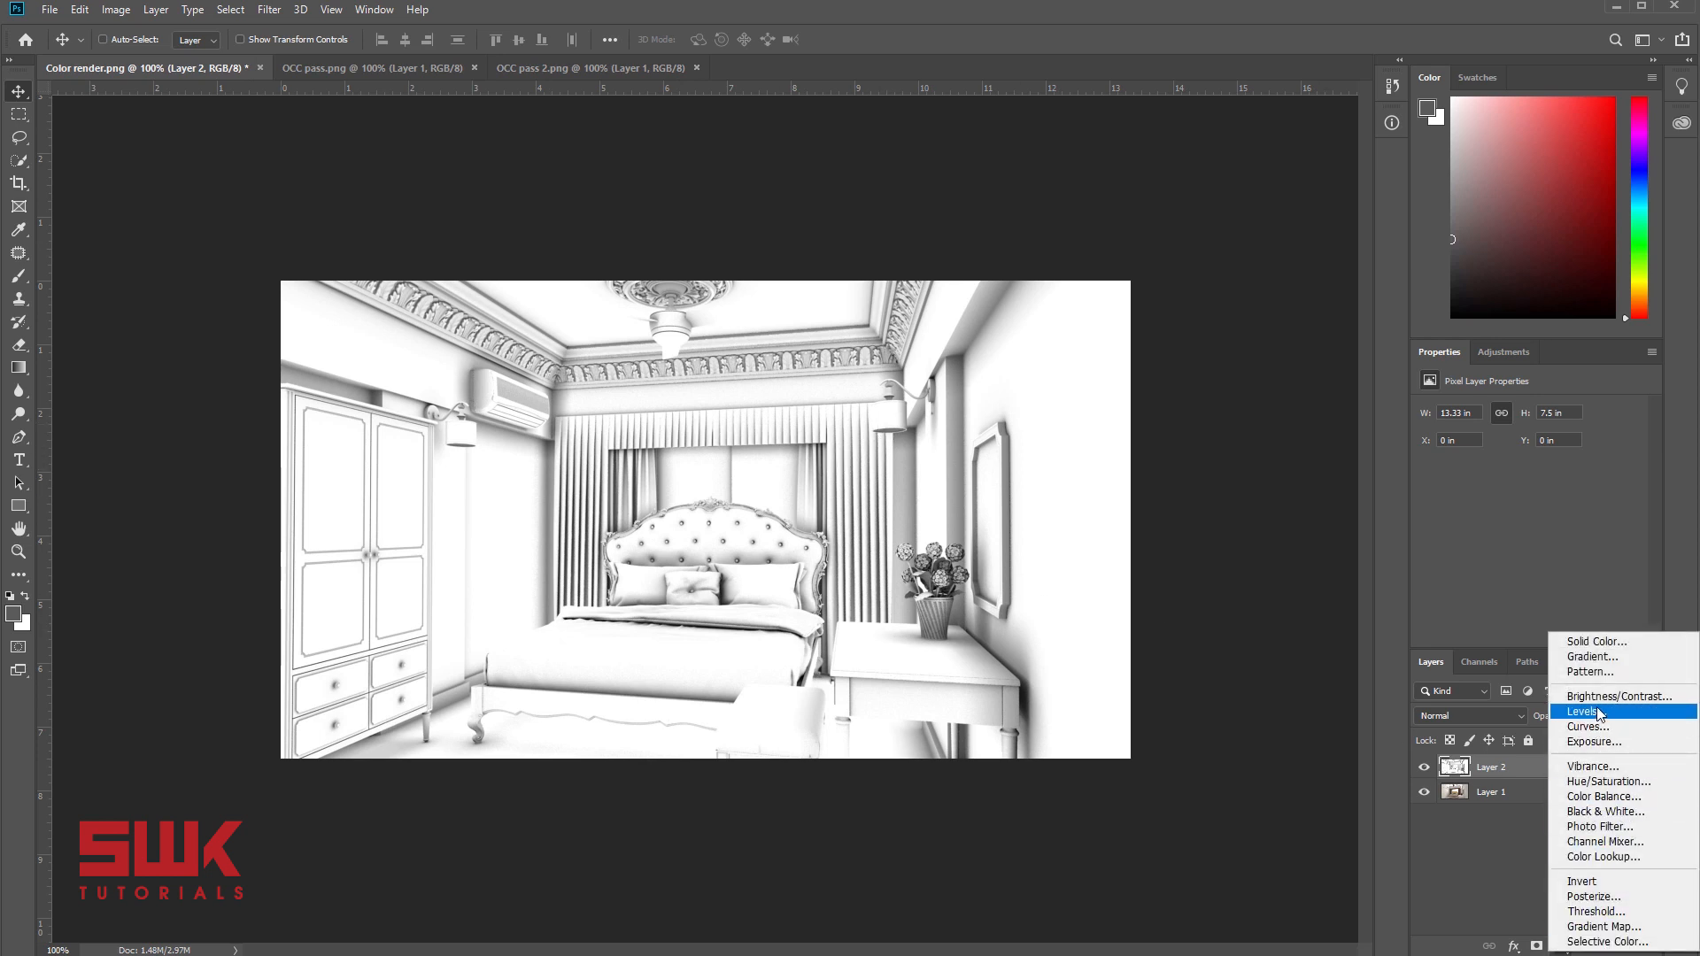
{"action": "left_click", "coordinate": [1583, 712]}
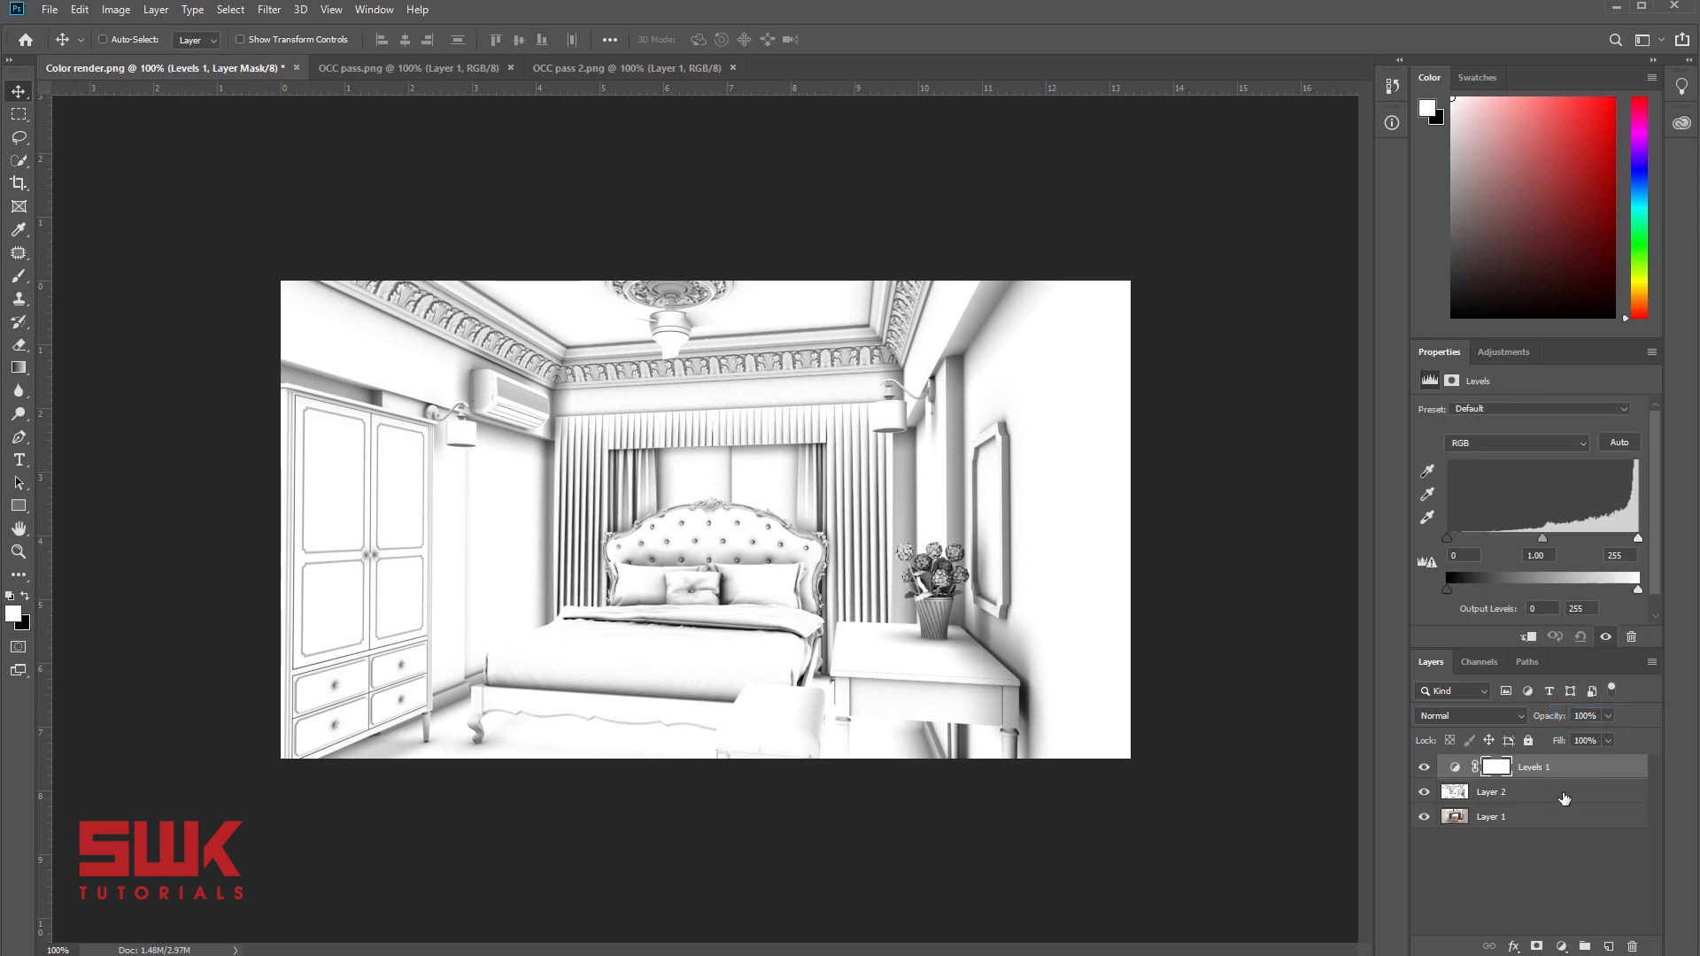
{"action": "left_click", "coordinate": [1494, 767]}
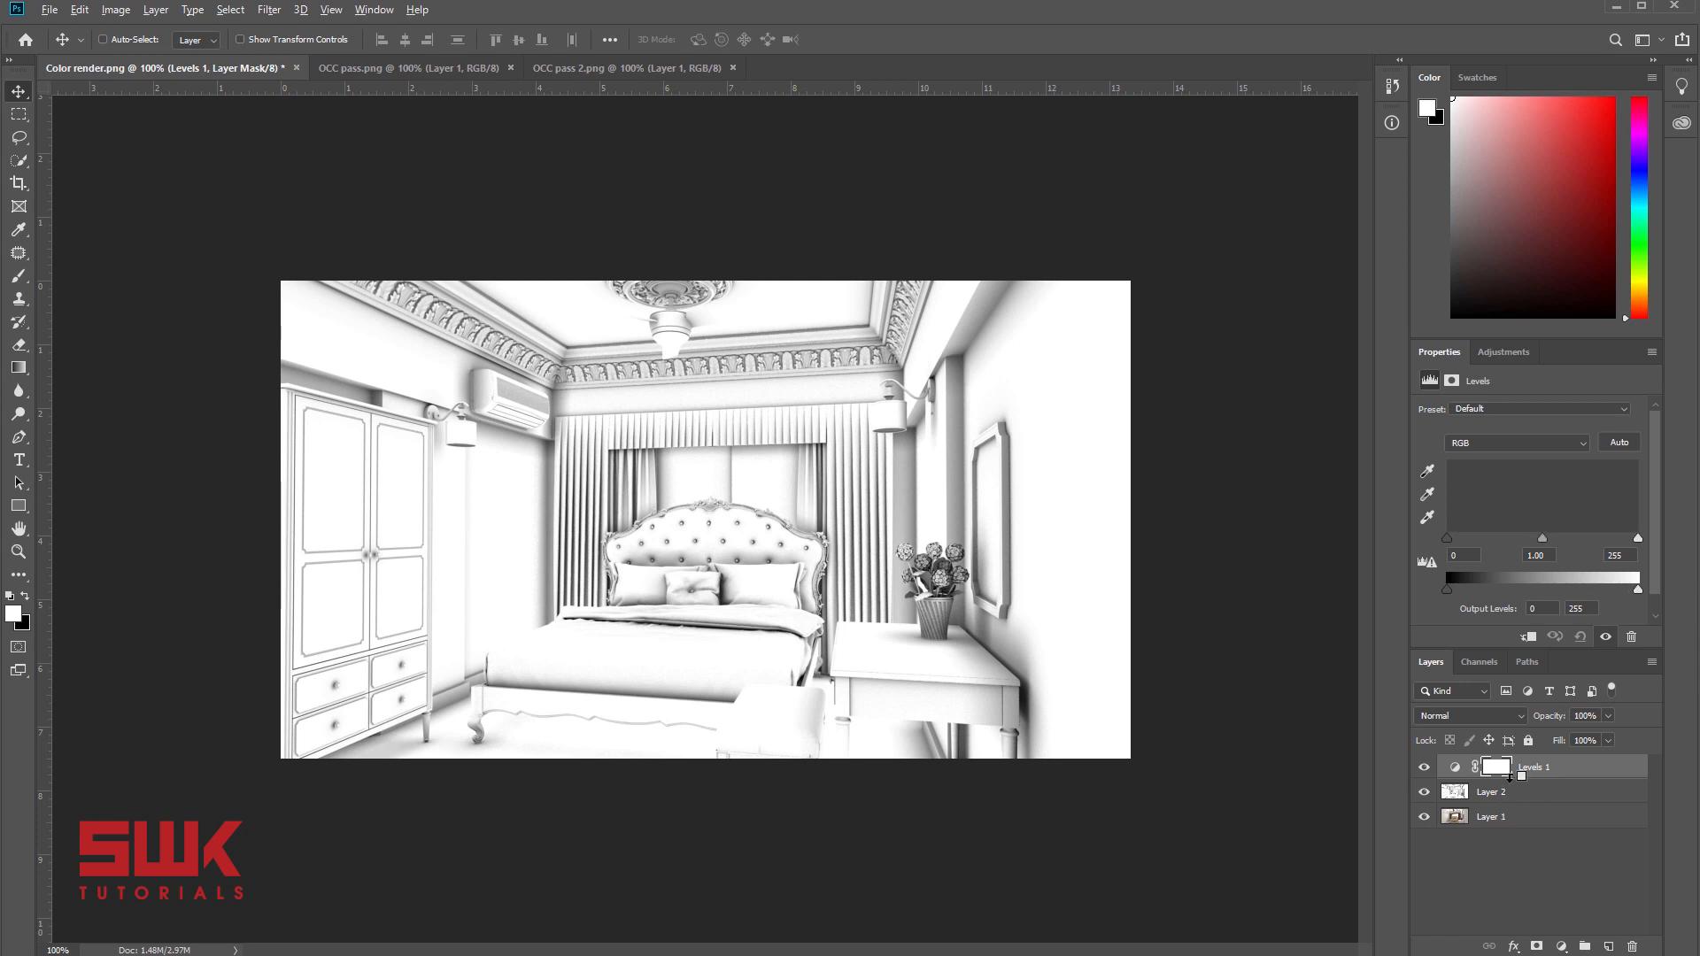
{"action": "left_click", "coordinate": [1495, 767]}
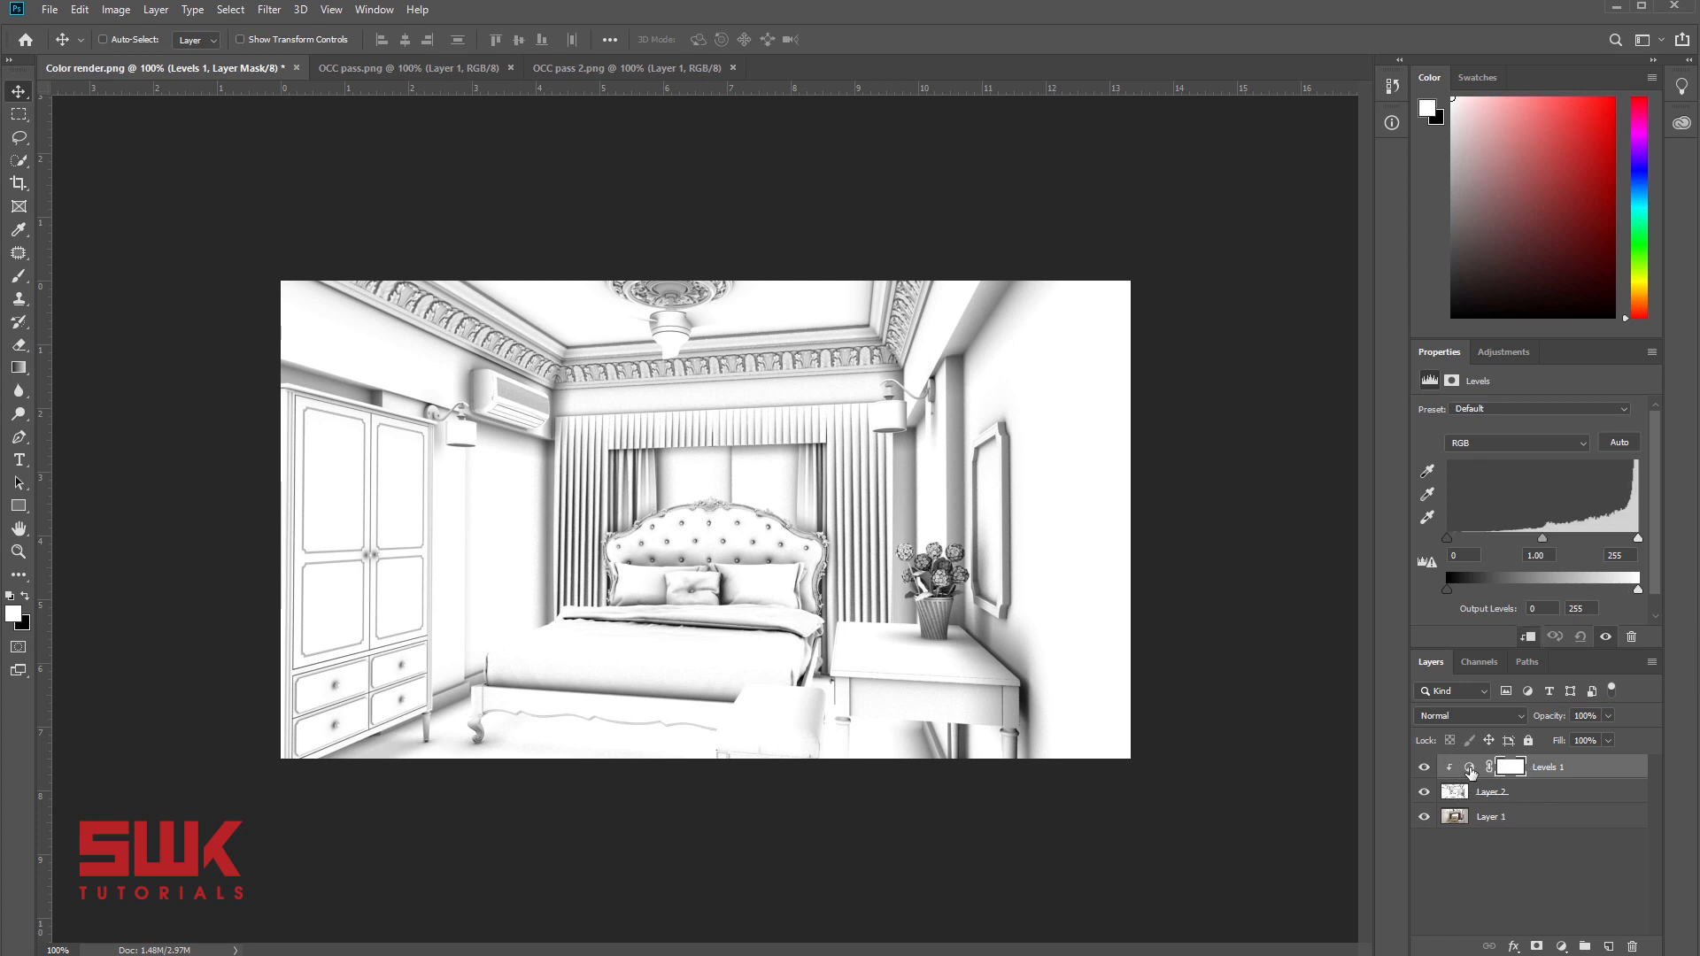
{"action": "left_click", "coordinate": [1495, 791]}
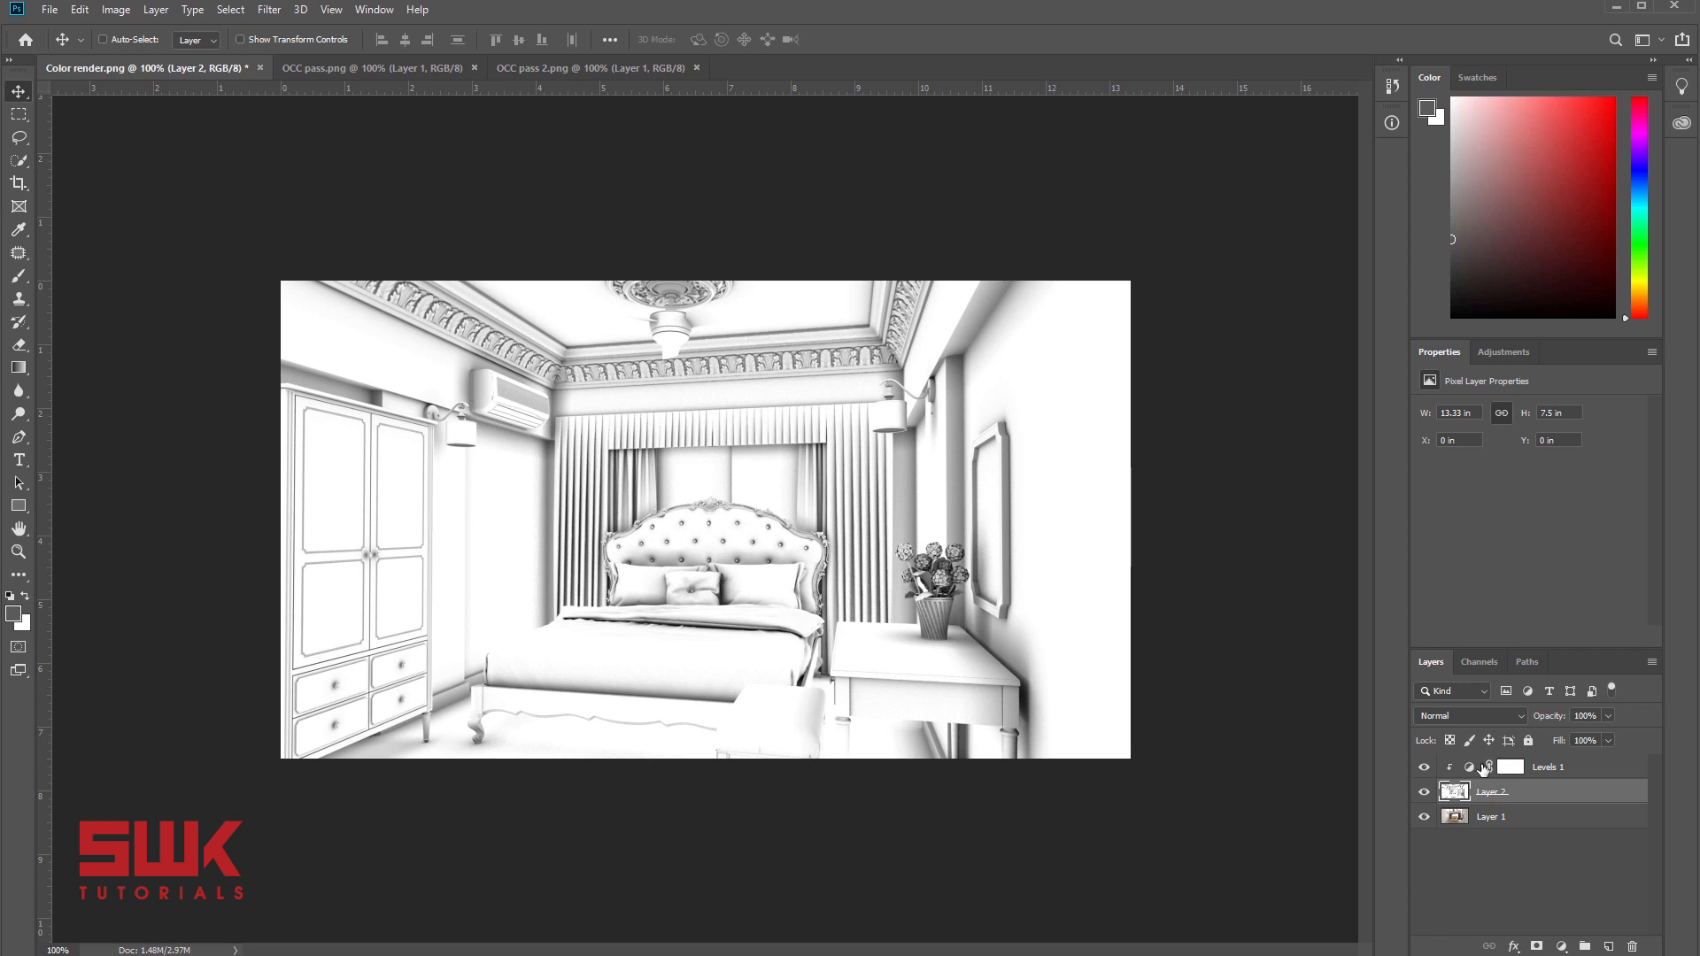
{"action": "left_click", "coordinate": [1548, 767]}
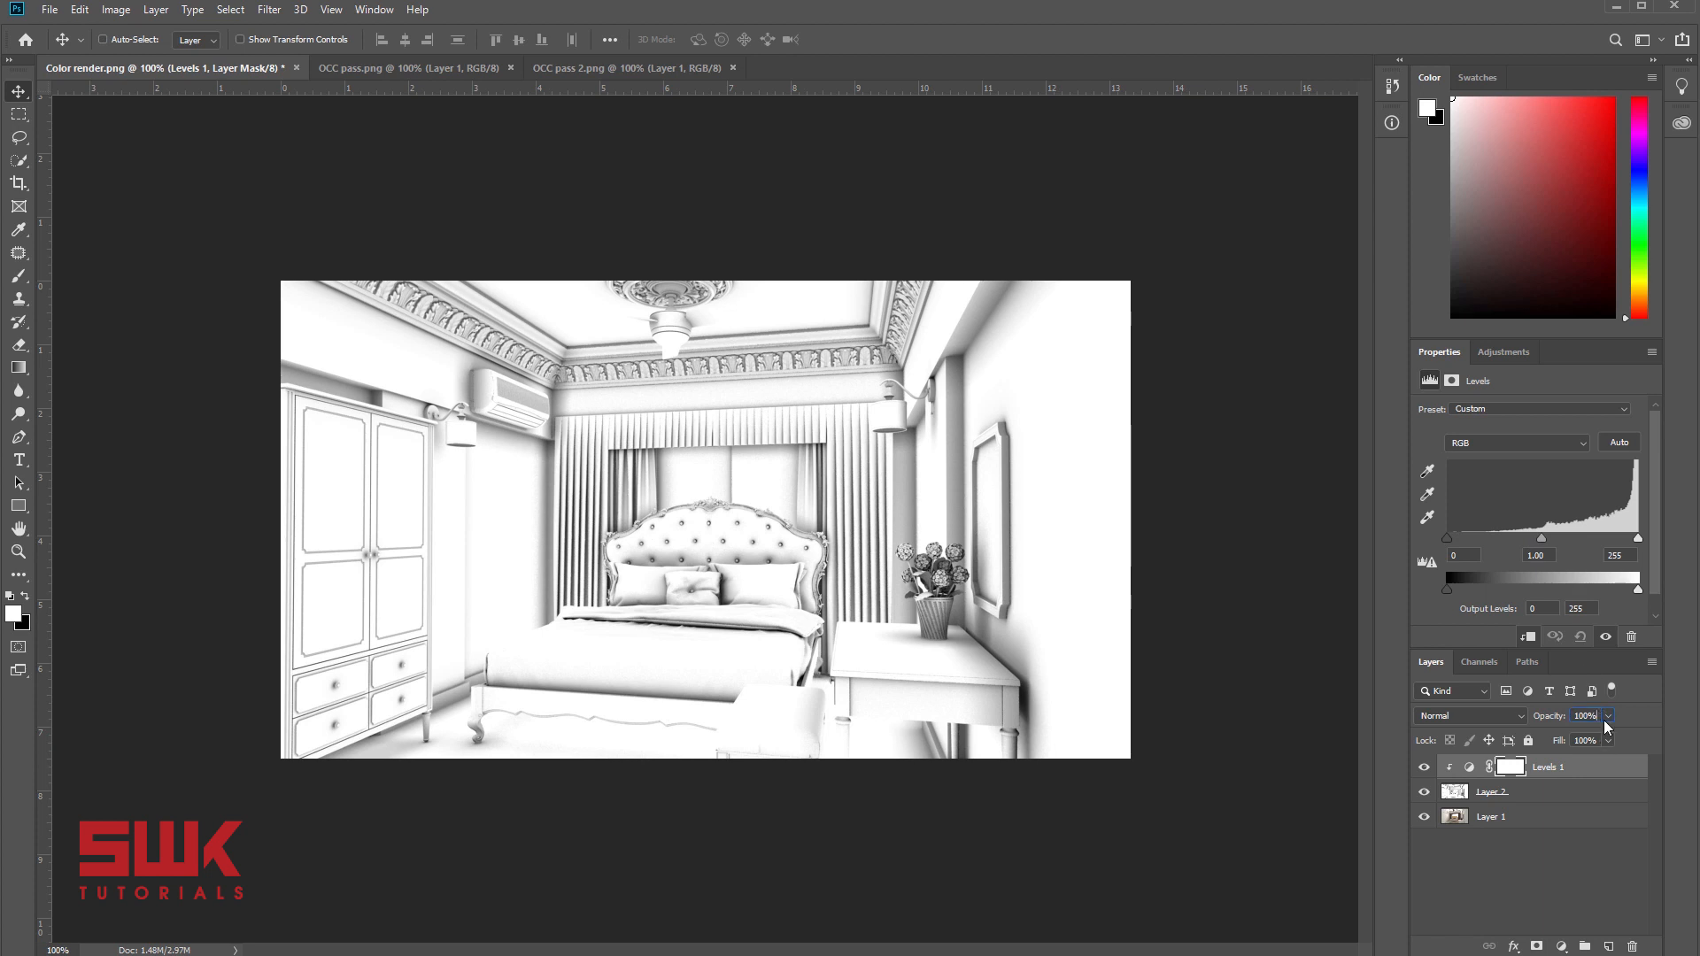
{"action": "left_click", "coordinate": [1491, 791]}
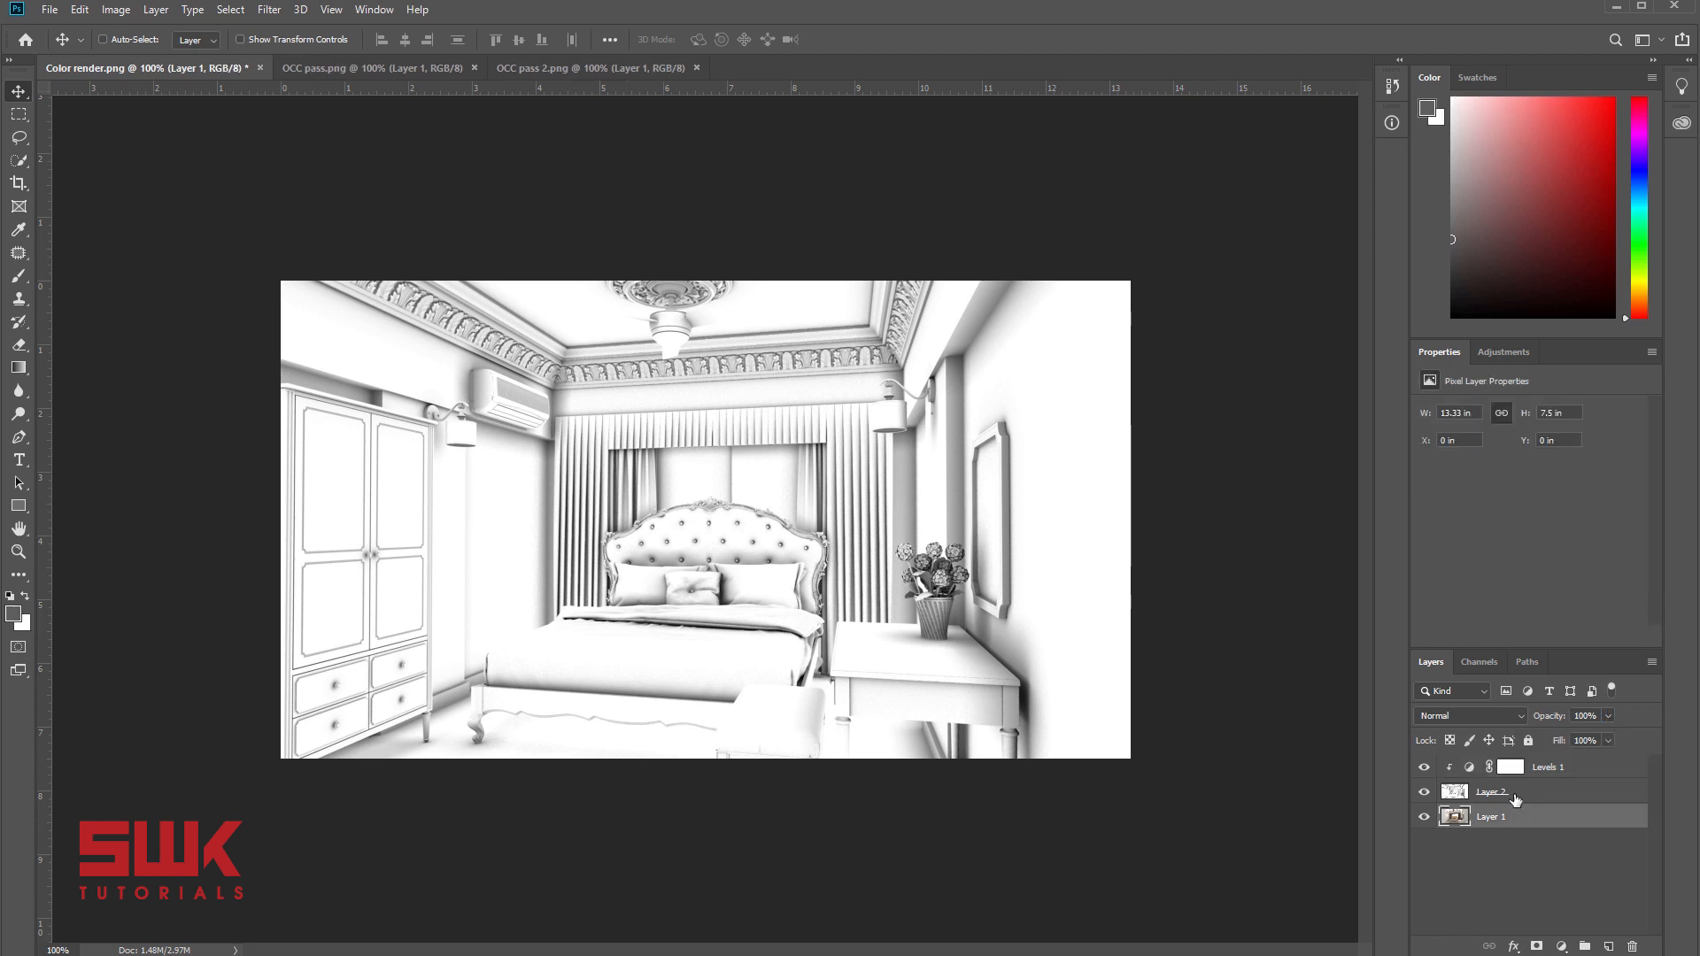
- Blend Layer 2 as Multiply and add a Hue/Saturation adjustment with Saturation about +10
{"action": "left_click", "coordinate": [1468, 716]}
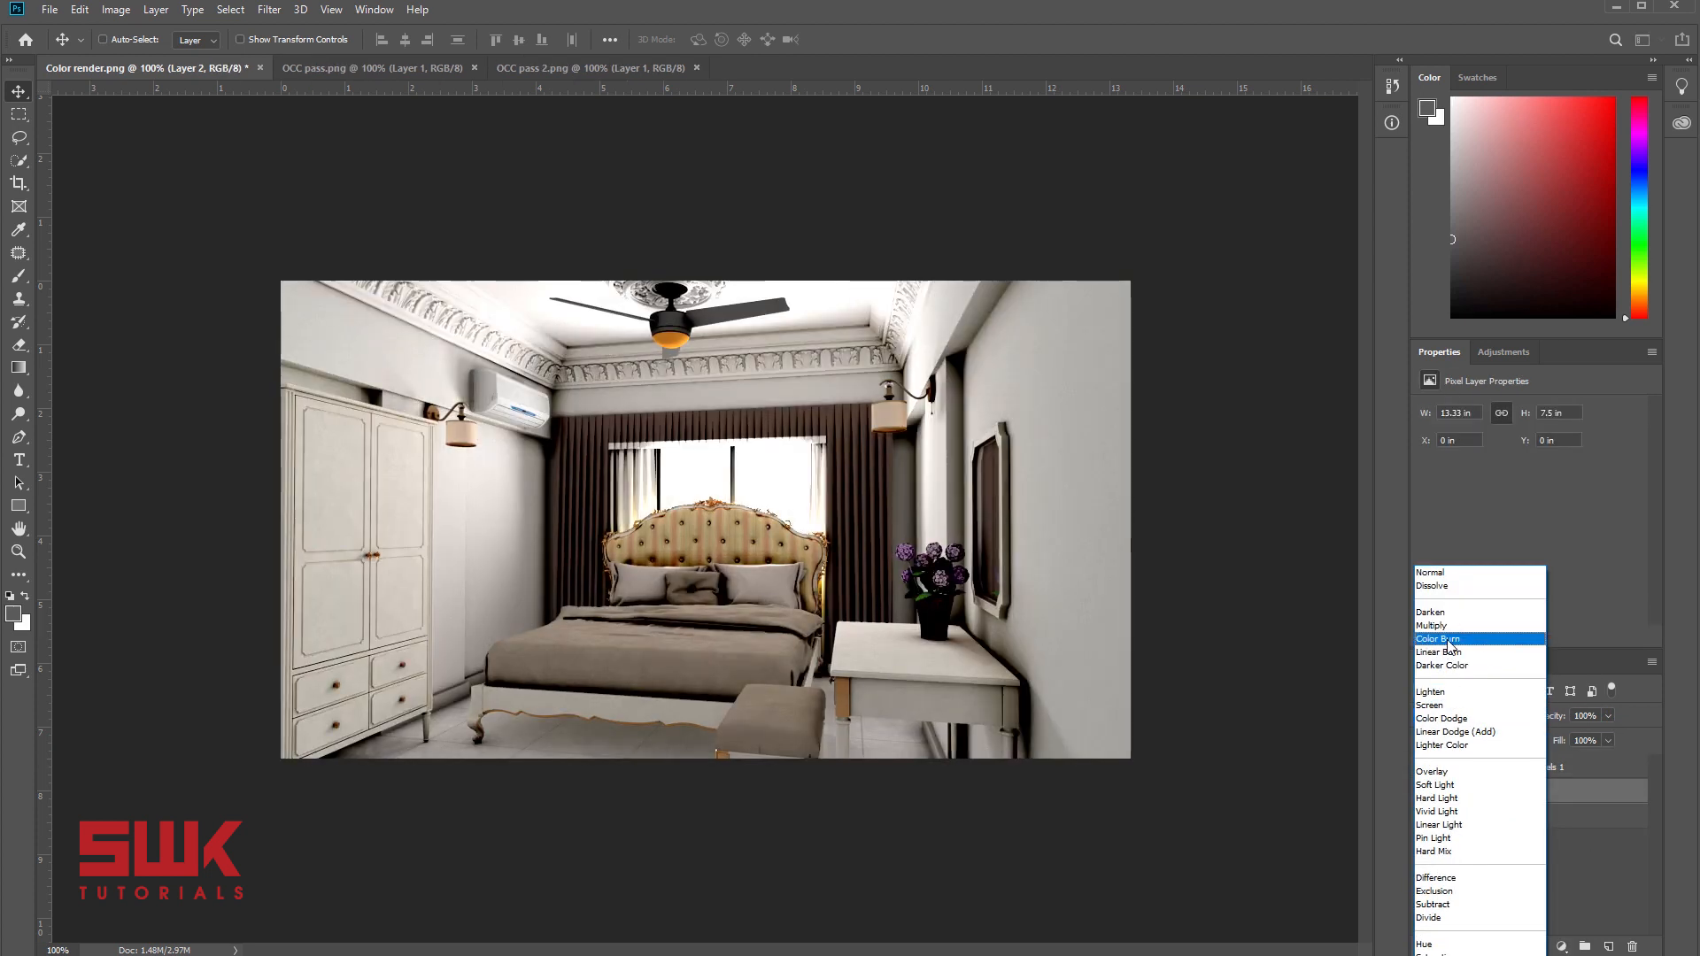
{"action": "left_click", "coordinate": [1431, 625]}
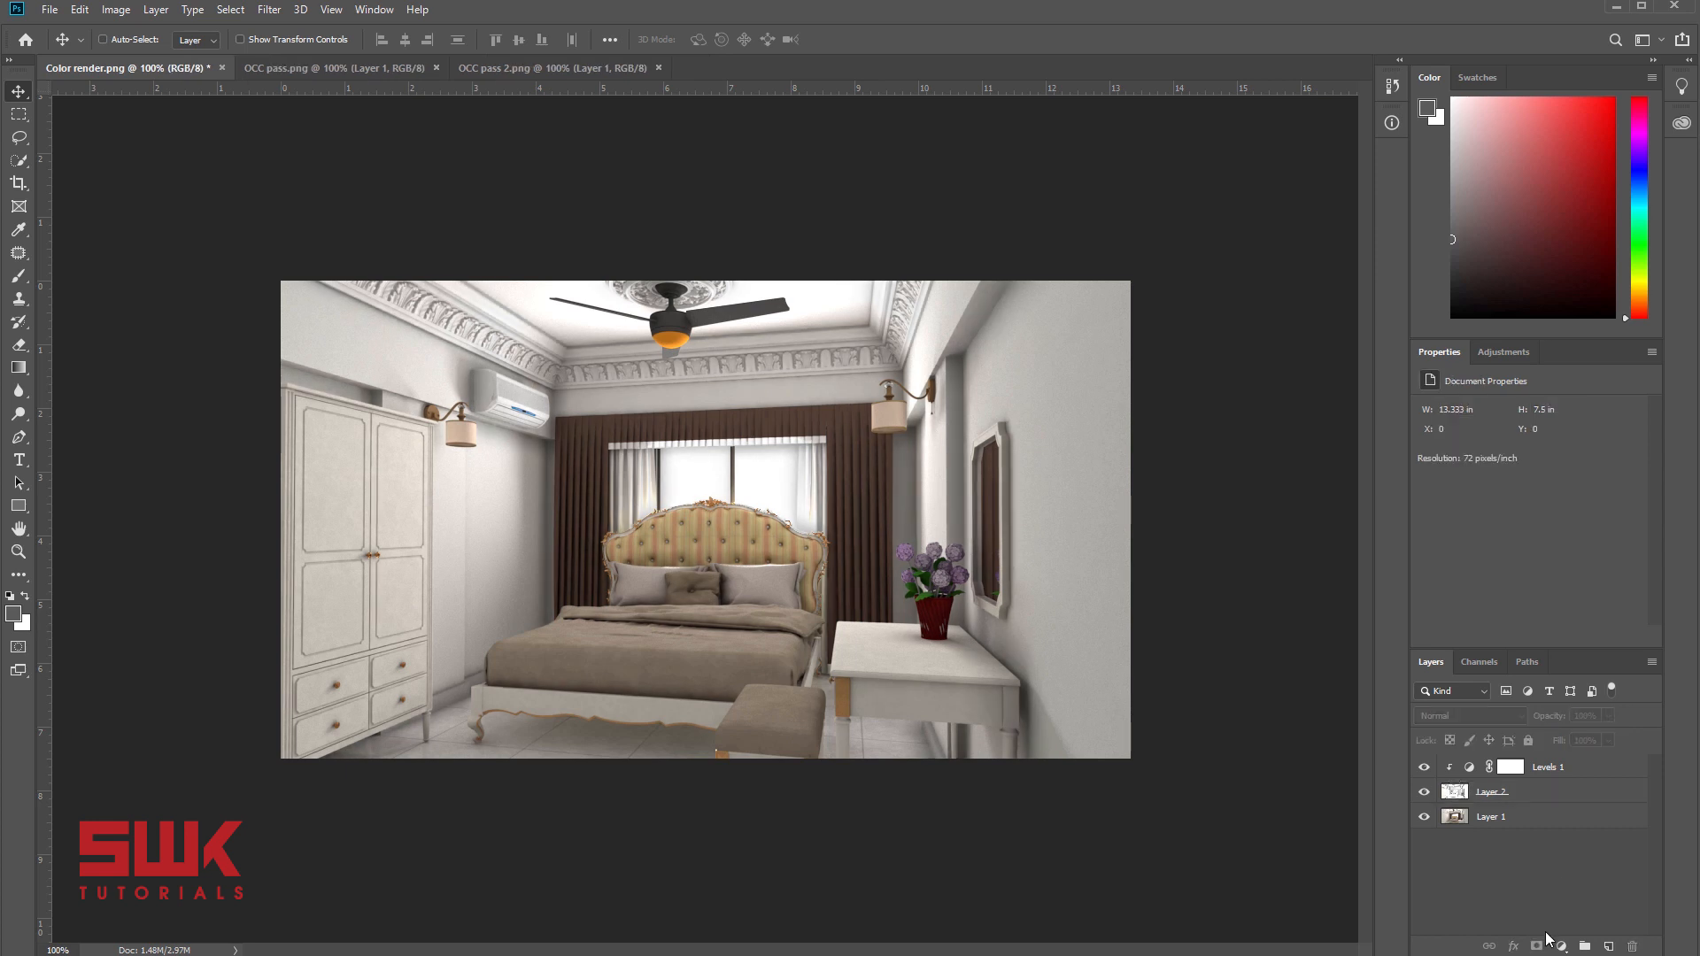
{"action": "left_click", "coordinate": [1537, 946]}
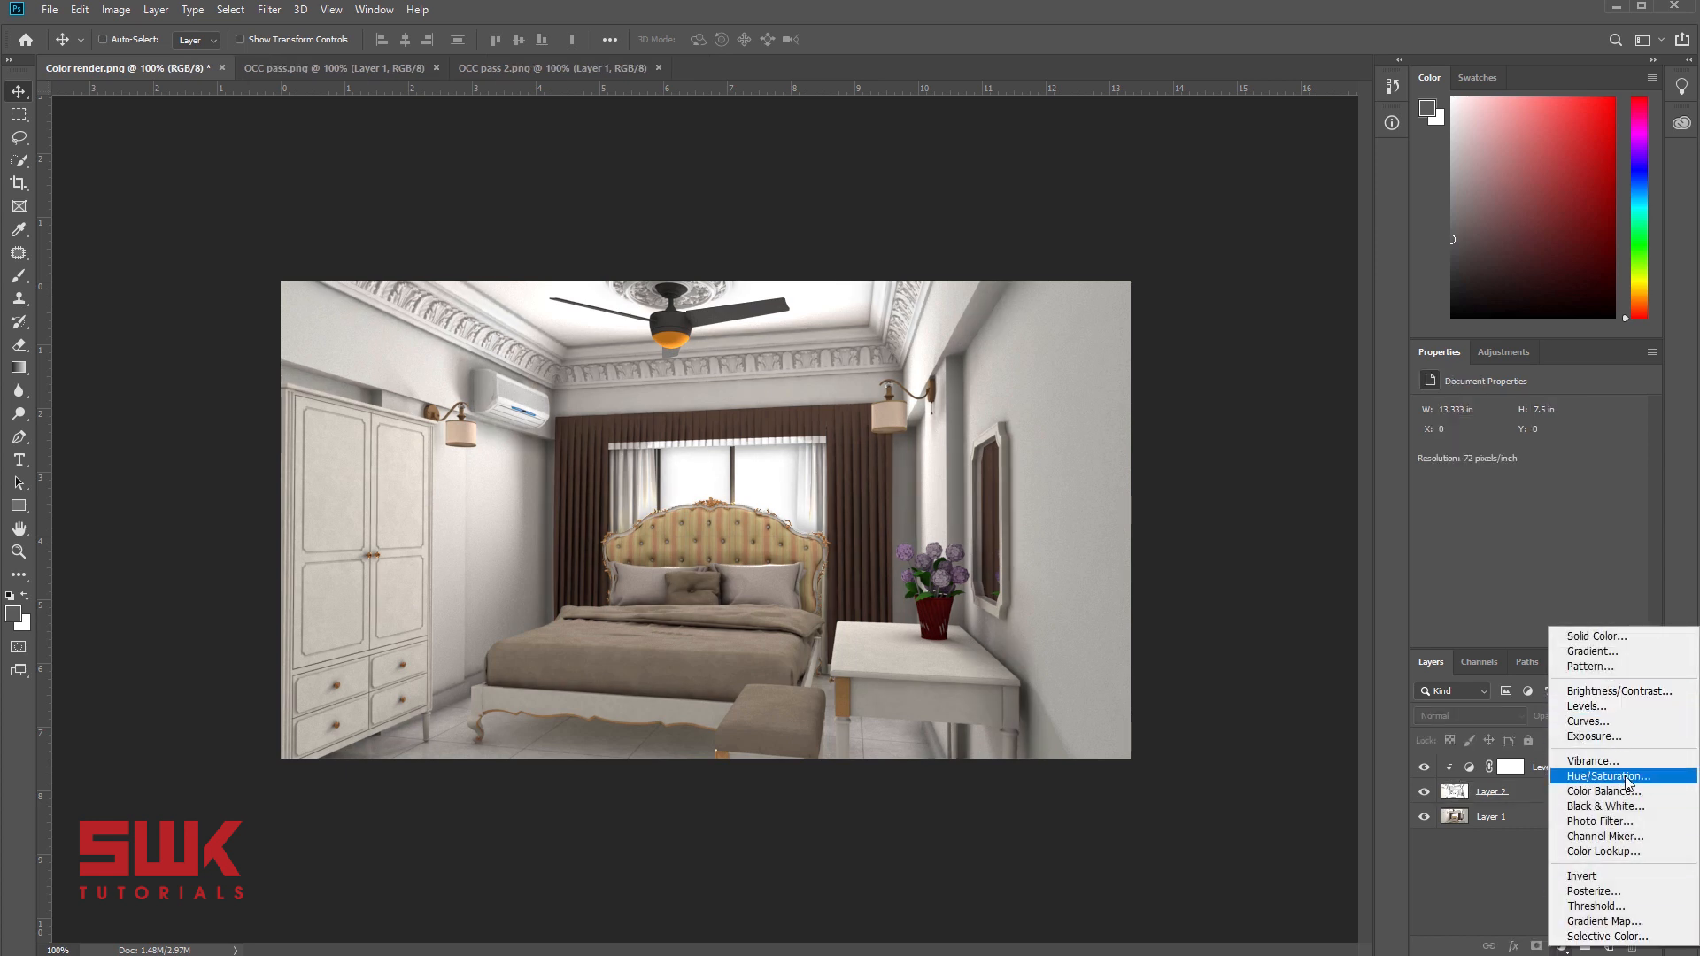
{"action": "left_click", "coordinate": [1608, 776]}
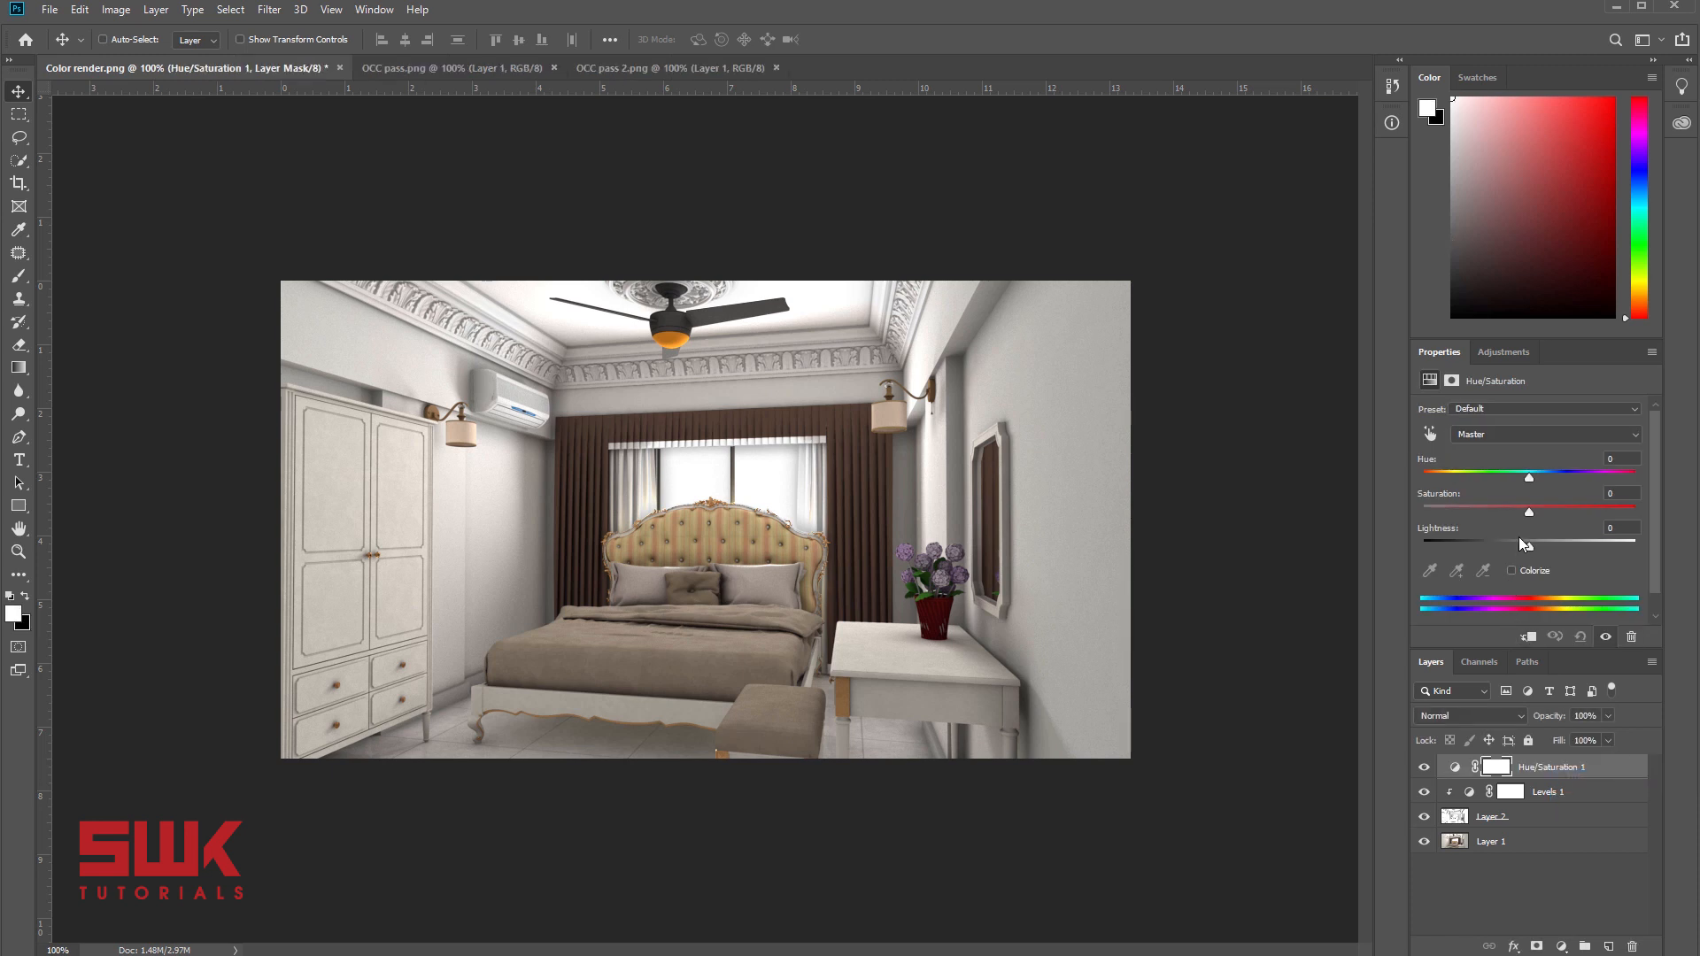
{"action": "mouse_move", "coordinate": [1523, 551]}
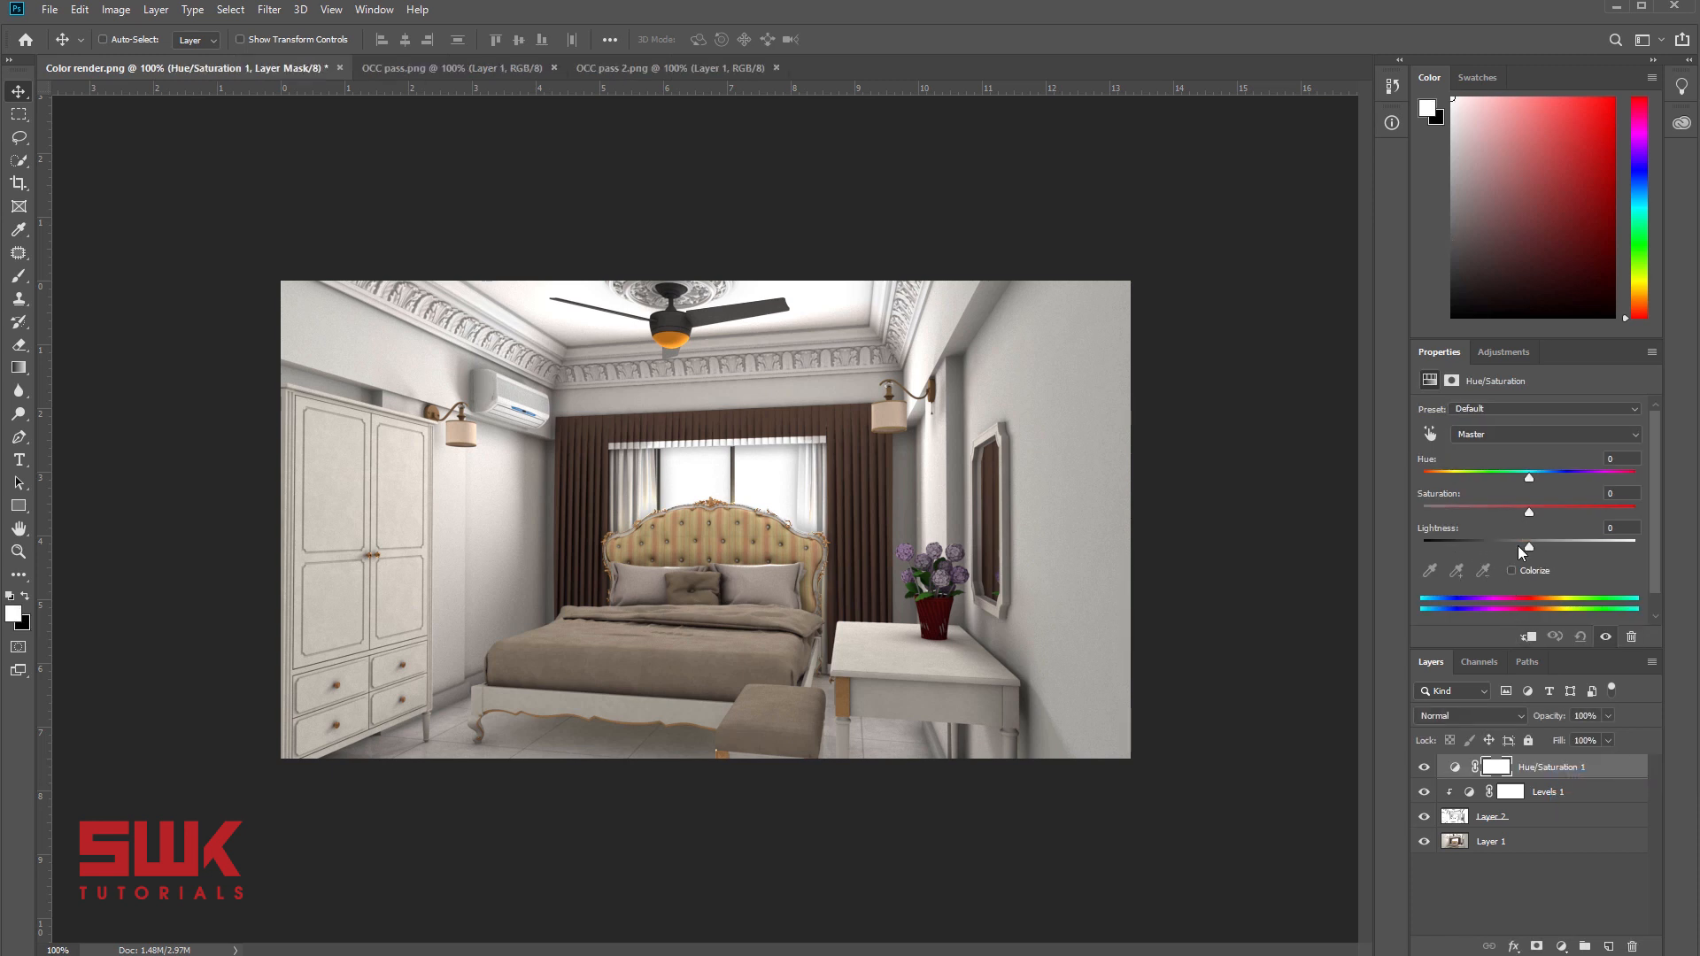
{"action": "mouse_move", "coordinate": [1528, 519]}
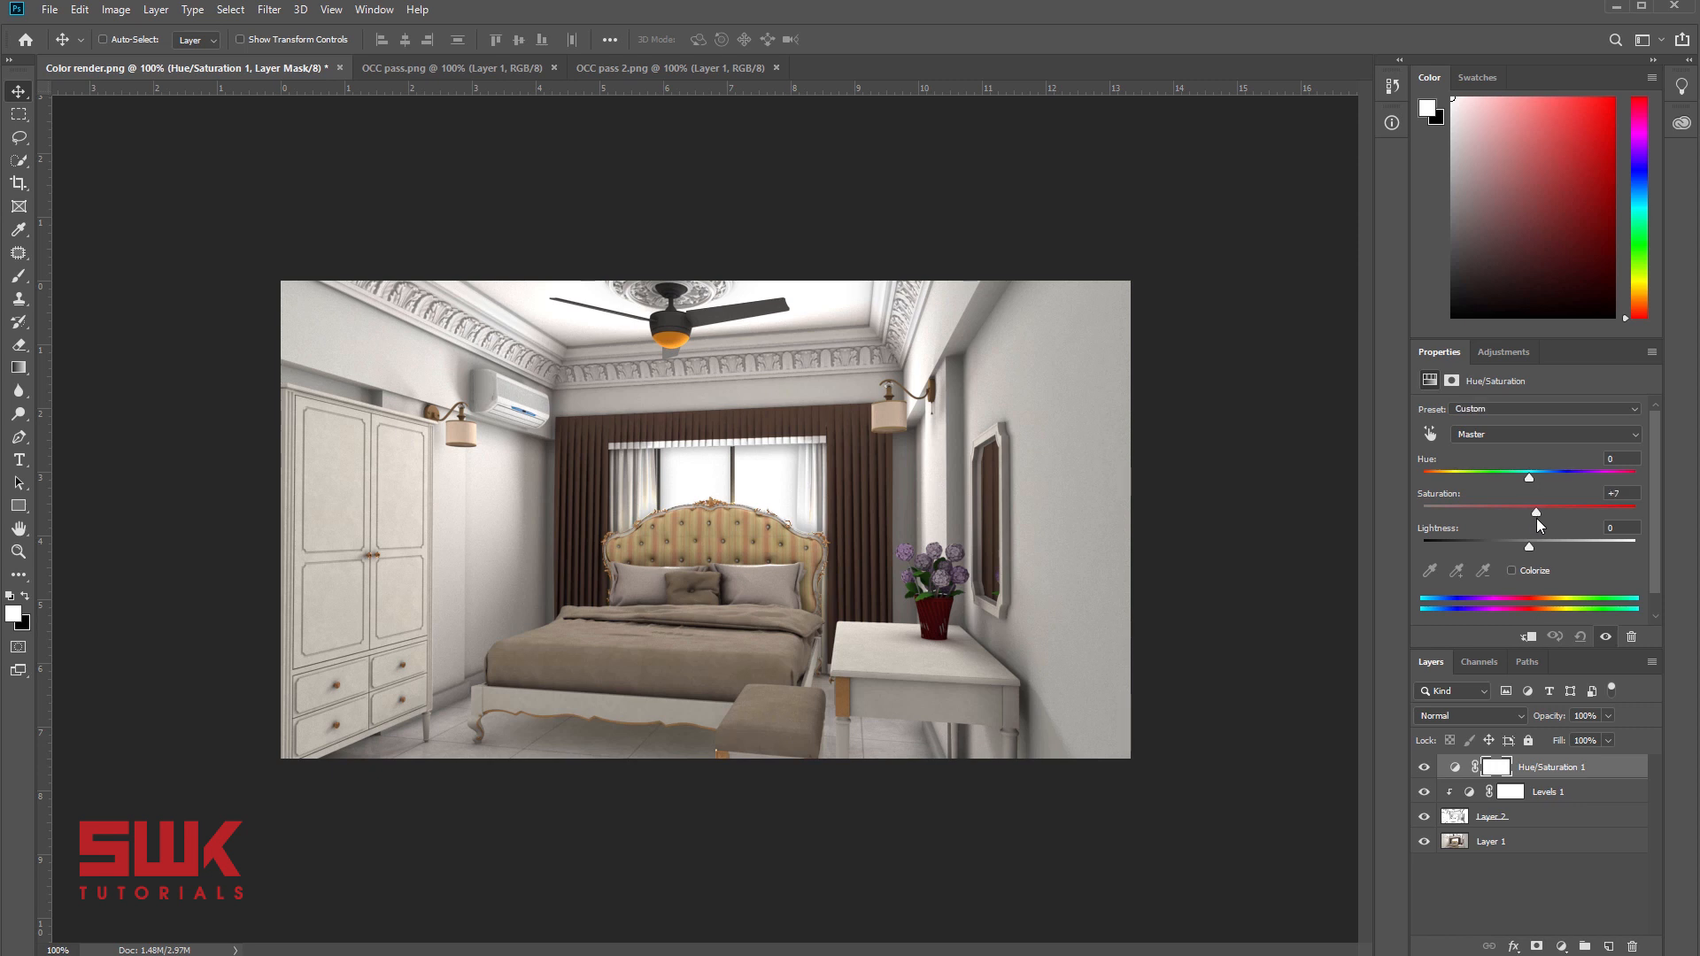
{"action": "left_click", "coordinate": [1424, 770]}
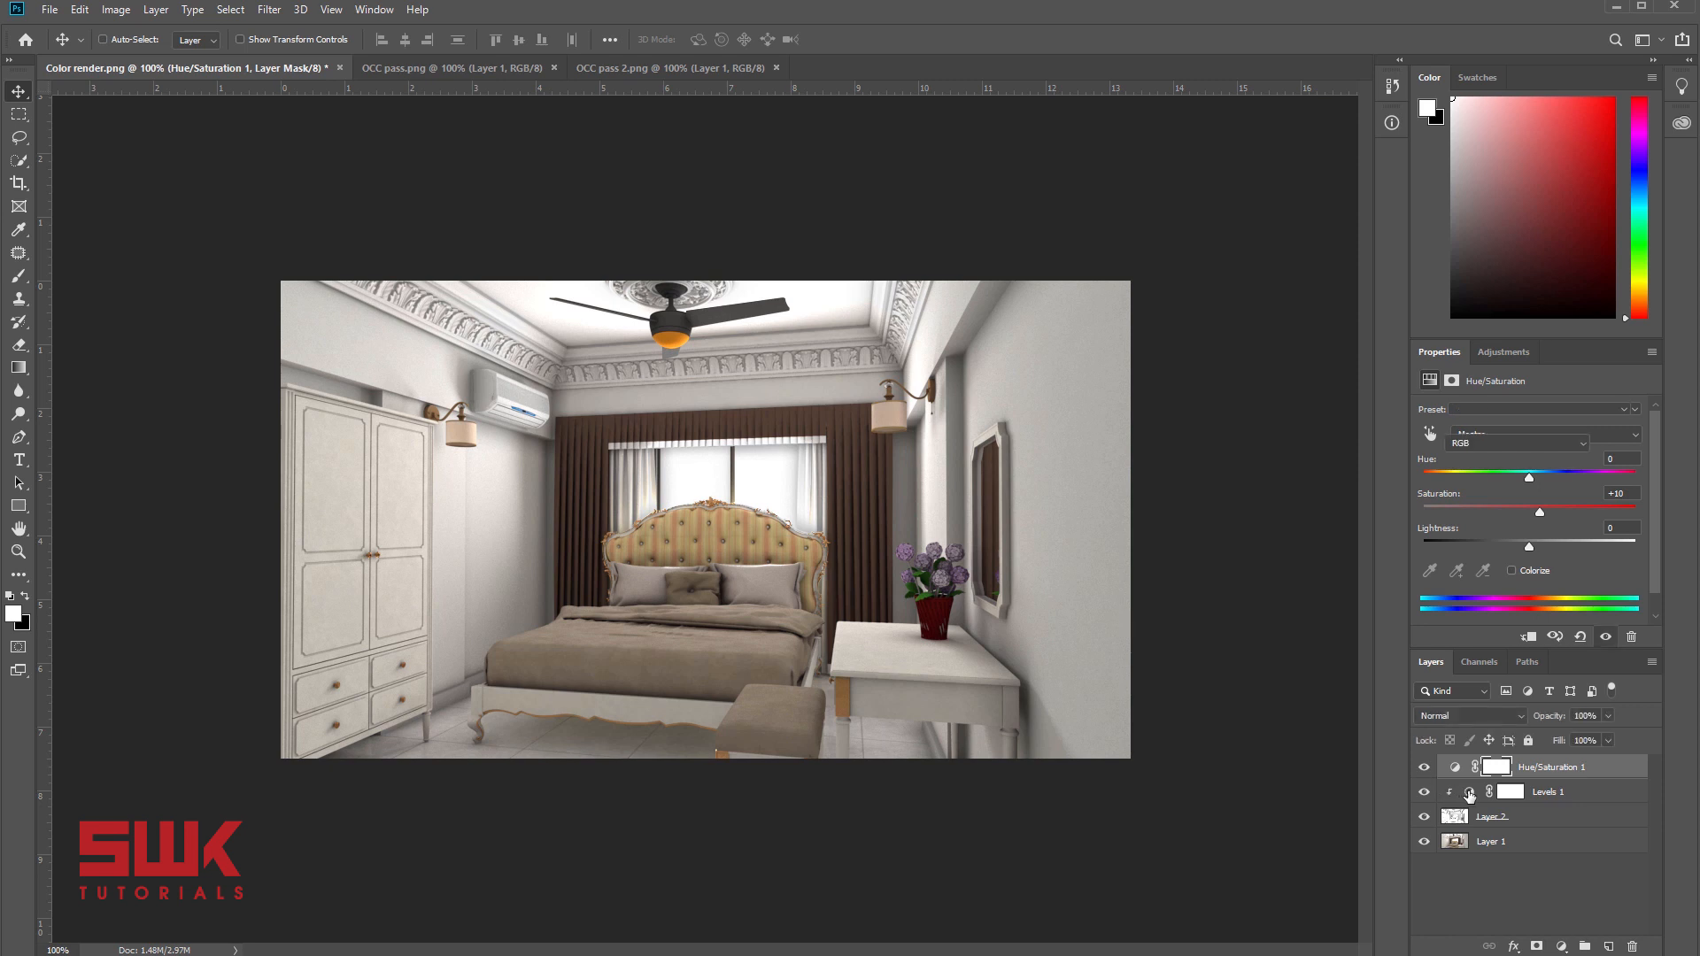
- Toggle the occlusion and adjustment layers' visibility to compare the result
{"action": "left_click", "coordinate": [1547, 791]}
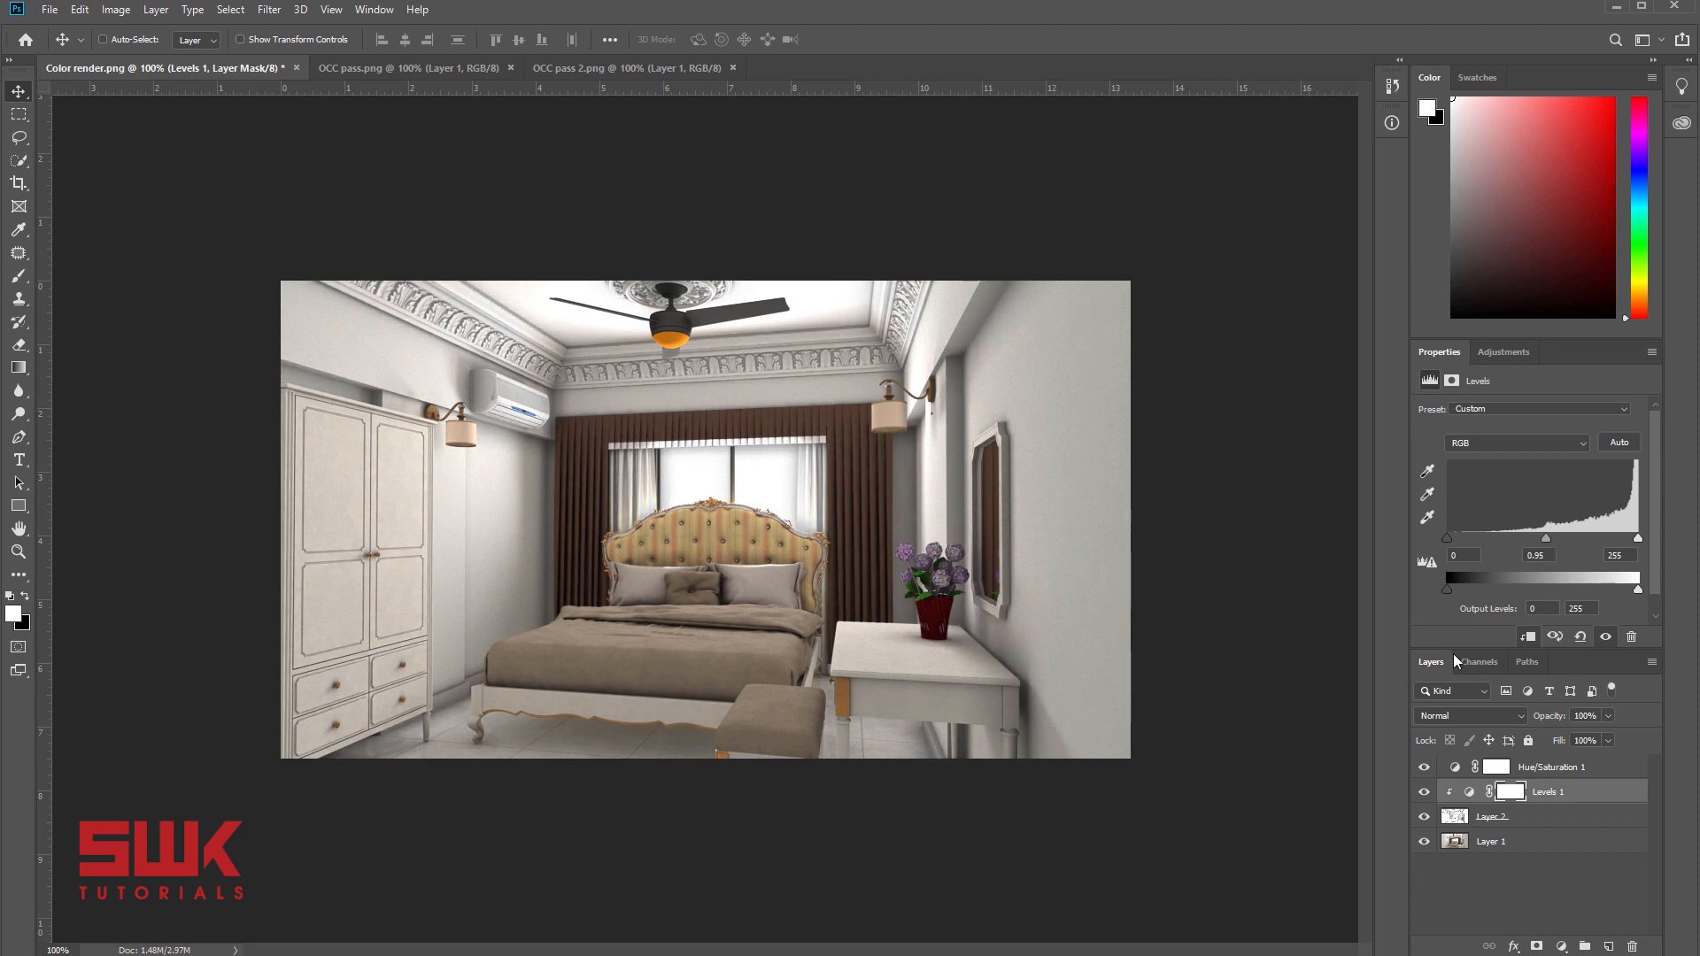
{"action": "left_click", "coordinate": [1424, 791]}
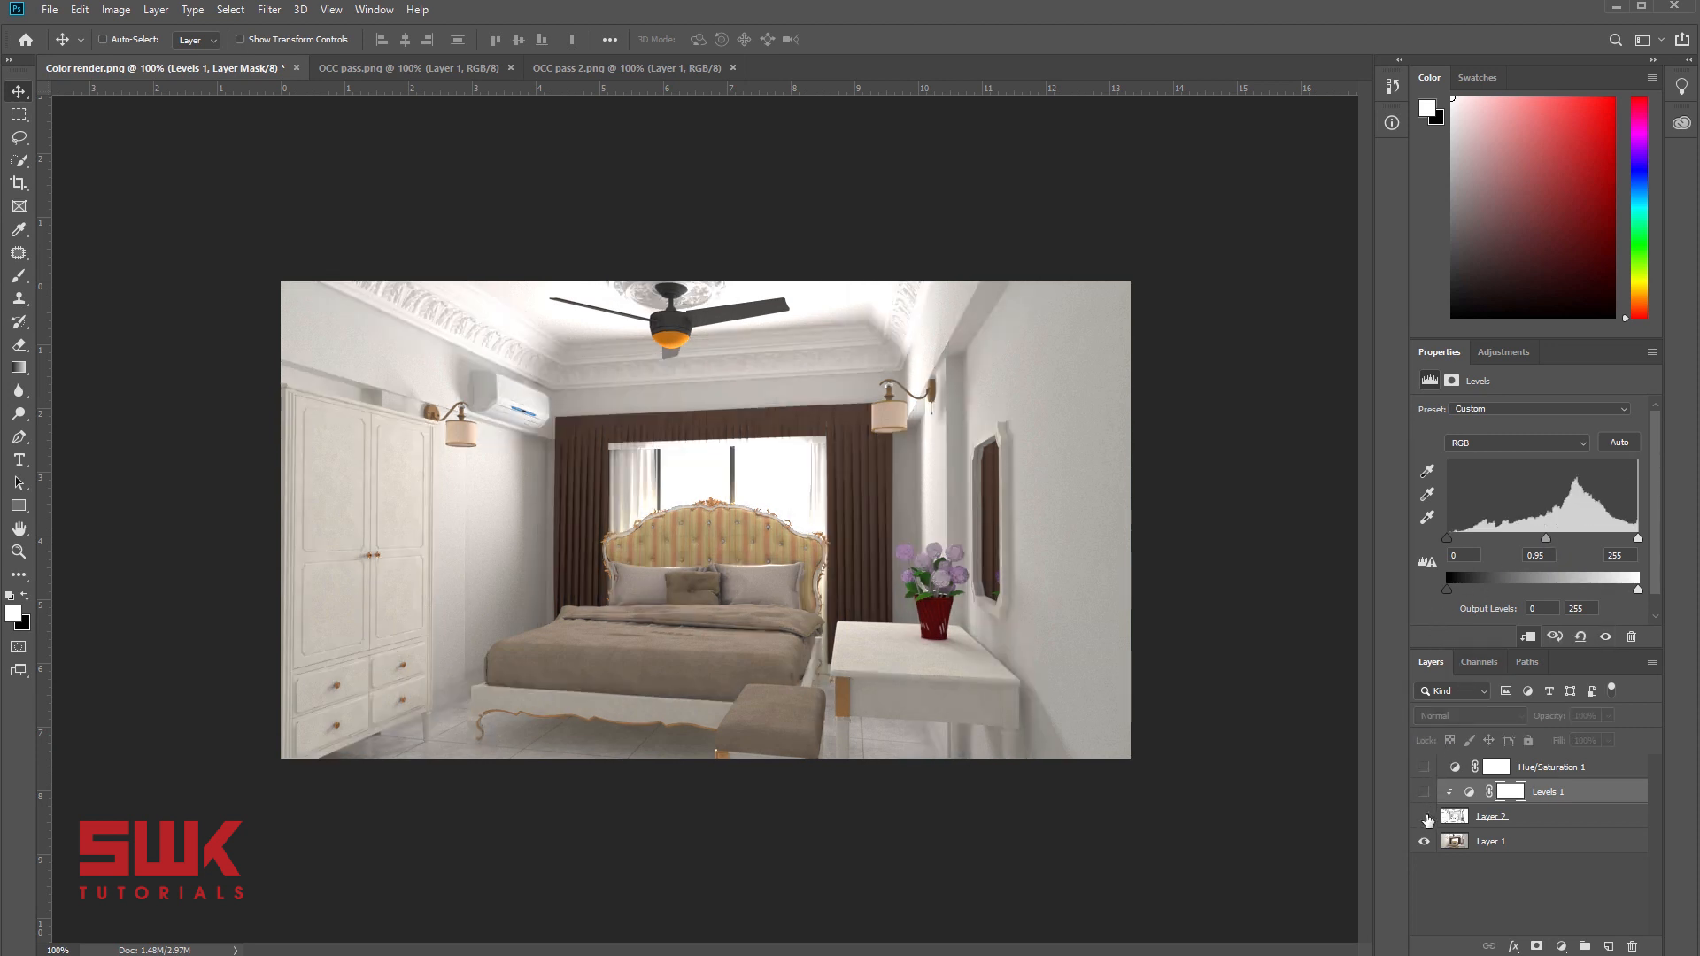
{"action": "left_click", "coordinate": [1424, 758]}
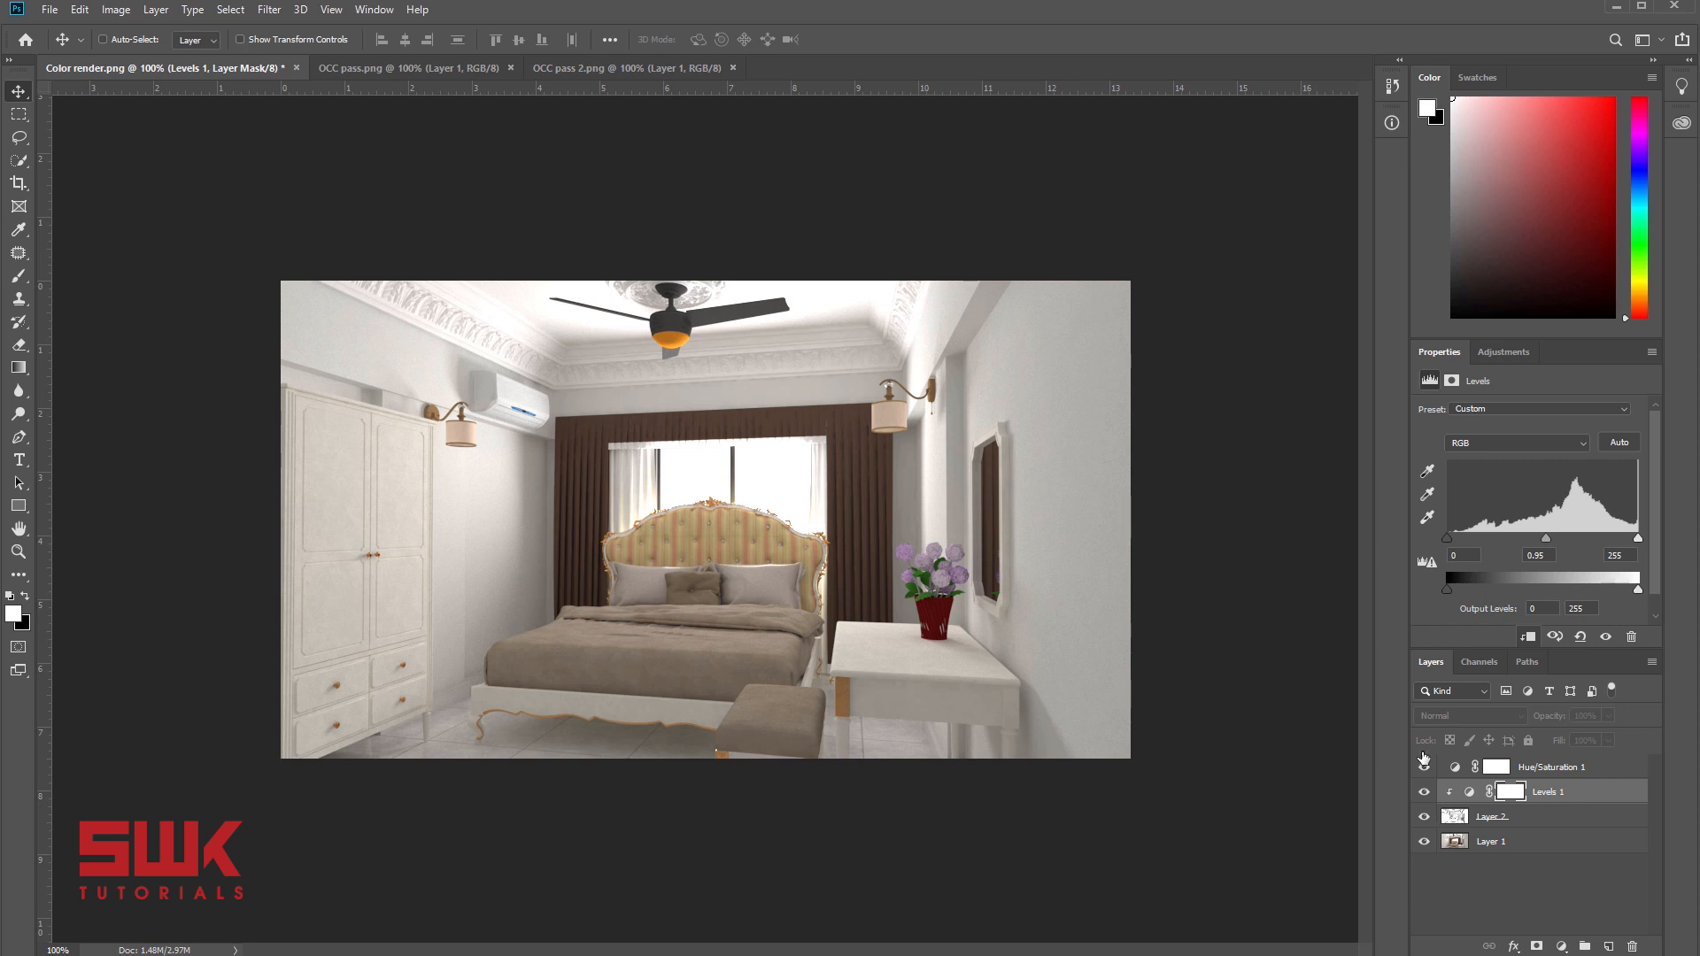
{"action": "left_click", "coordinate": [1424, 767]}
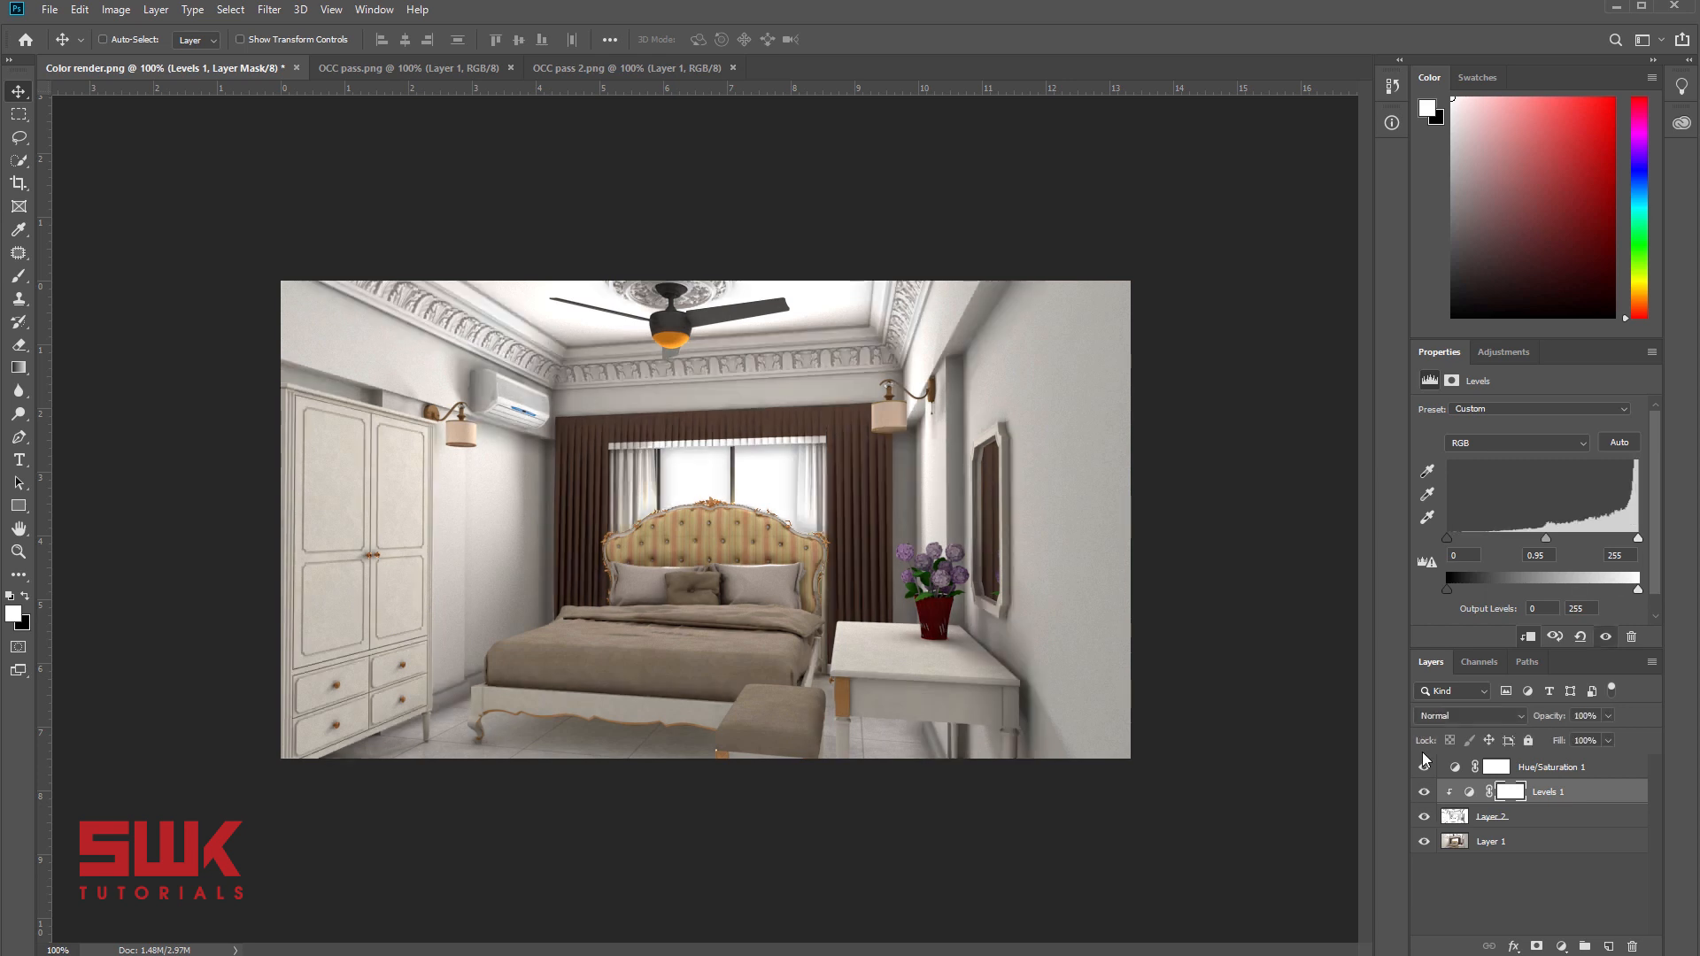
{"action": "mouse_move", "coordinate": [1048, 680]}
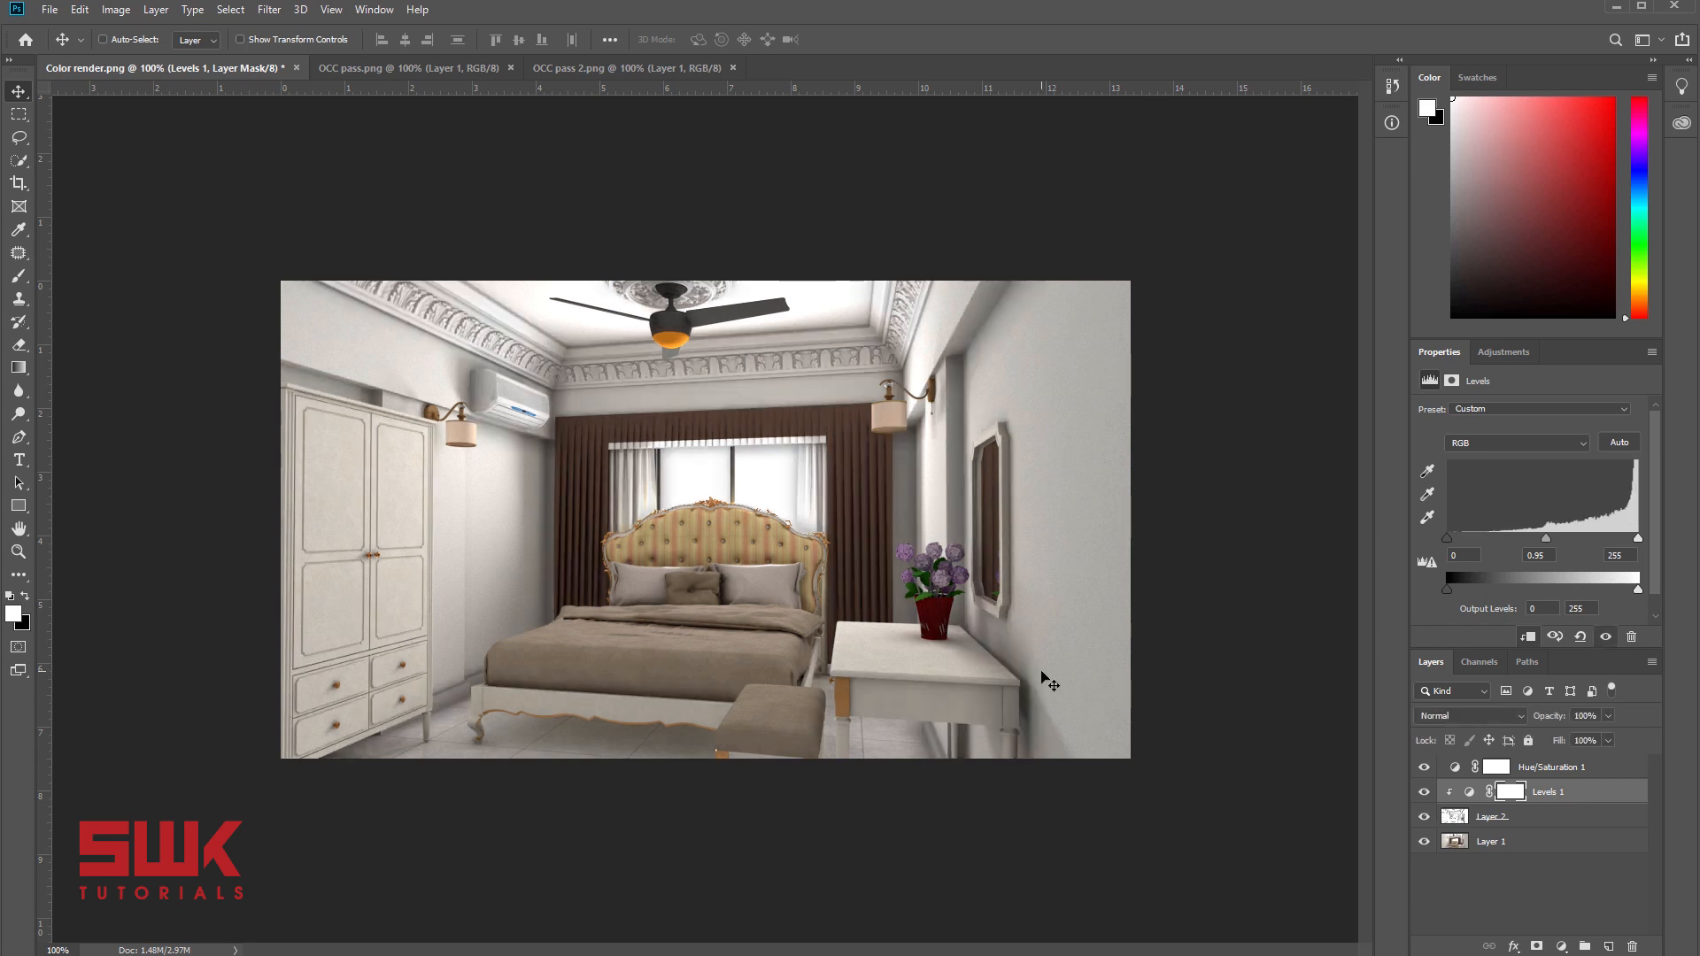